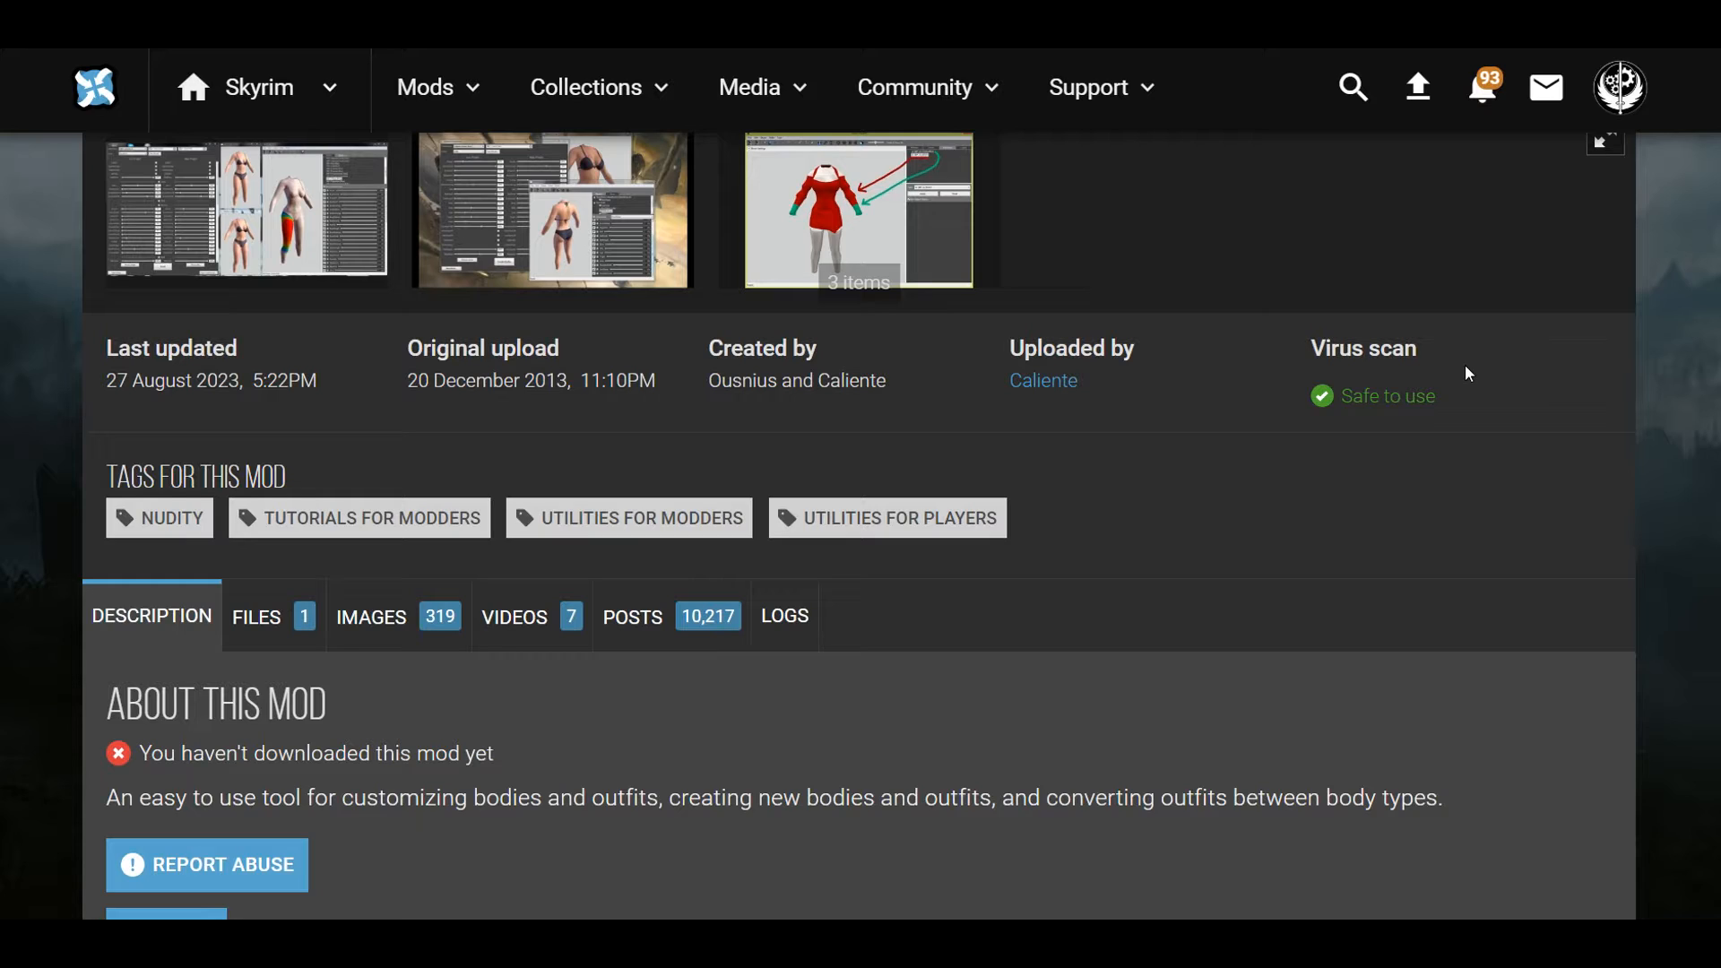
{"action": "mouse_move", "coordinate": [1476, 430]}
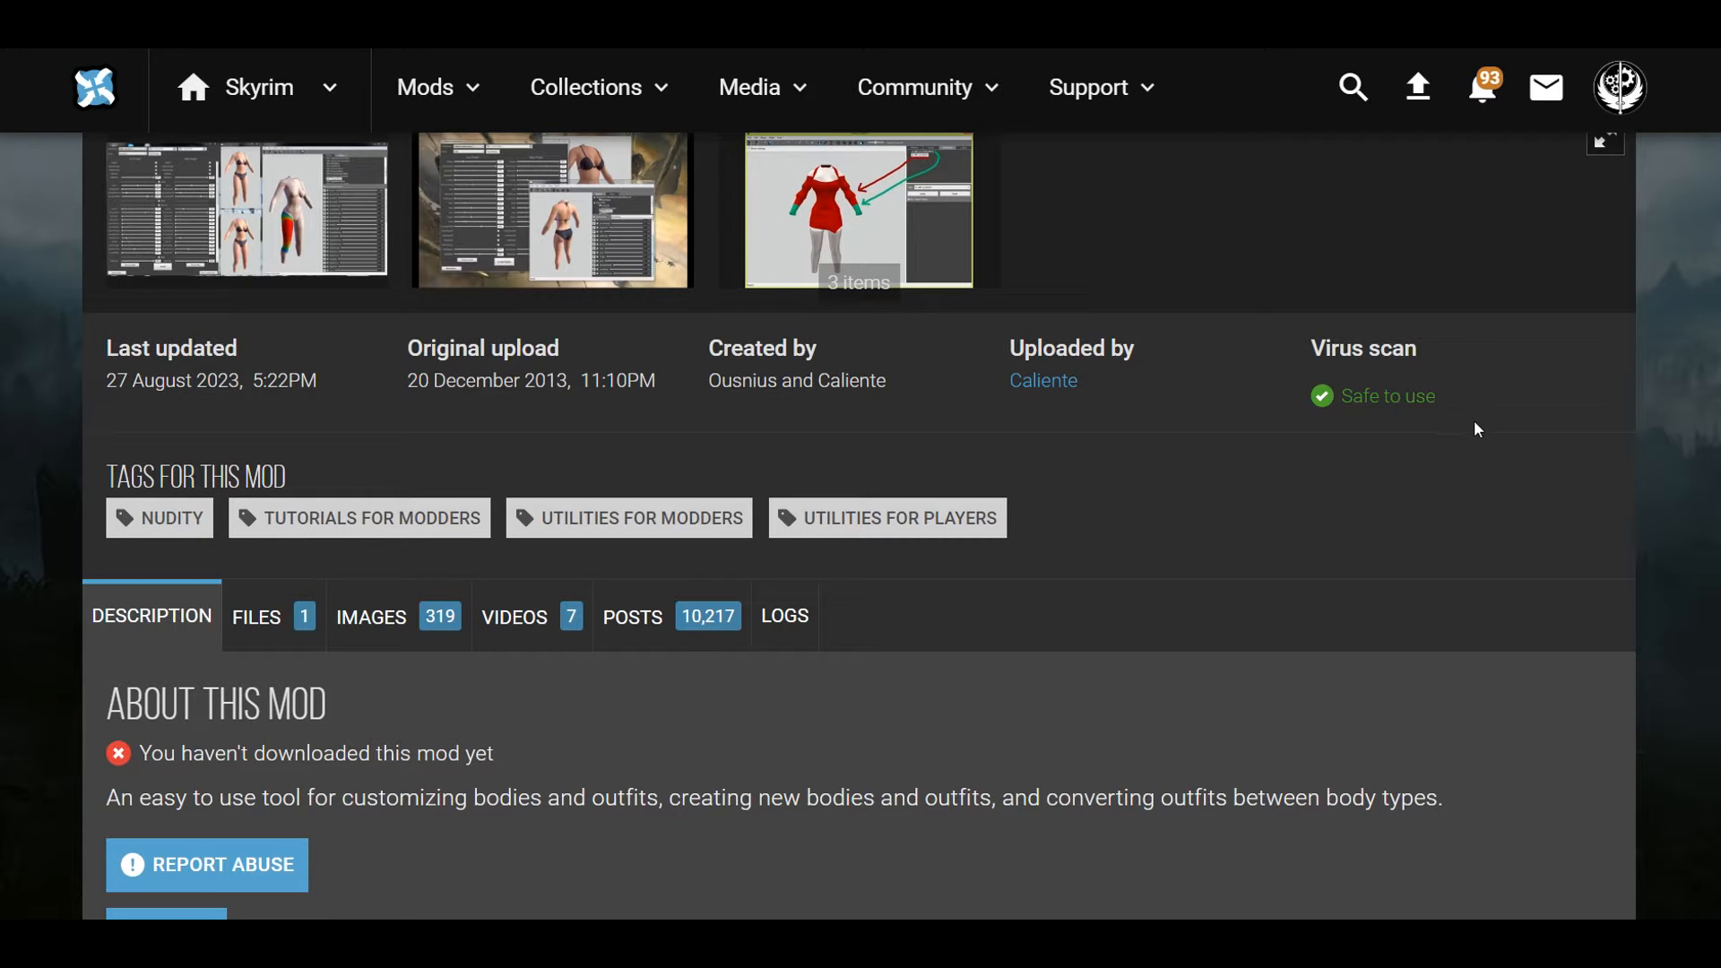
{"action": "mouse_move", "coordinate": [1238, 540]}
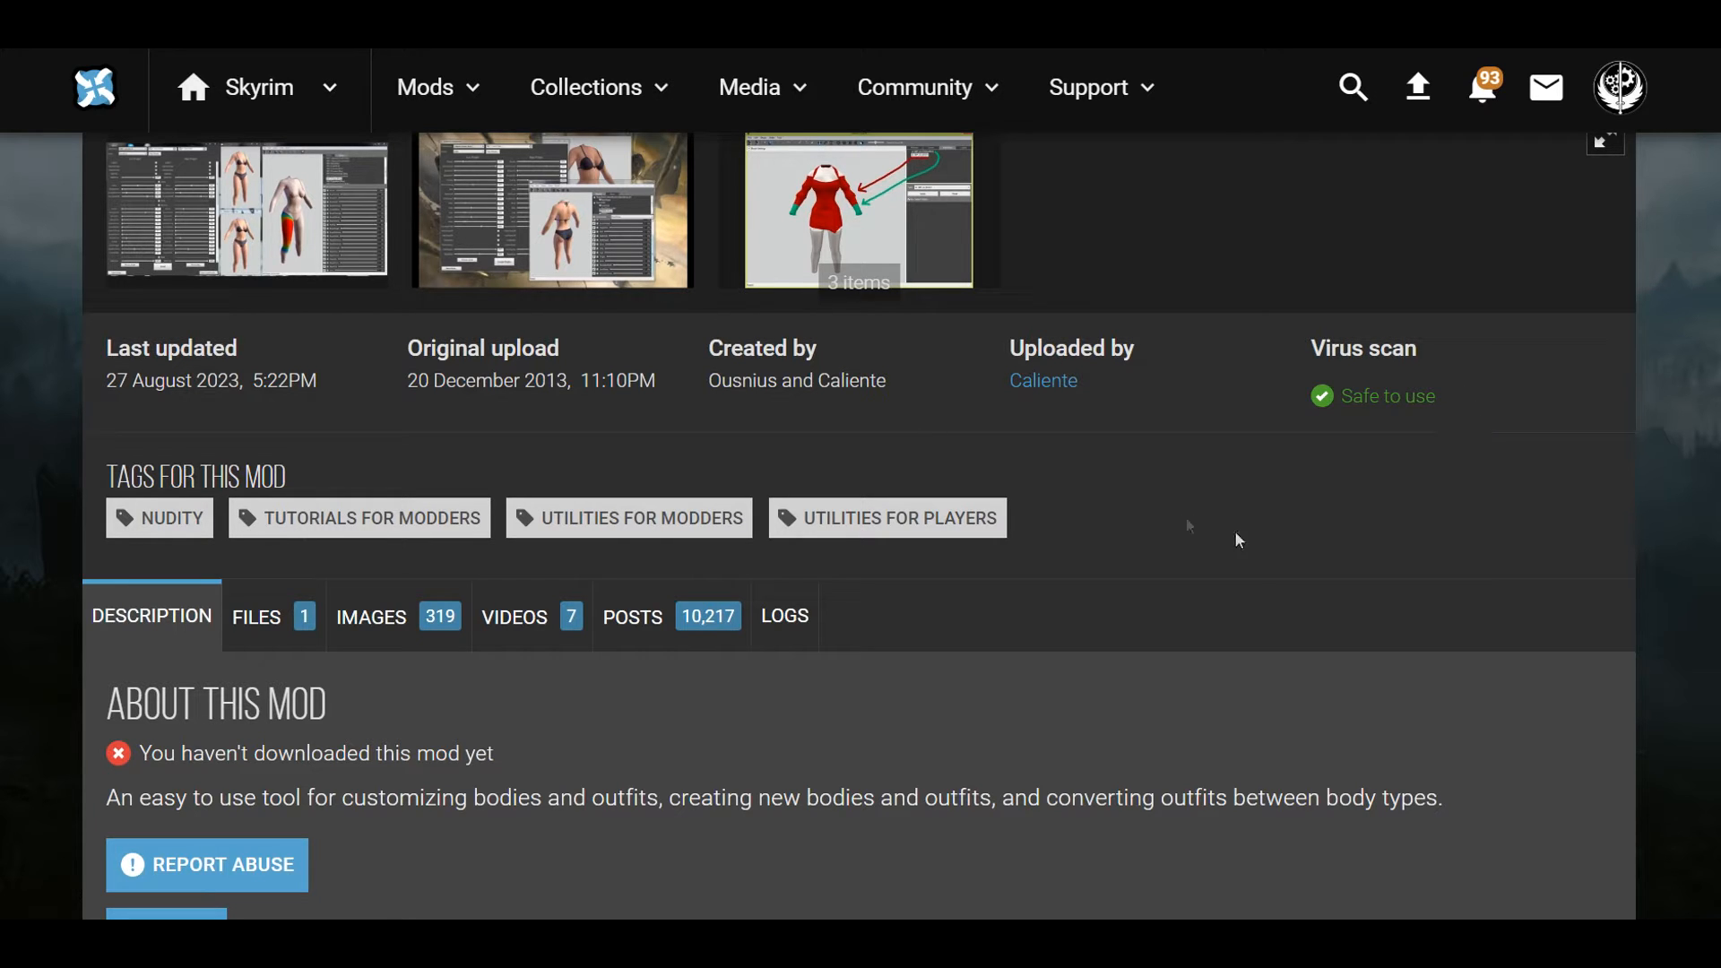
Step: Request the manual download of BodySlide and Outfit Studio v5.6.3 from its Nexus files page
{"action": "scroll", "scroll_direction": "up", "scroll_amount": 3}
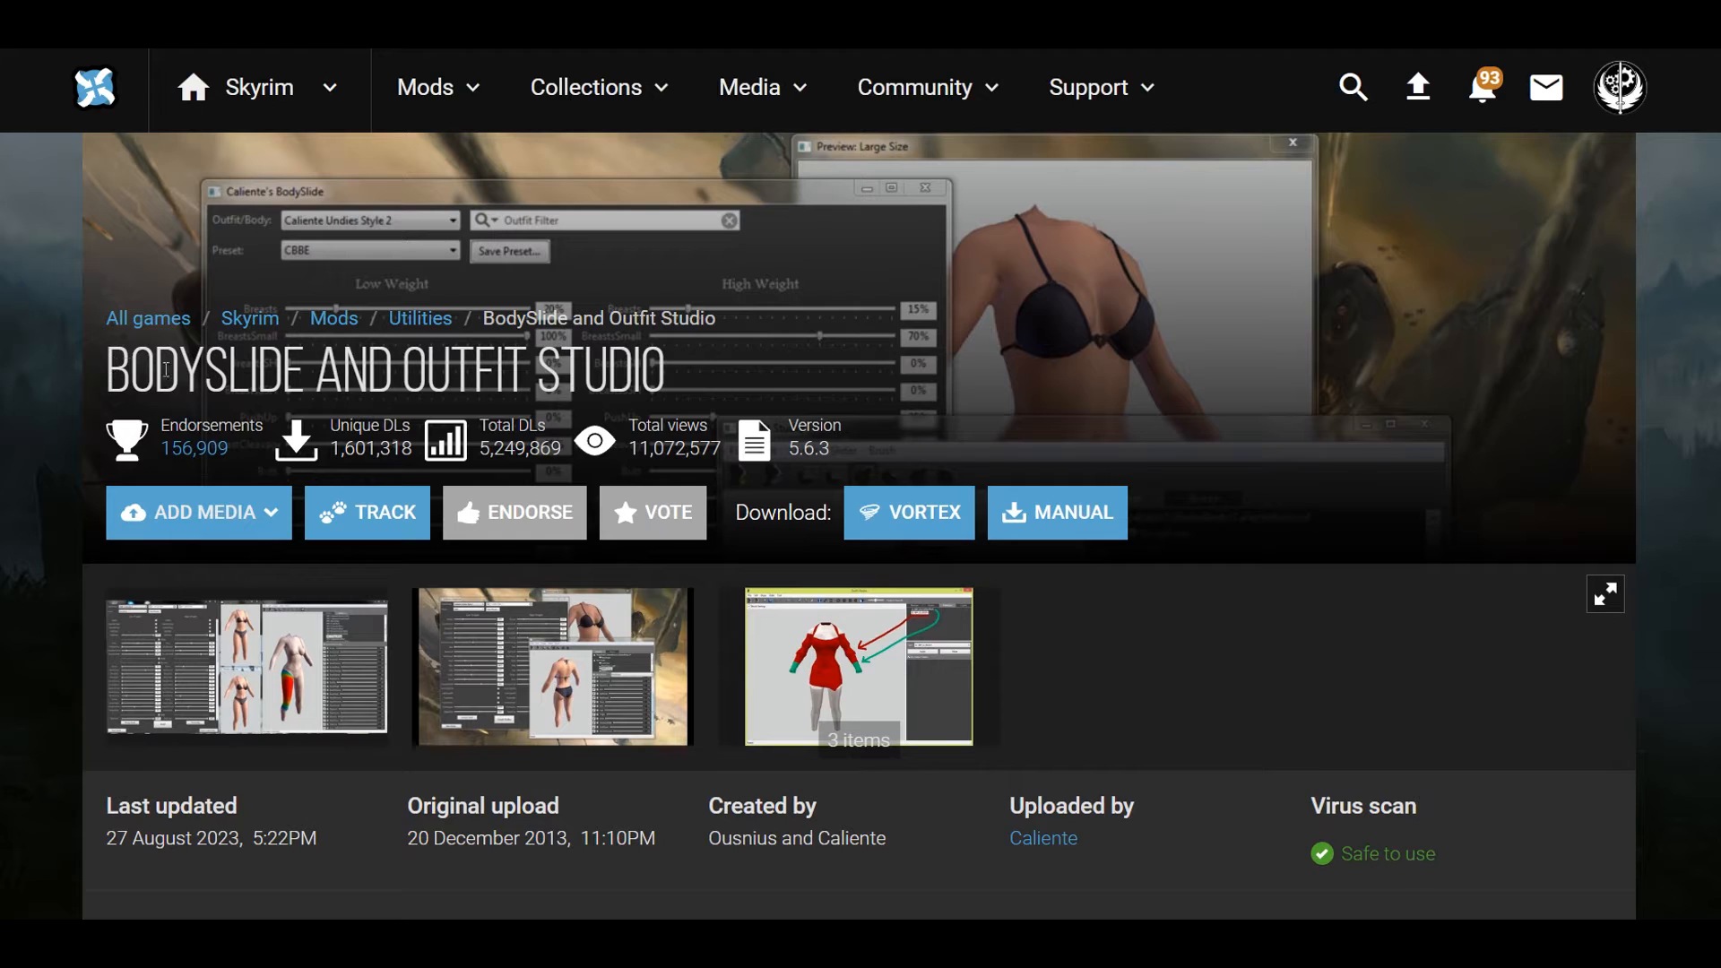
{"action": "mouse_move", "coordinate": [1103, 572]}
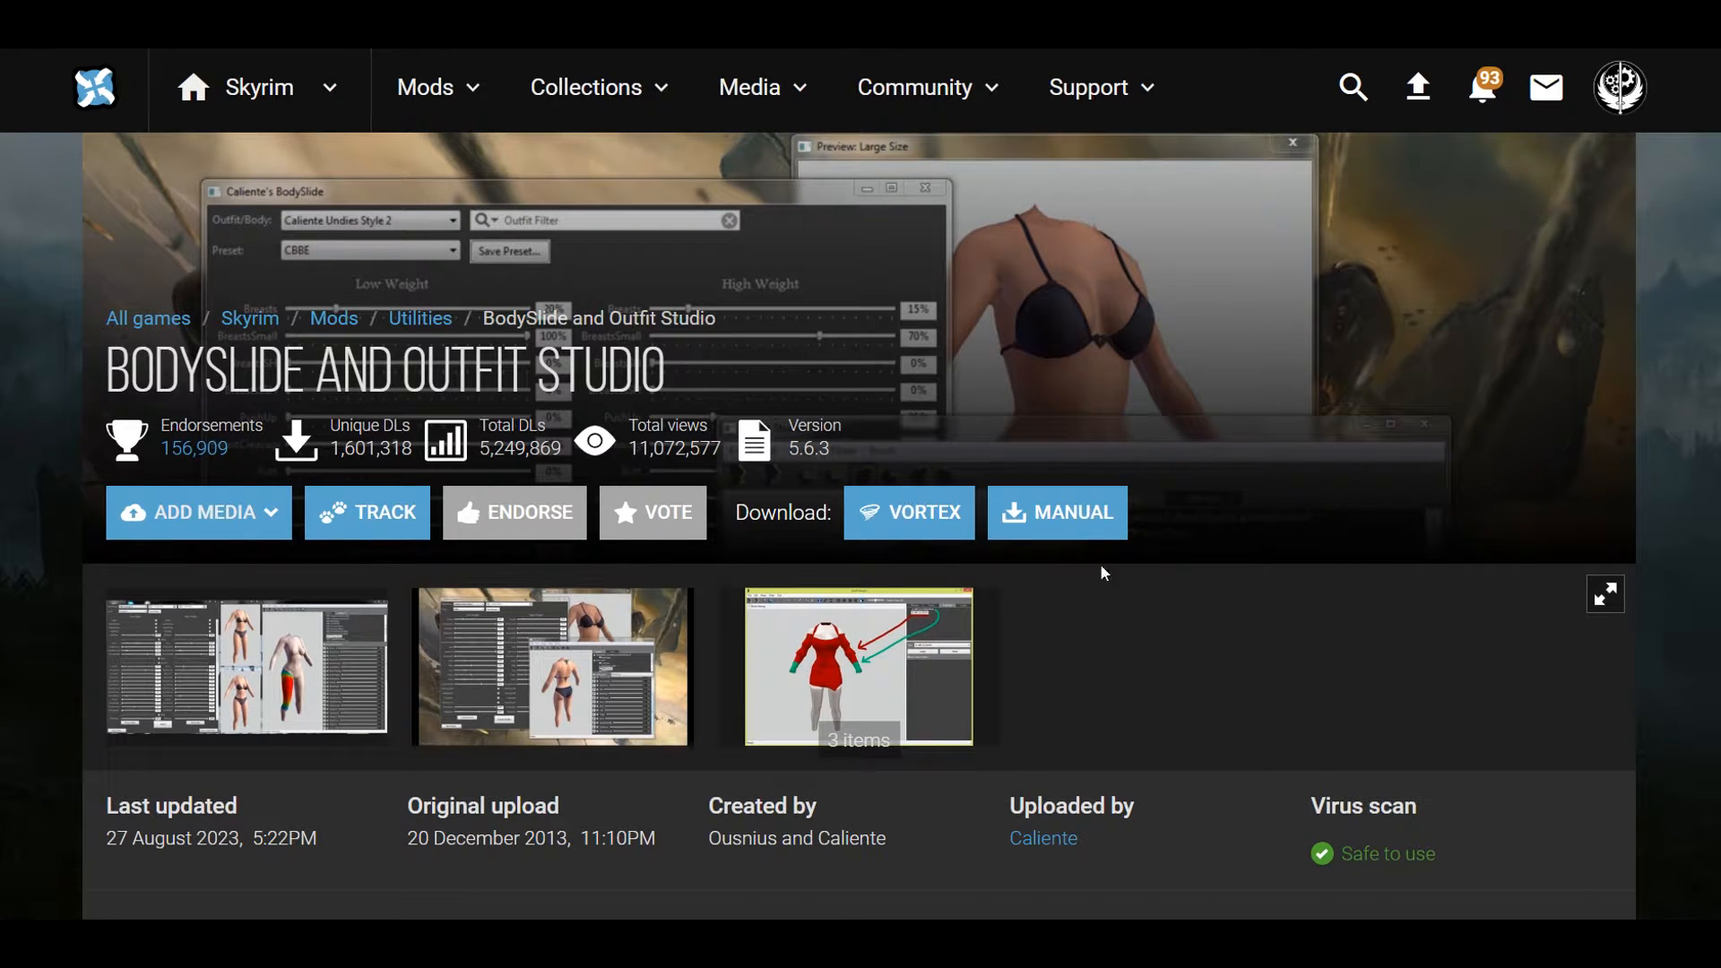
{"action": "mouse_move", "coordinate": [796, 411]}
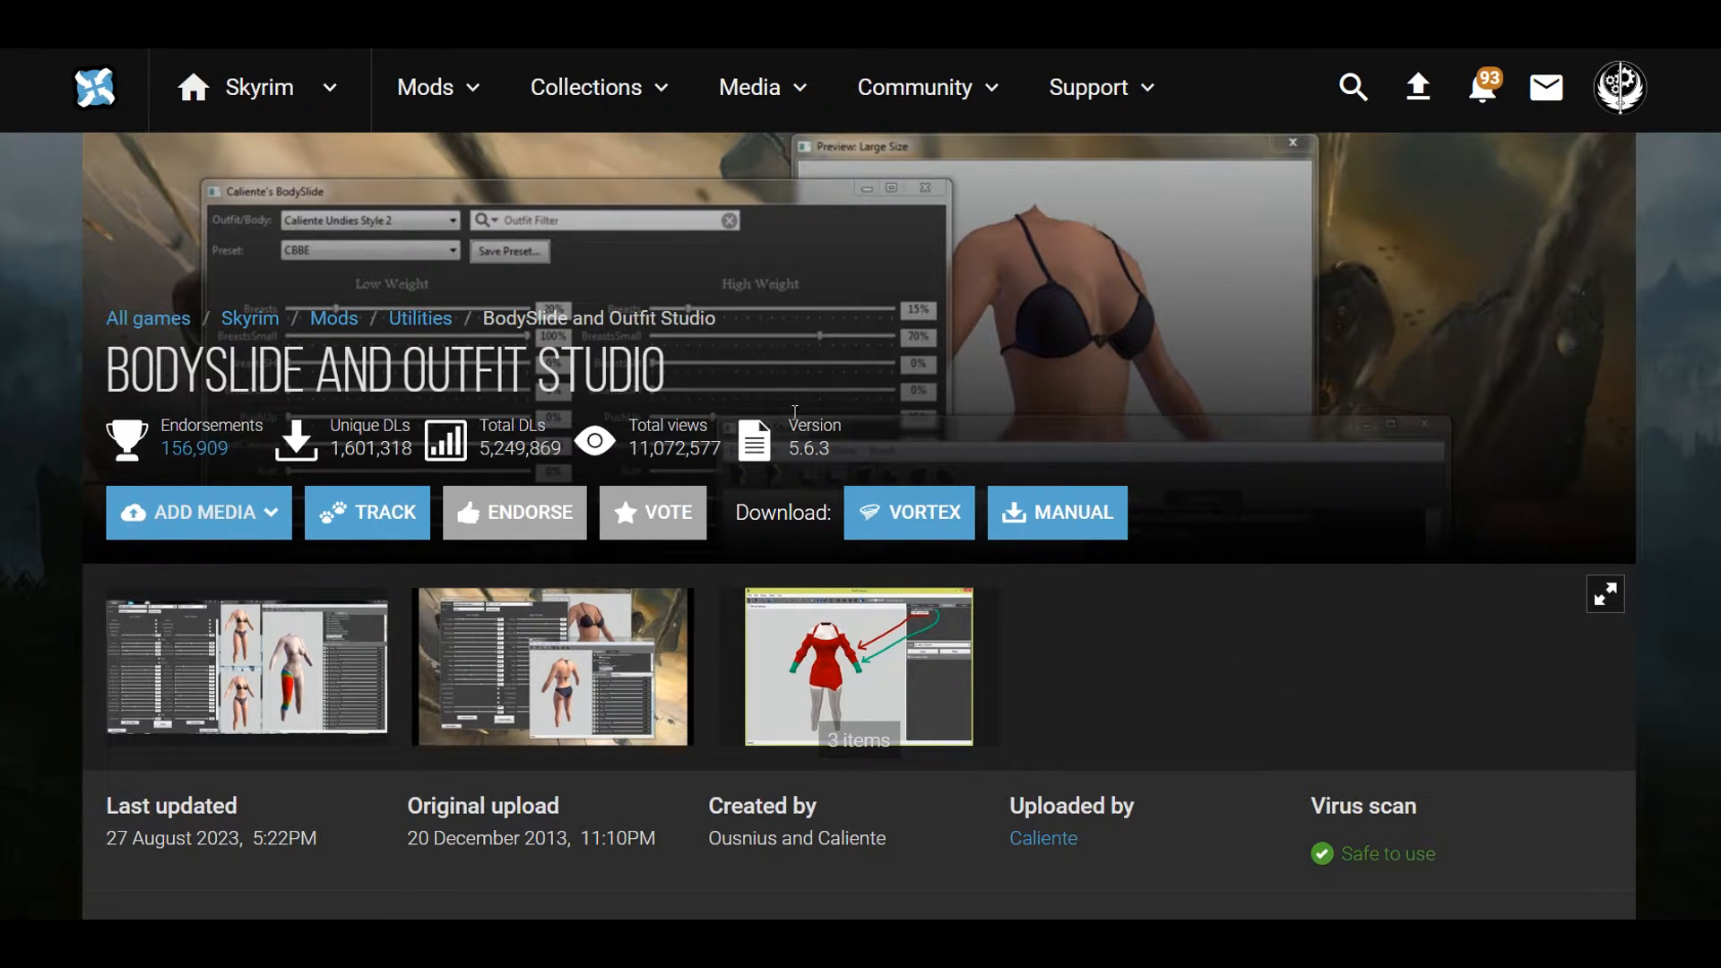
{"action": "scroll", "scroll_direction": "down", "scroll_amount": 3}
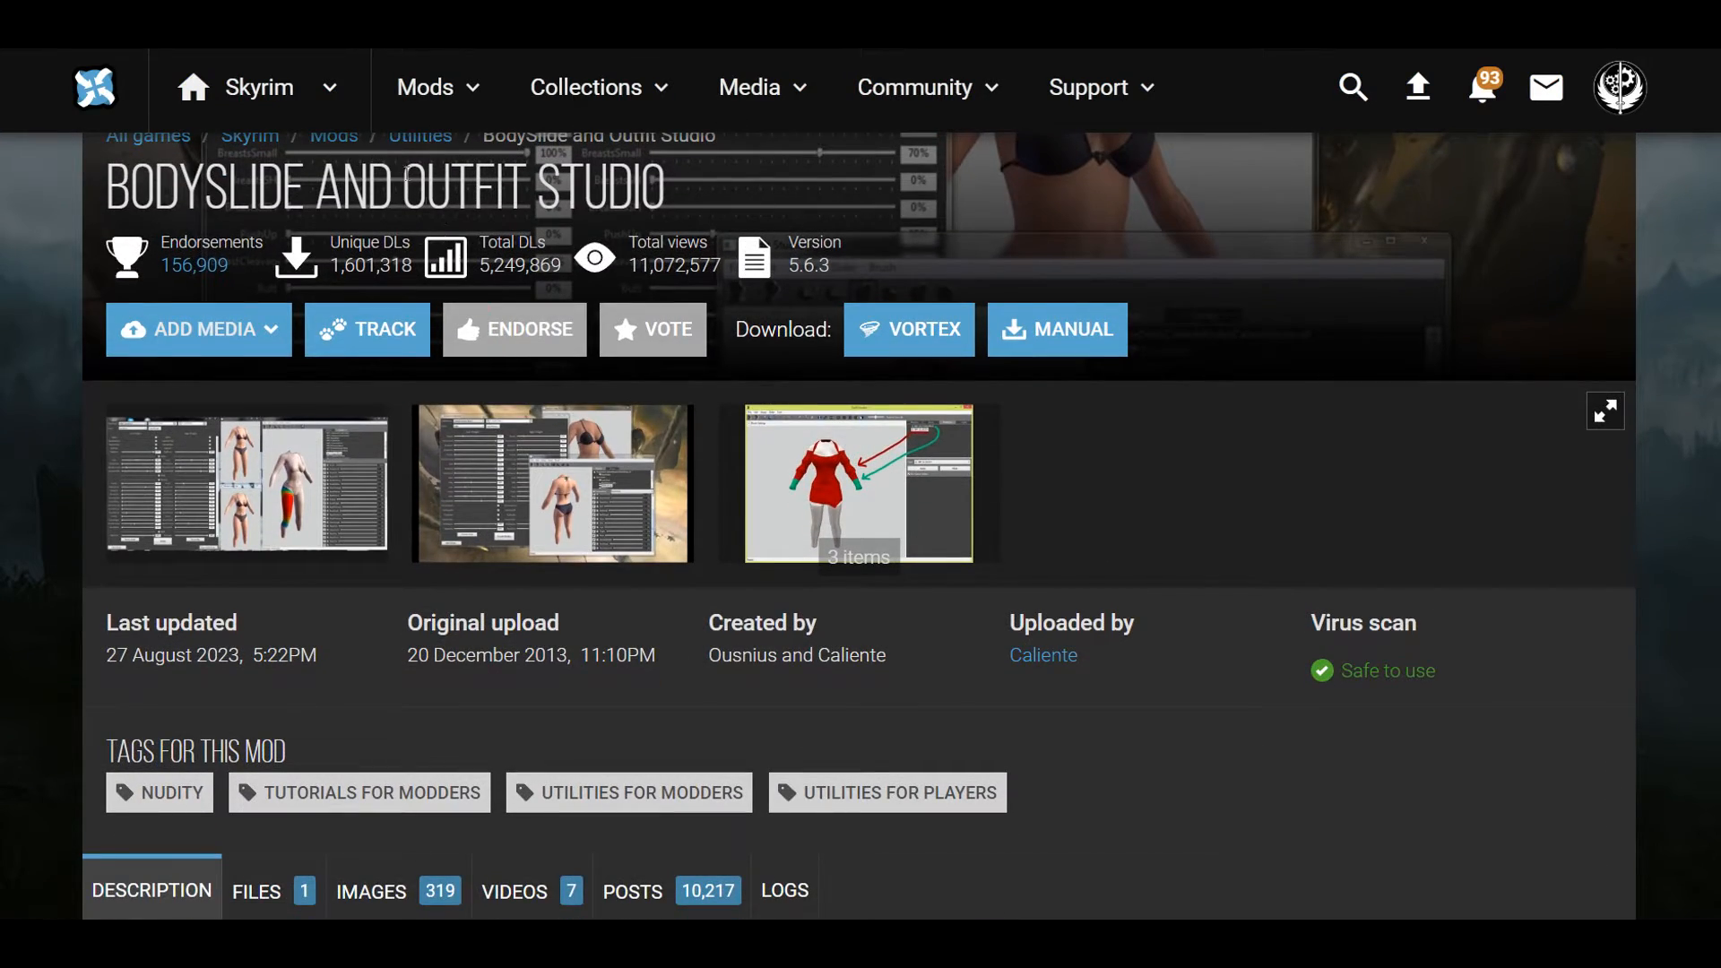
{"action": "scroll", "scroll_direction": "down", "scroll_amount": 3}
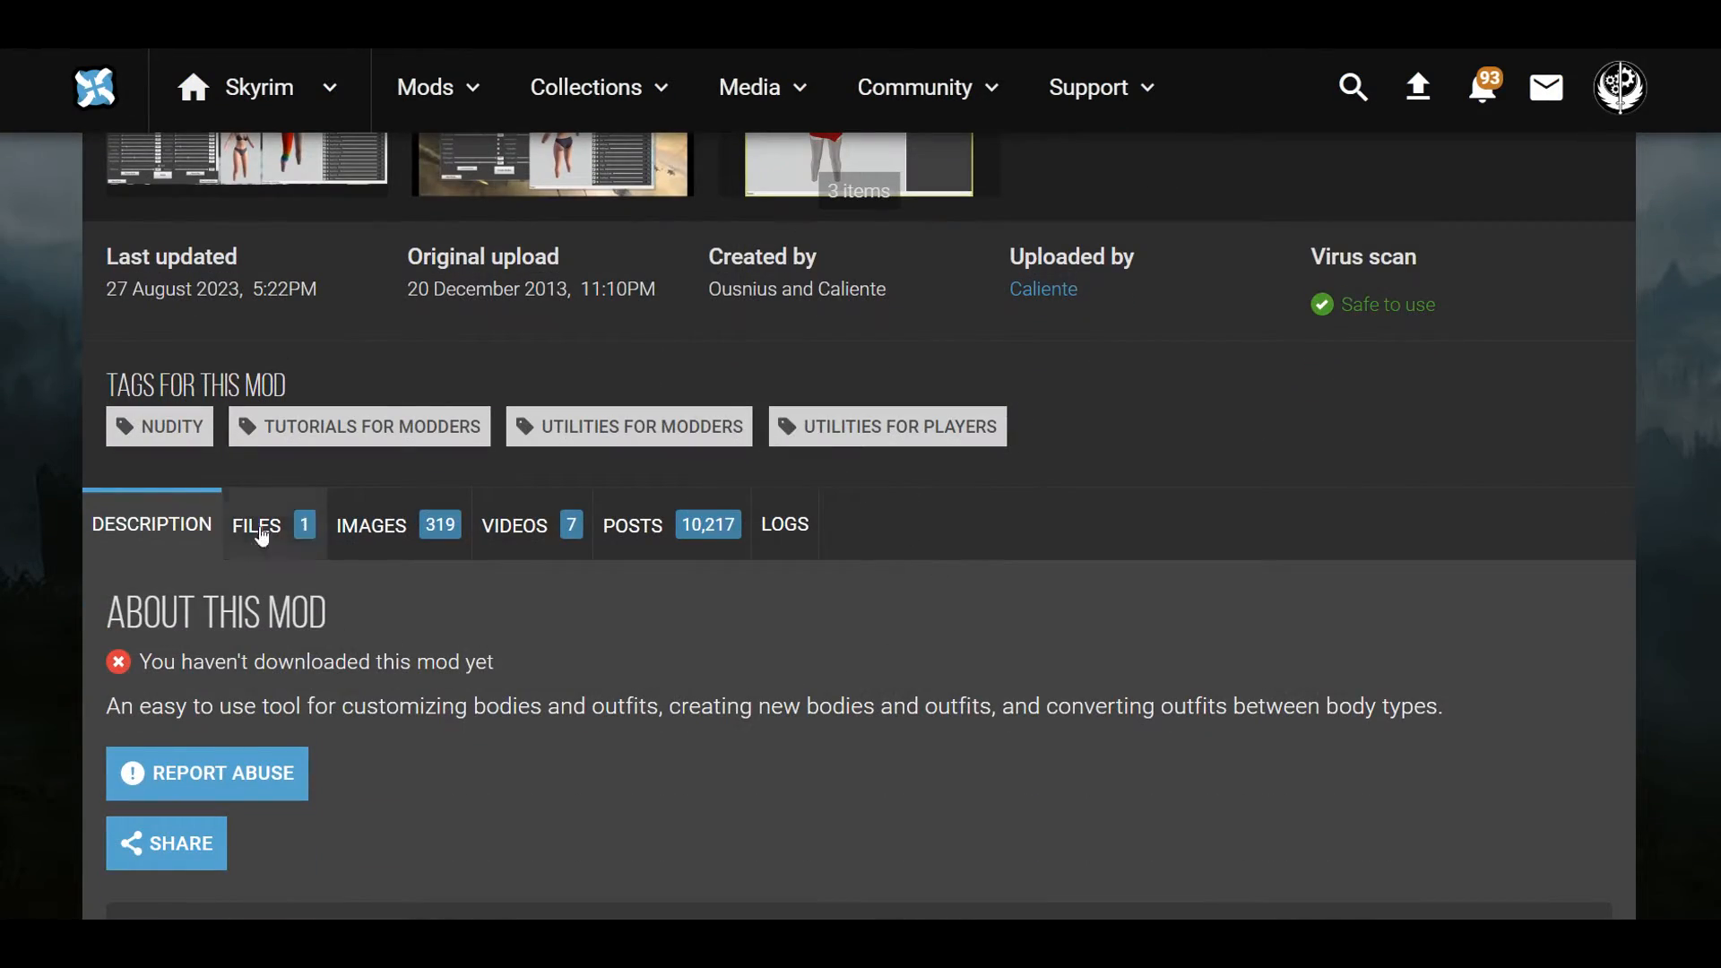
{"action": "left_click", "coordinate": [258, 525]}
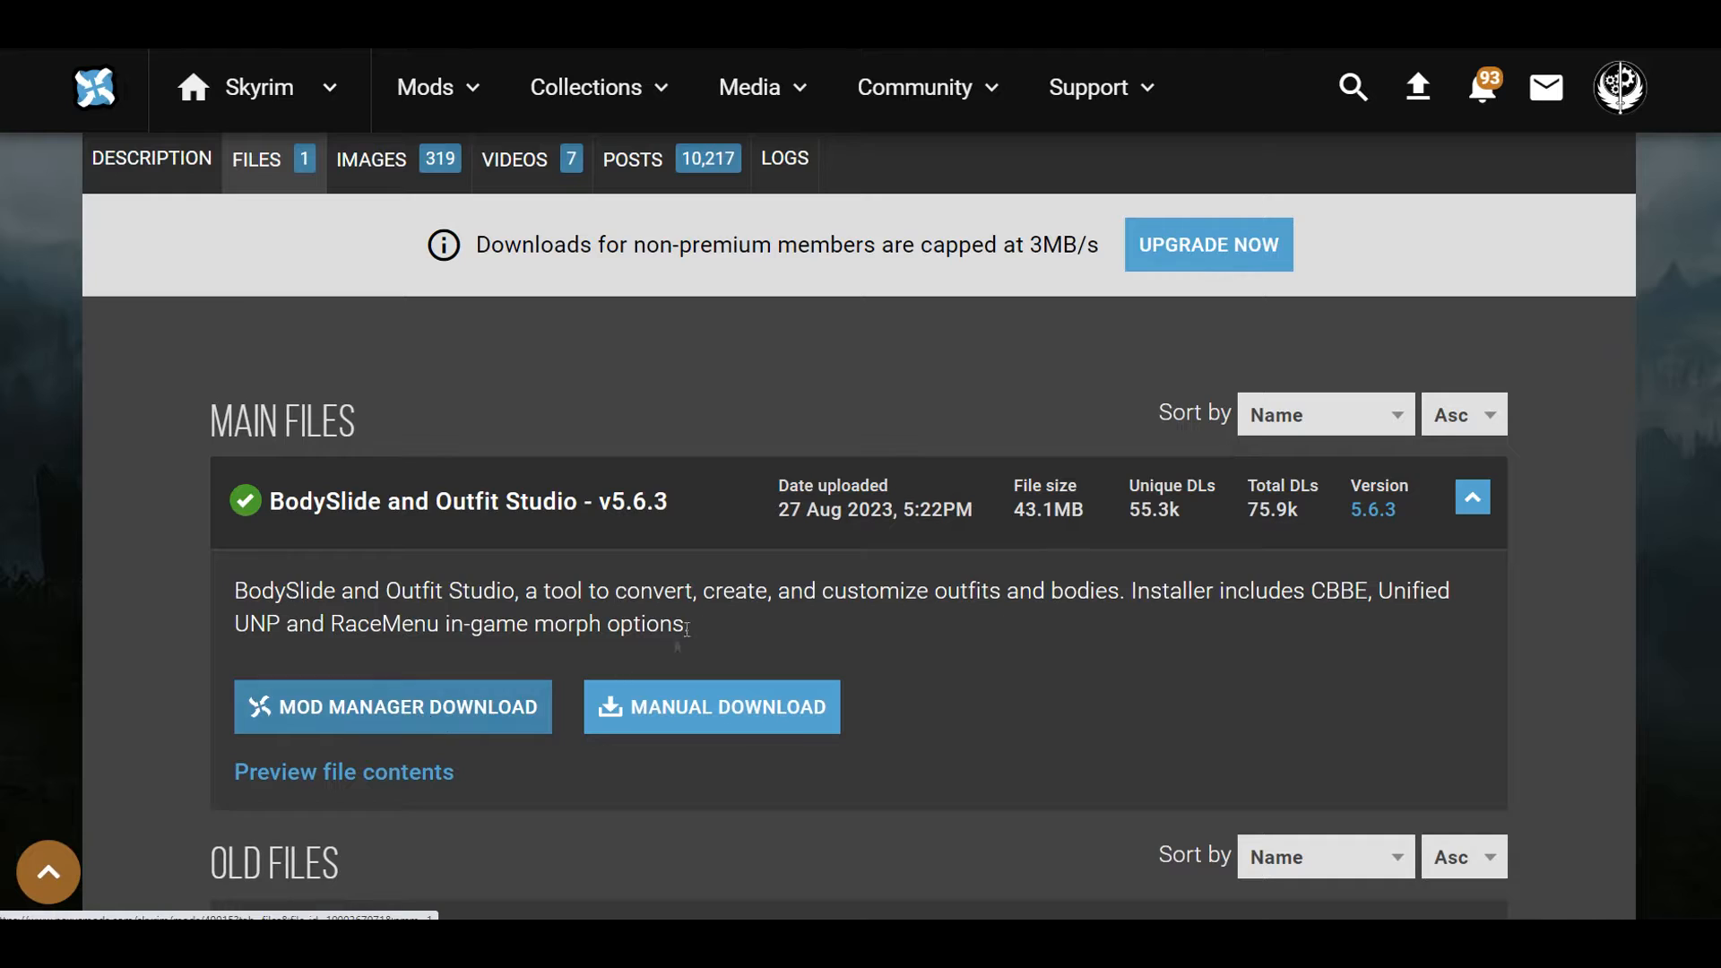
{"action": "mouse_move", "coordinate": [711, 708]}
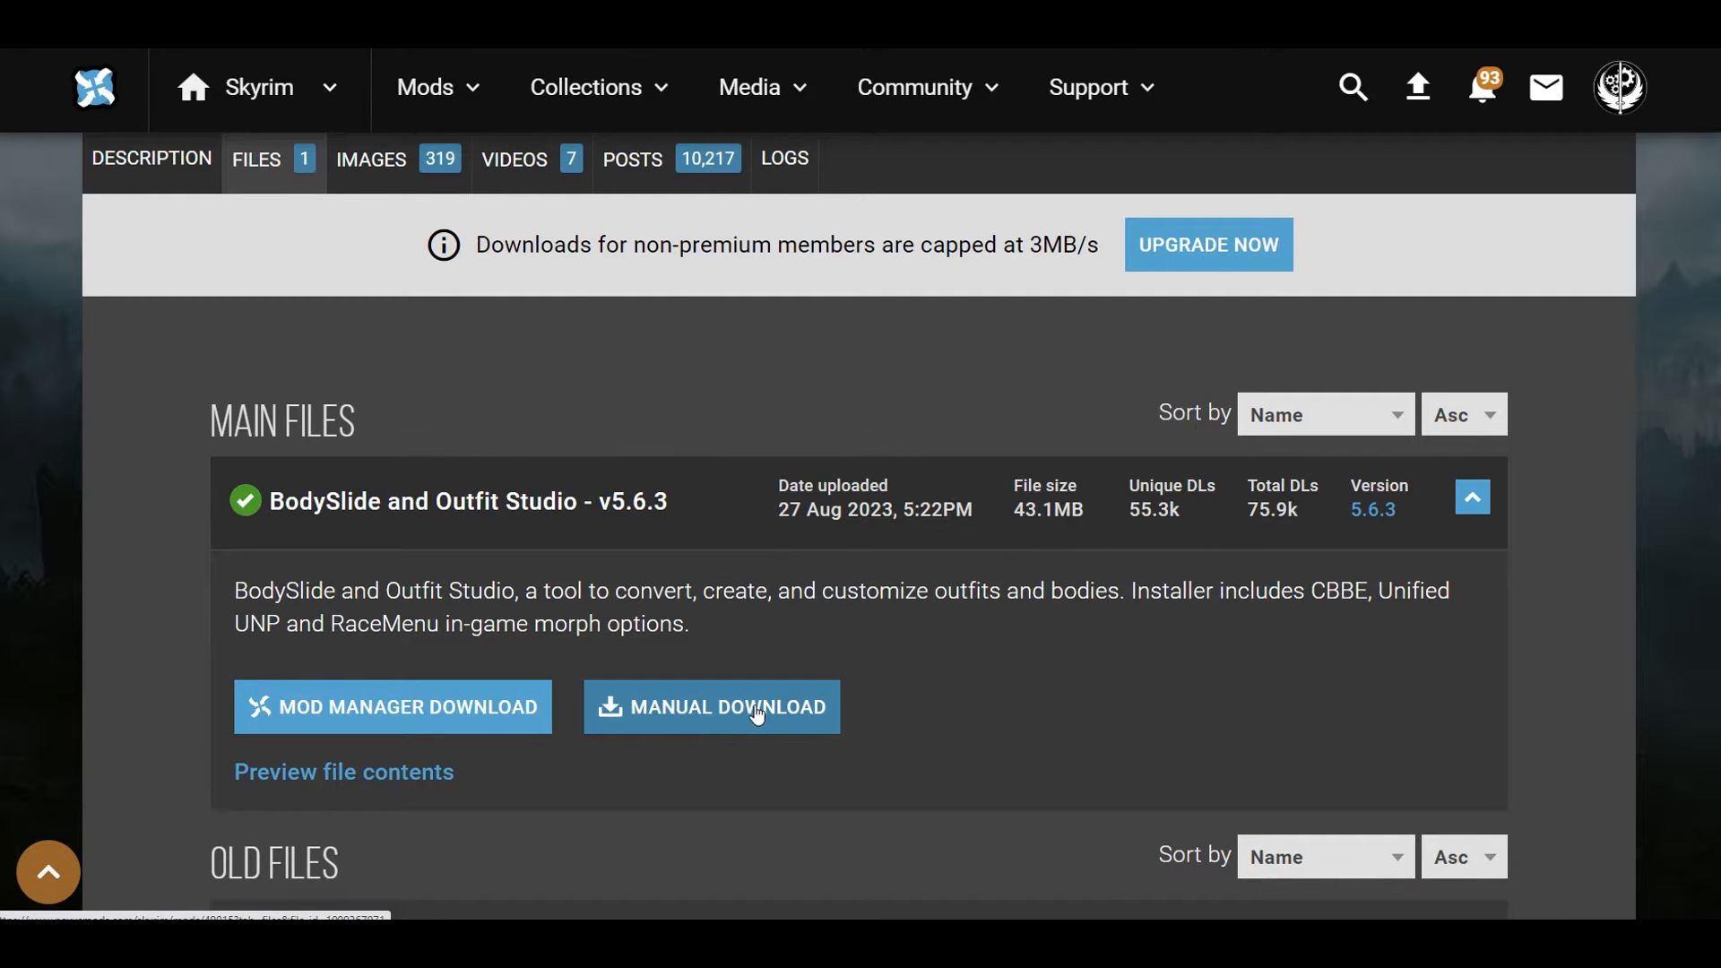
{"action": "left_click", "coordinate": [711, 707]}
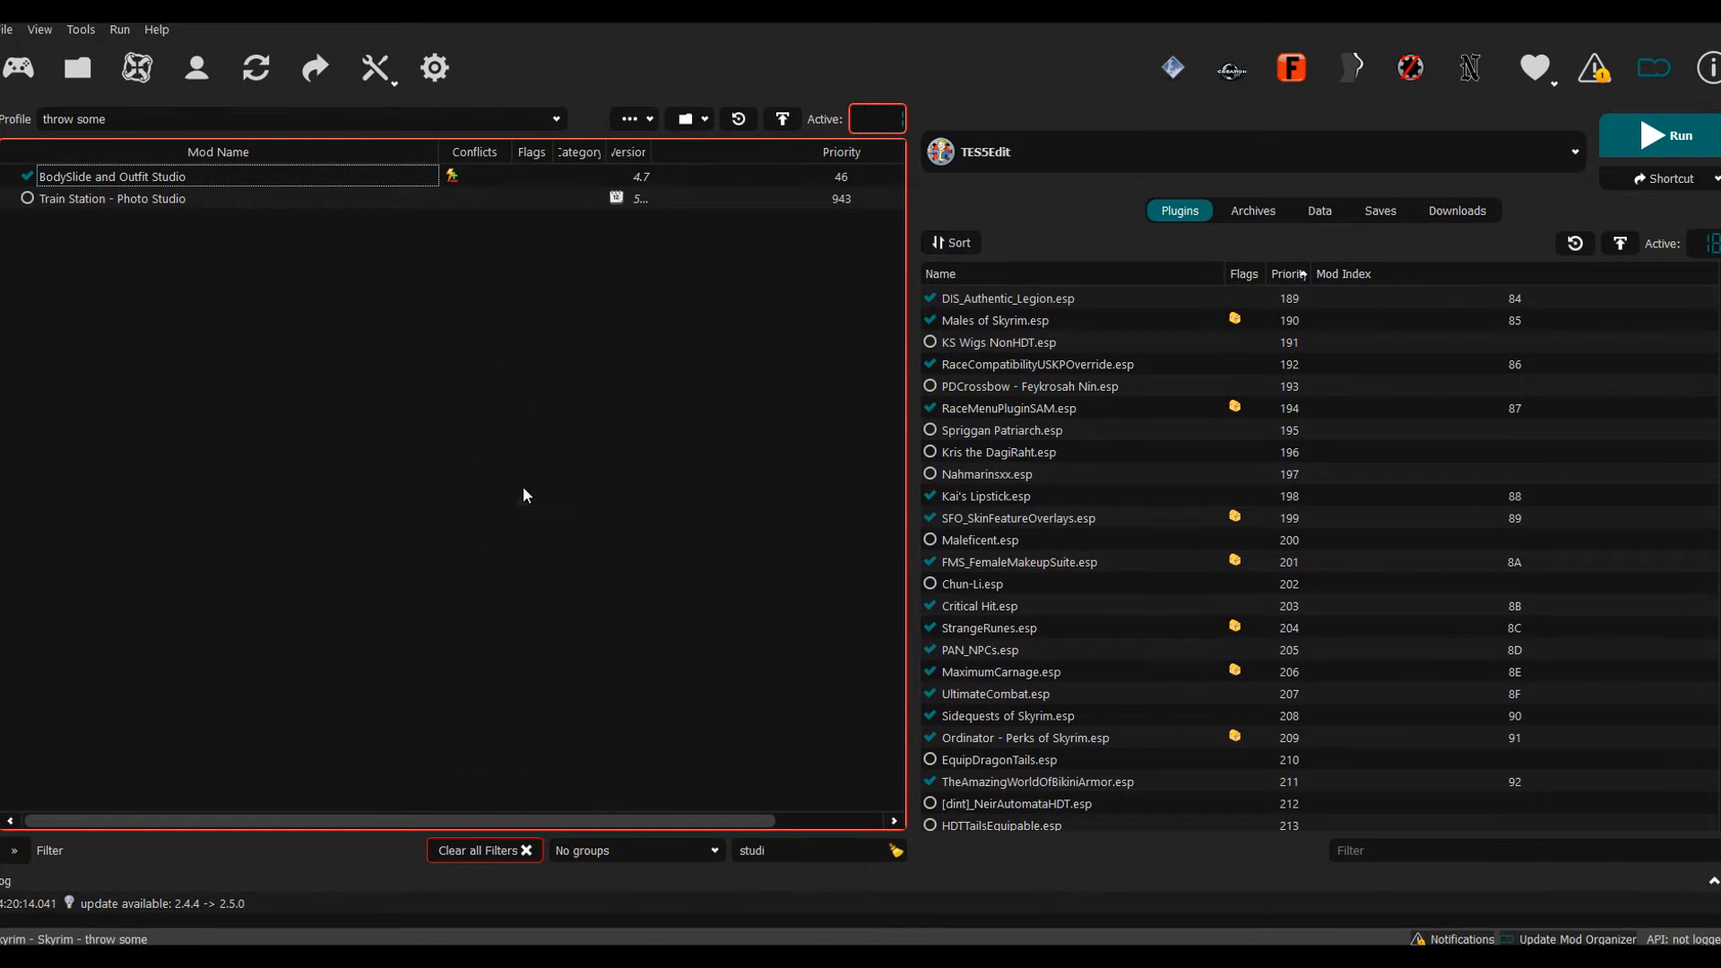
{"action": "mouse_move", "coordinate": [304, 225]}
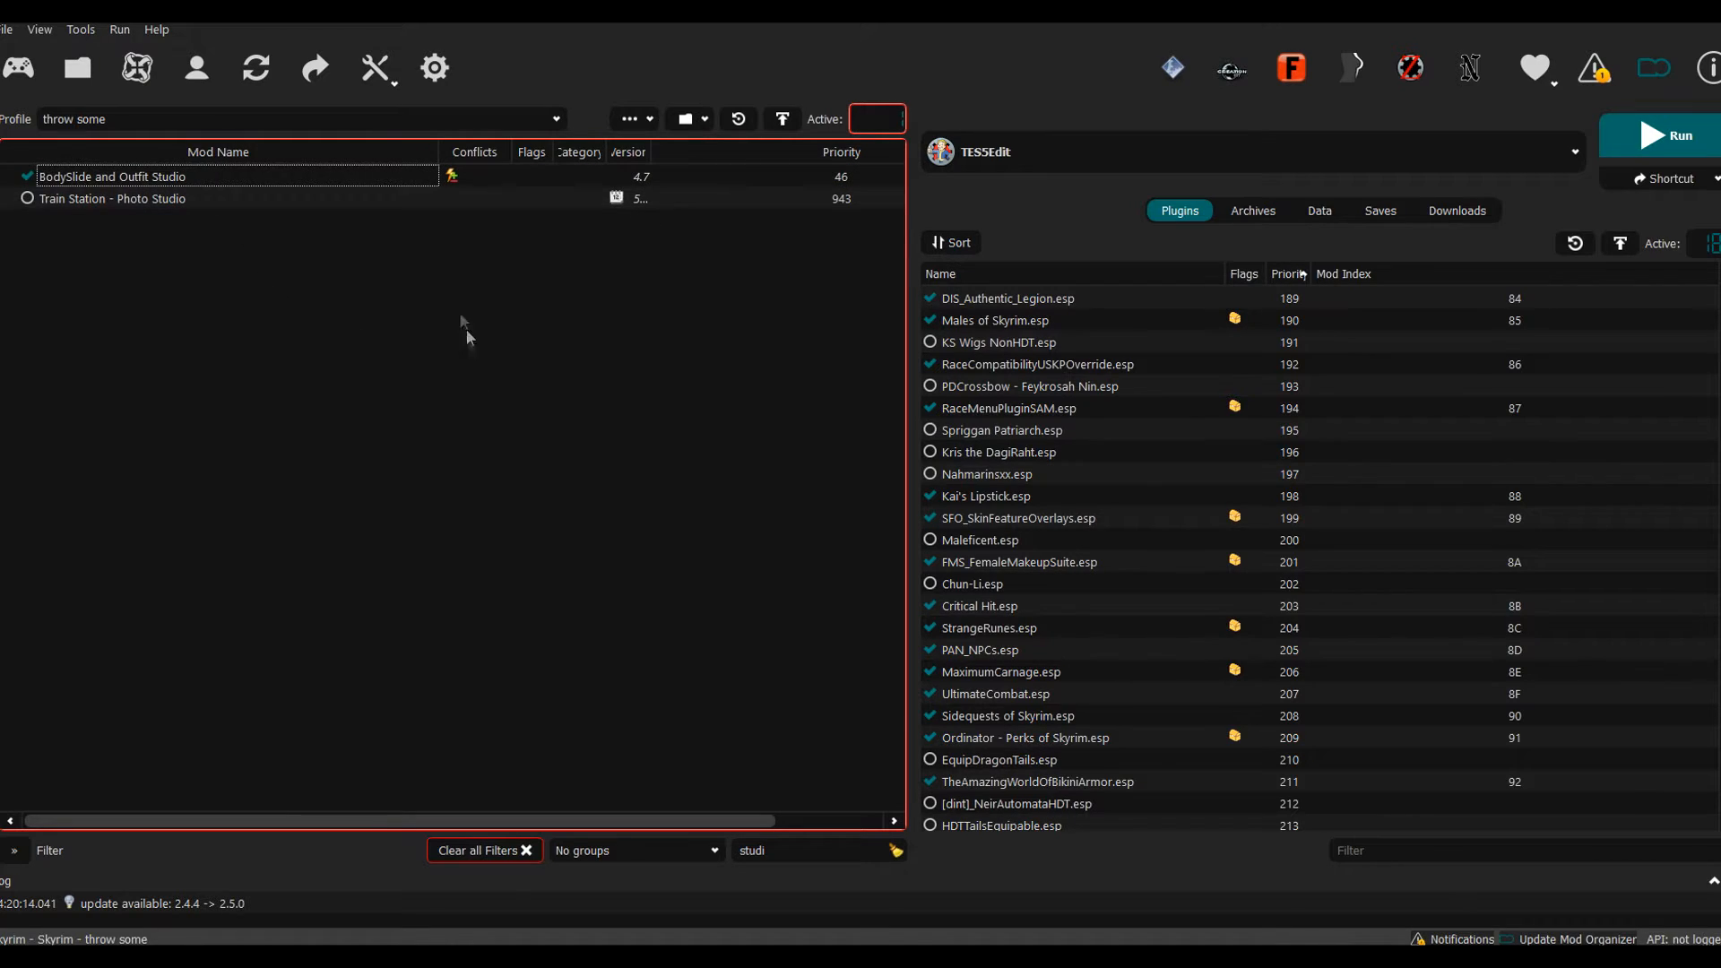
Step: Open the context menu for the BodySlide and Outfit Studio mod entry
{"action": "right_click", "coordinate": [112, 176]}
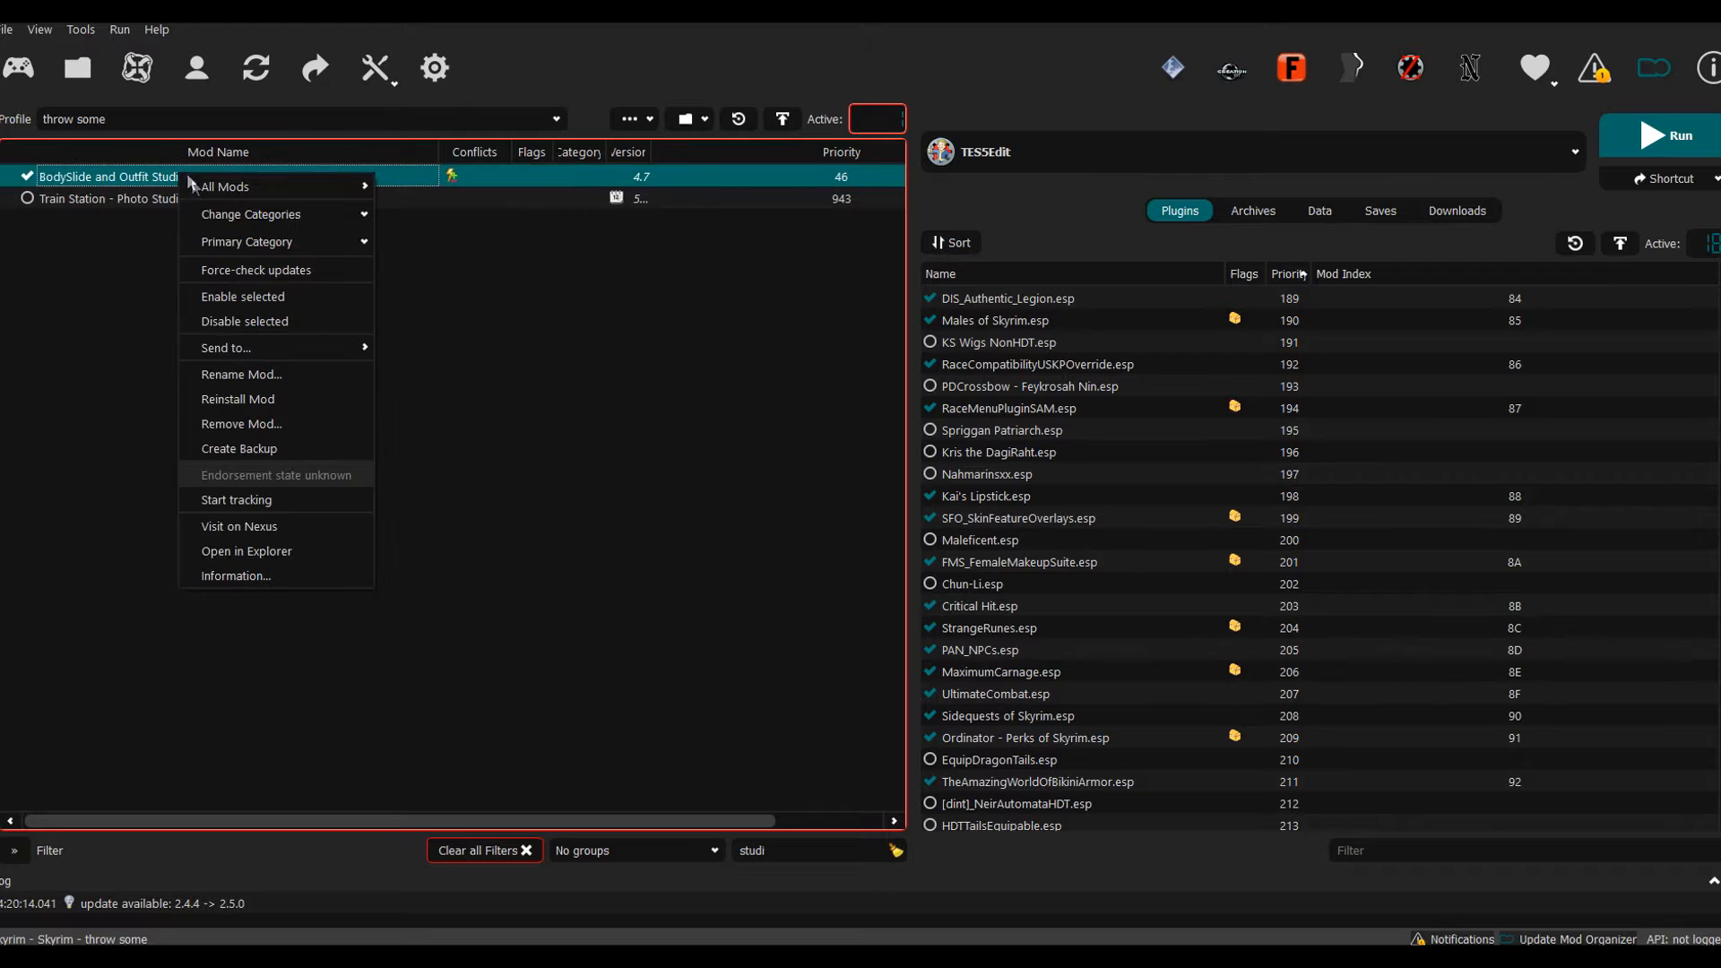
{"action": "mouse_move", "coordinate": [267, 558]}
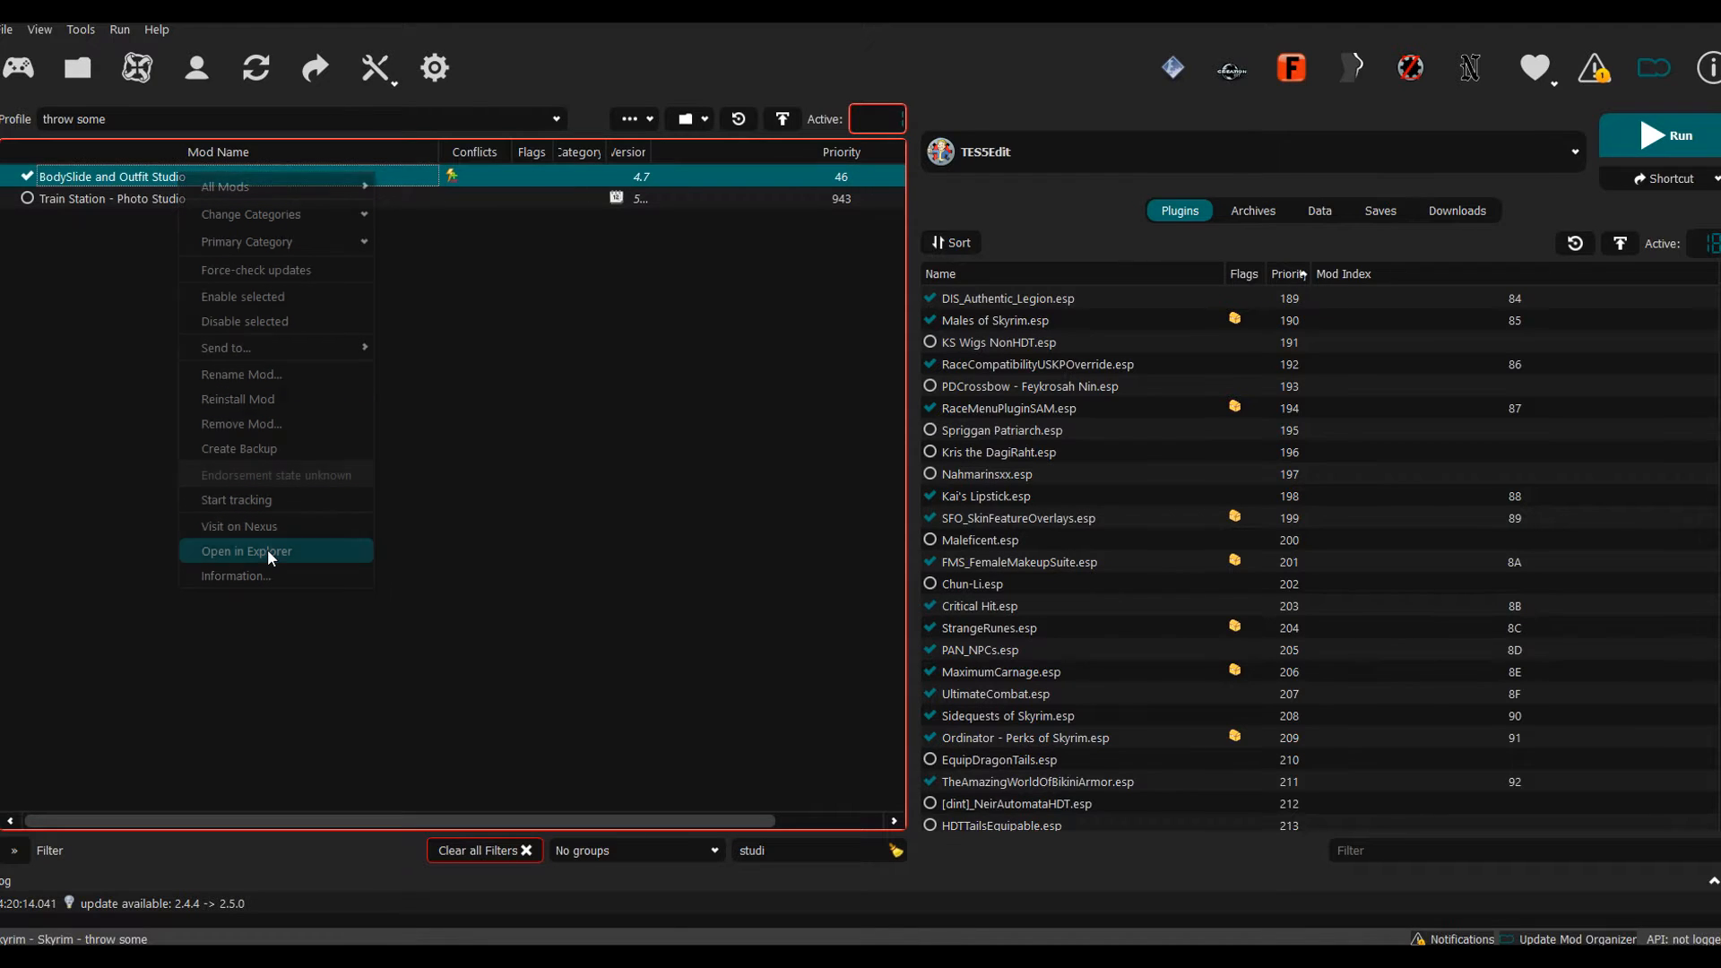
Step: Browse the mod's CalienteTools\BodySlide folder in File Explorer, then return to Mod Organizer
{"action": "left_click", "coordinate": [245, 550]}
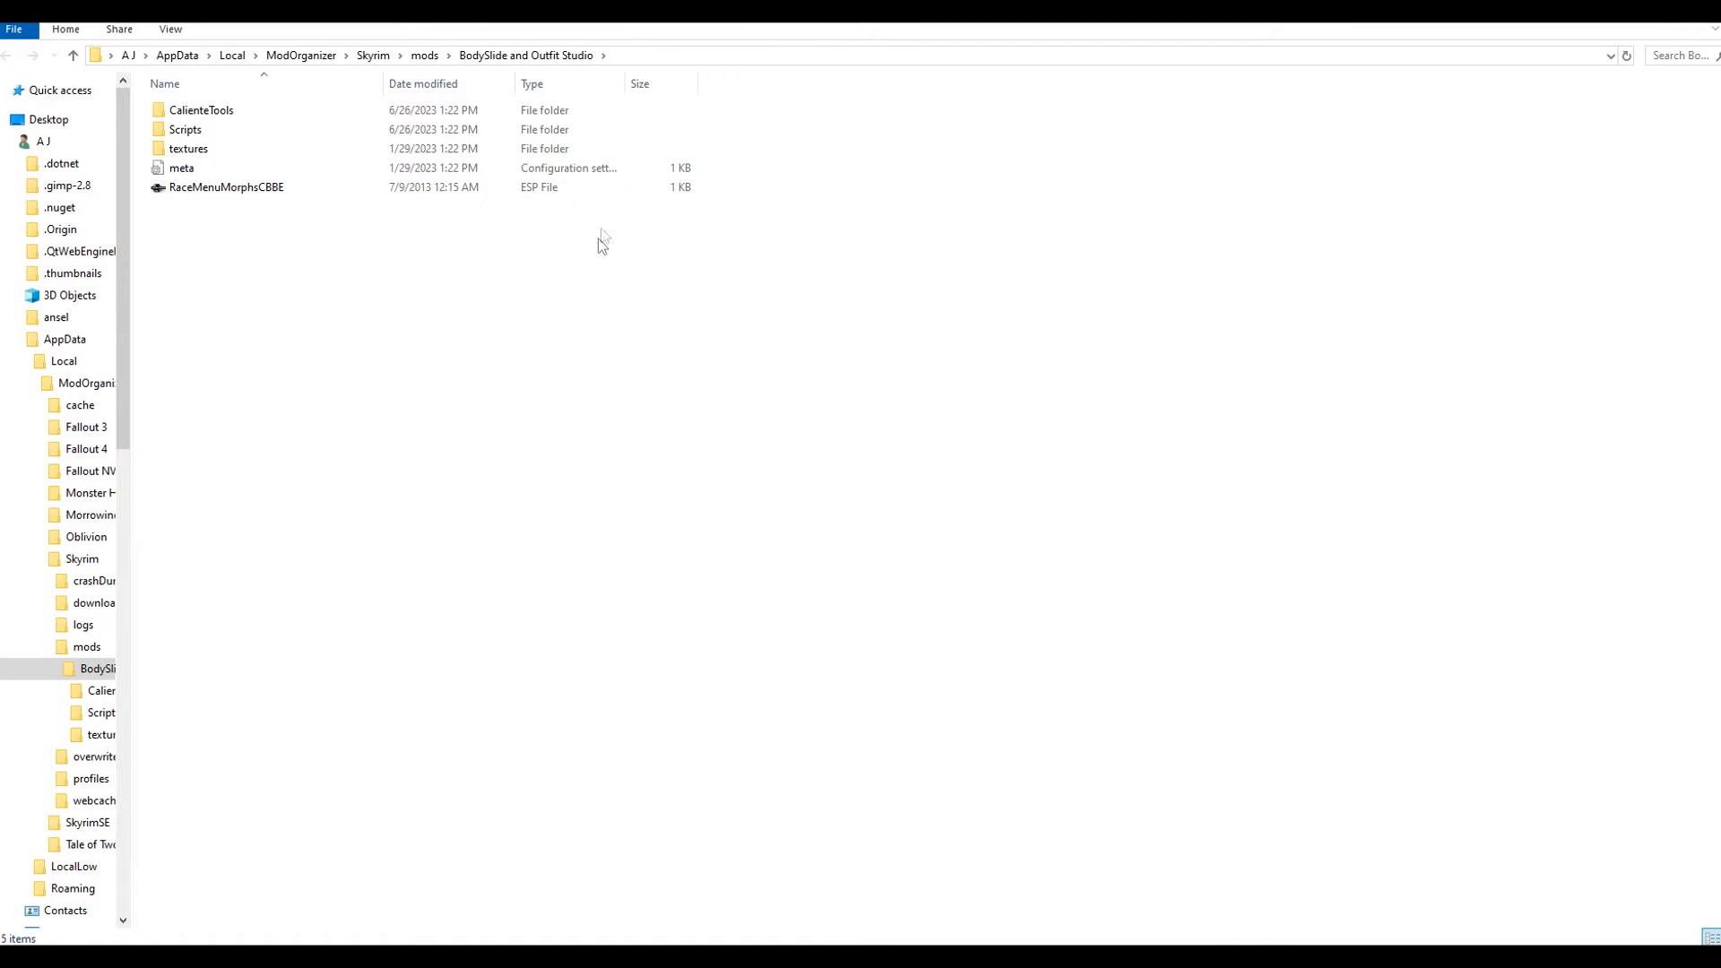
{"action": "left_click", "coordinate": [200, 109]}
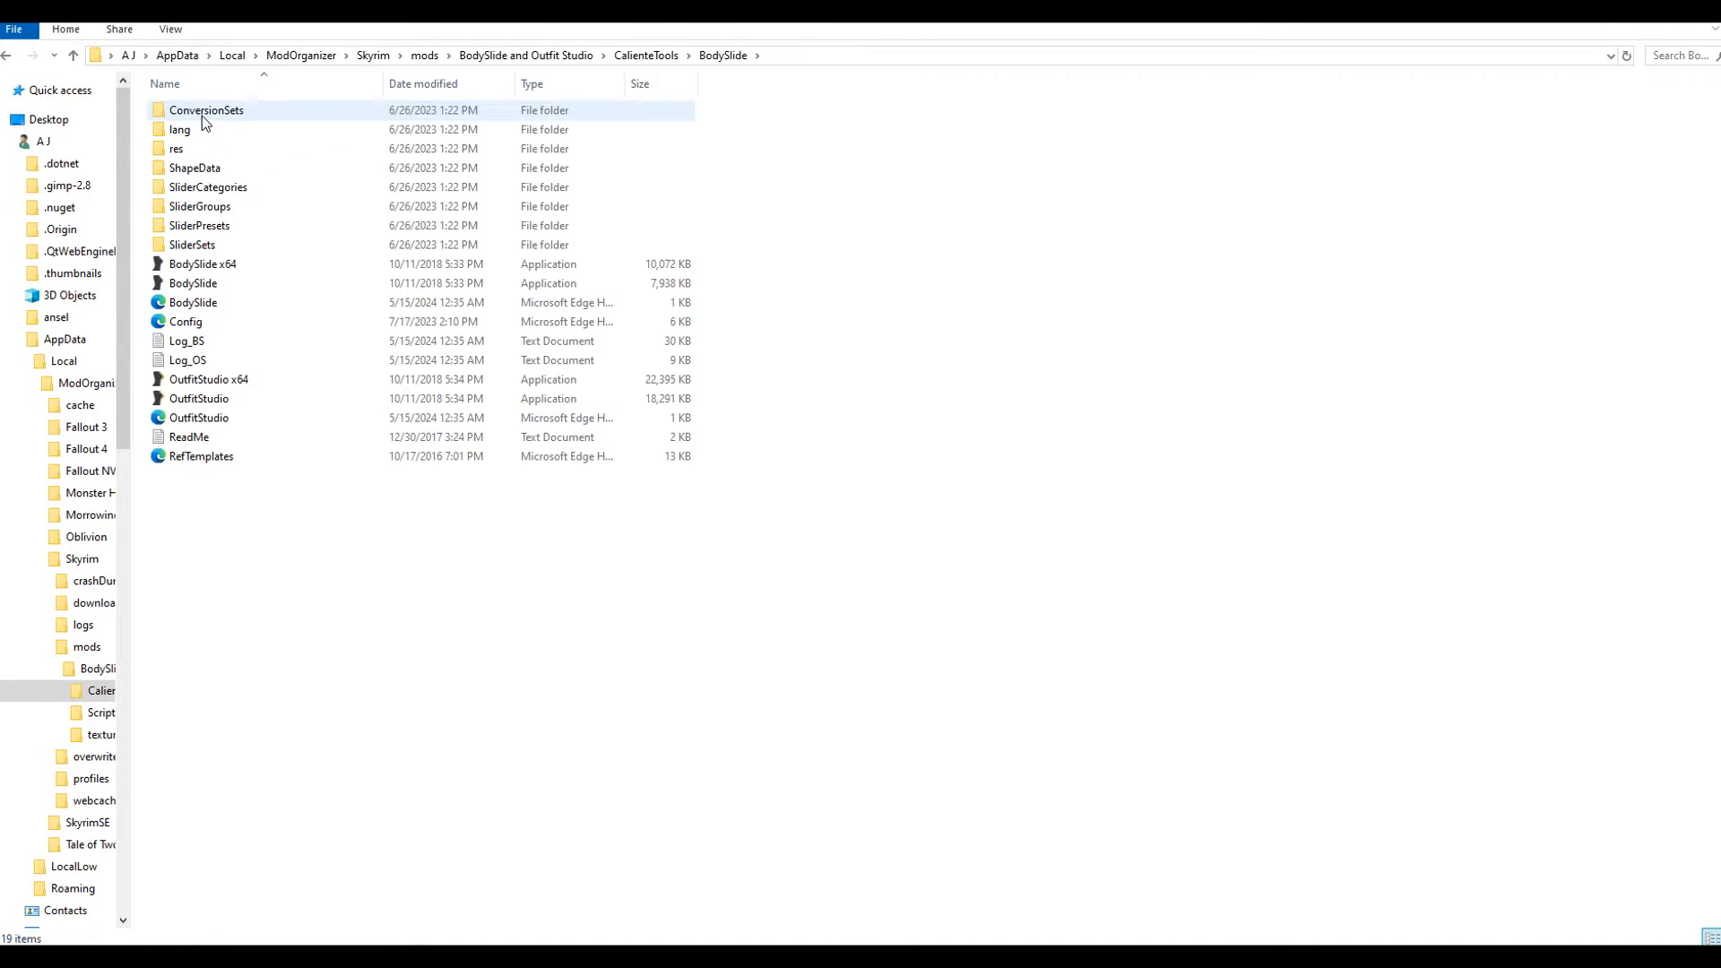
{"action": "left_click", "coordinate": [199, 397]}
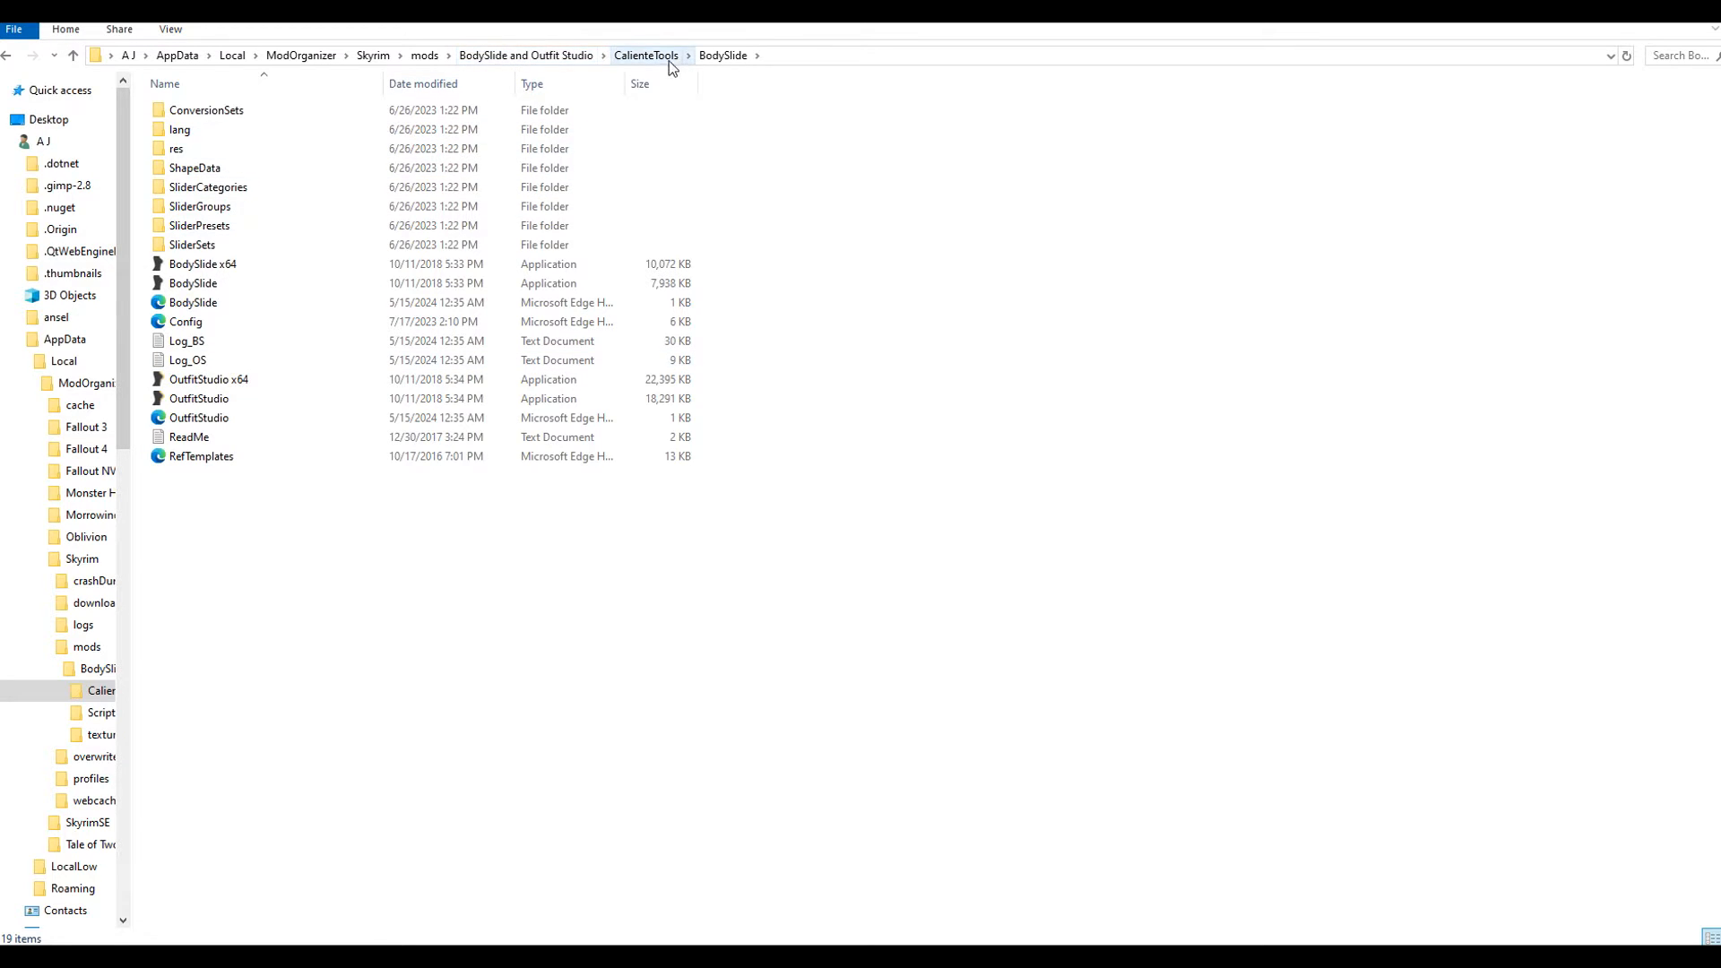
{"action": "left_click", "coordinate": [440, 56]}
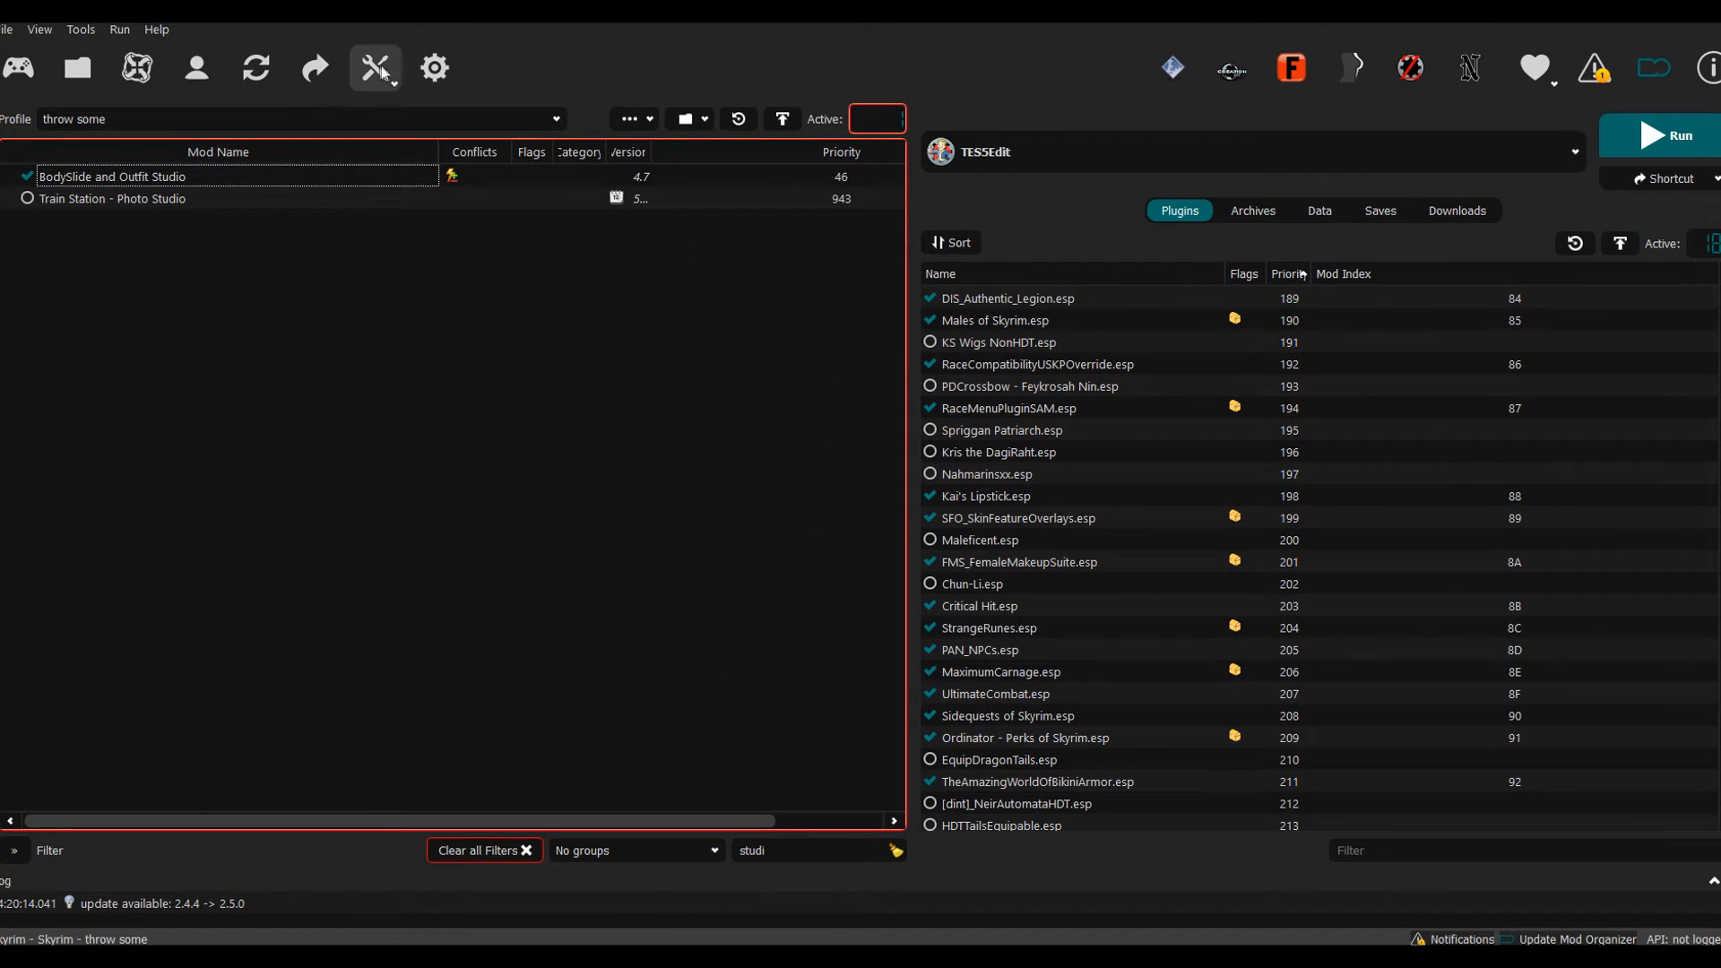
Step: Open Modify Executables to view registered tools like BodySlide, OutfitStudio and TES5Edit
{"action": "left_click", "coordinate": [375, 68]}
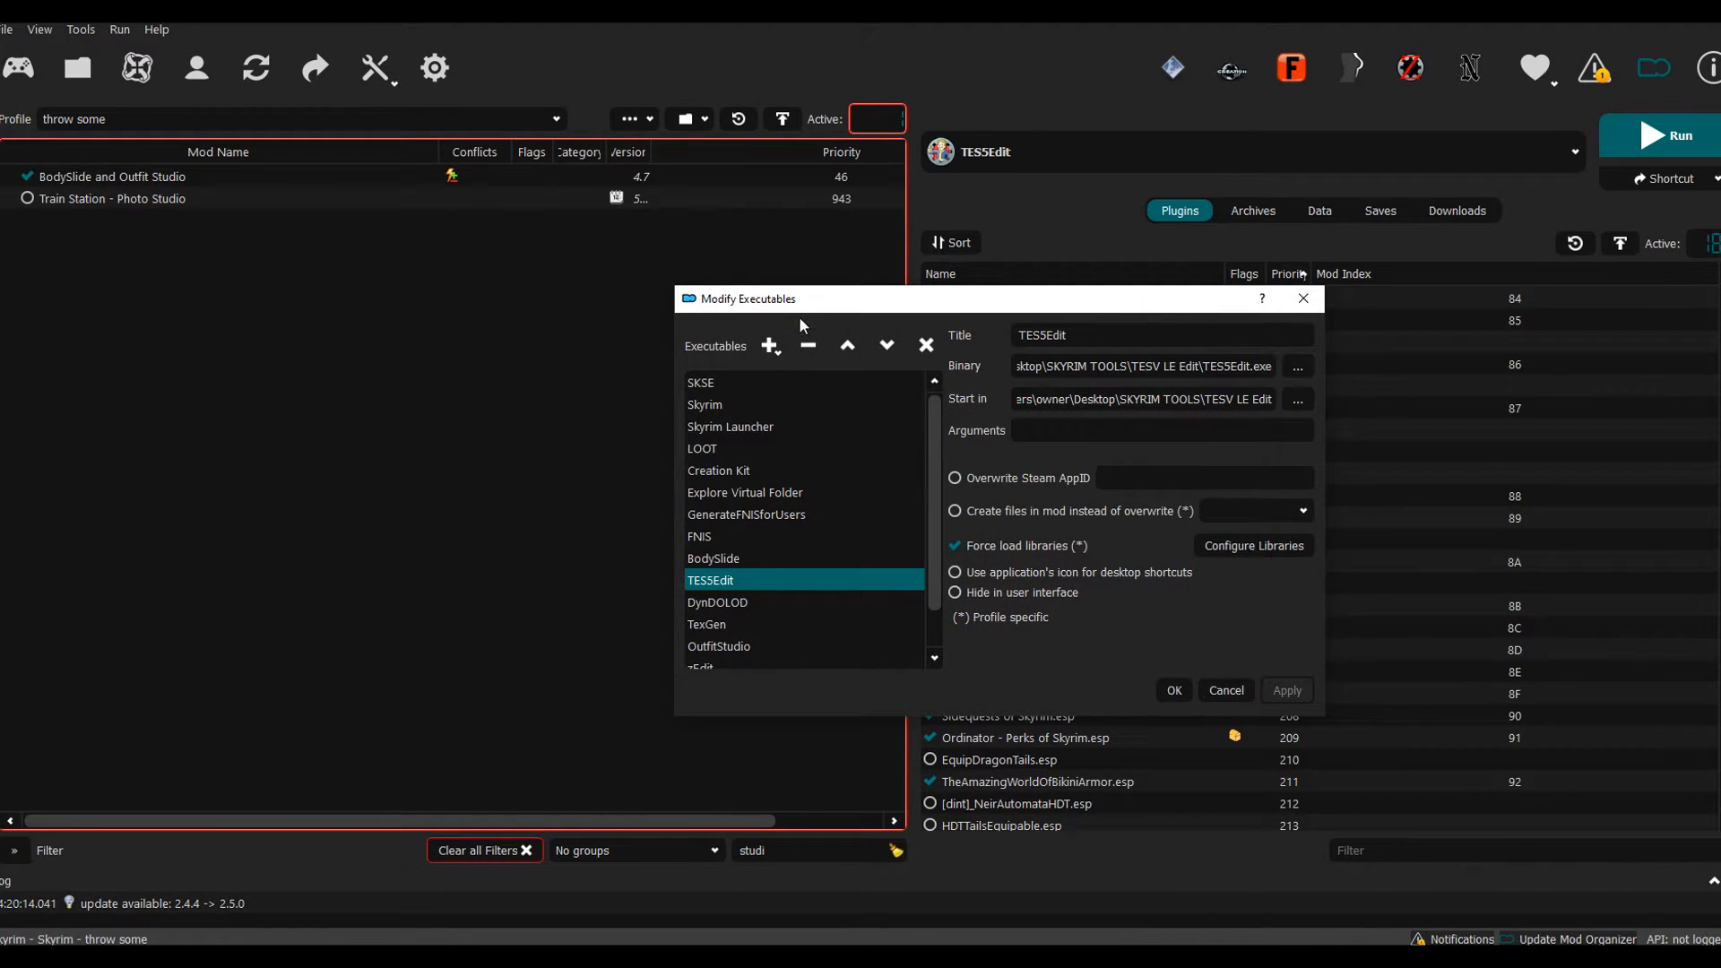
{"action": "mouse_move", "coordinate": [799, 448]}
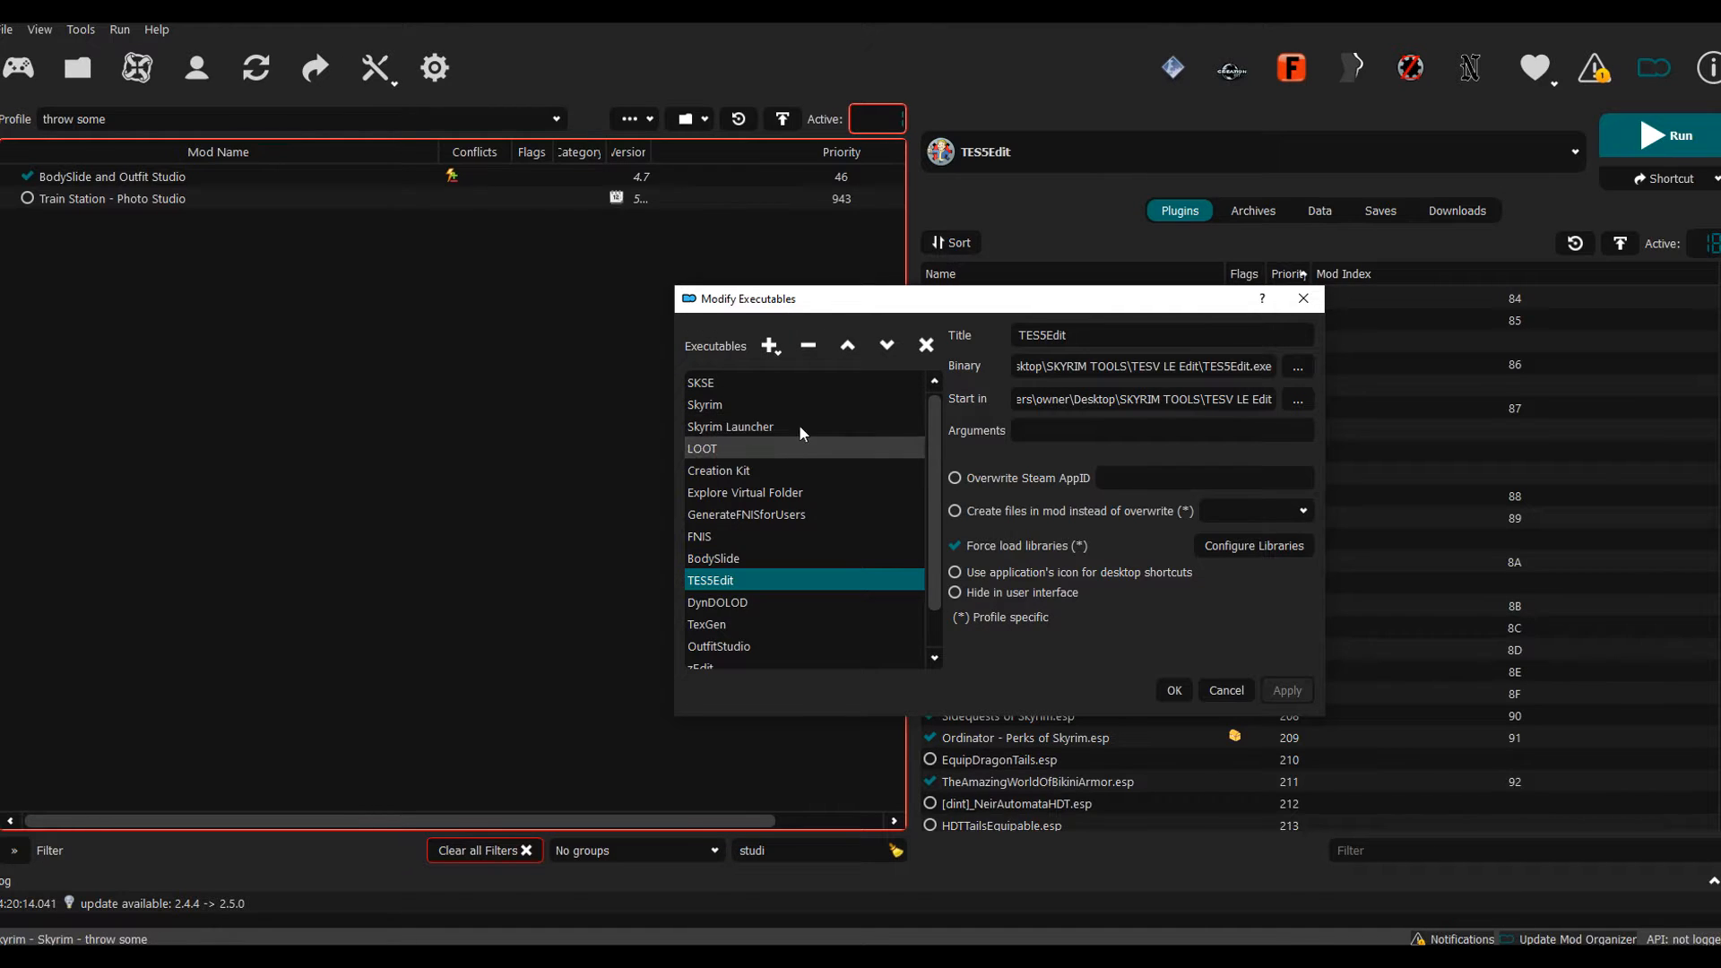
{"action": "mouse_move", "coordinate": [769, 346]}
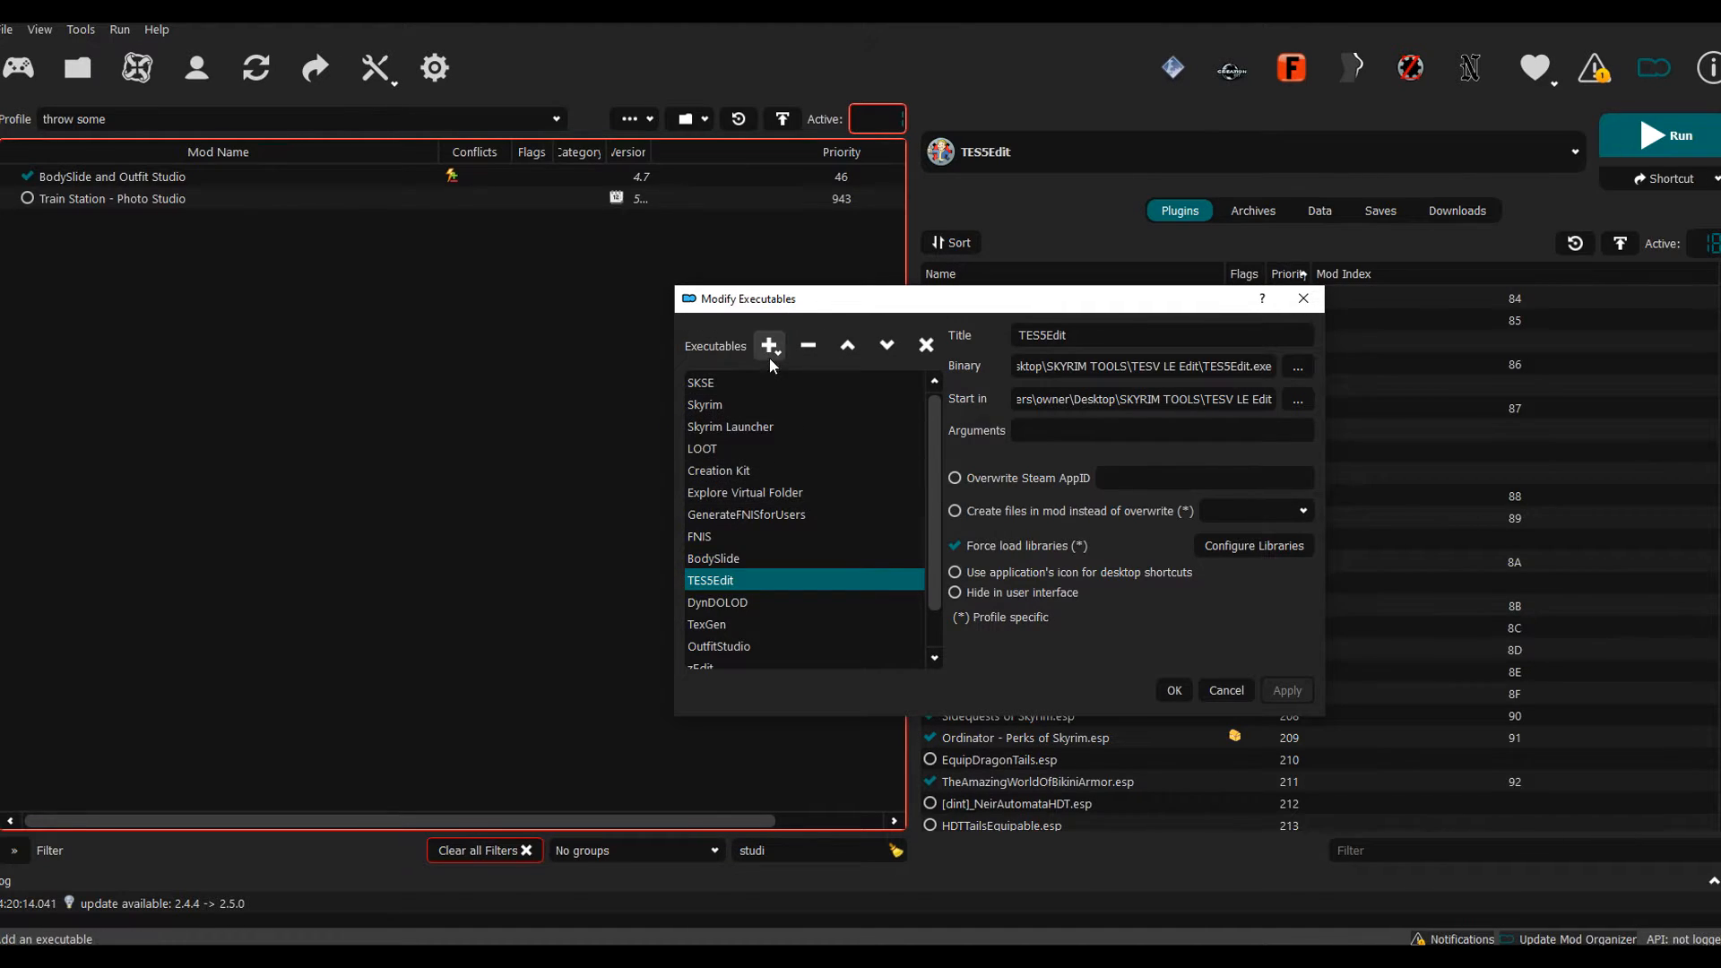
{"action": "mouse_move", "coordinate": [770, 346]}
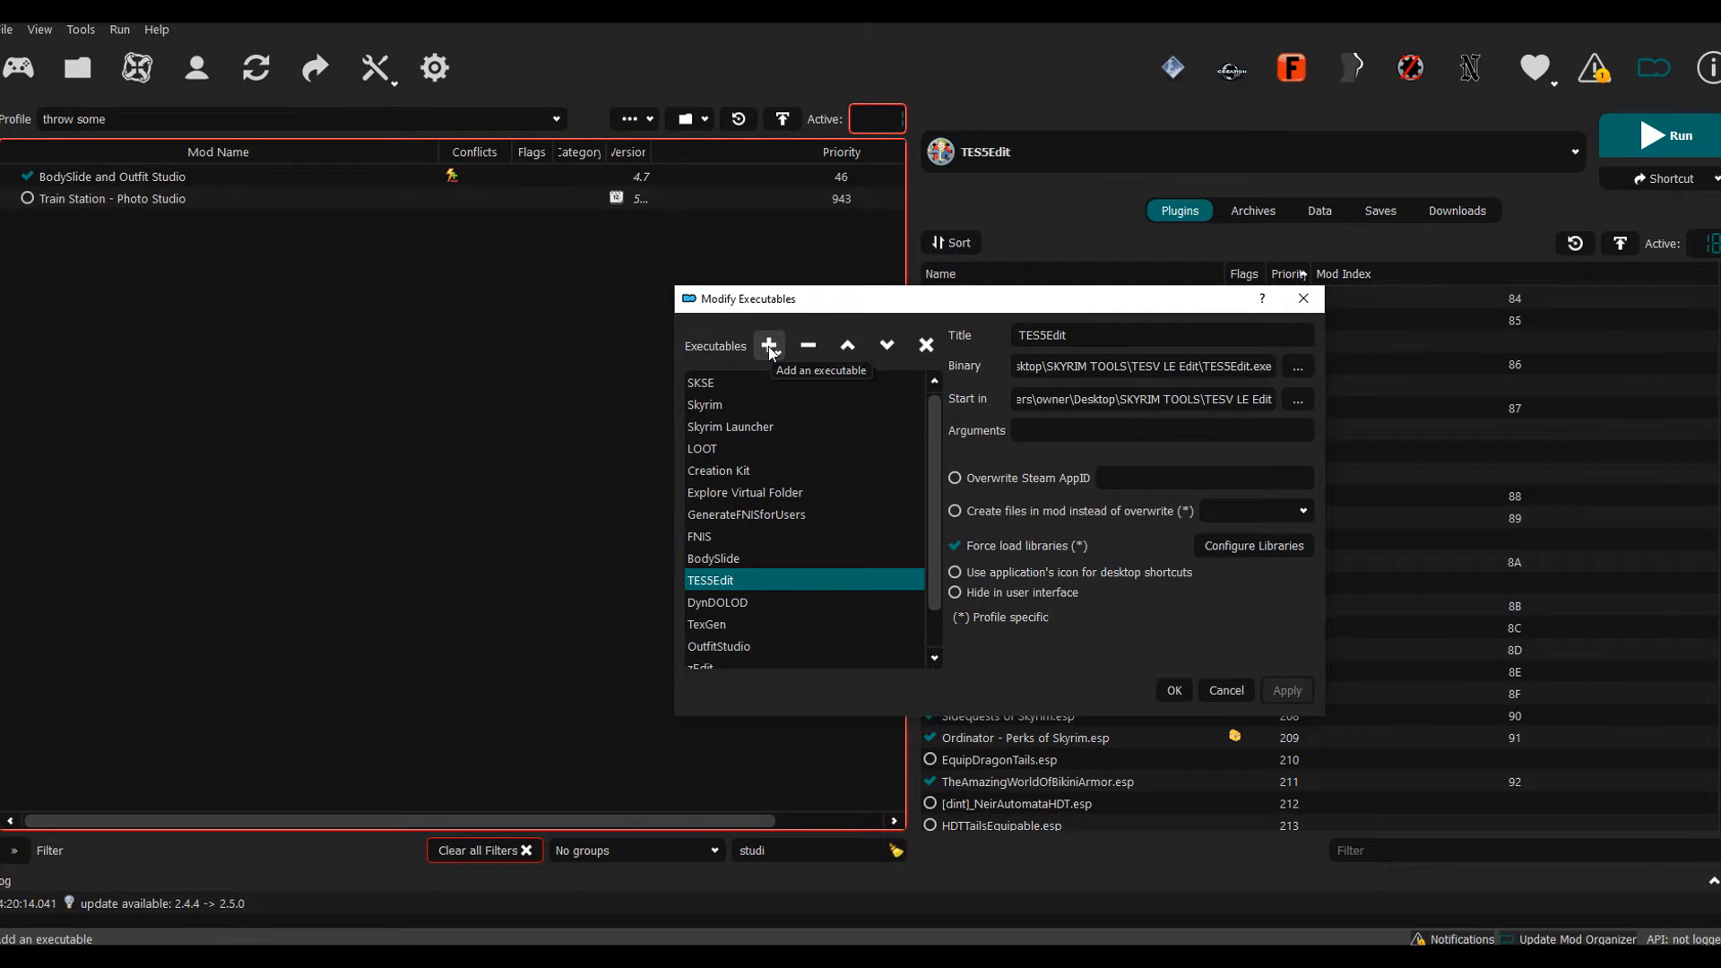
{"action": "mouse_move", "coordinate": [808, 346]}
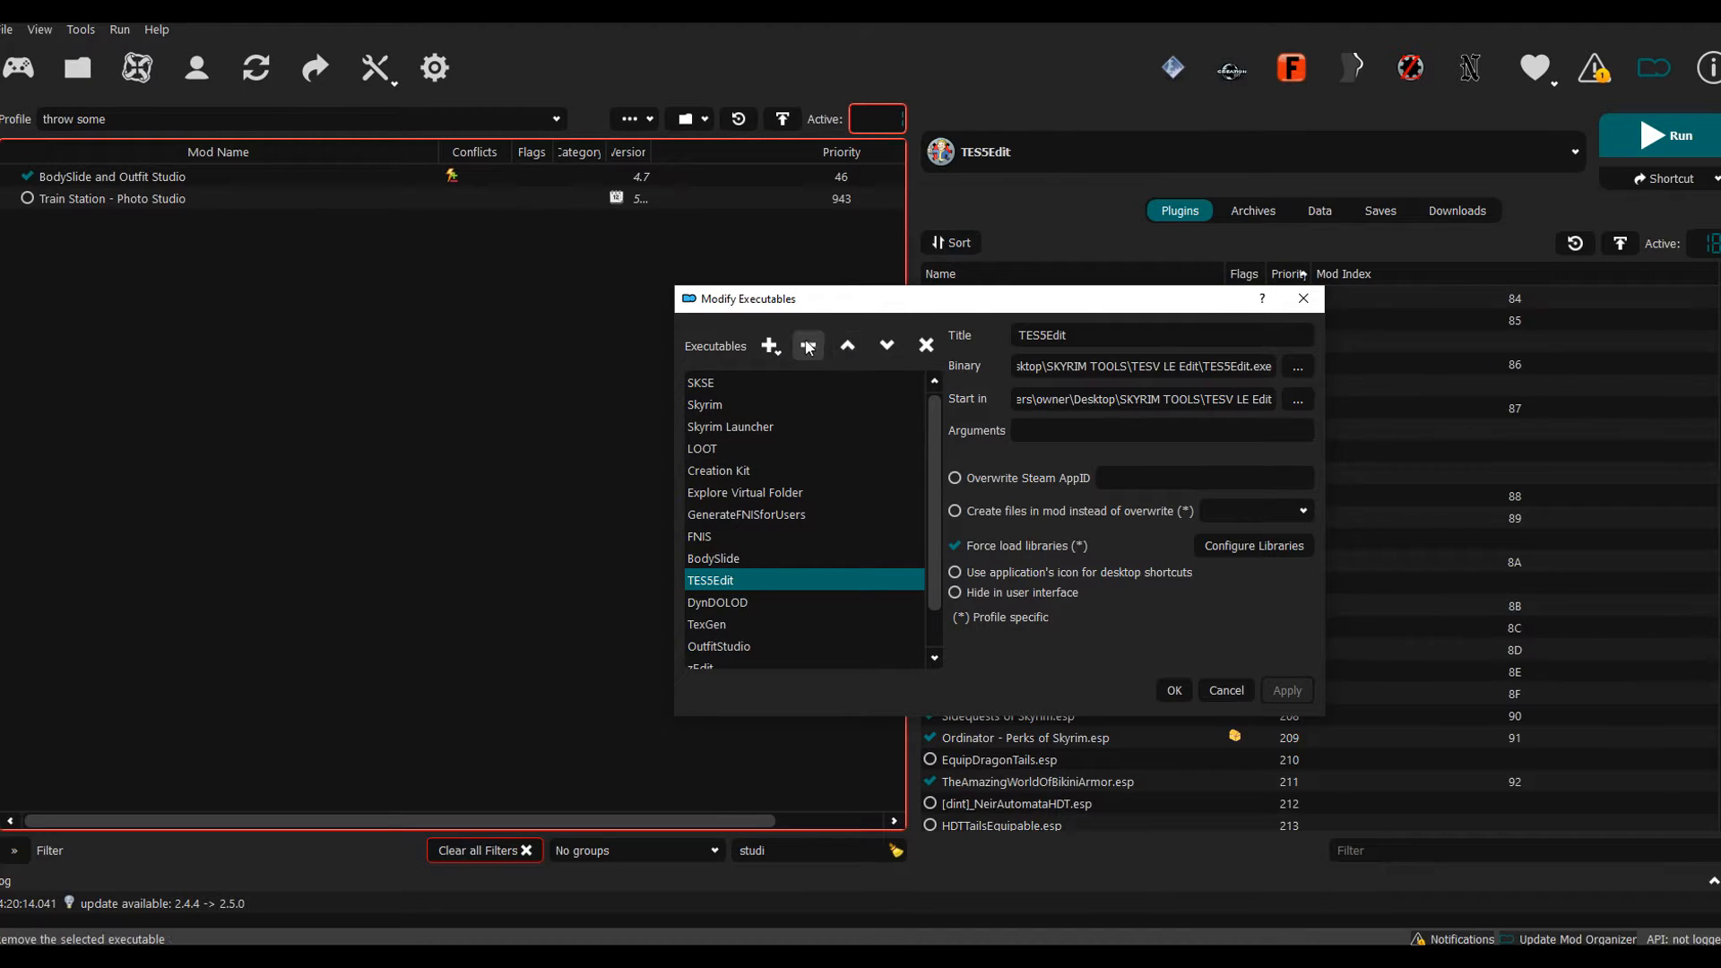
{"action": "mouse_move", "coordinate": [889, 325]}
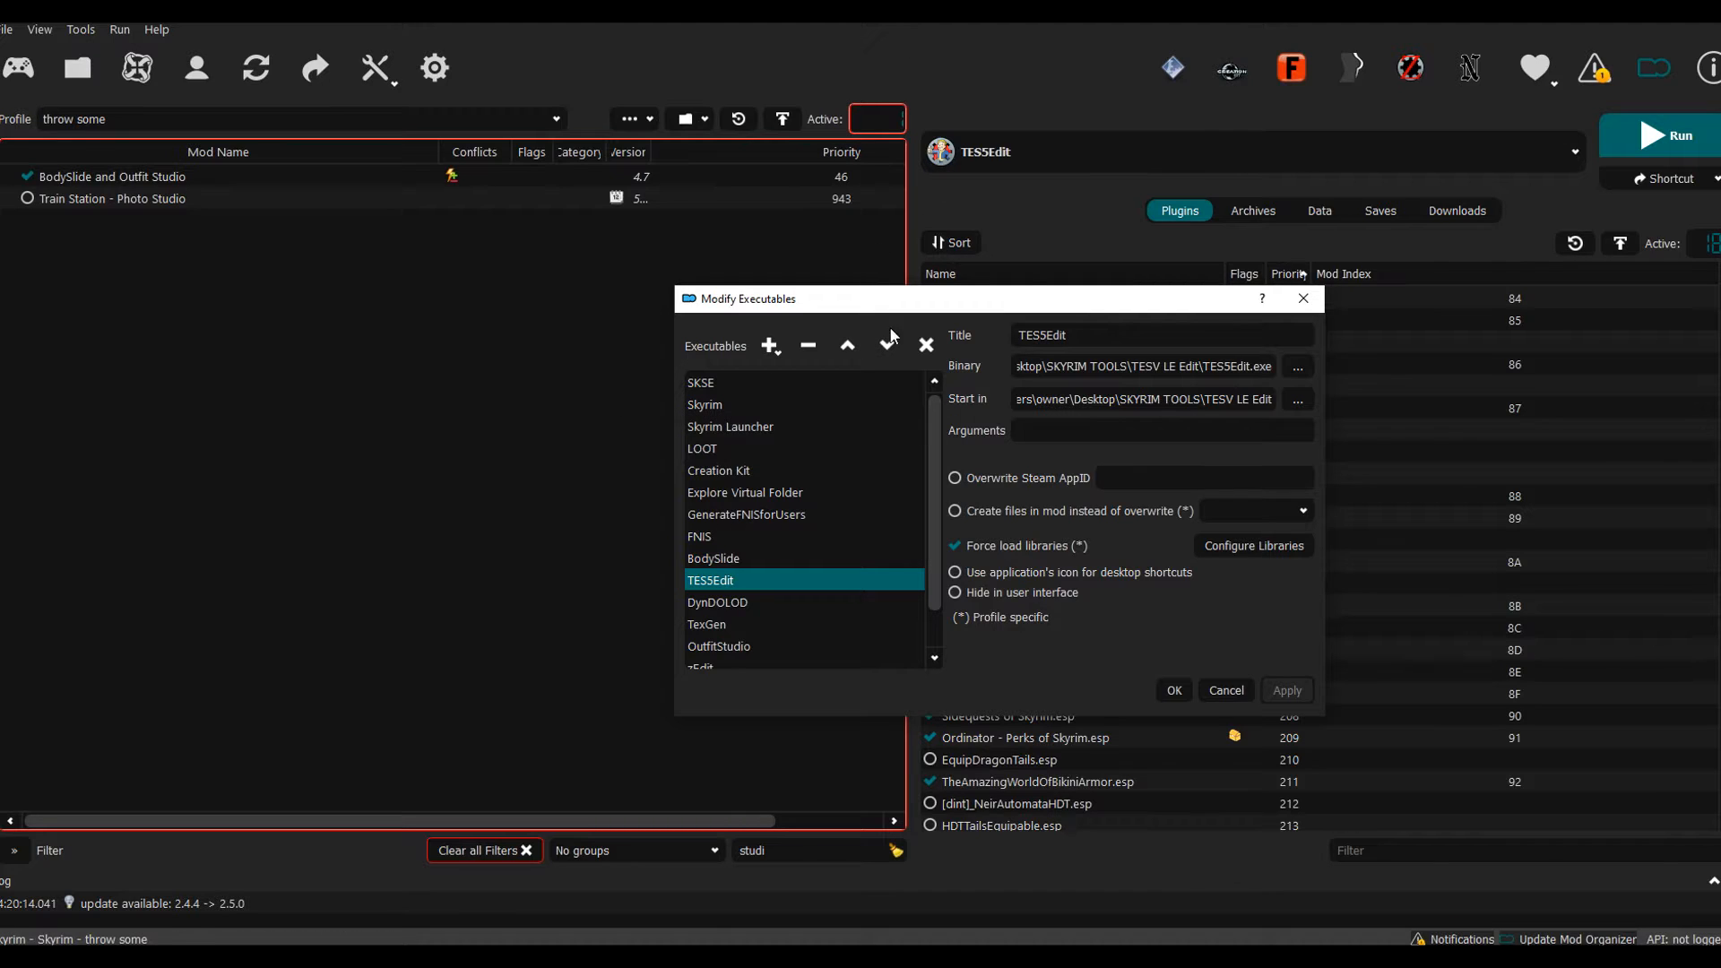
{"action": "mouse_move", "coordinate": [812, 546]}
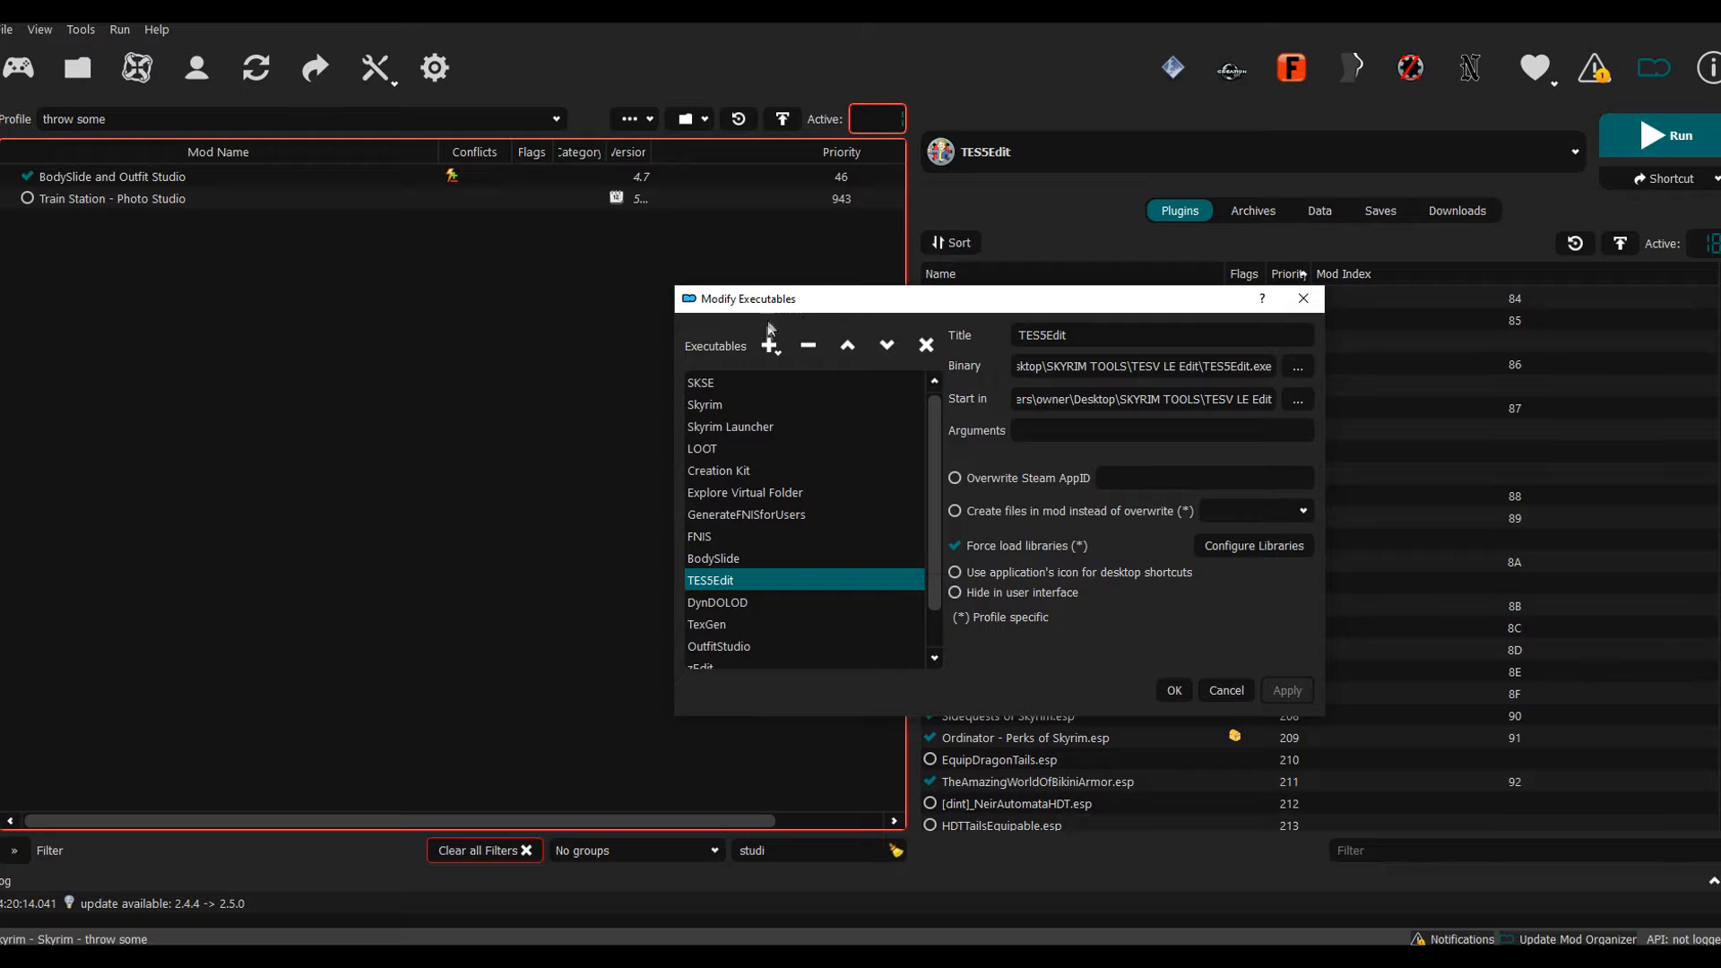
Step: Add a new executable from file, choosing BodySlide.exe from the pasted BodySlide folder path
{"action": "left_click", "coordinate": [768, 345]}
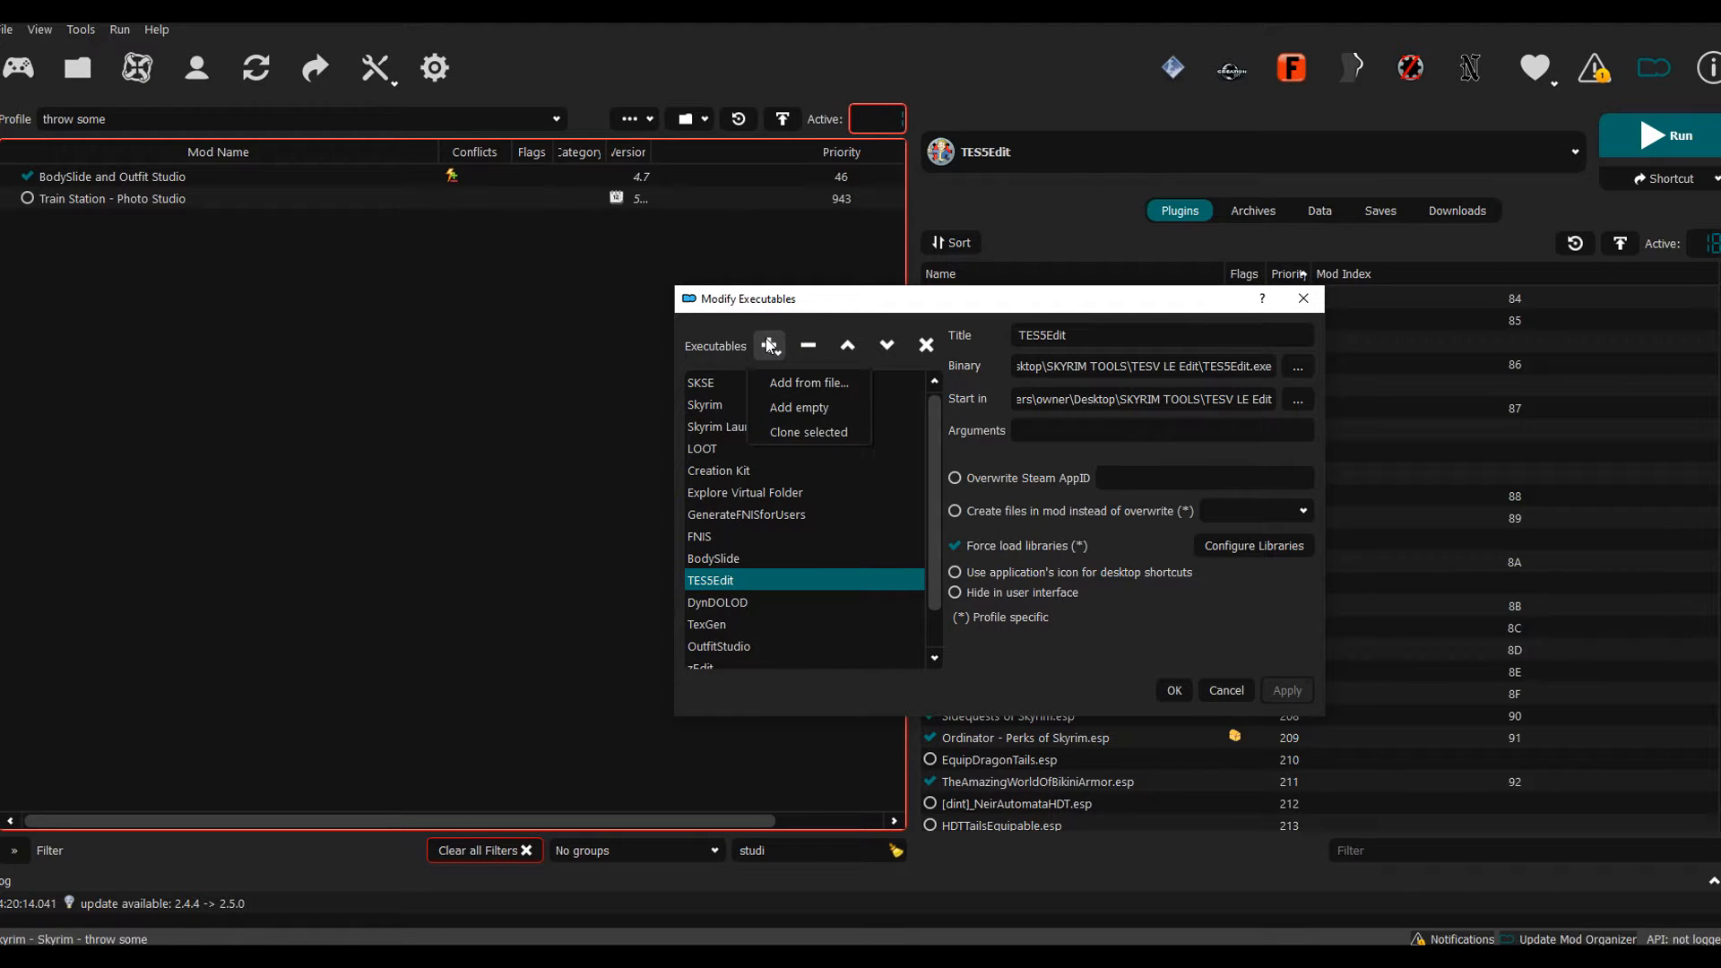
{"action": "mouse_move", "coordinate": [808, 382]}
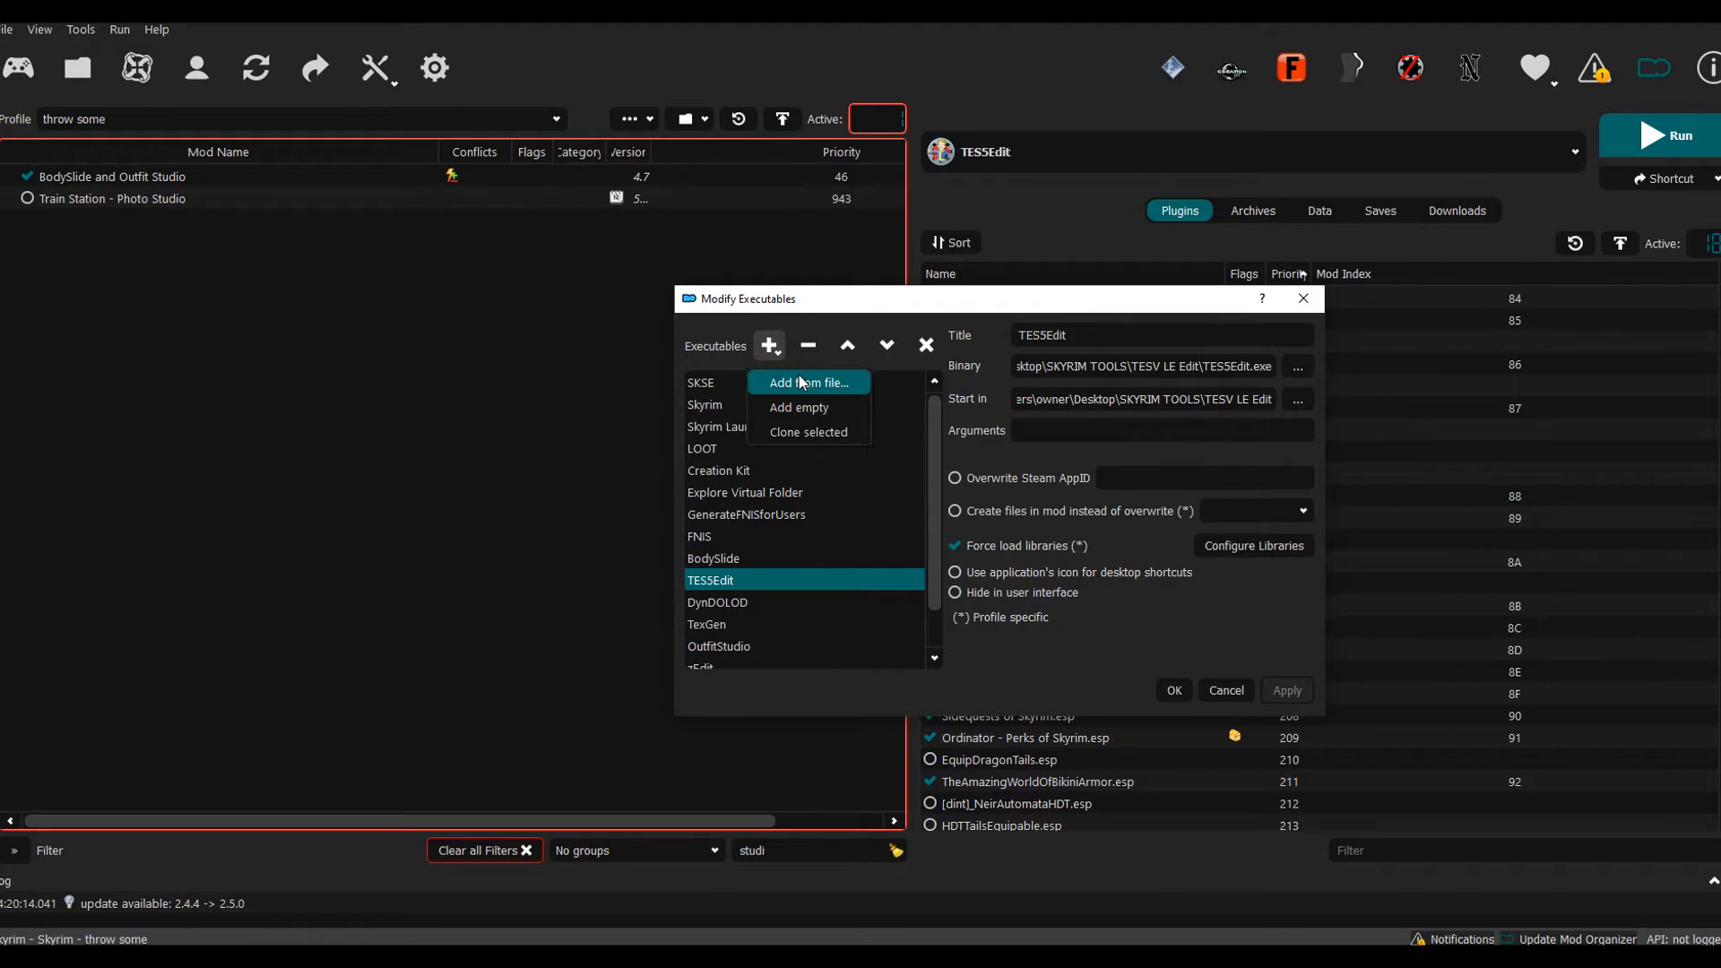
{"action": "left_click", "coordinate": [809, 382]}
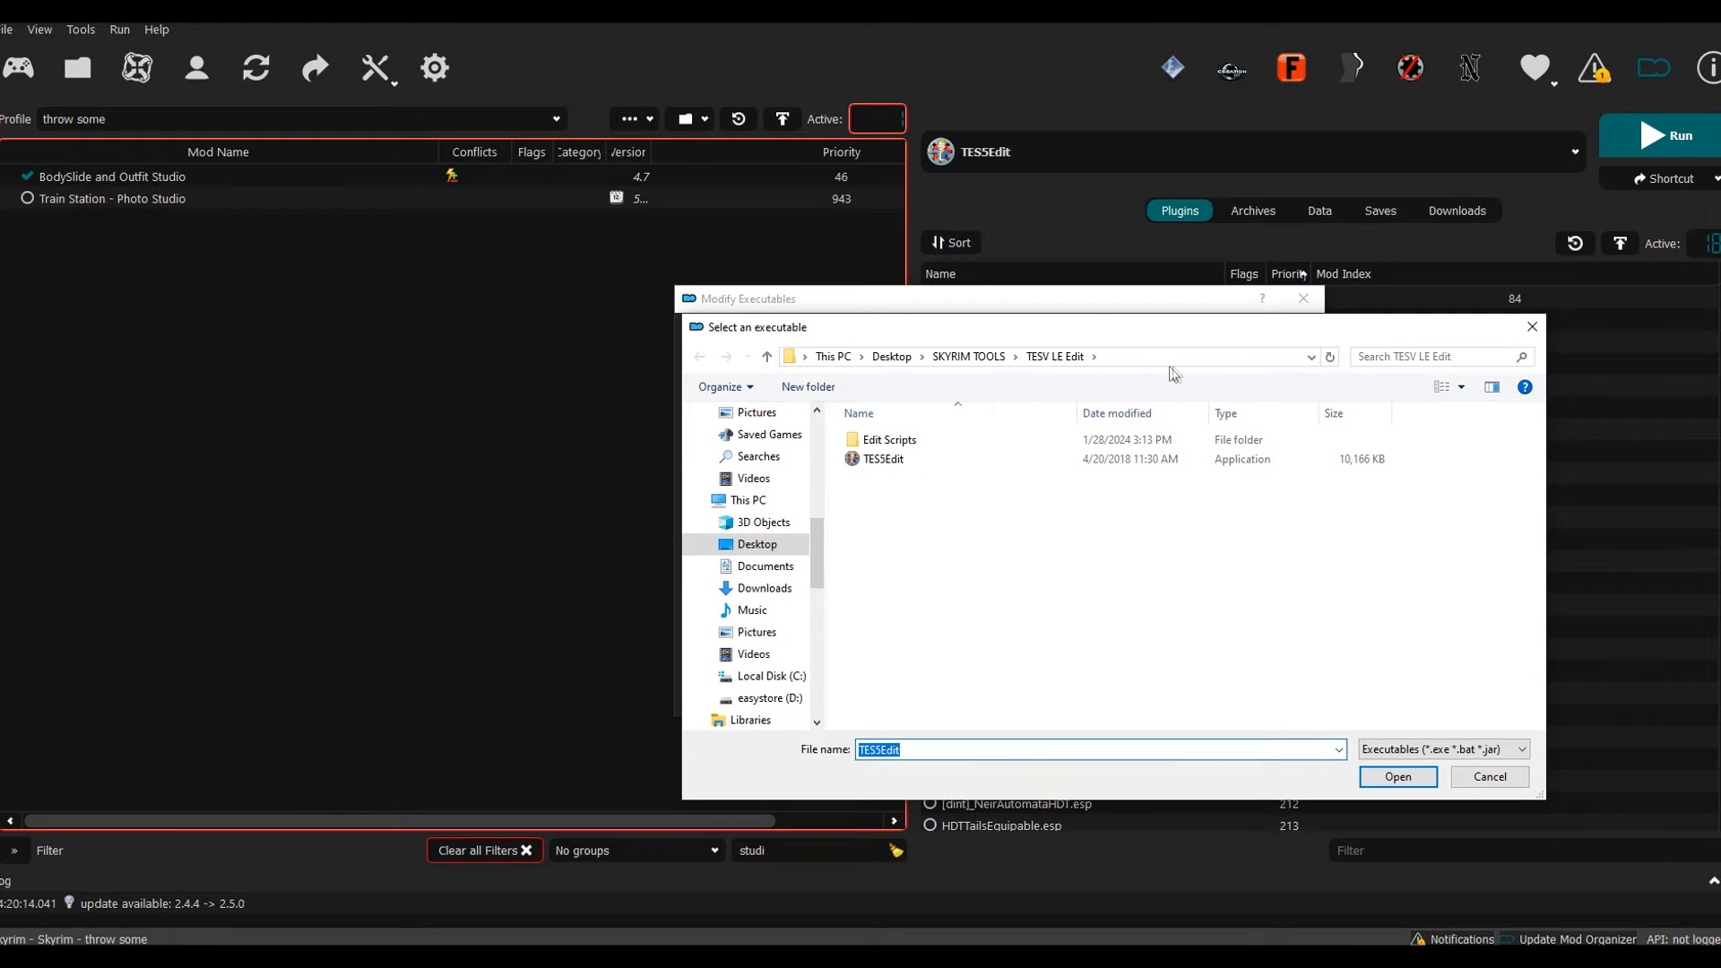
{"action": "right_click", "coordinate": [988, 355]}
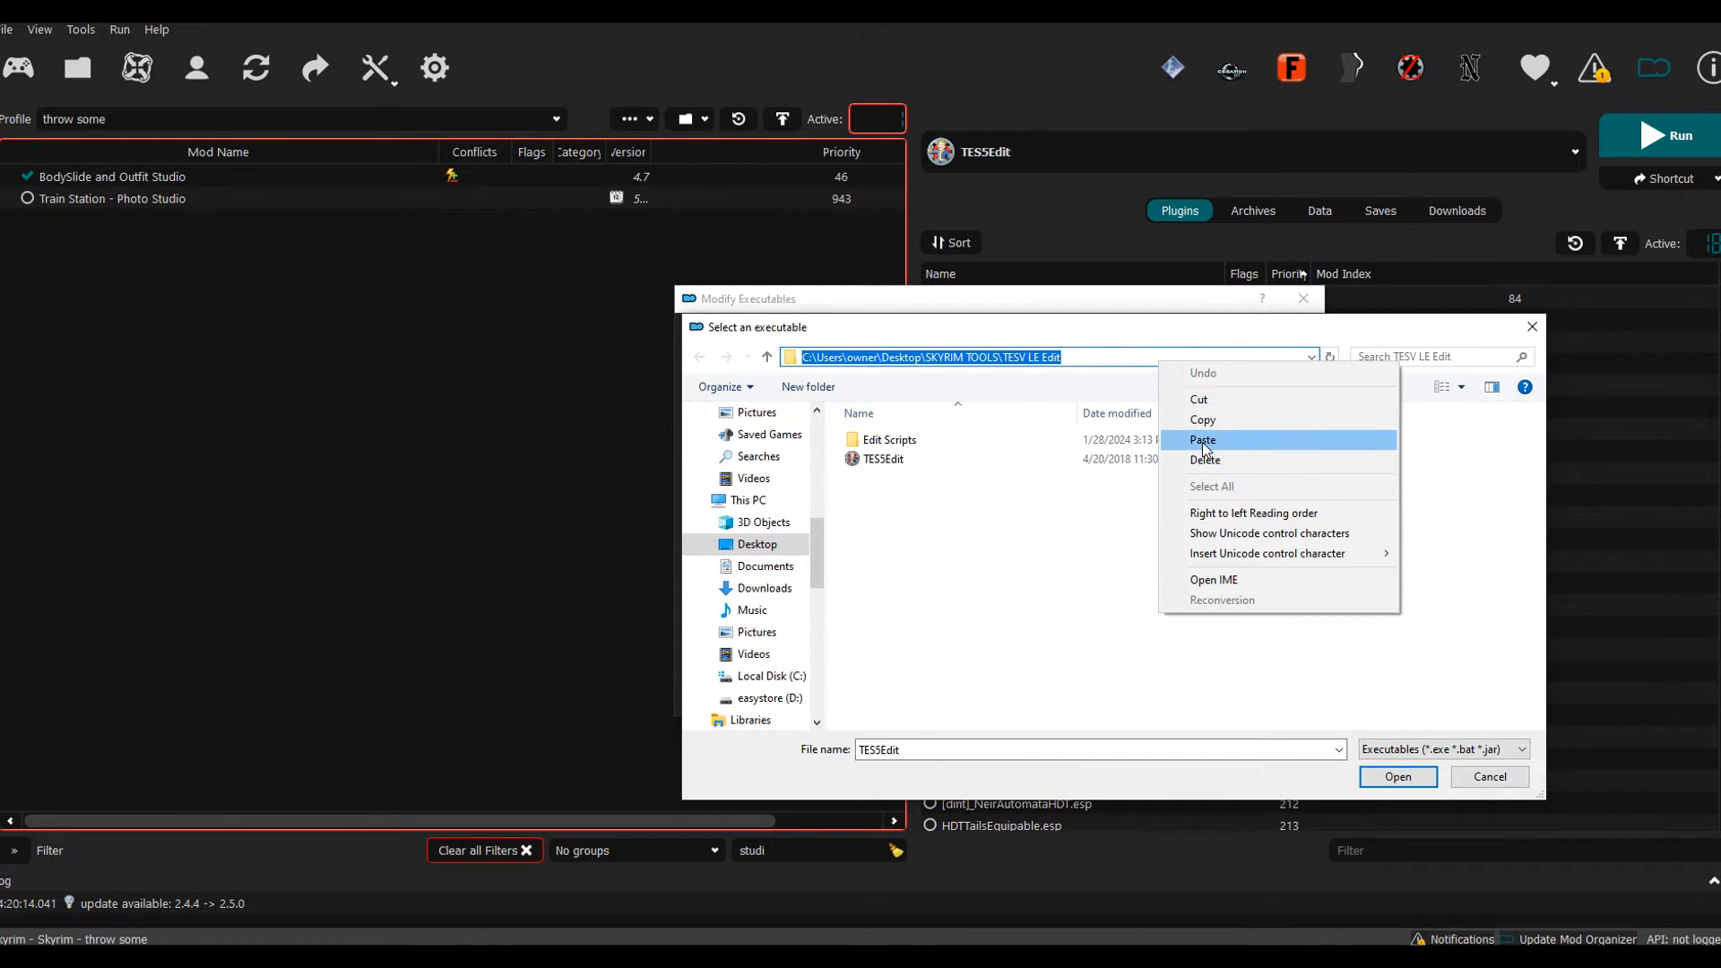
{"action": "left_click", "coordinate": [1202, 439]}
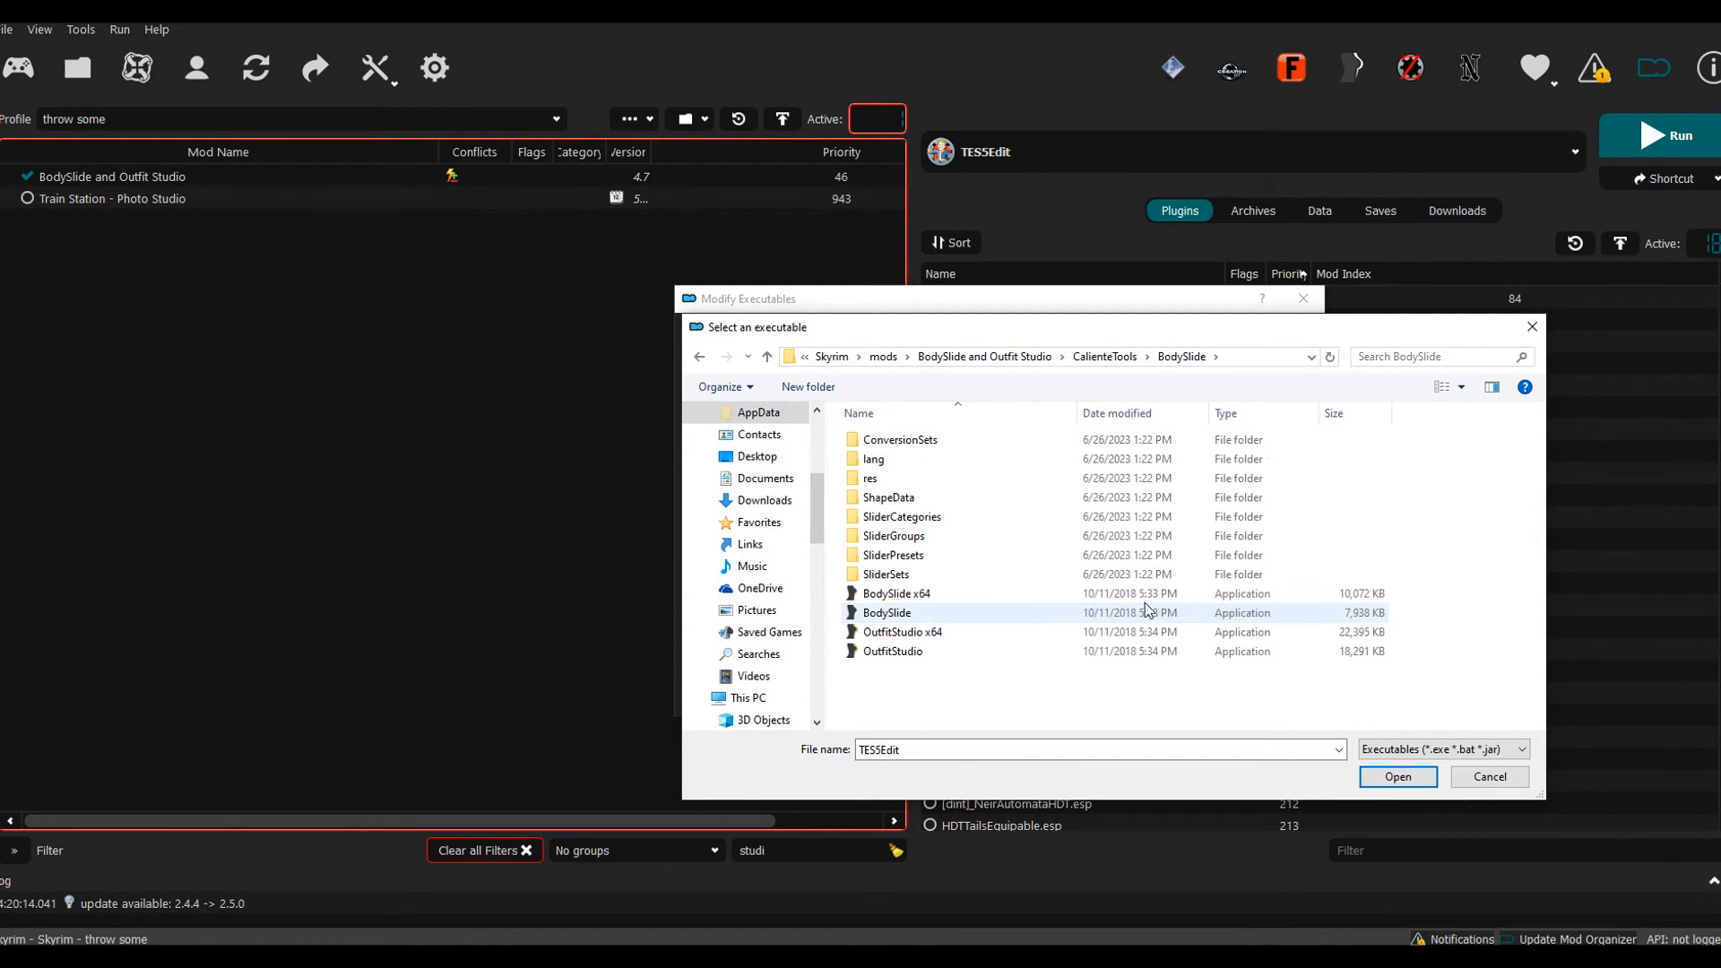
{"action": "mouse_move", "coordinate": [934, 593]}
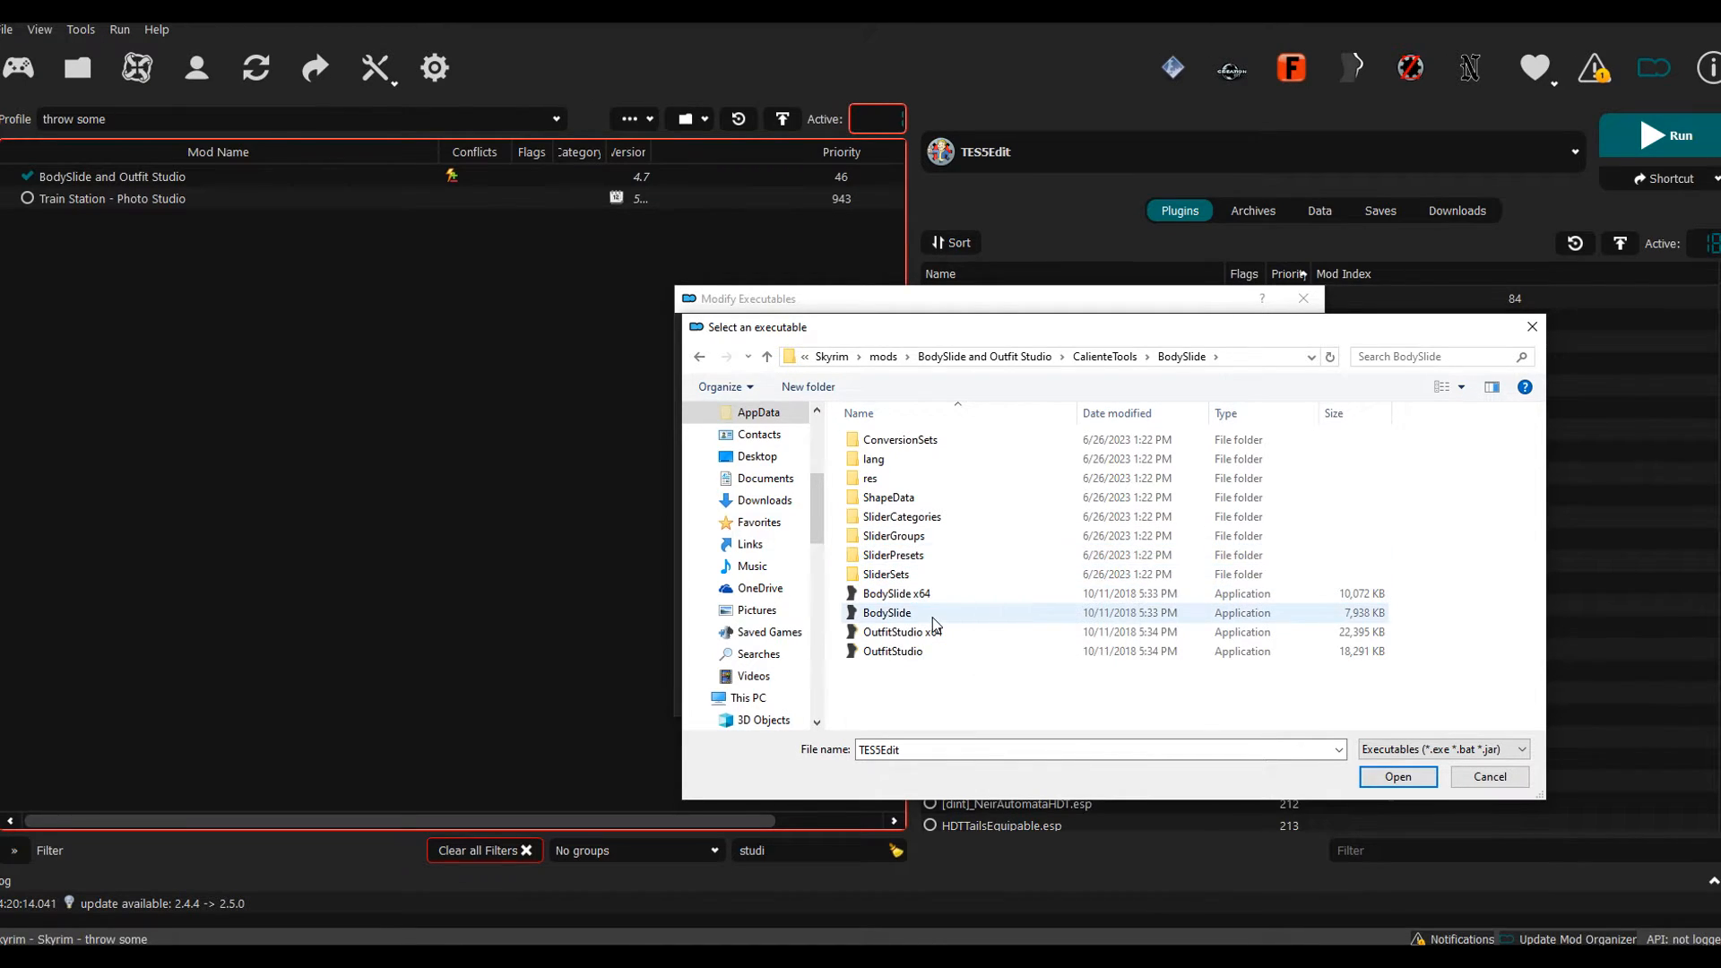
{"action": "mouse_move", "coordinate": [906, 615]}
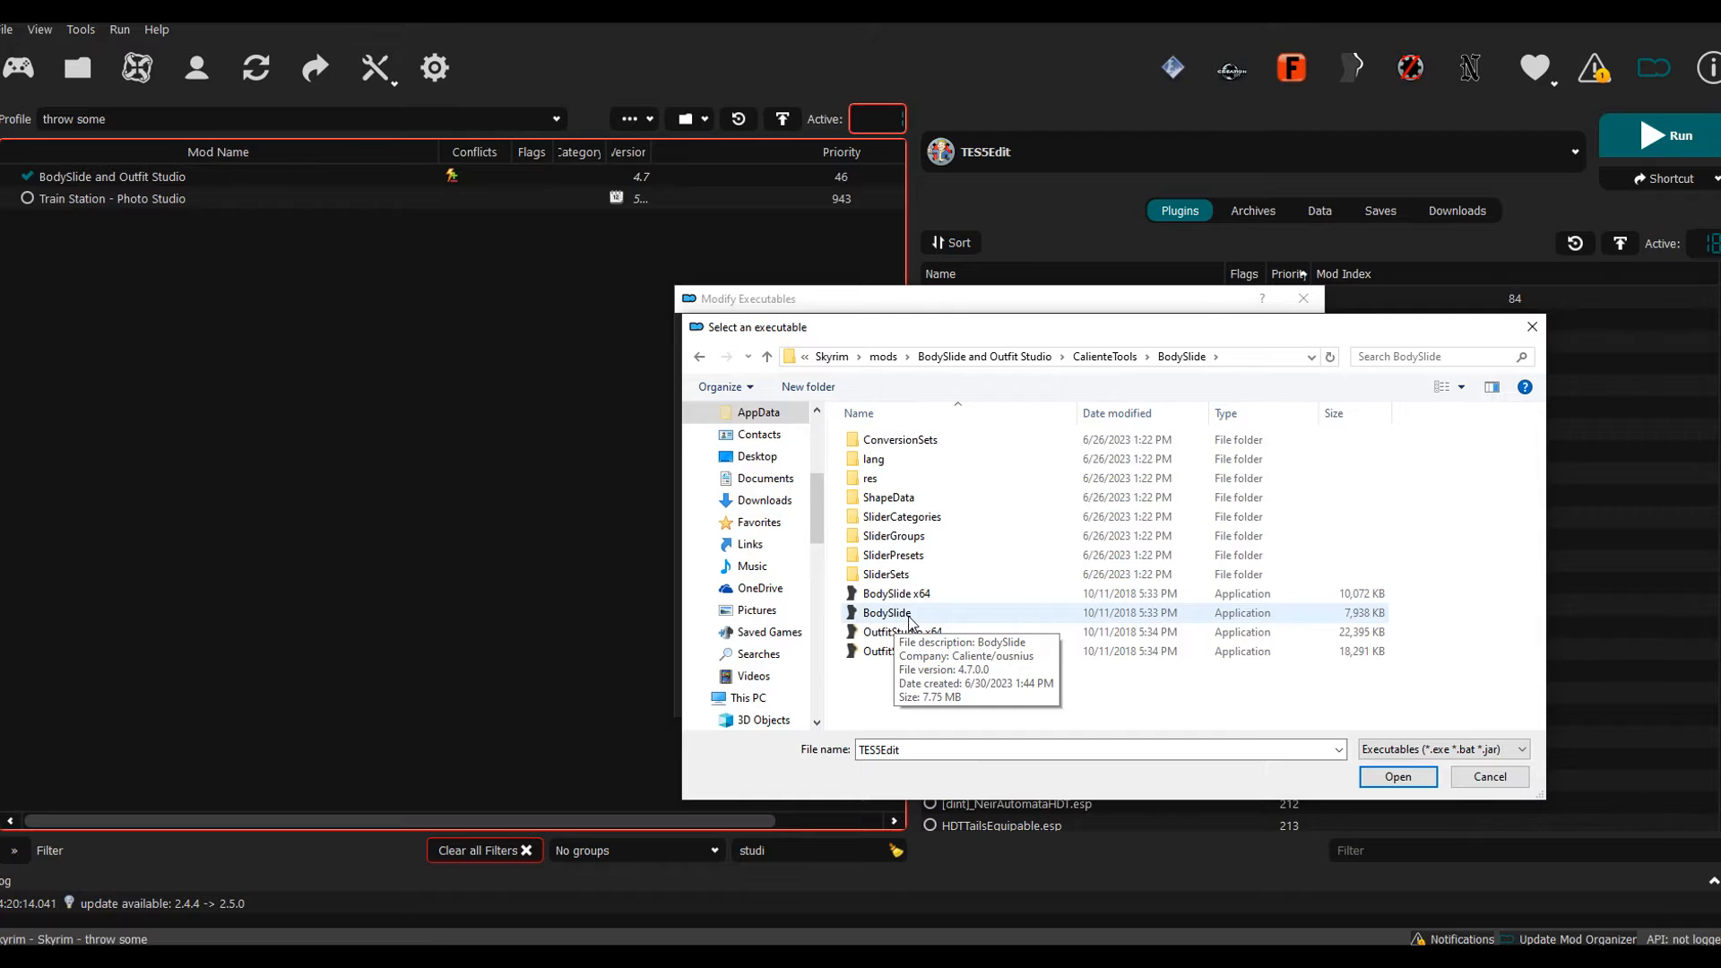
{"action": "mouse_move", "coordinate": [964, 600]}
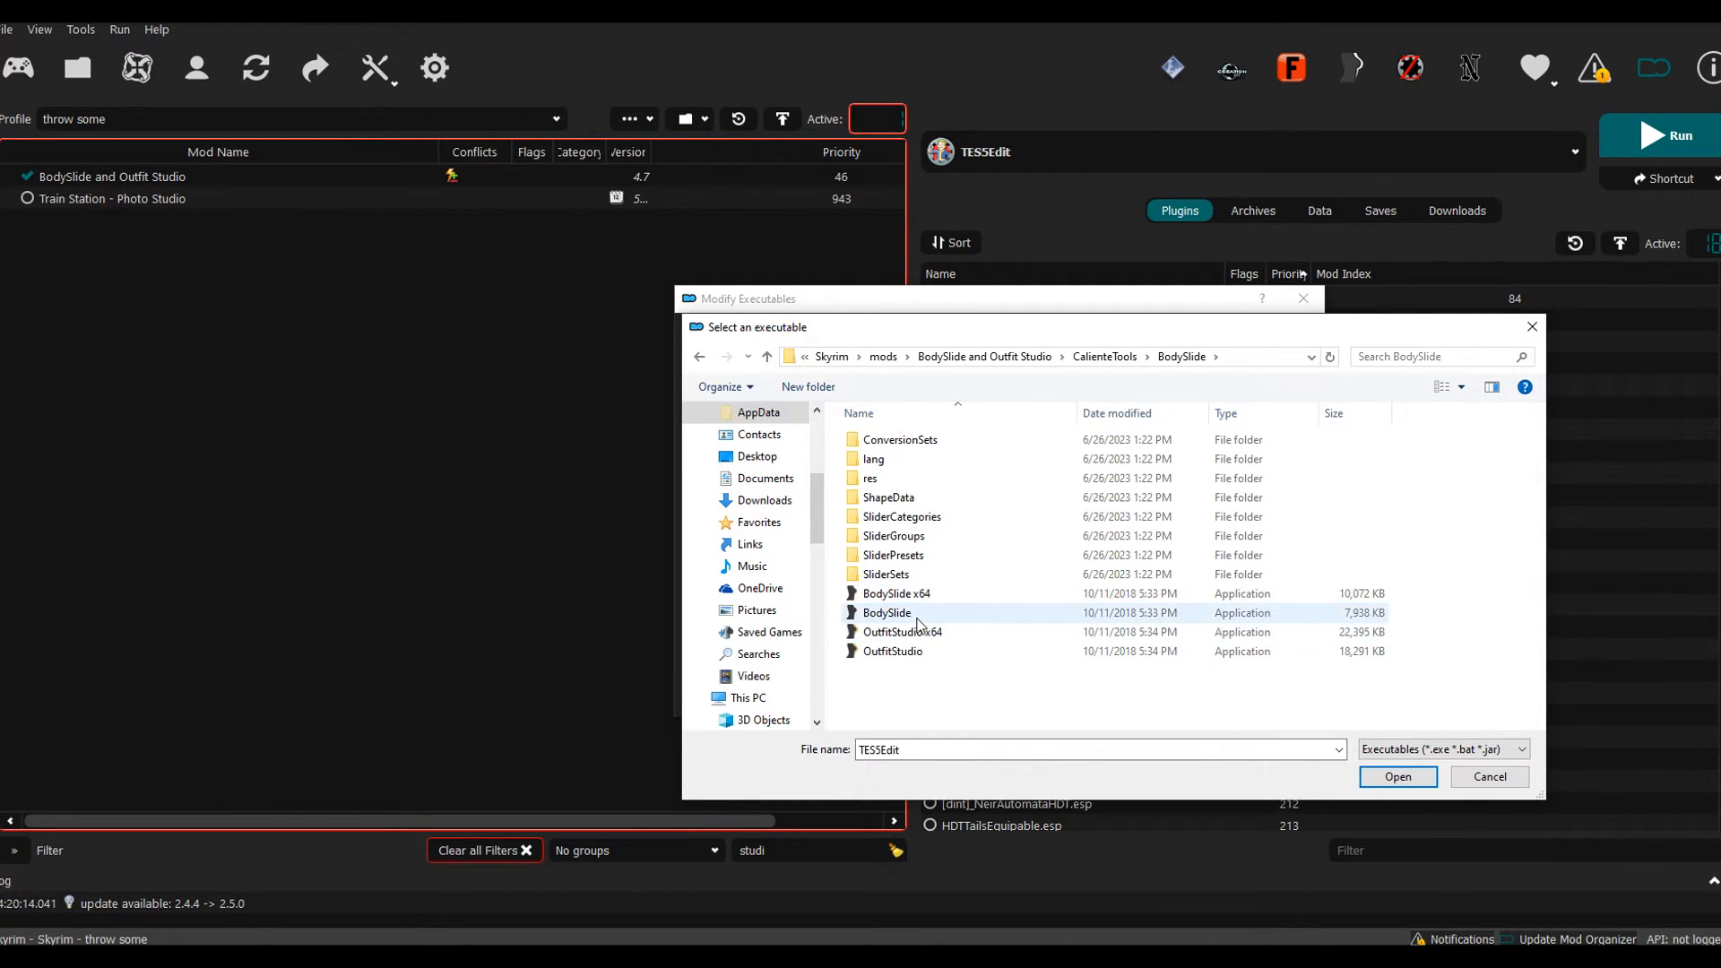
{"action": "mouse_move", "coordinate": [886, 613]}
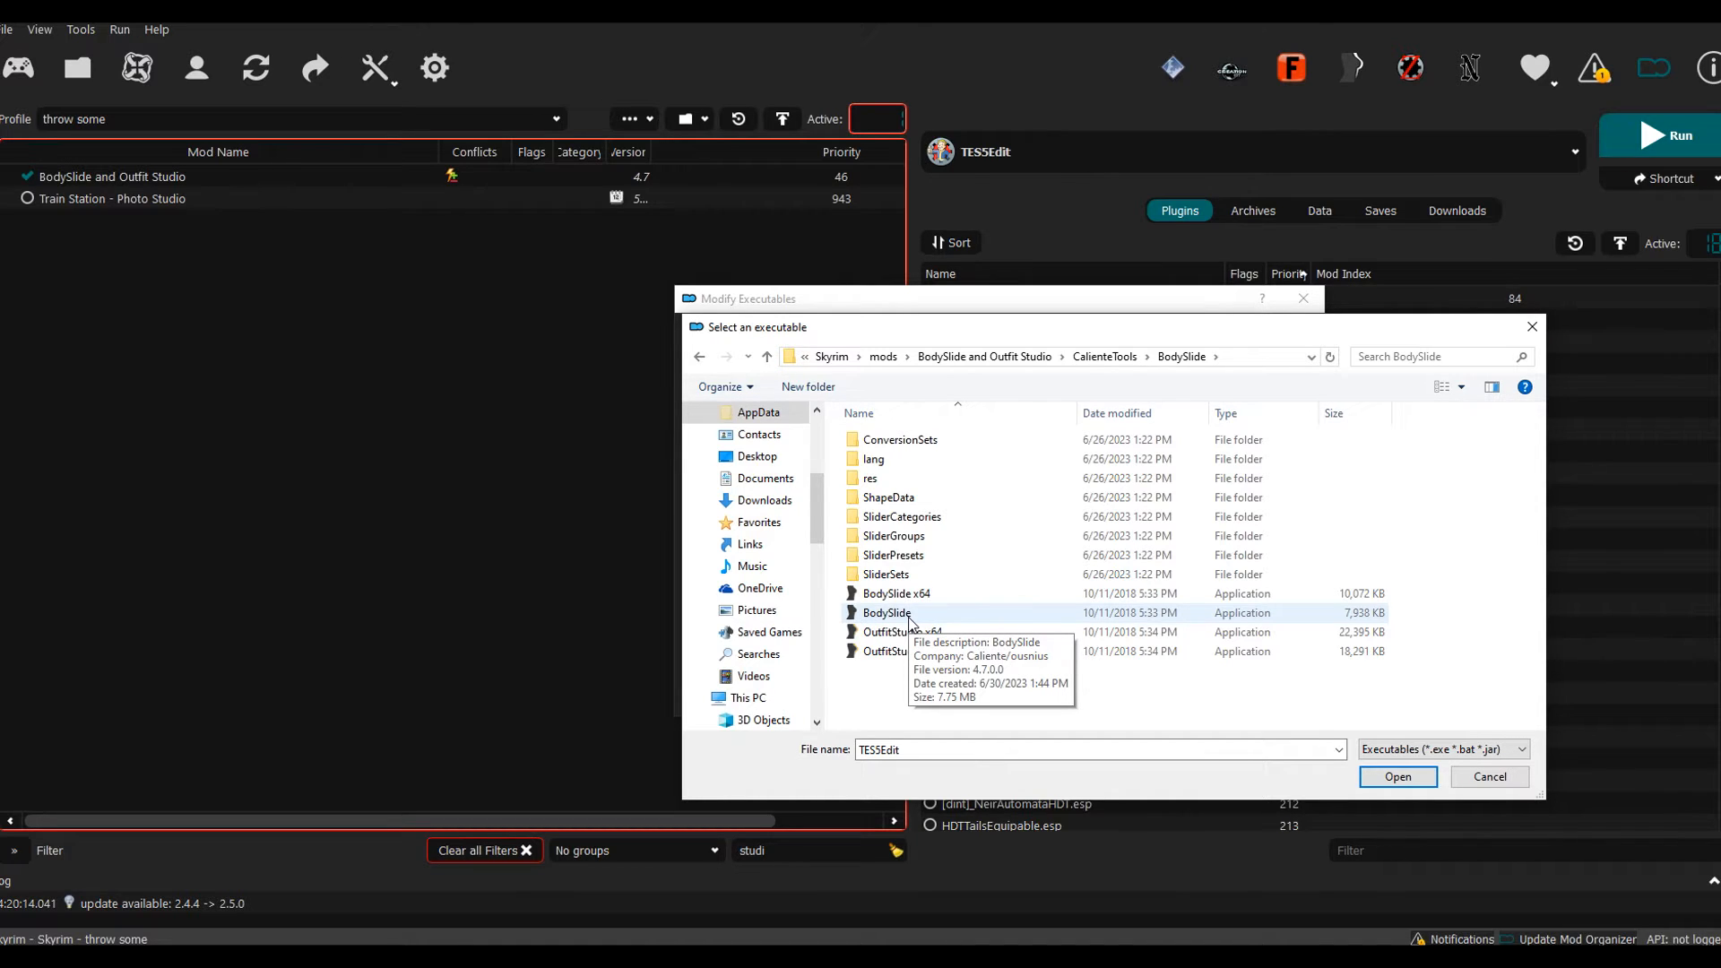
{"action": "left_click", "coordinate": [1397, 777]}
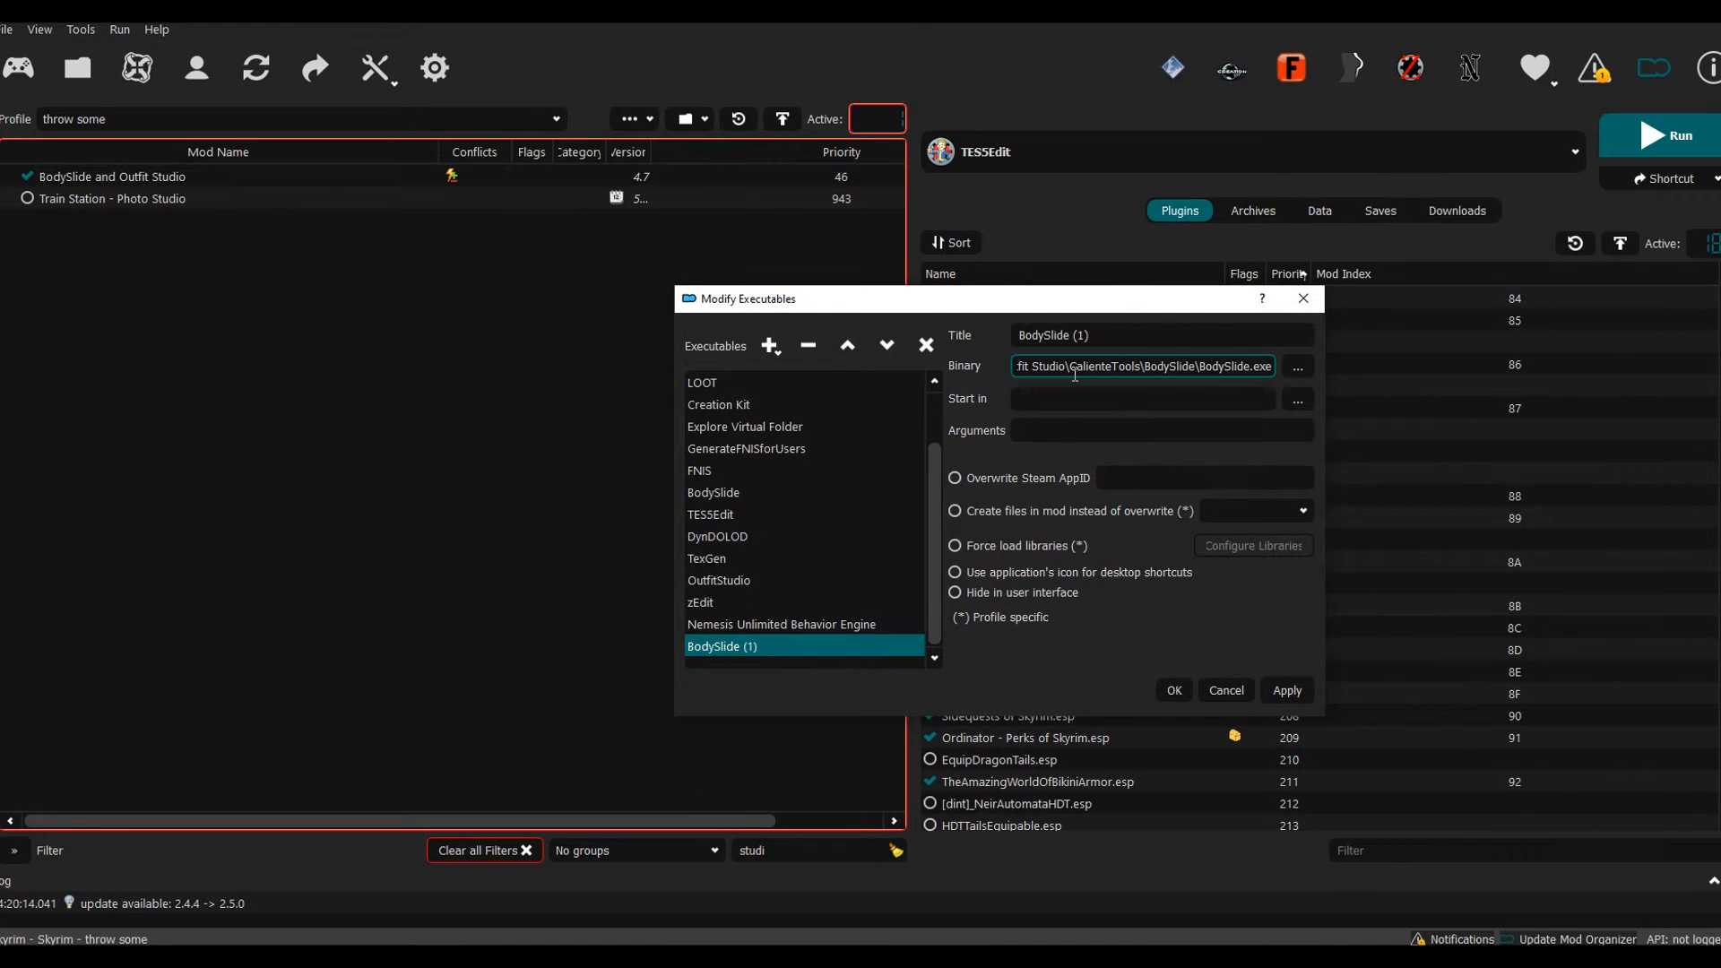
Step: Rename the new executable entry's title to 'BodySlide tutorial'
{"action": "left_click", "coordinate": [1142, 335]}
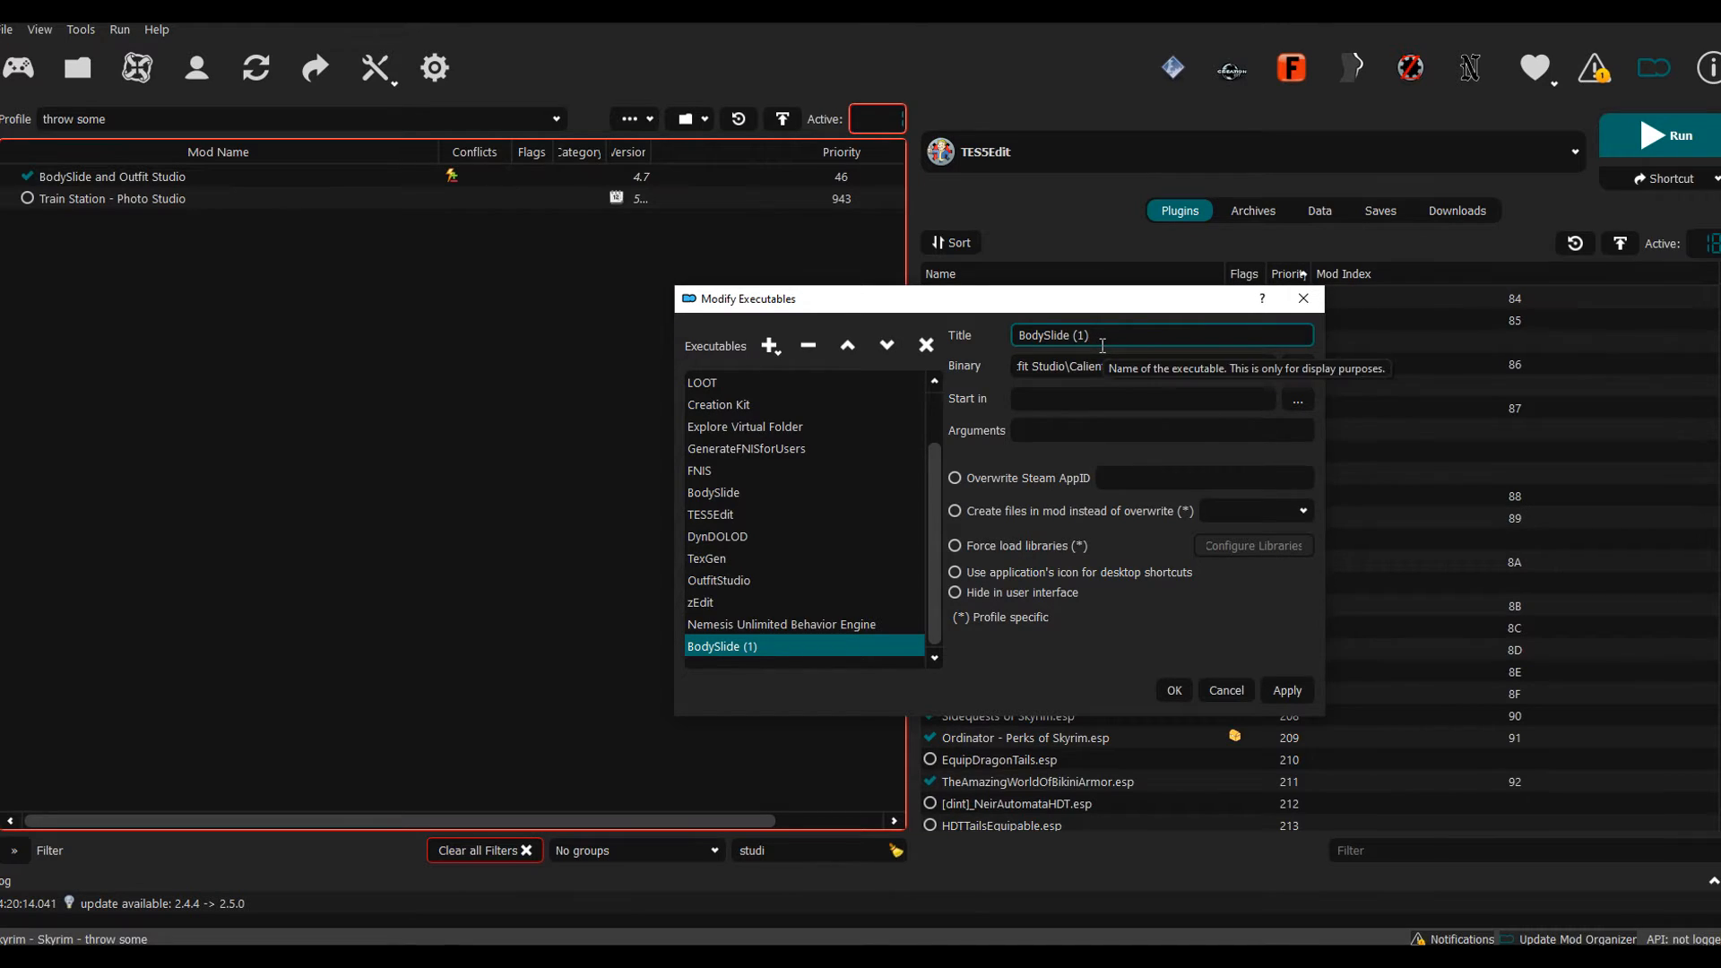
{"action": "key", "text": "Backspace"}
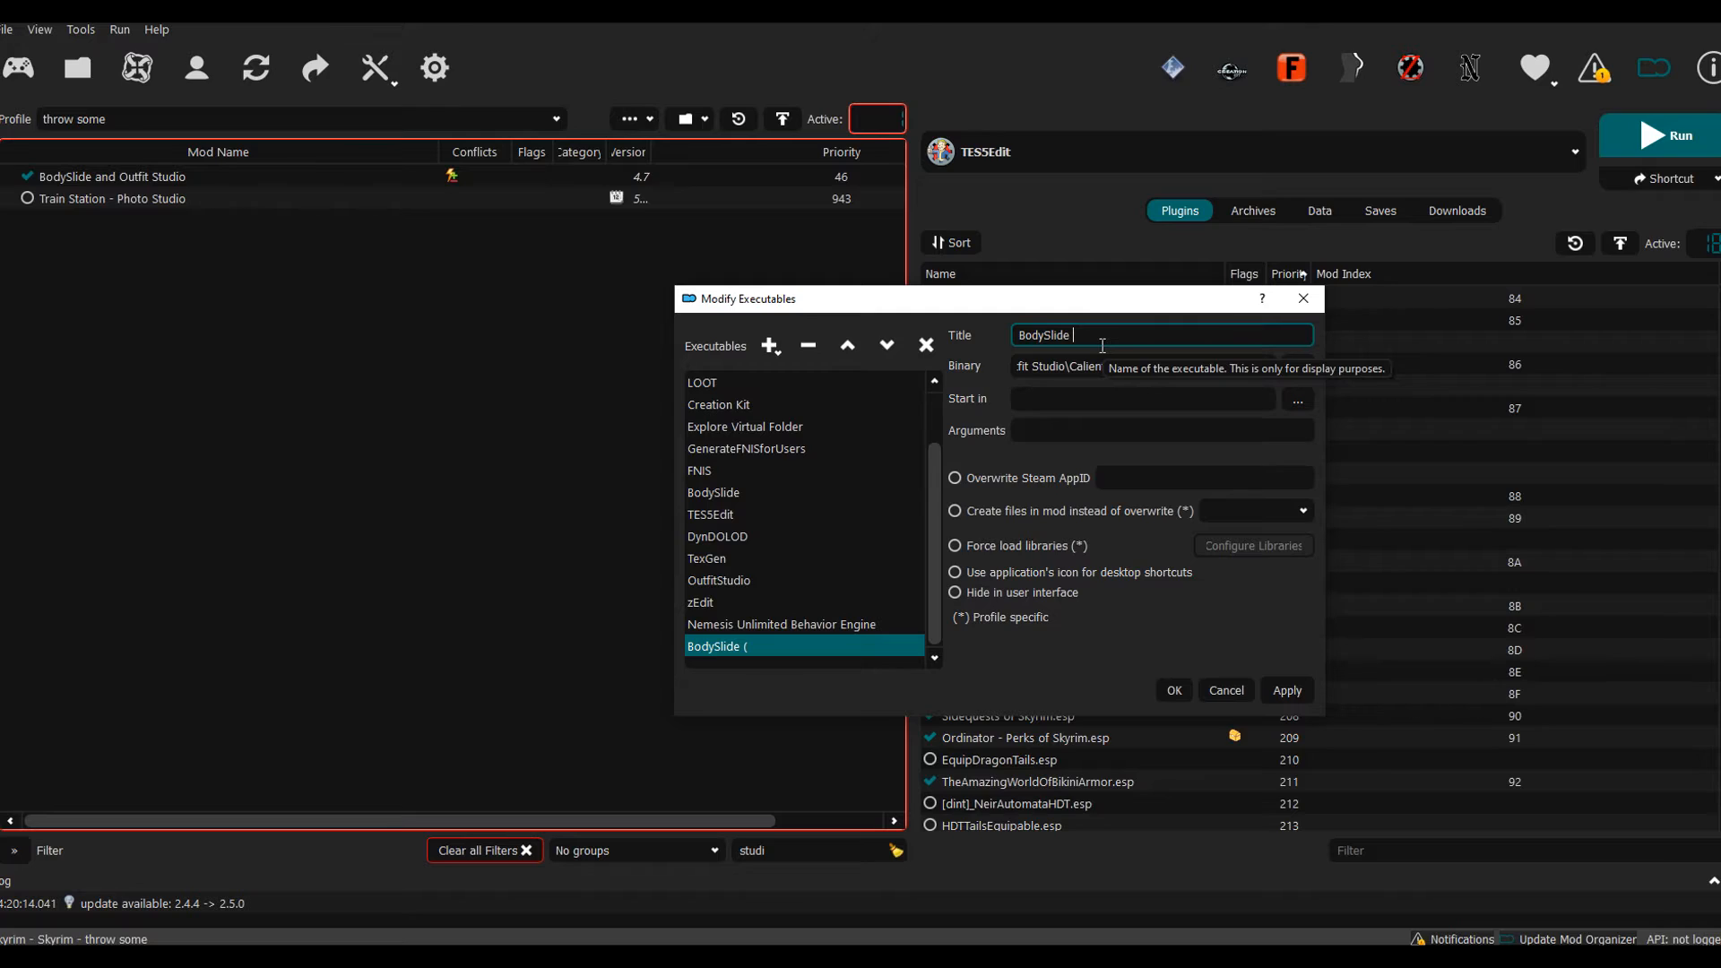
{"action": "type", "text": "tut"}
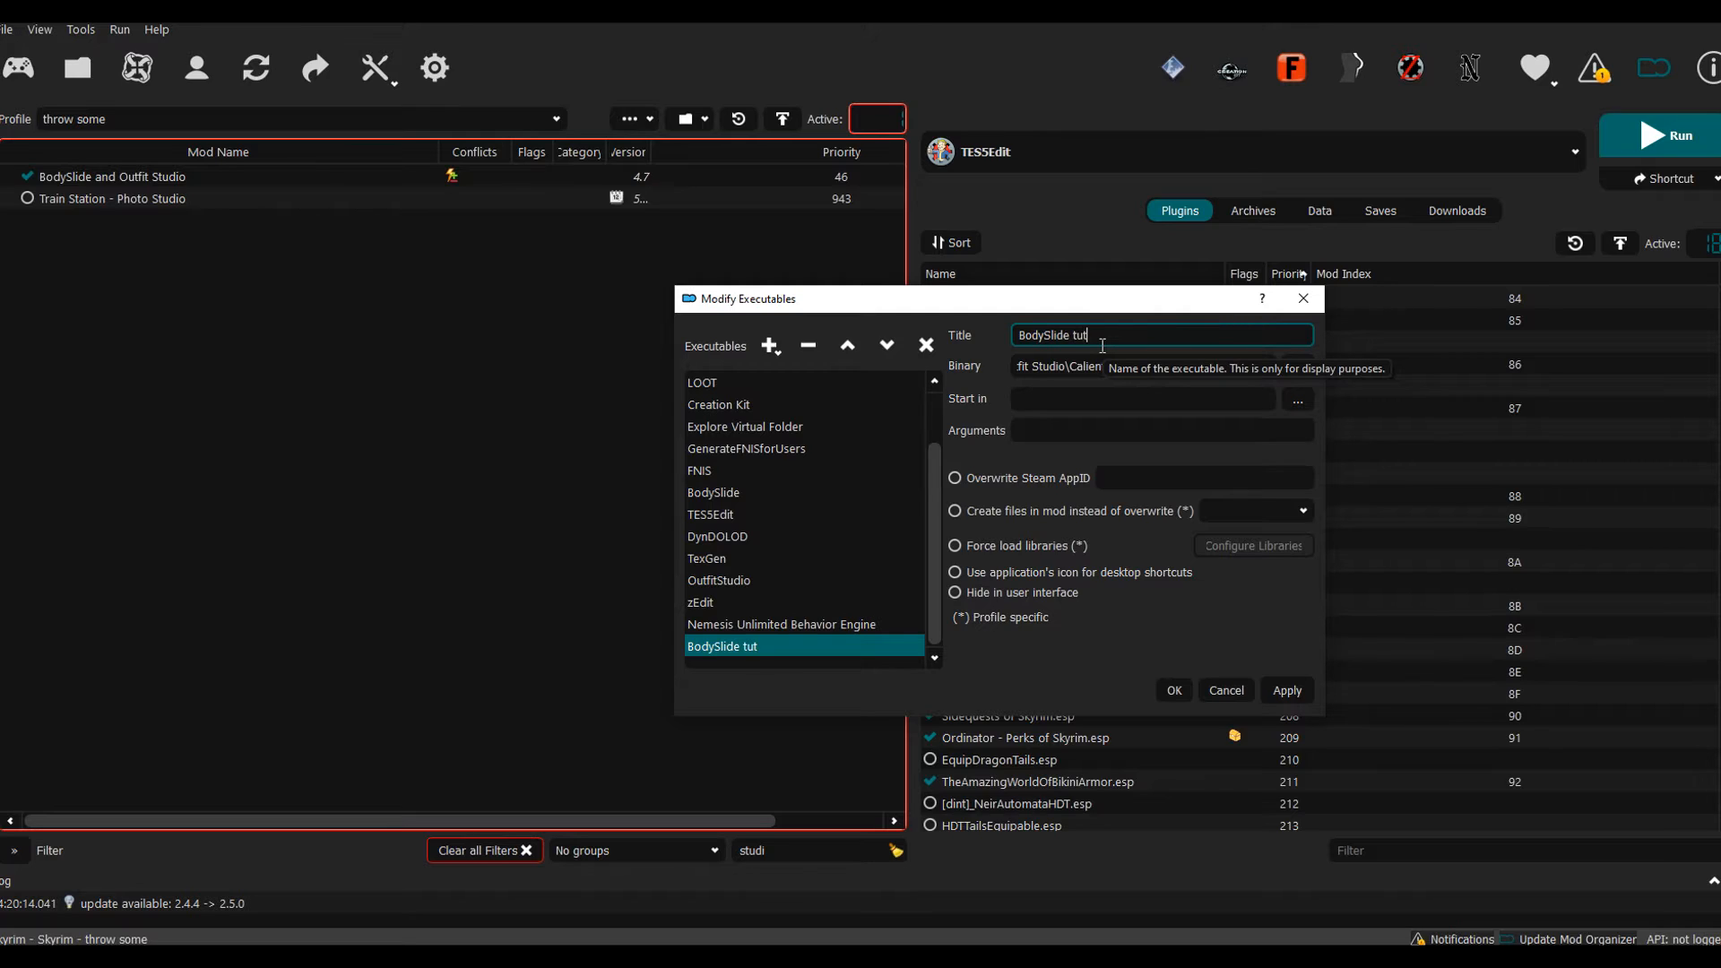
{"action": "type", "text": "or"}
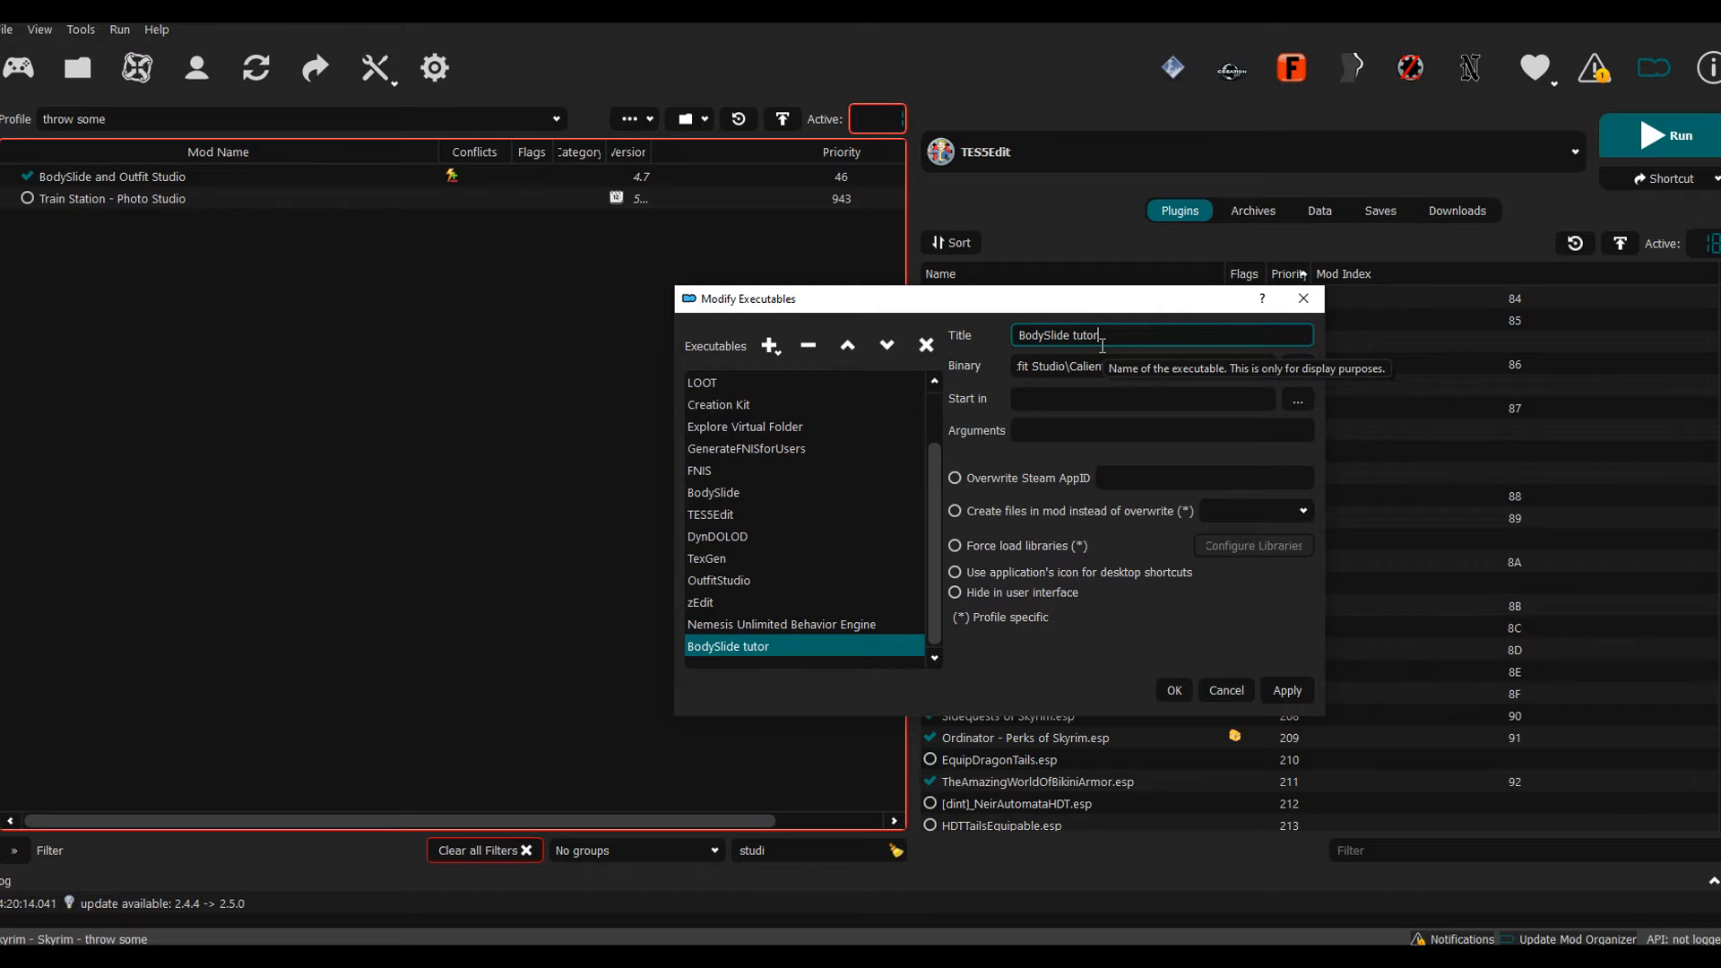
{"action": "type", "text": "ial"}
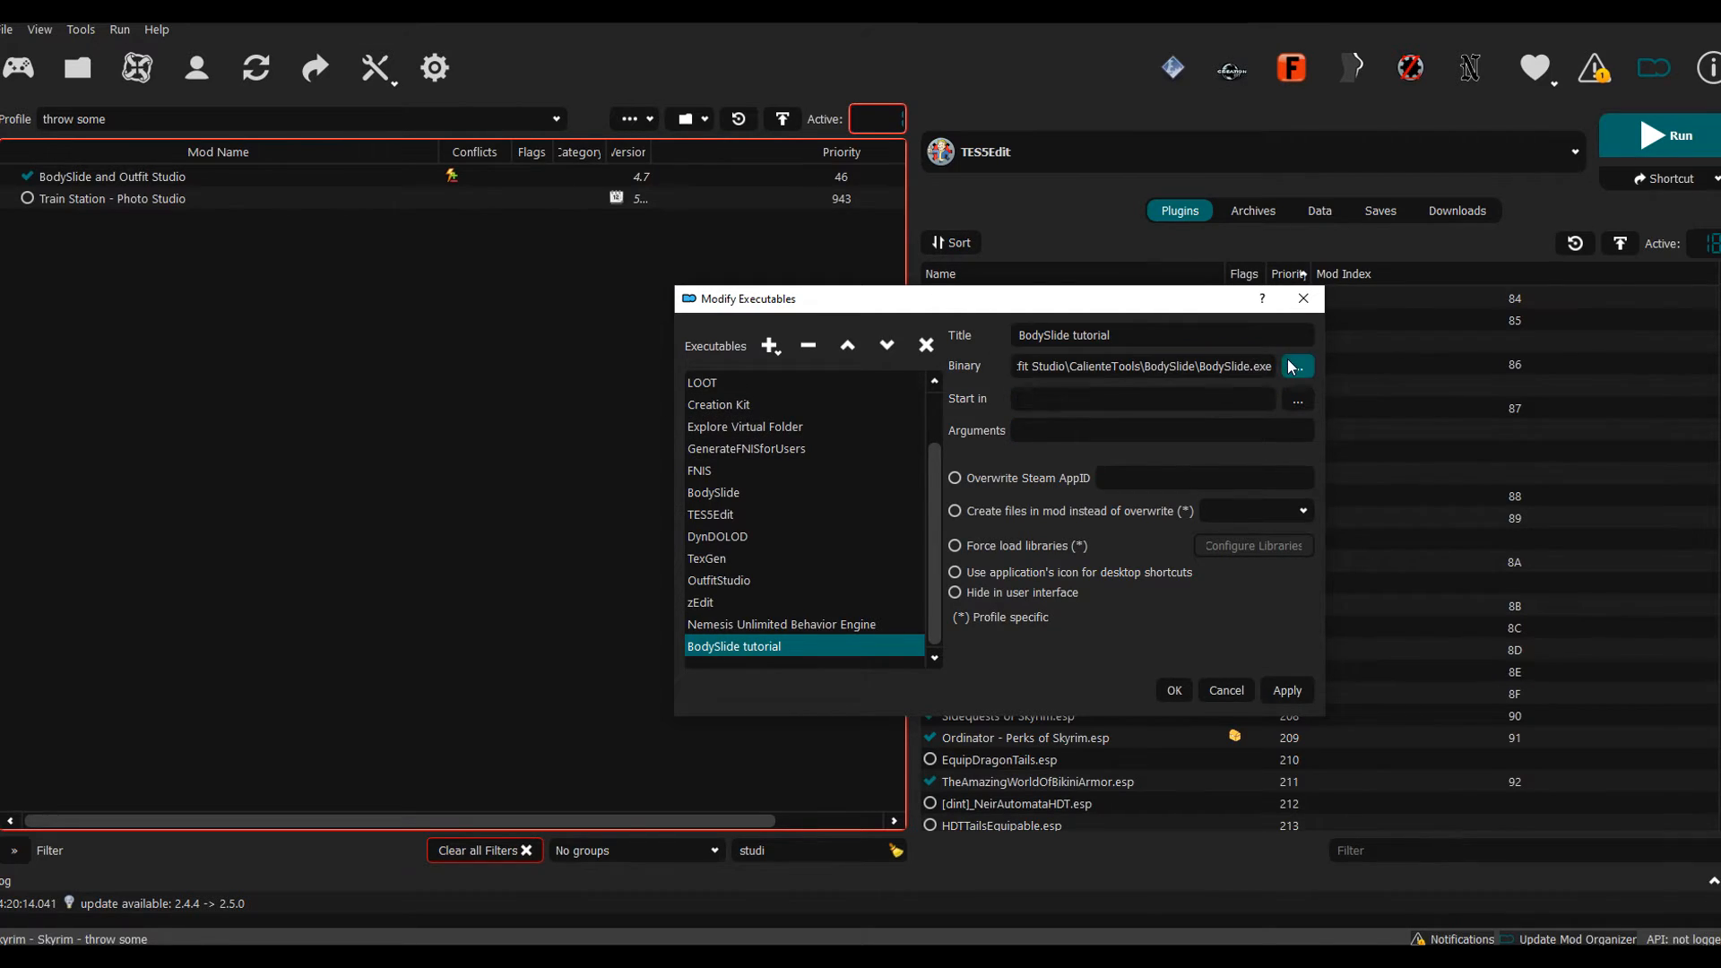
Step: Confirm BodySlide.exe as the binary and set the BodySlide folder as start-in directory
{"action": "left_click", "coordinate": [1296, 365]}
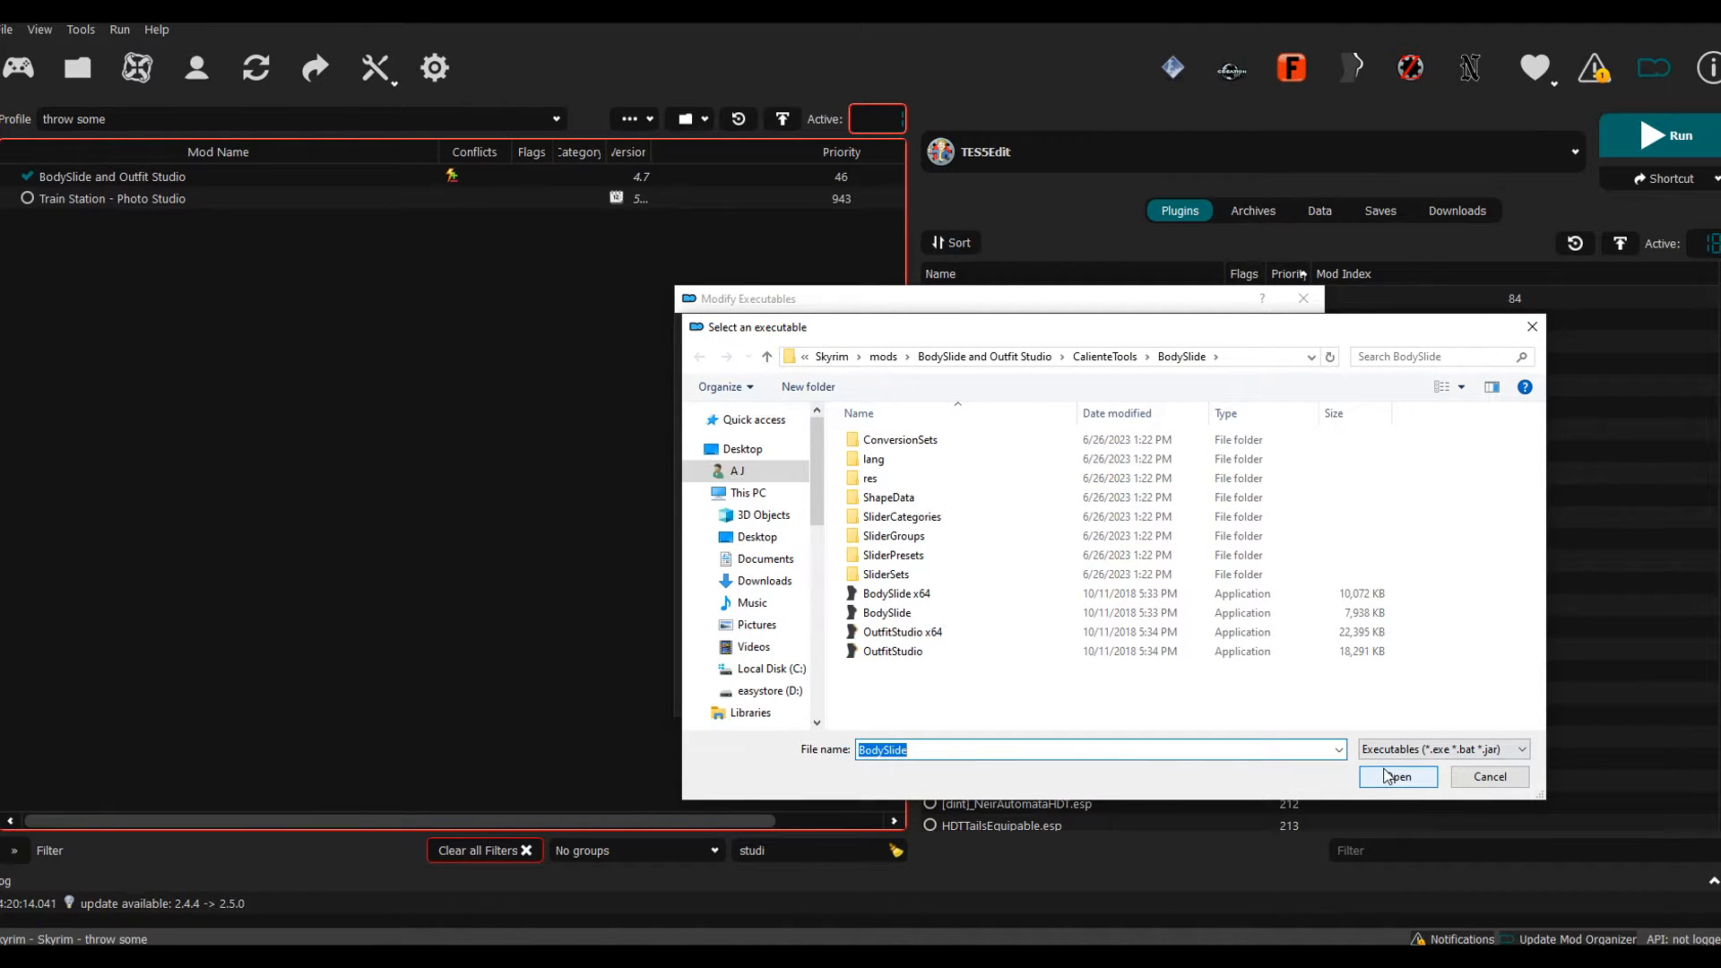
{"action": "left_click", "coordinate": [1397, 778]}
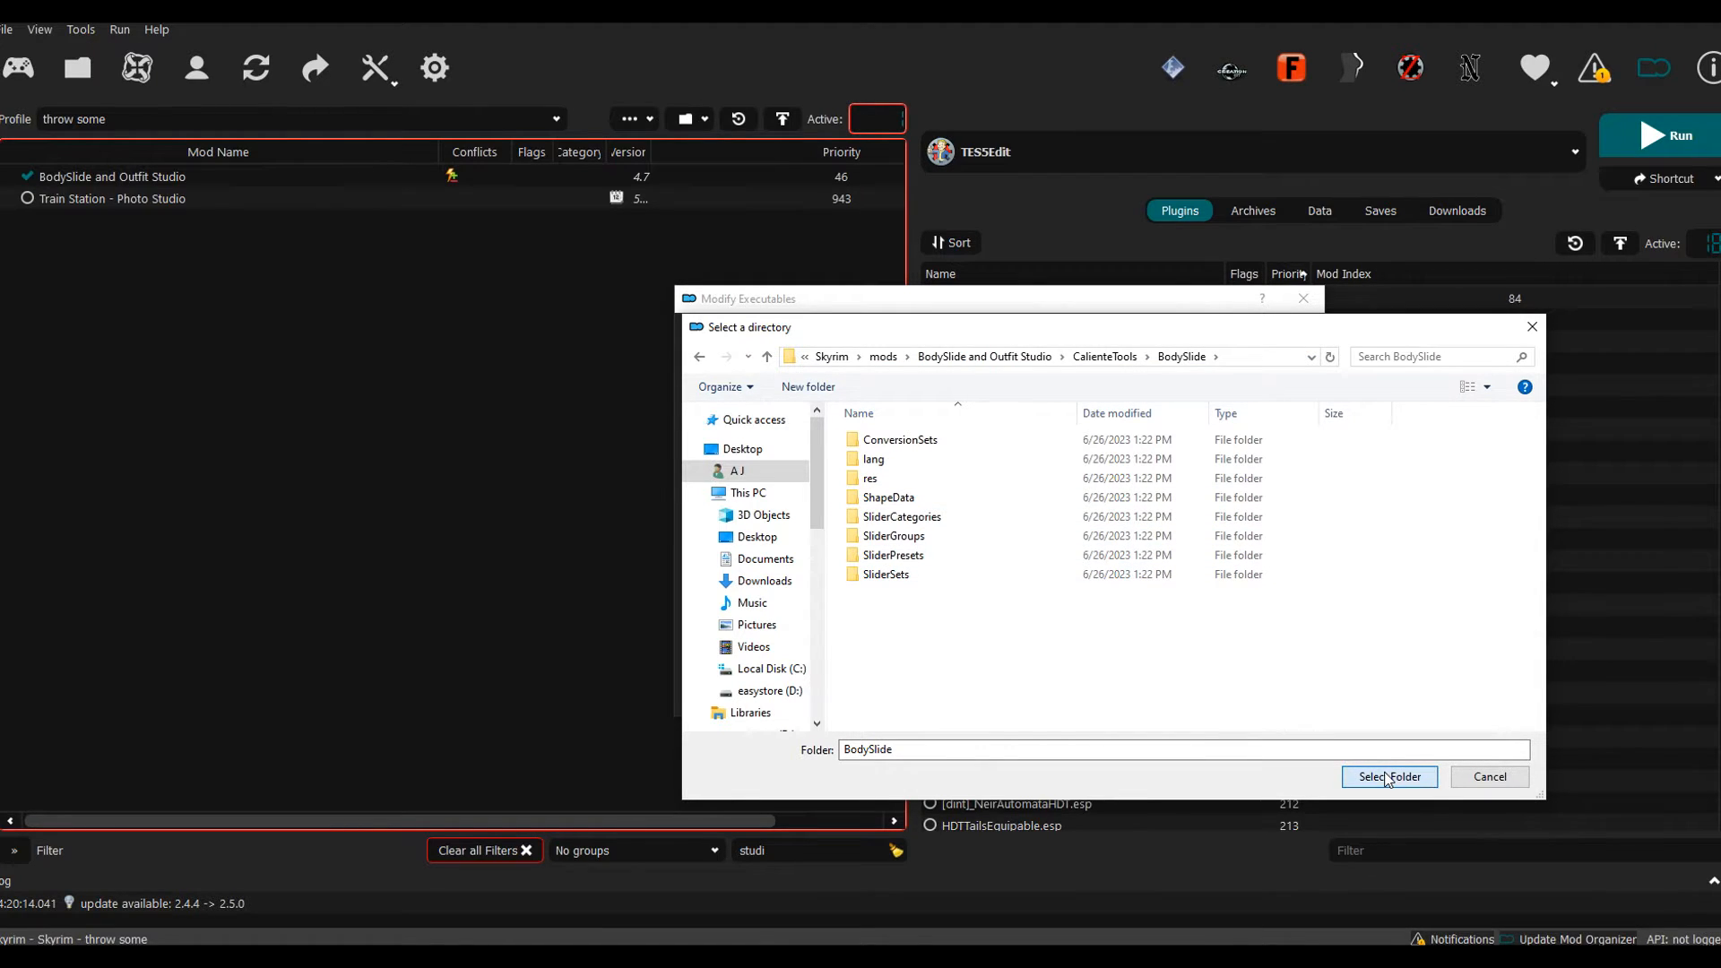
{"action": "left_click", "coordinate": [1388, 776]}
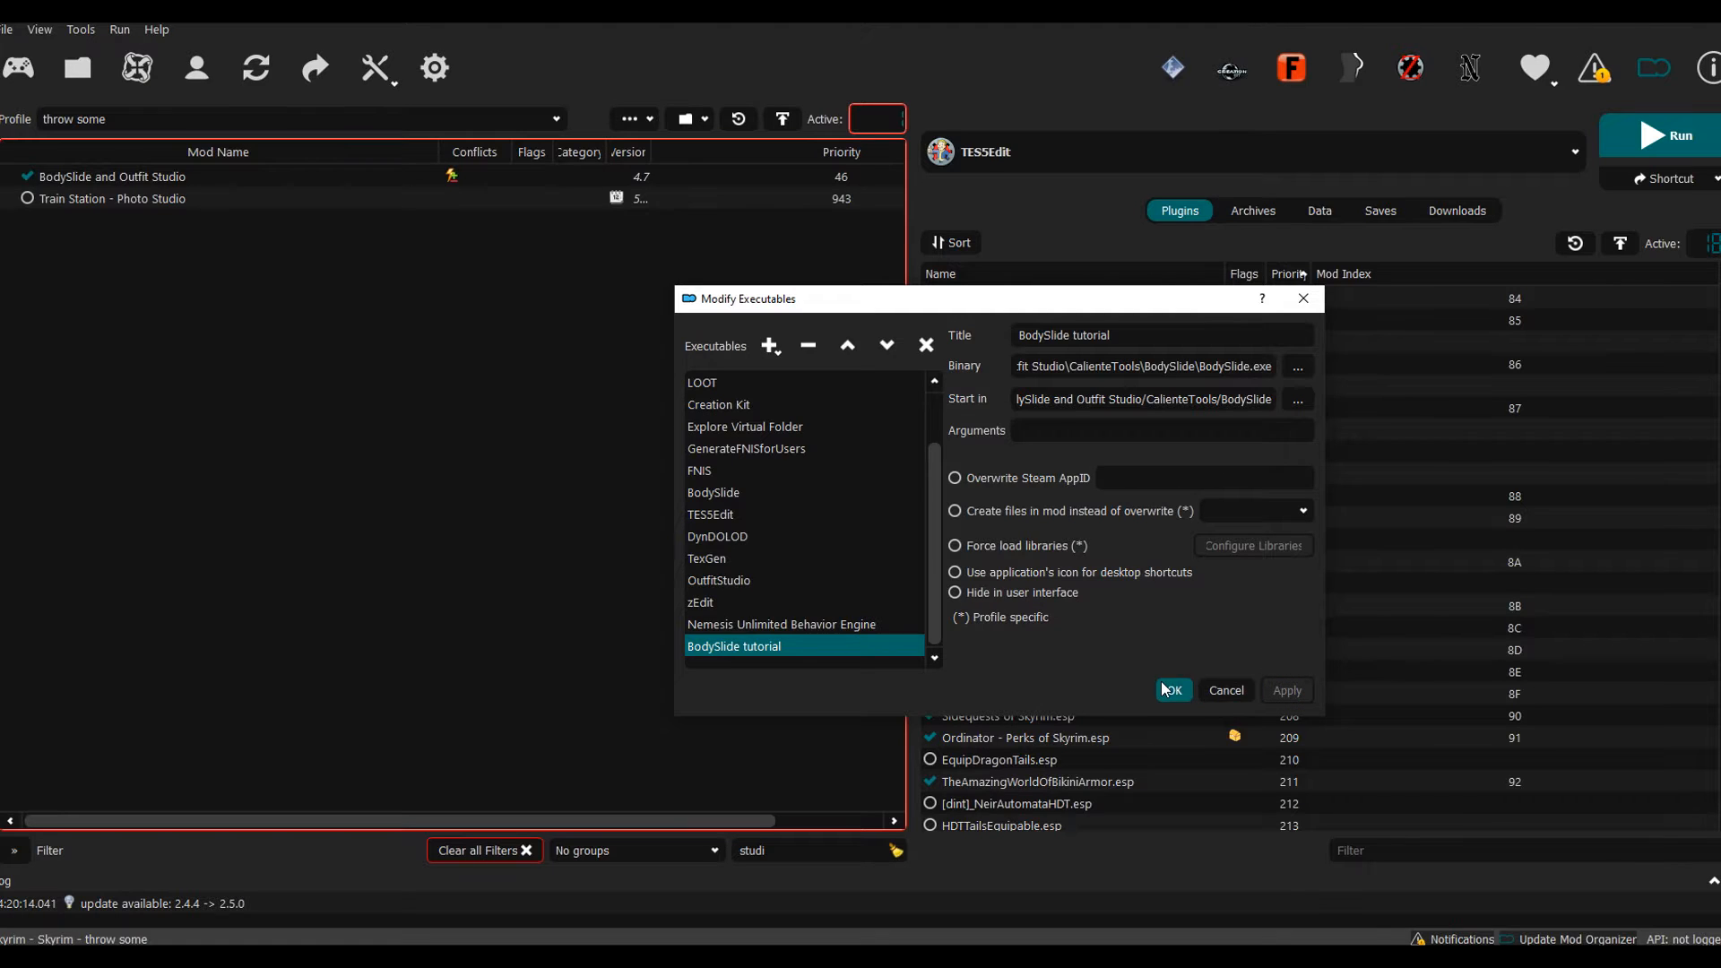
Step: Save the executable, select 'BodySlide tutorial' from the dropdown, and run it
{"action": "left_click", "coordinate": [1170, 689]}
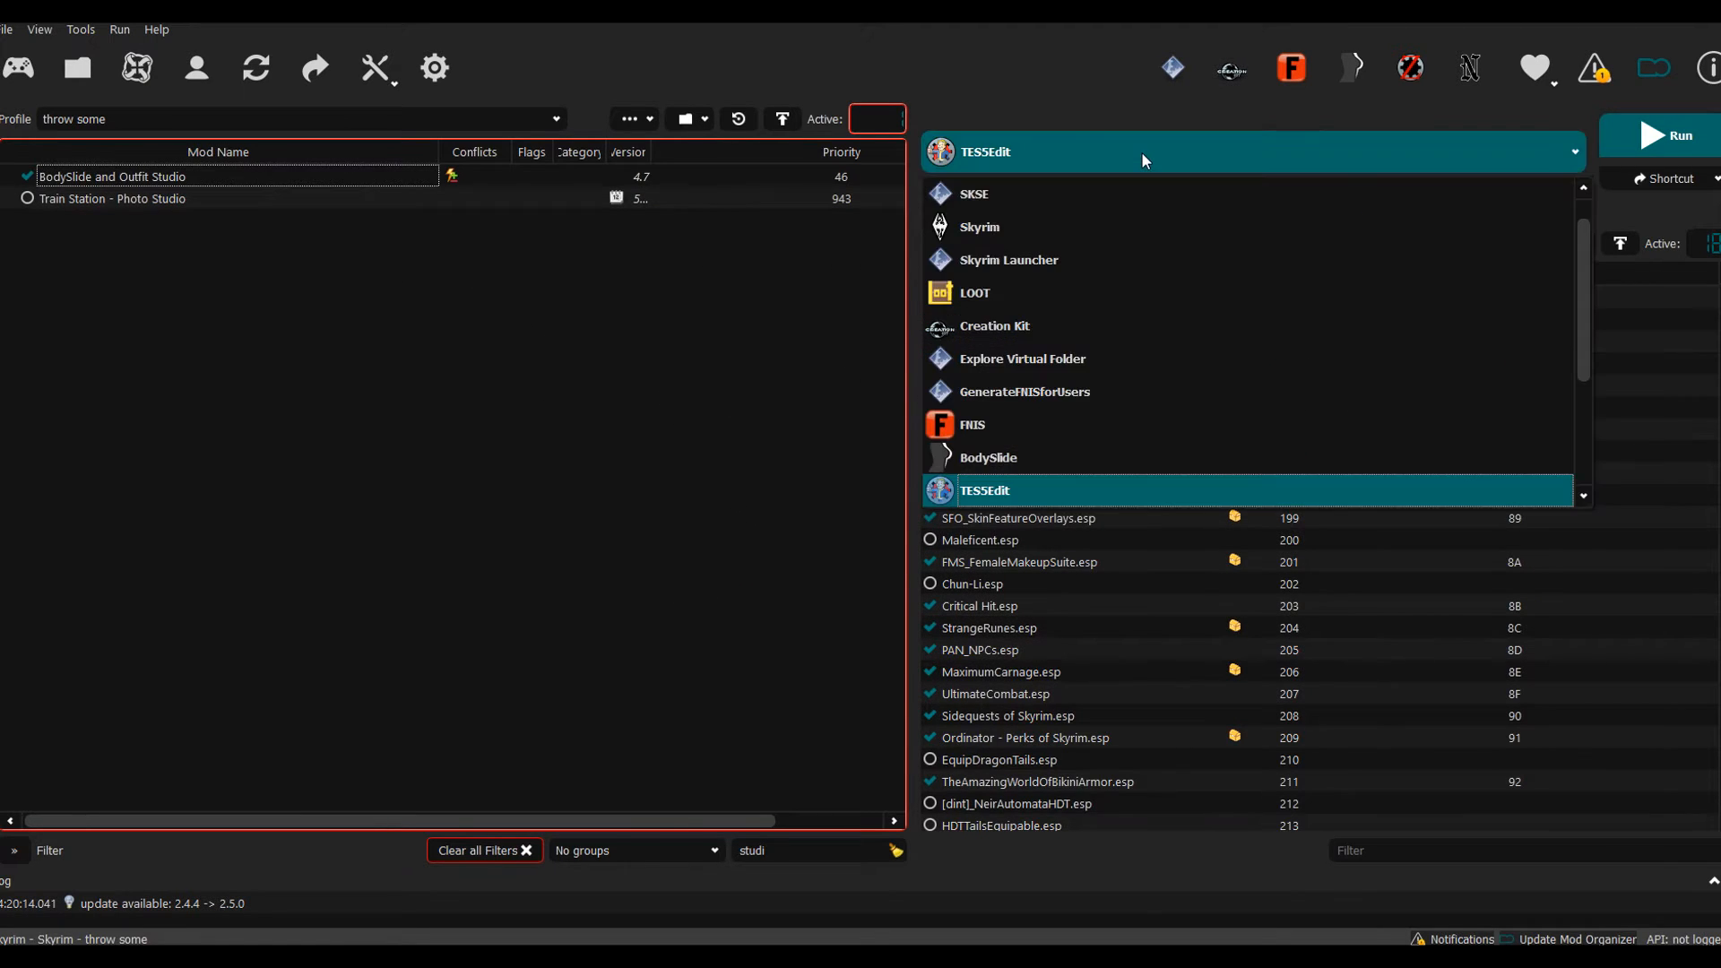
{"action": "scroll", "scroll_direction": "down", "scroll_amount": 3}
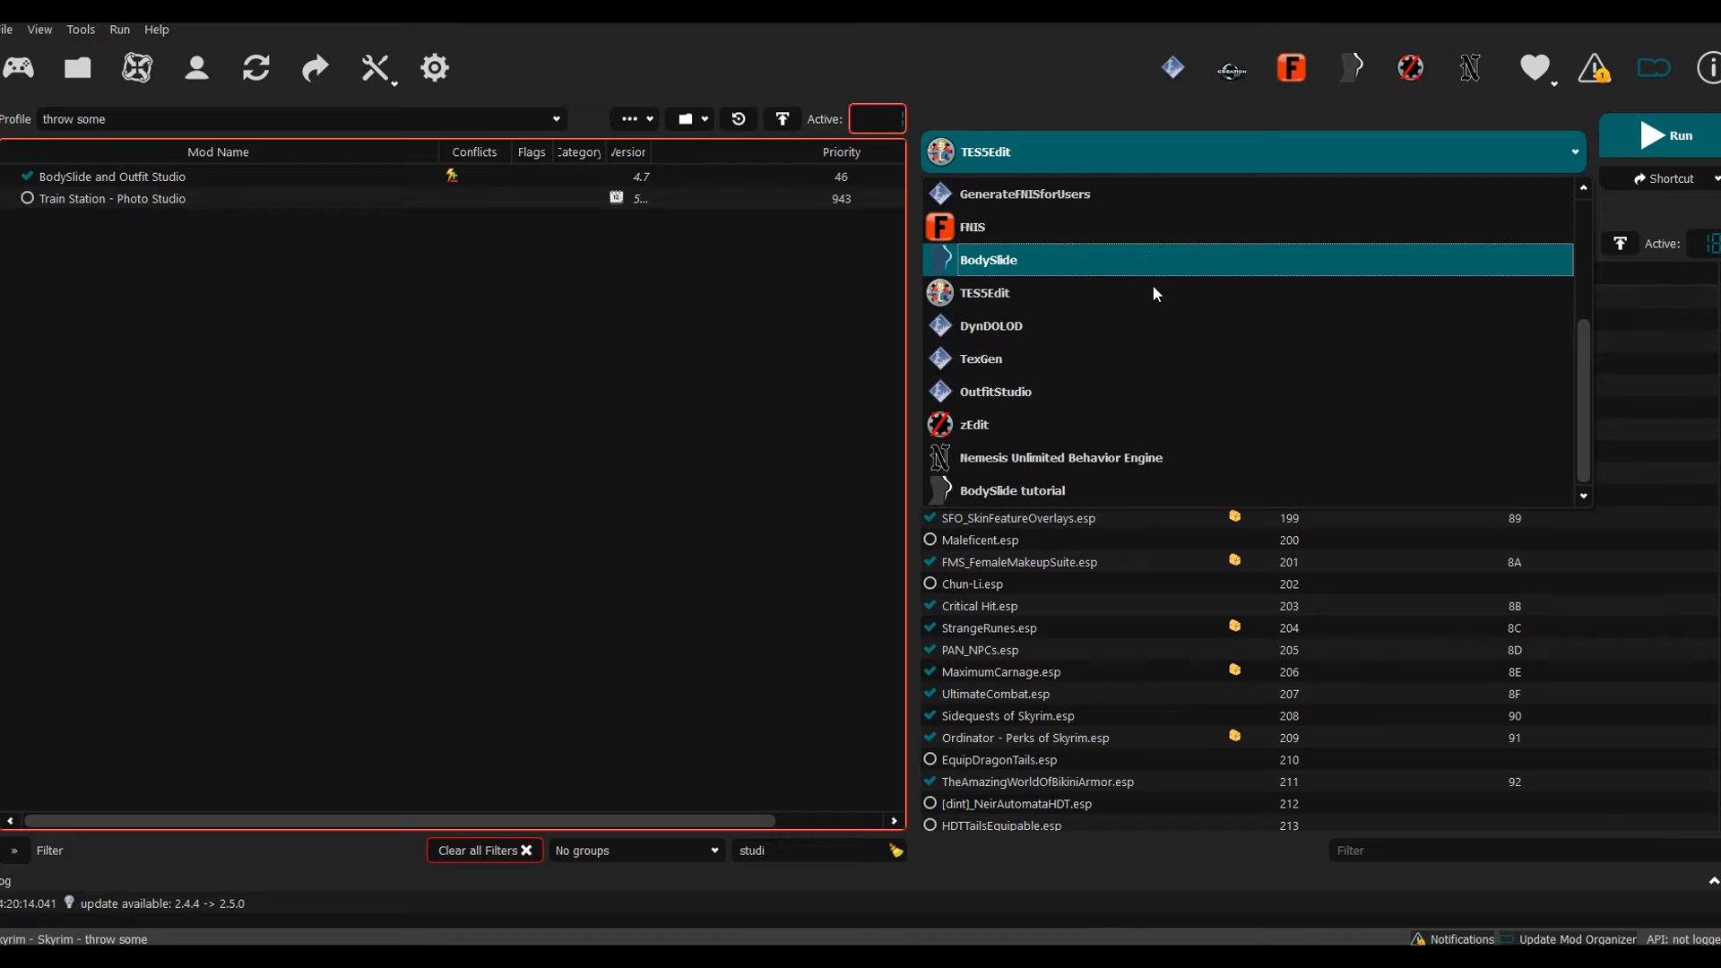
{"action": "left_click", "coordinate": [1012, 490]}
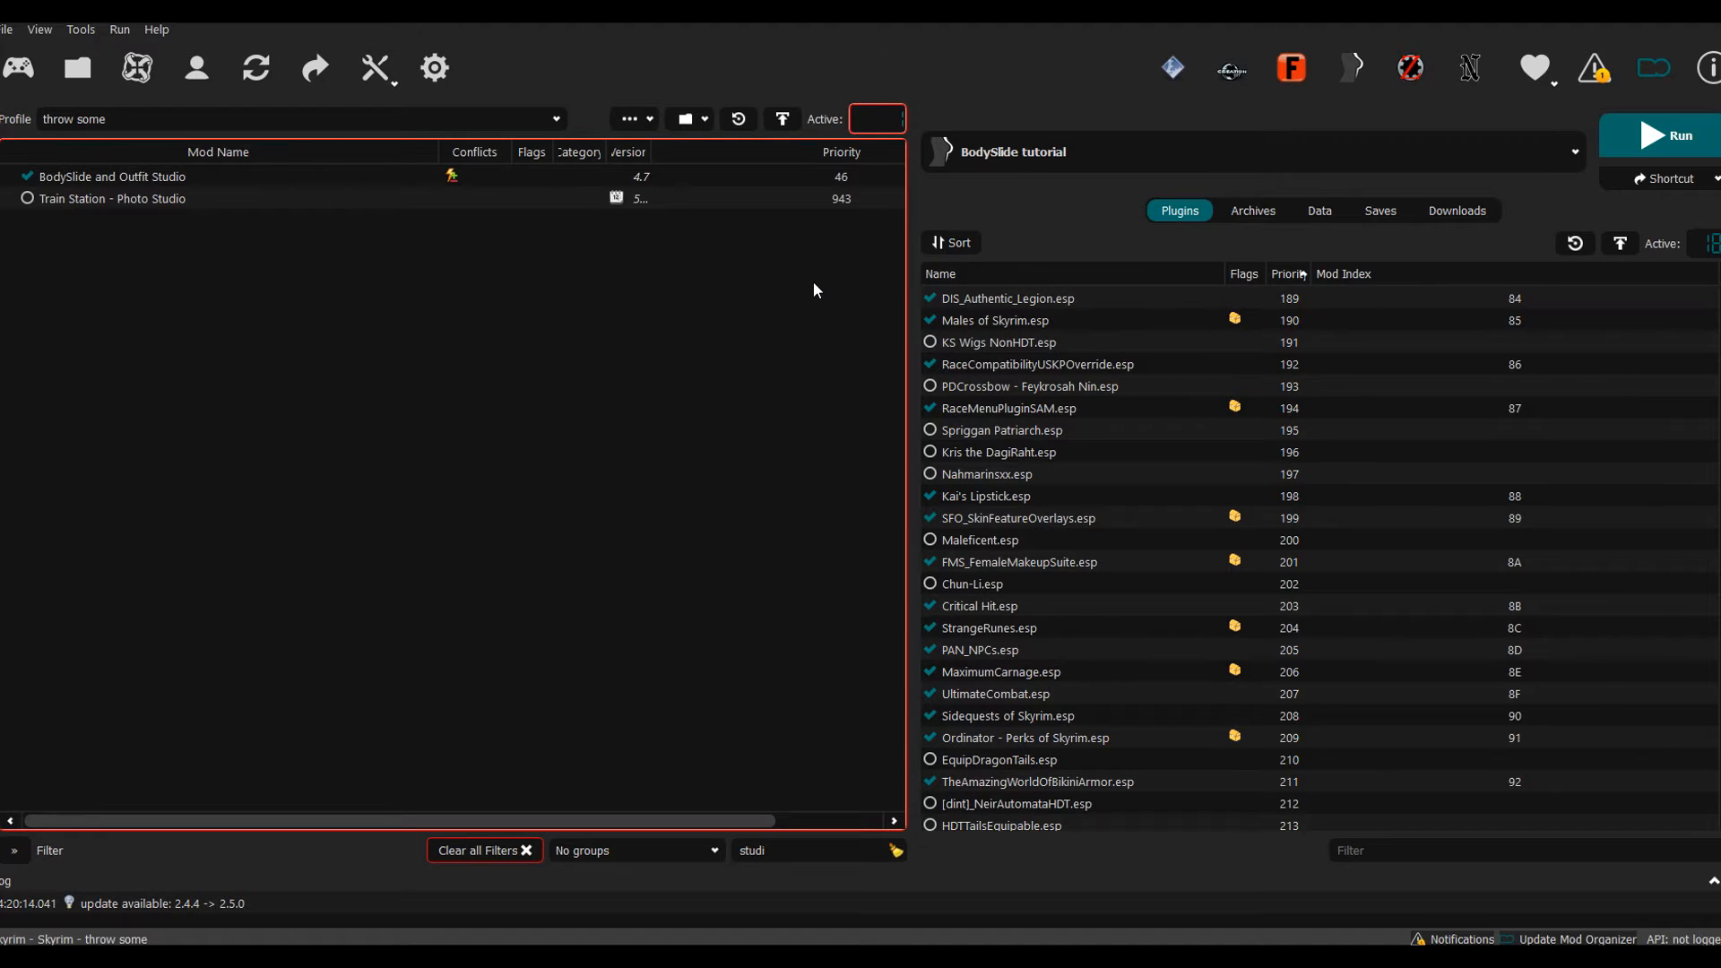
{"action": "left_click", "coordinate": [1656, 133]}
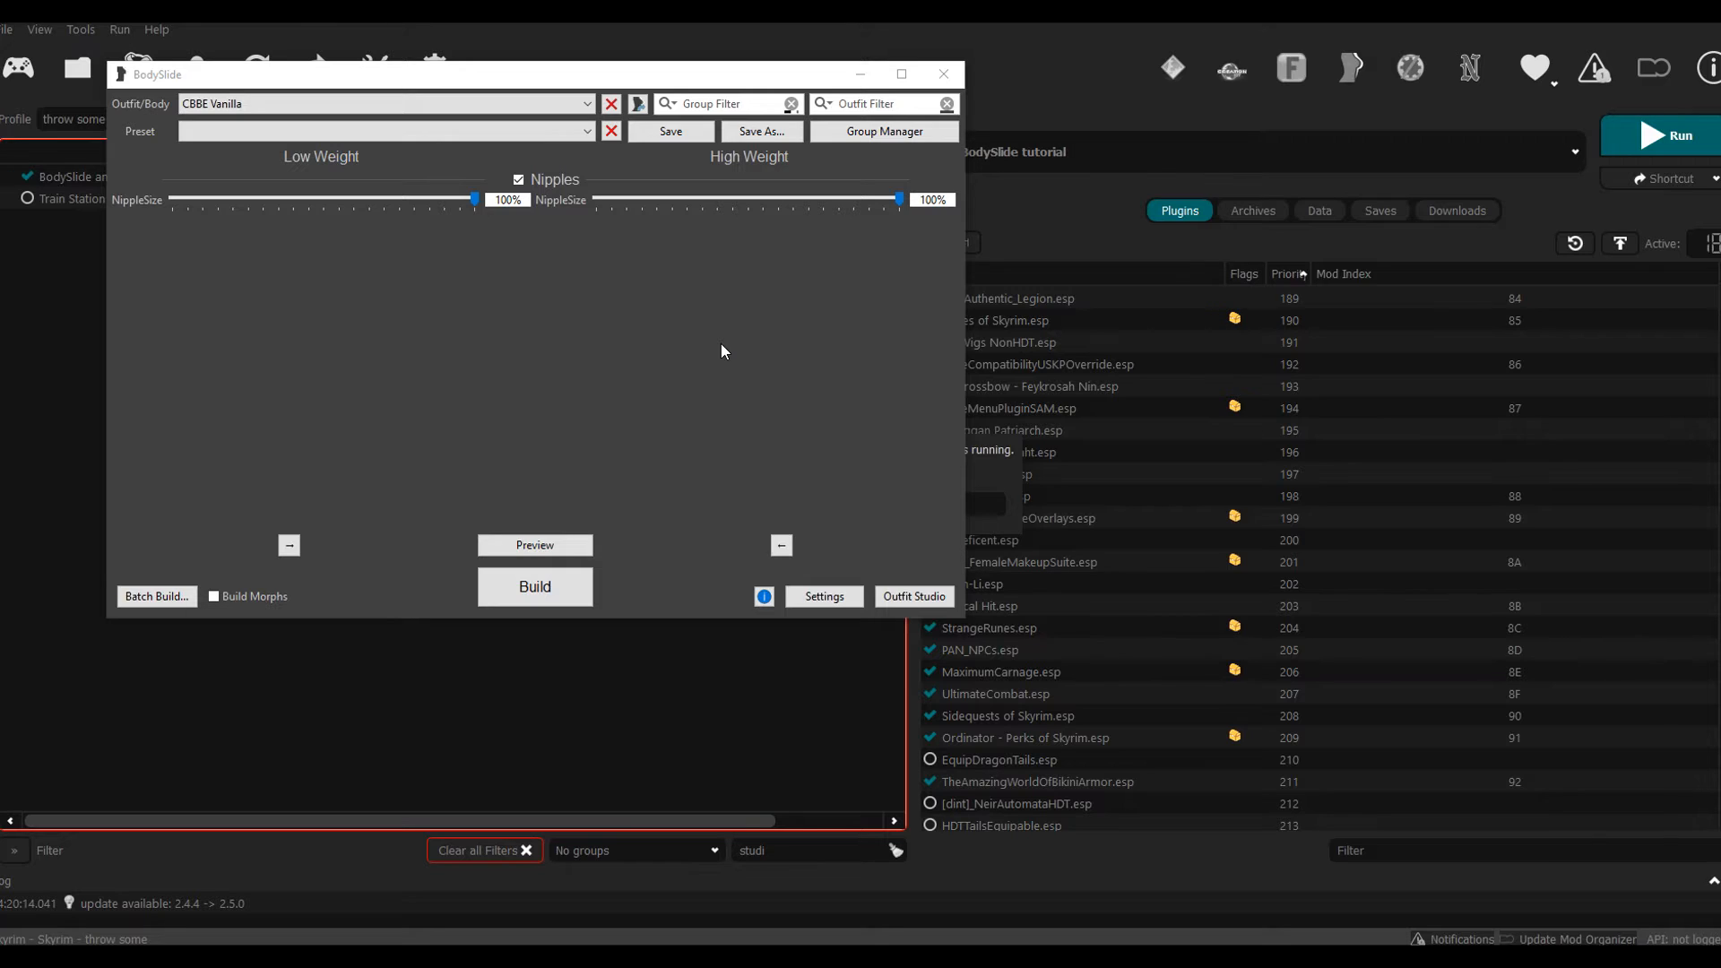
{"action": "mouse_move", "coordinate": [685, 345]}
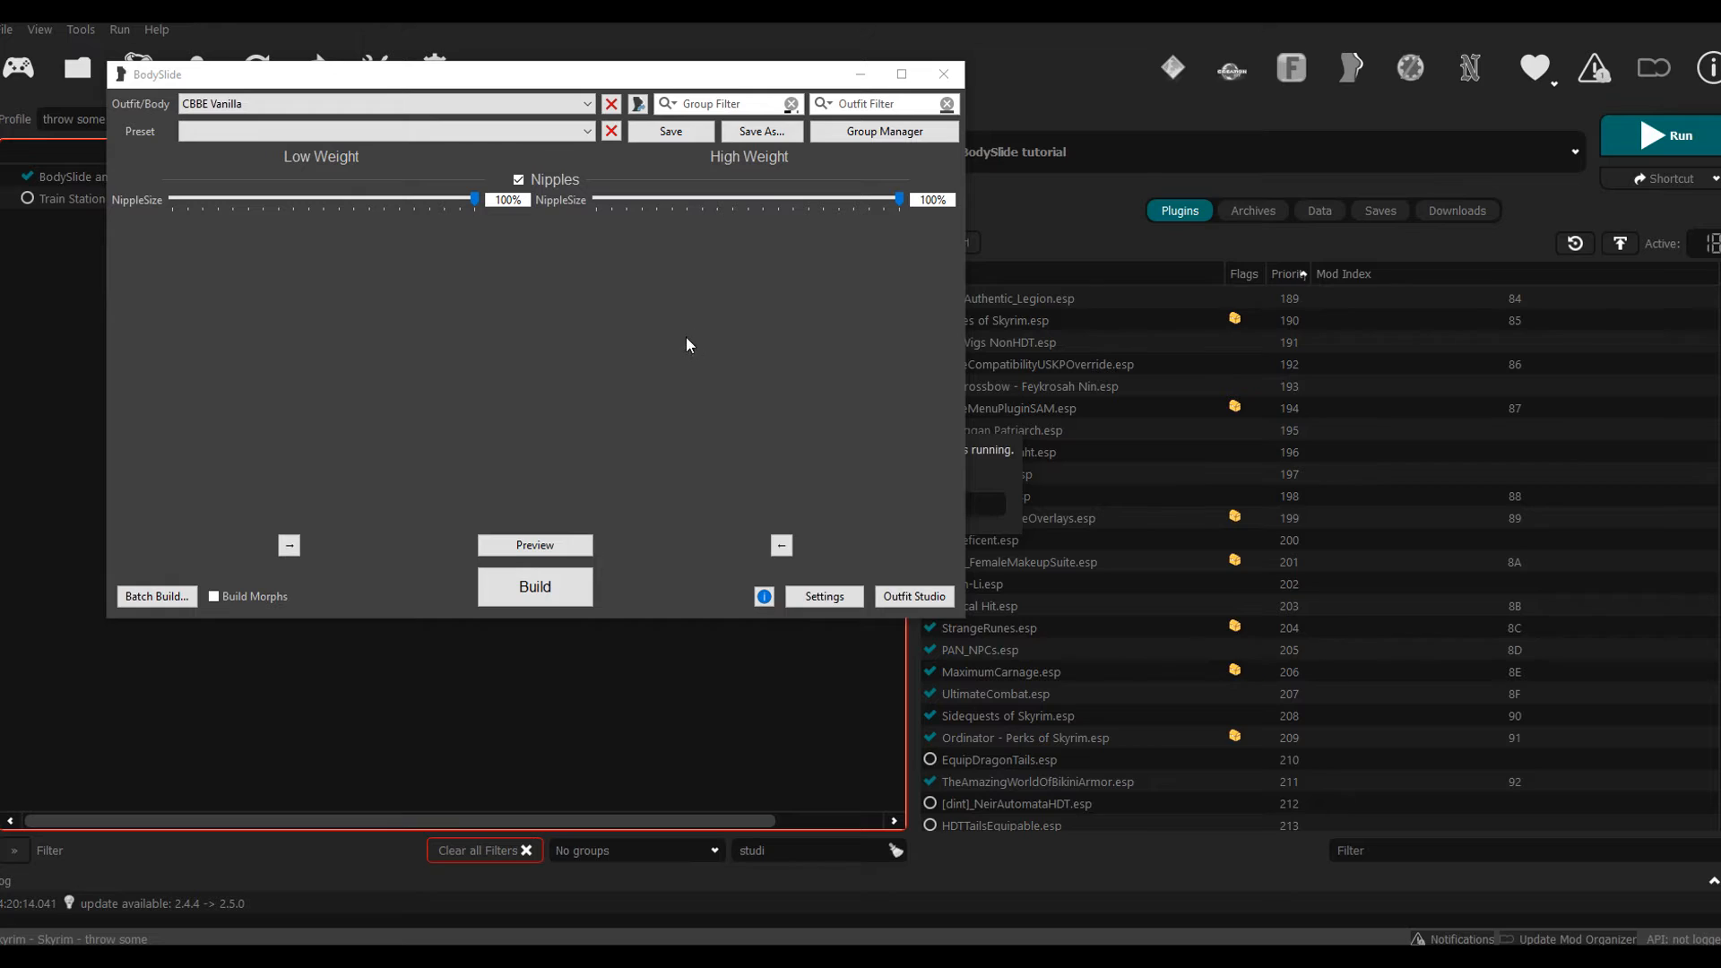
{"action": "mouse_move", "coordinate": [553, 279]}
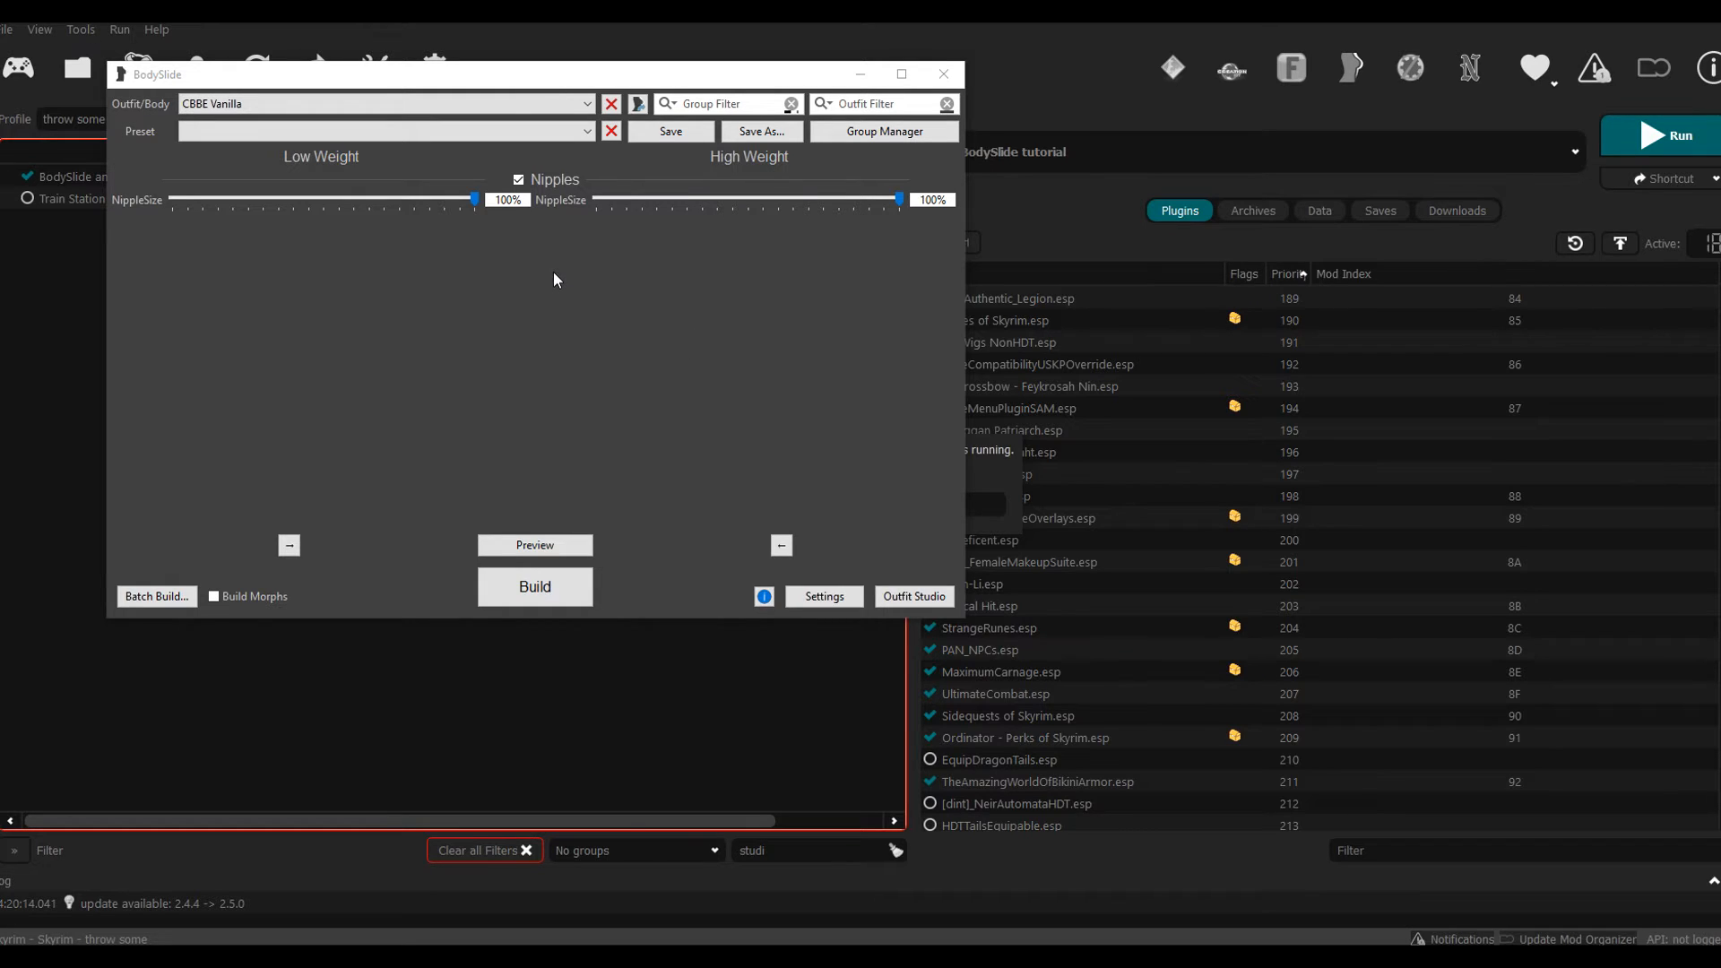
{"action": "mouse_move", "coordinate": [559, 278]}
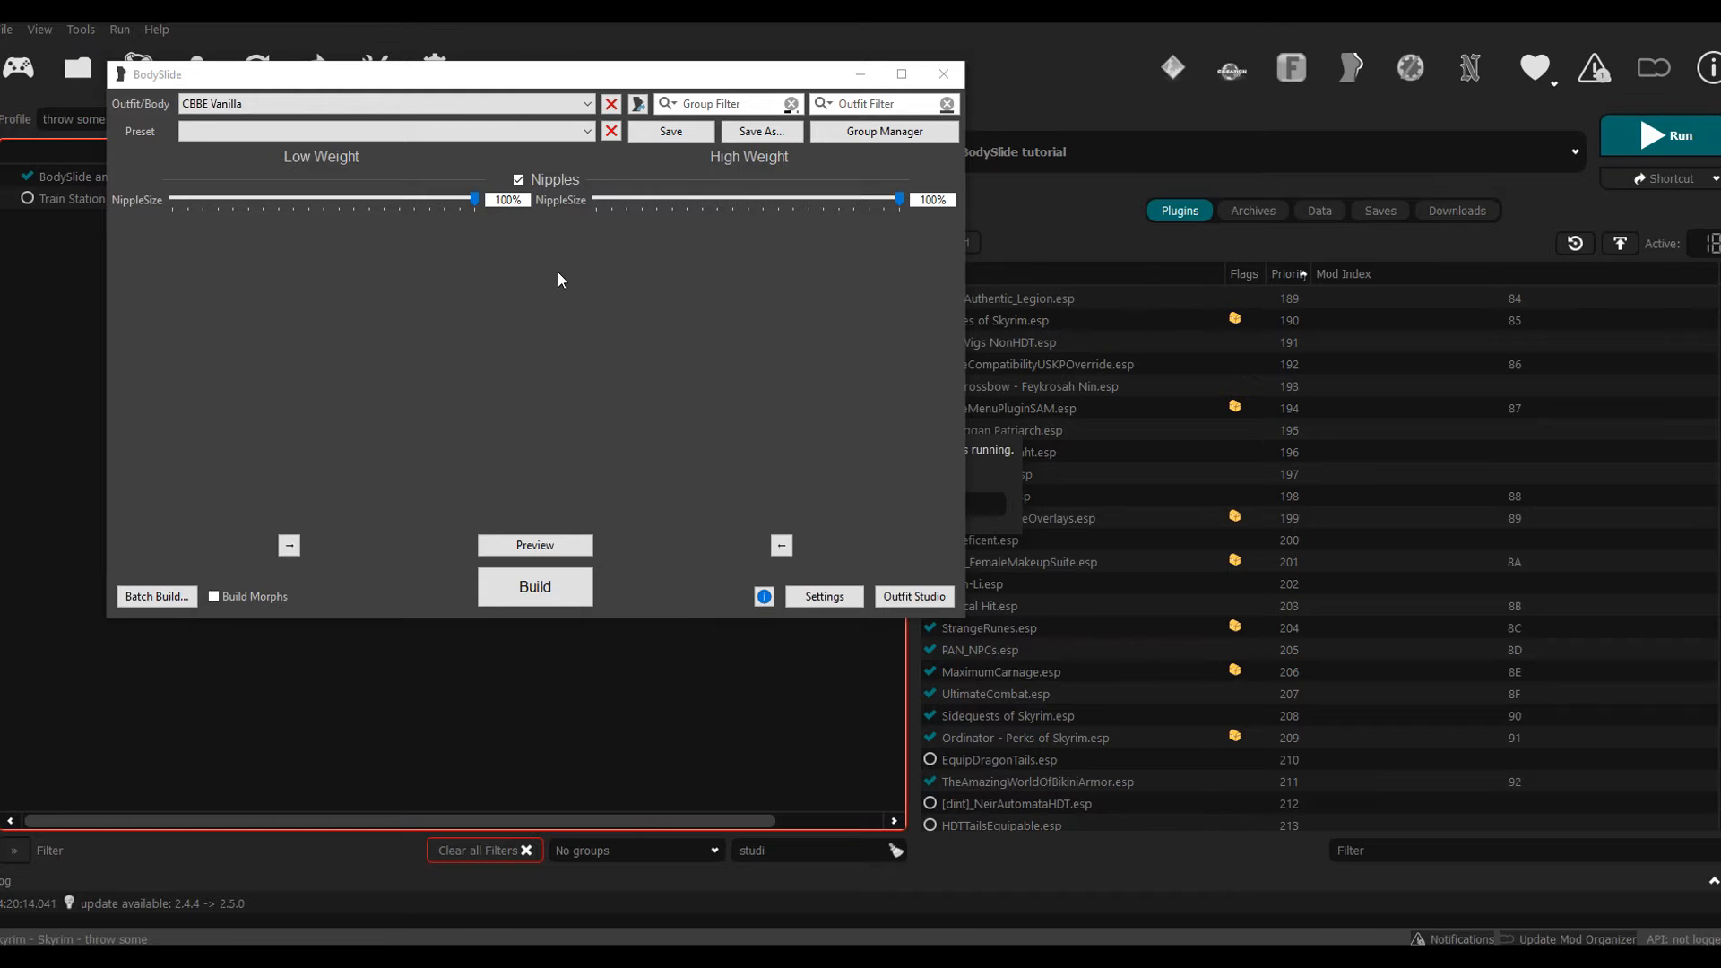
{"action": "mouse_move", "coordinate": [616, 275]}
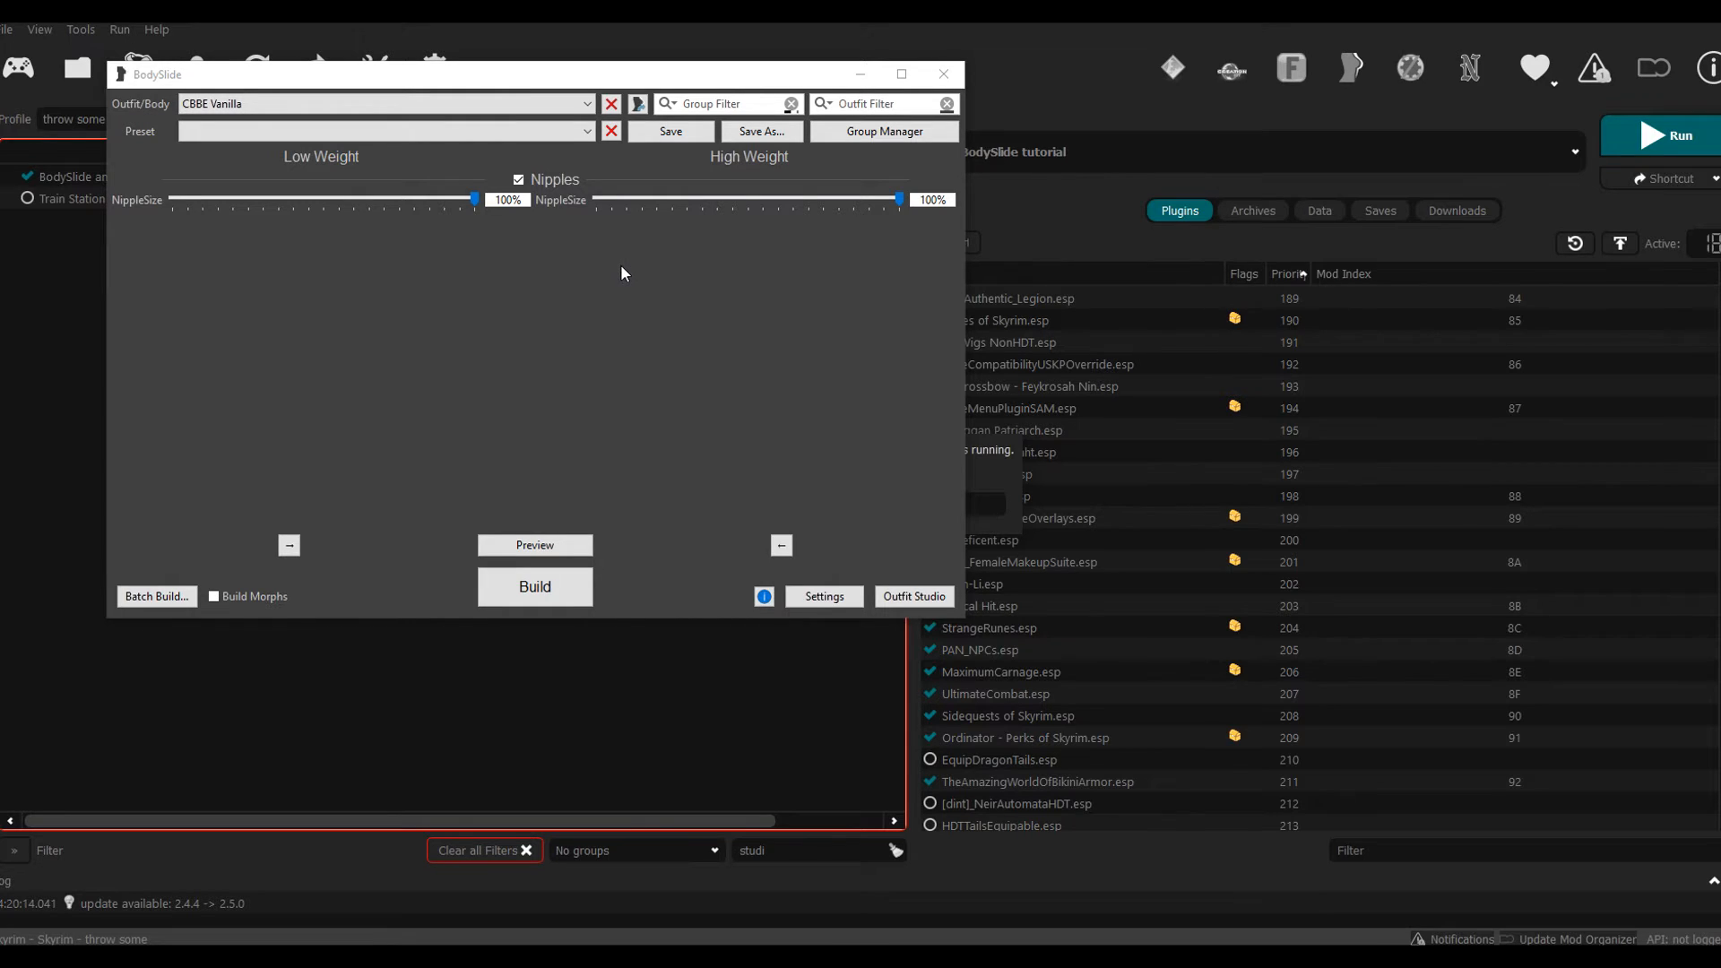
{"action": "mouse_move", "coordinate": [546, 289]}
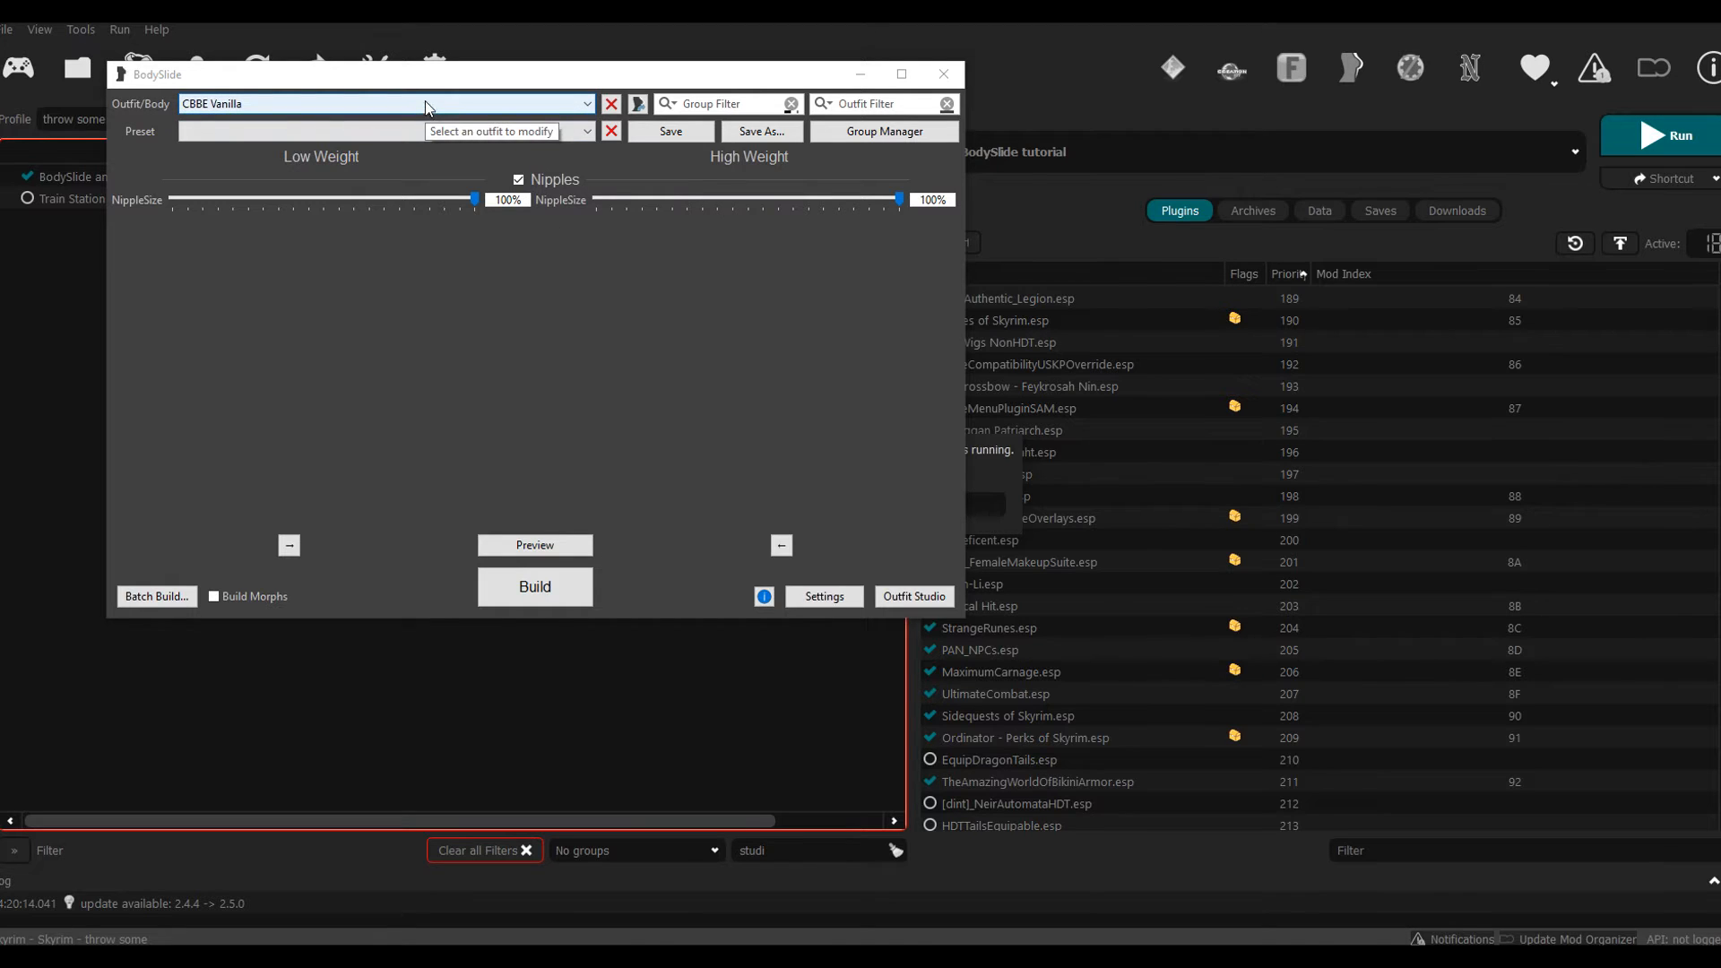
Step: Open BodySlide's Outfit/Body dropdown listing CBBE Vanilla, Chitin and other outfits
{"action": "left_click", "coordinate": [585, 103]}
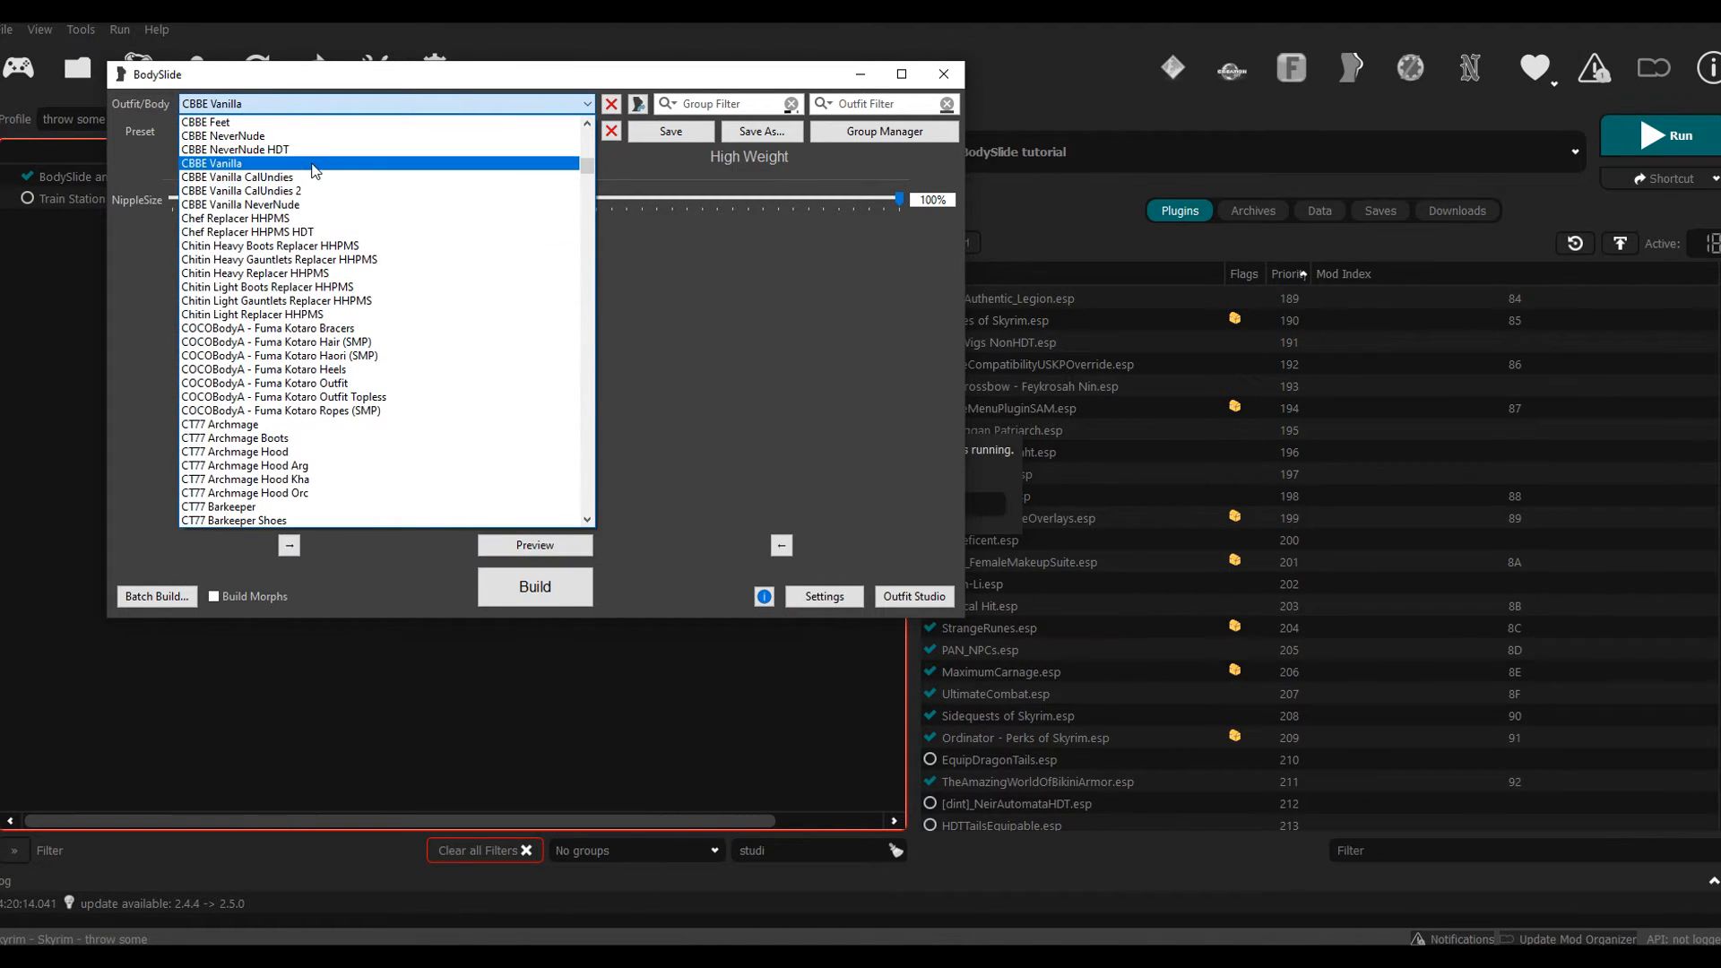
{"action": "mouse_move", "coordinate": [329, 168]}
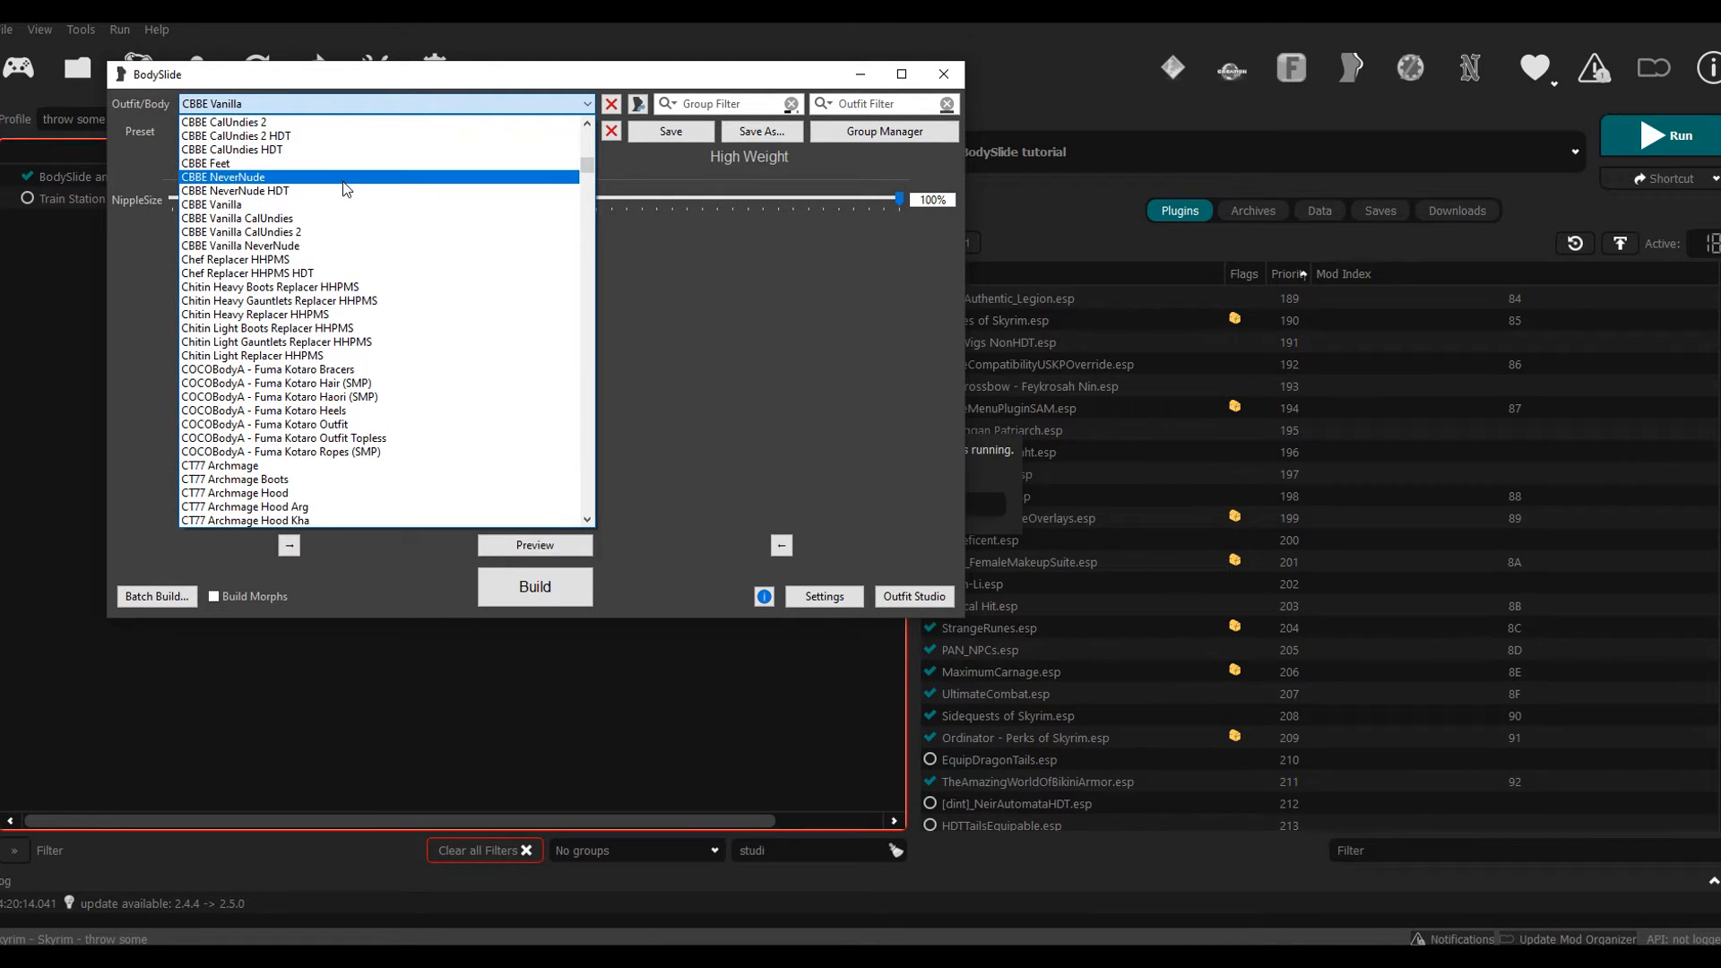
{"action": "mouse_move", "coordinate": [293, 181]}
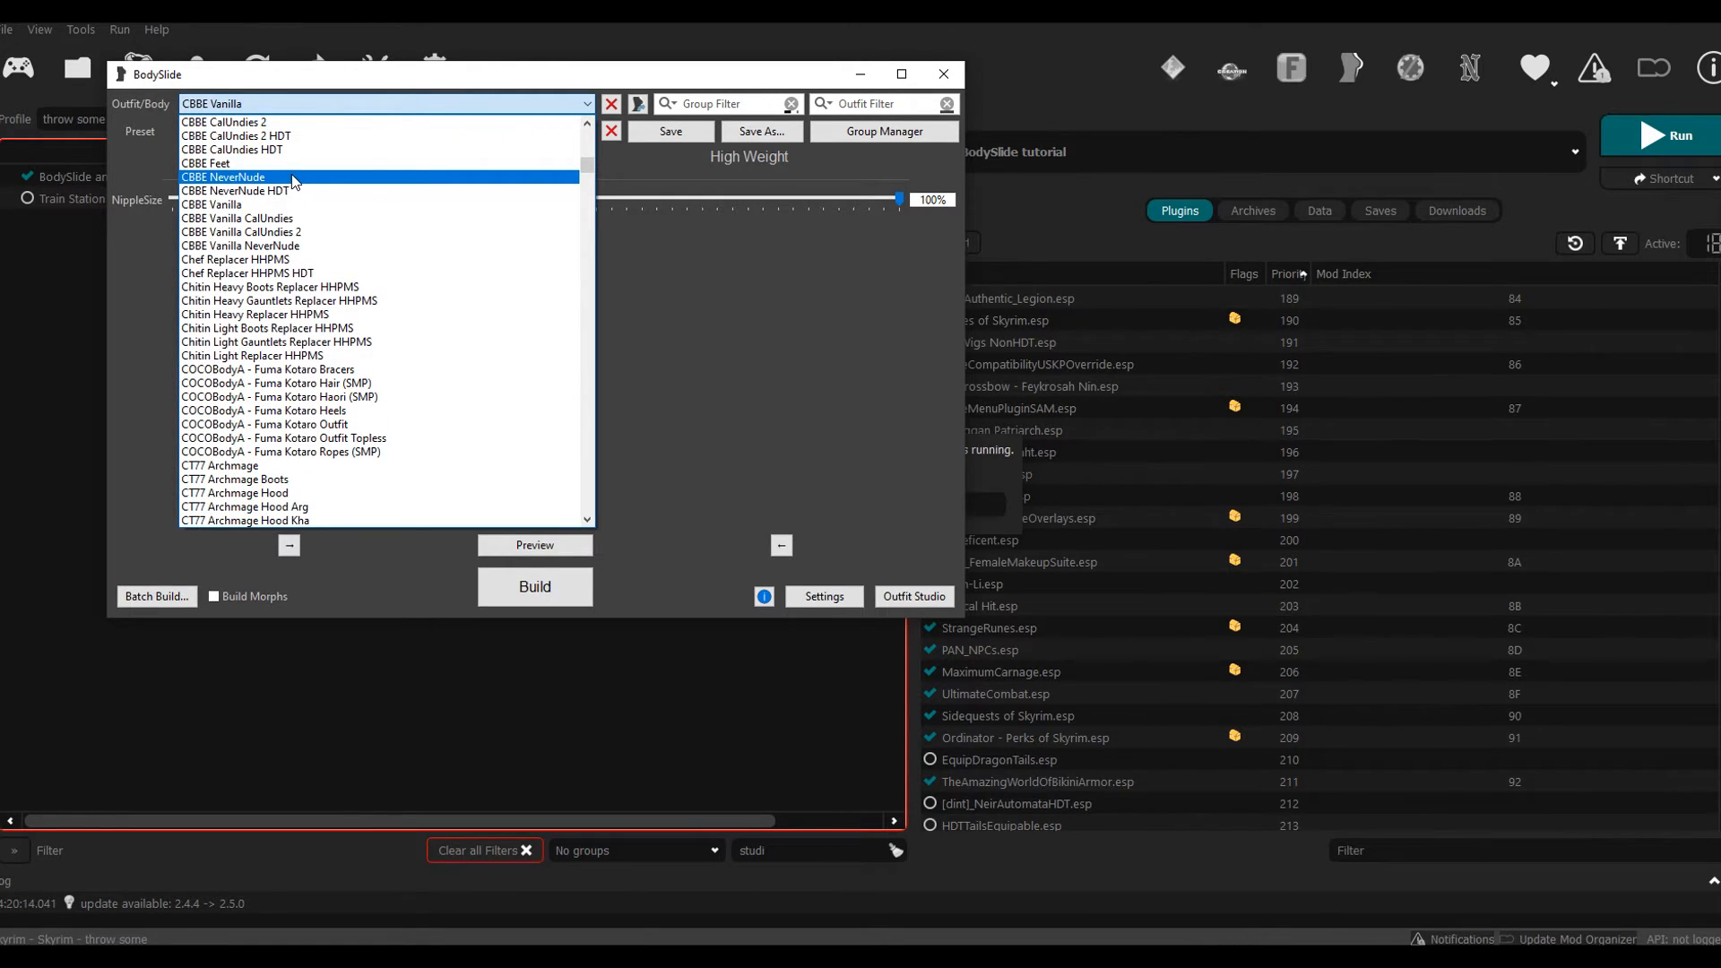
{"action": "mouse_move", "coordinate": [297, 183]}
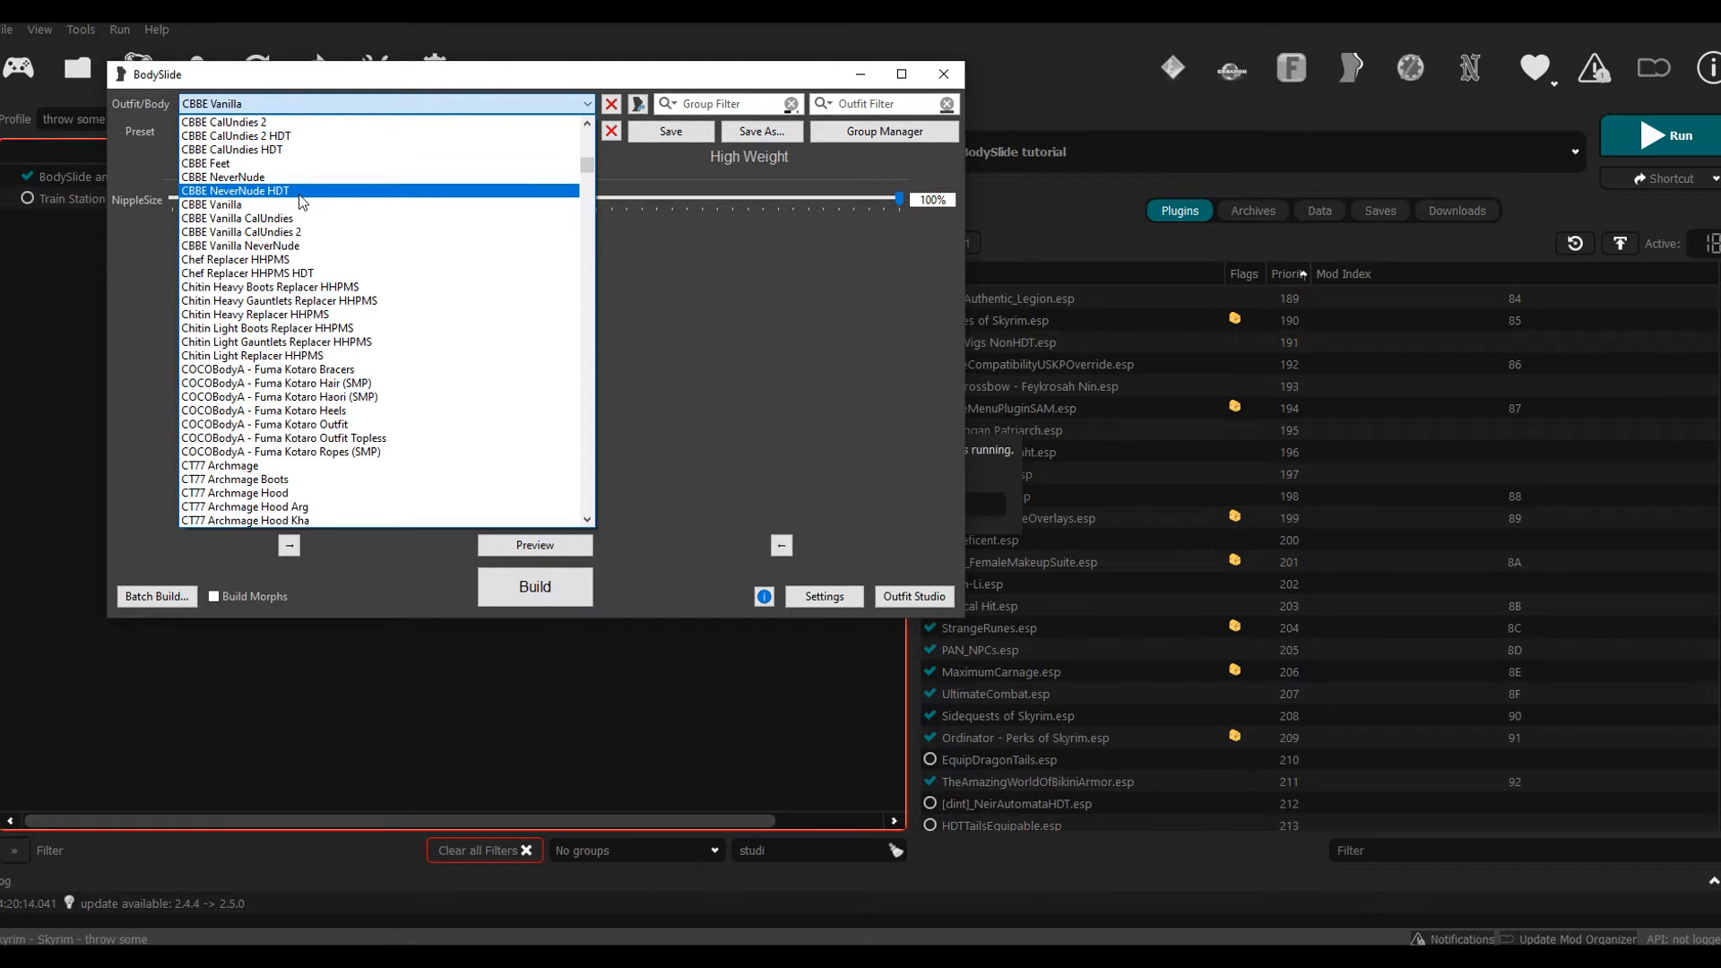
{"action": "mouse_move", "coordinate": [313, 205]}
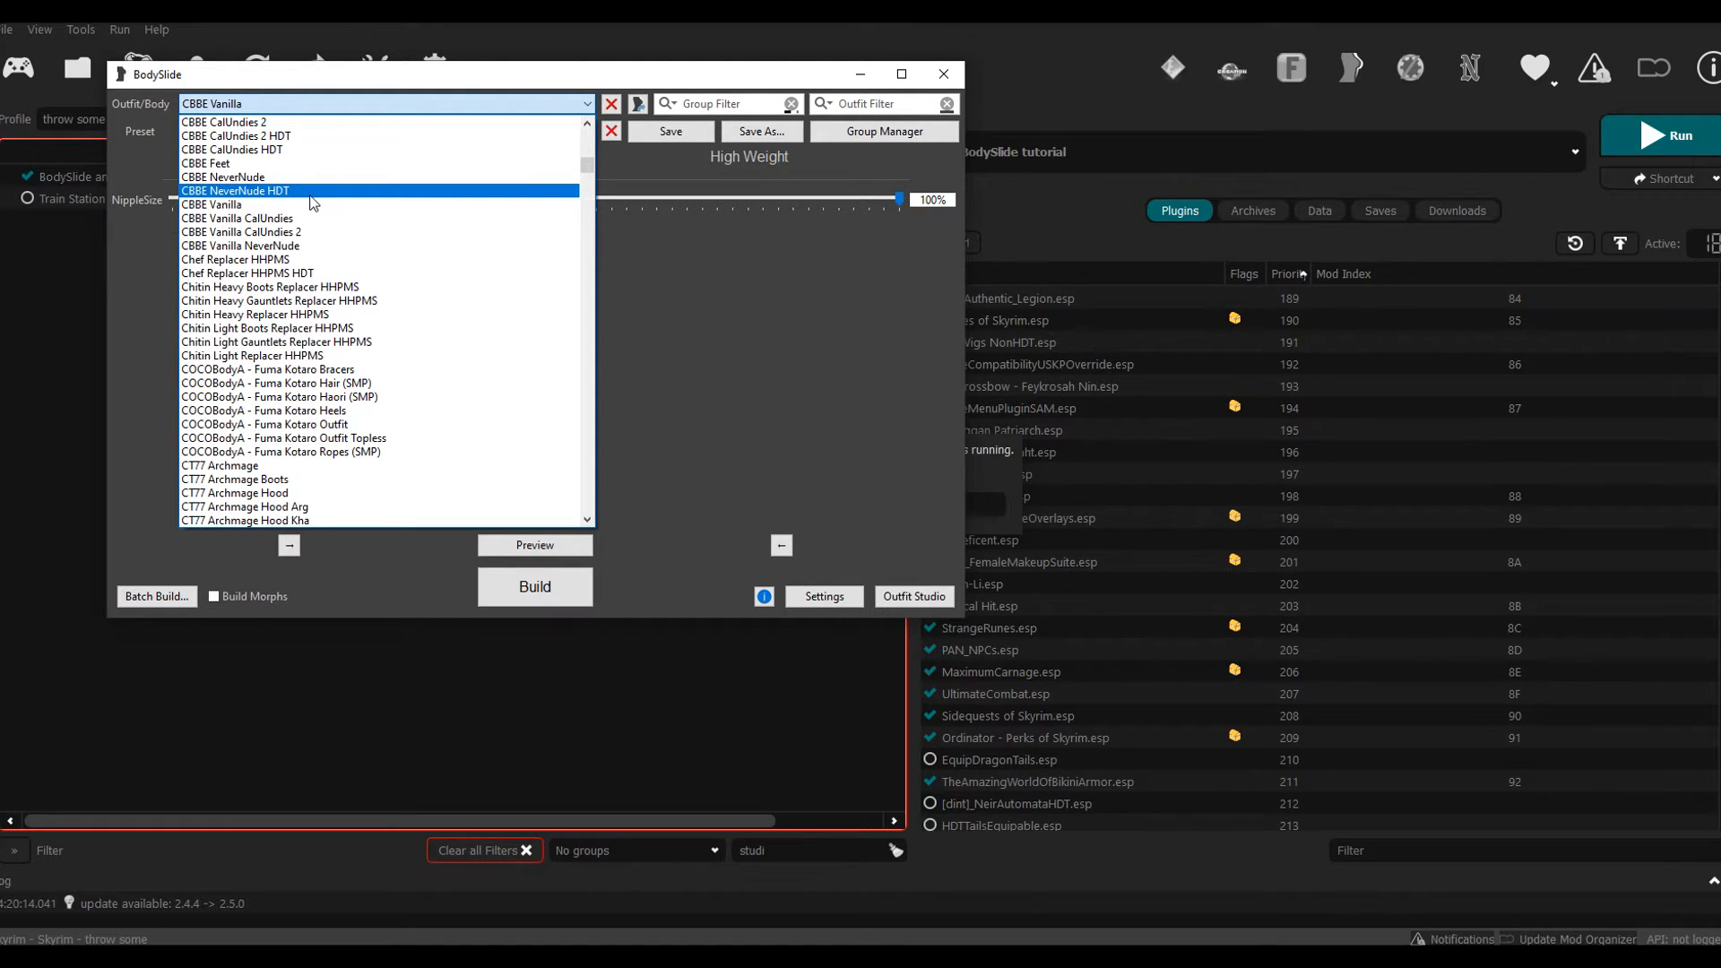
{"action": "mouse_move", "coordinate": [333, 196]}
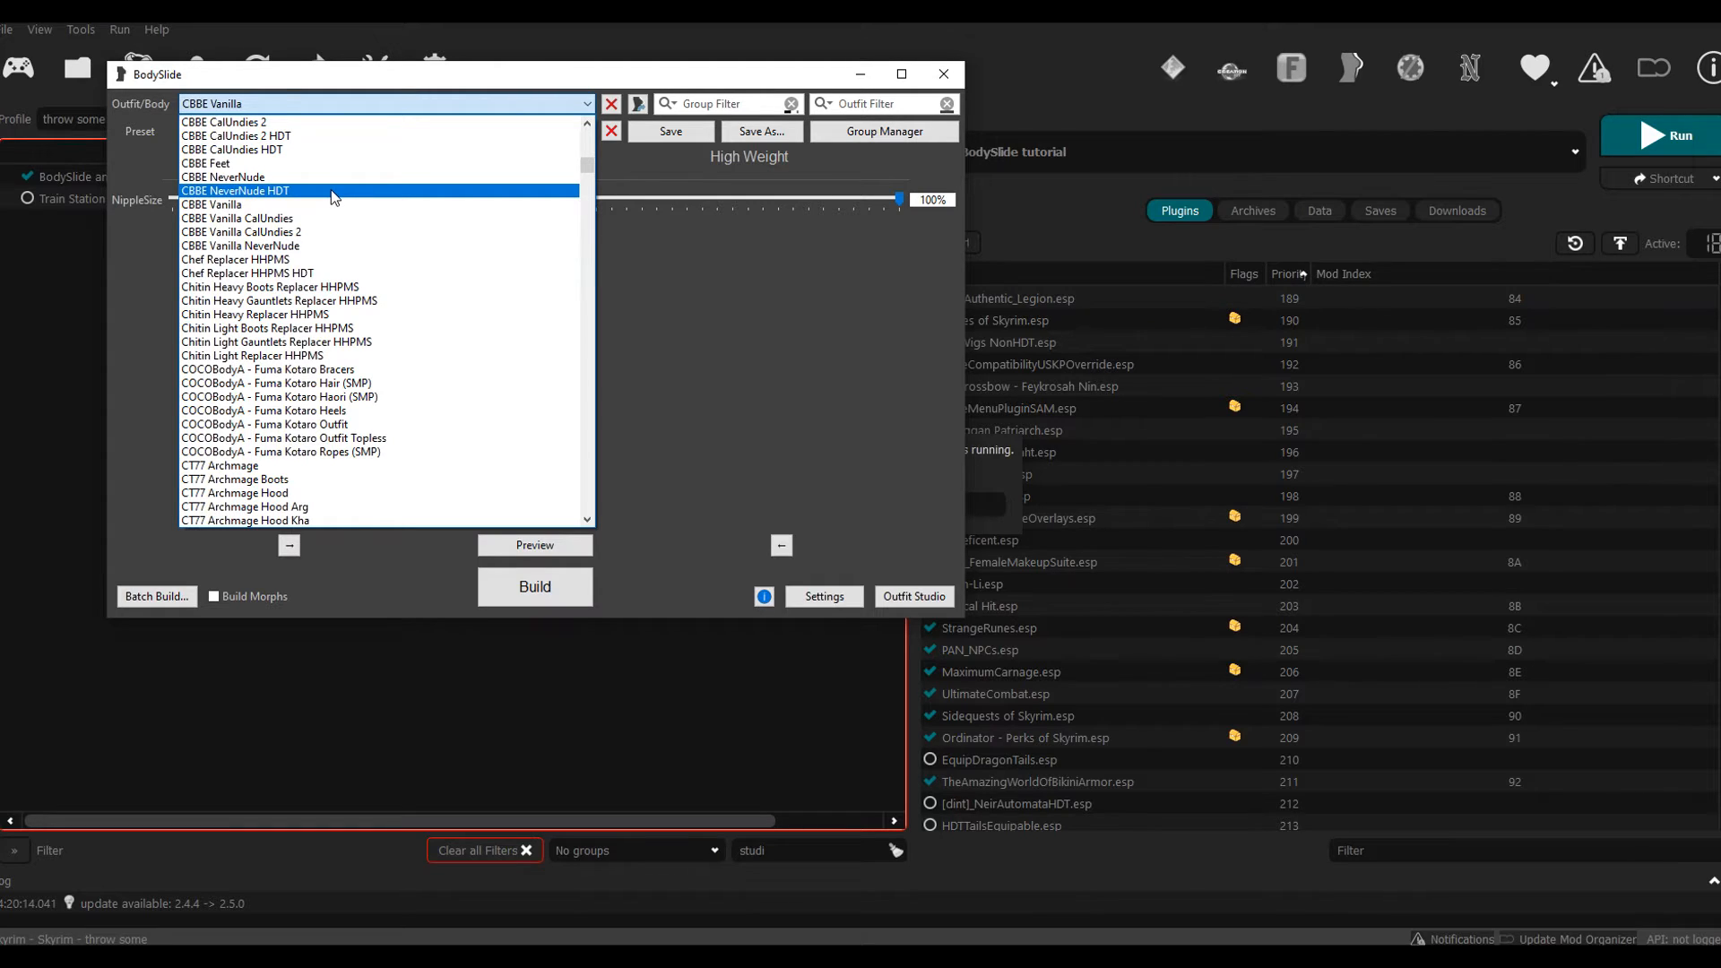
Step: Select the CBBE NeverNude HDT body and open its preview window
{"action": "left_click", "coordinate": [235, 190]}
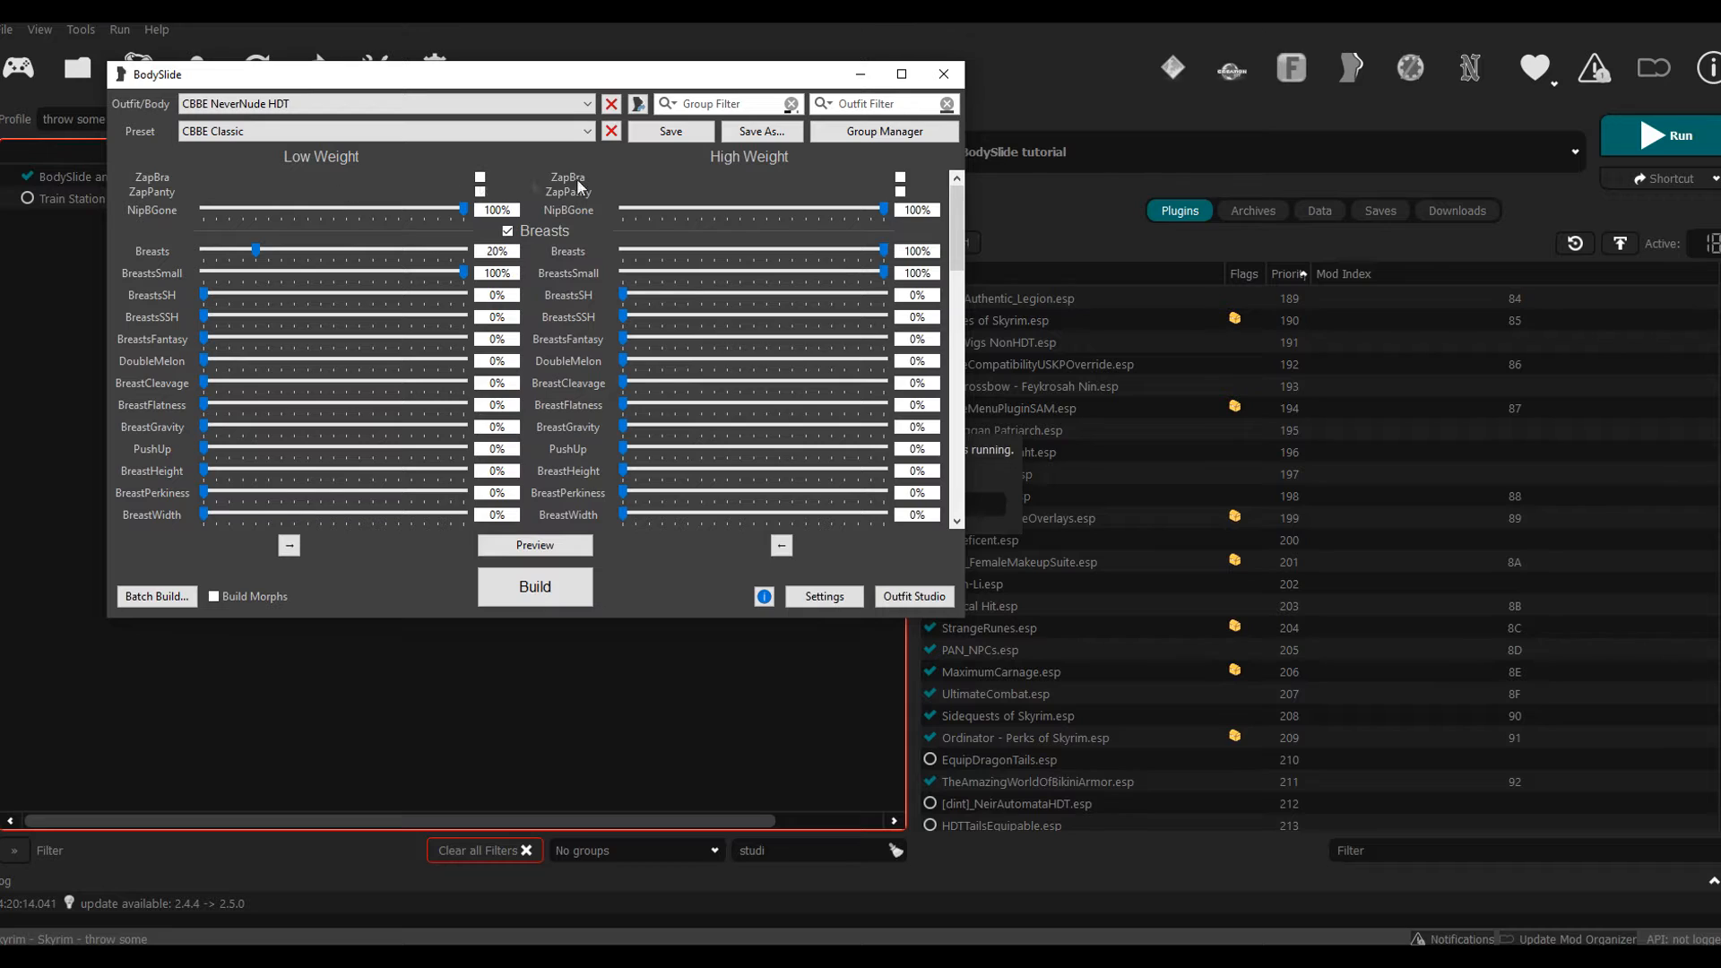
{"action": "mouse_move", "coordinate": [533, 546]}
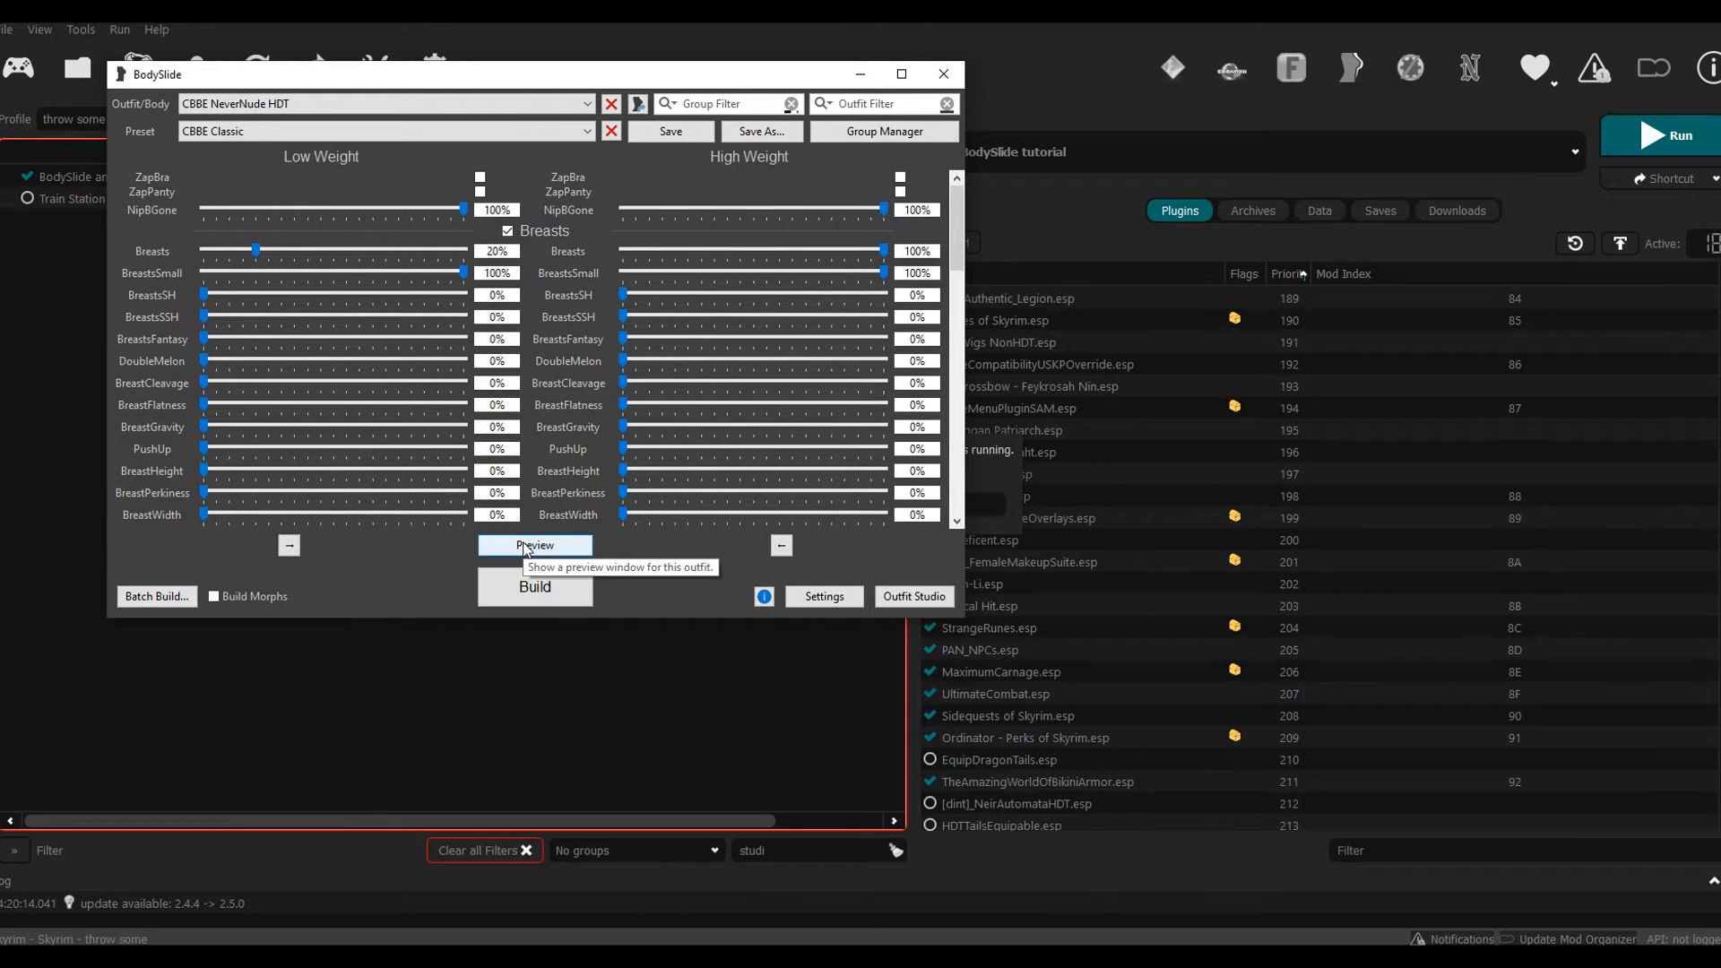
{"action": "left_click", "coordinate": [534, 546]}
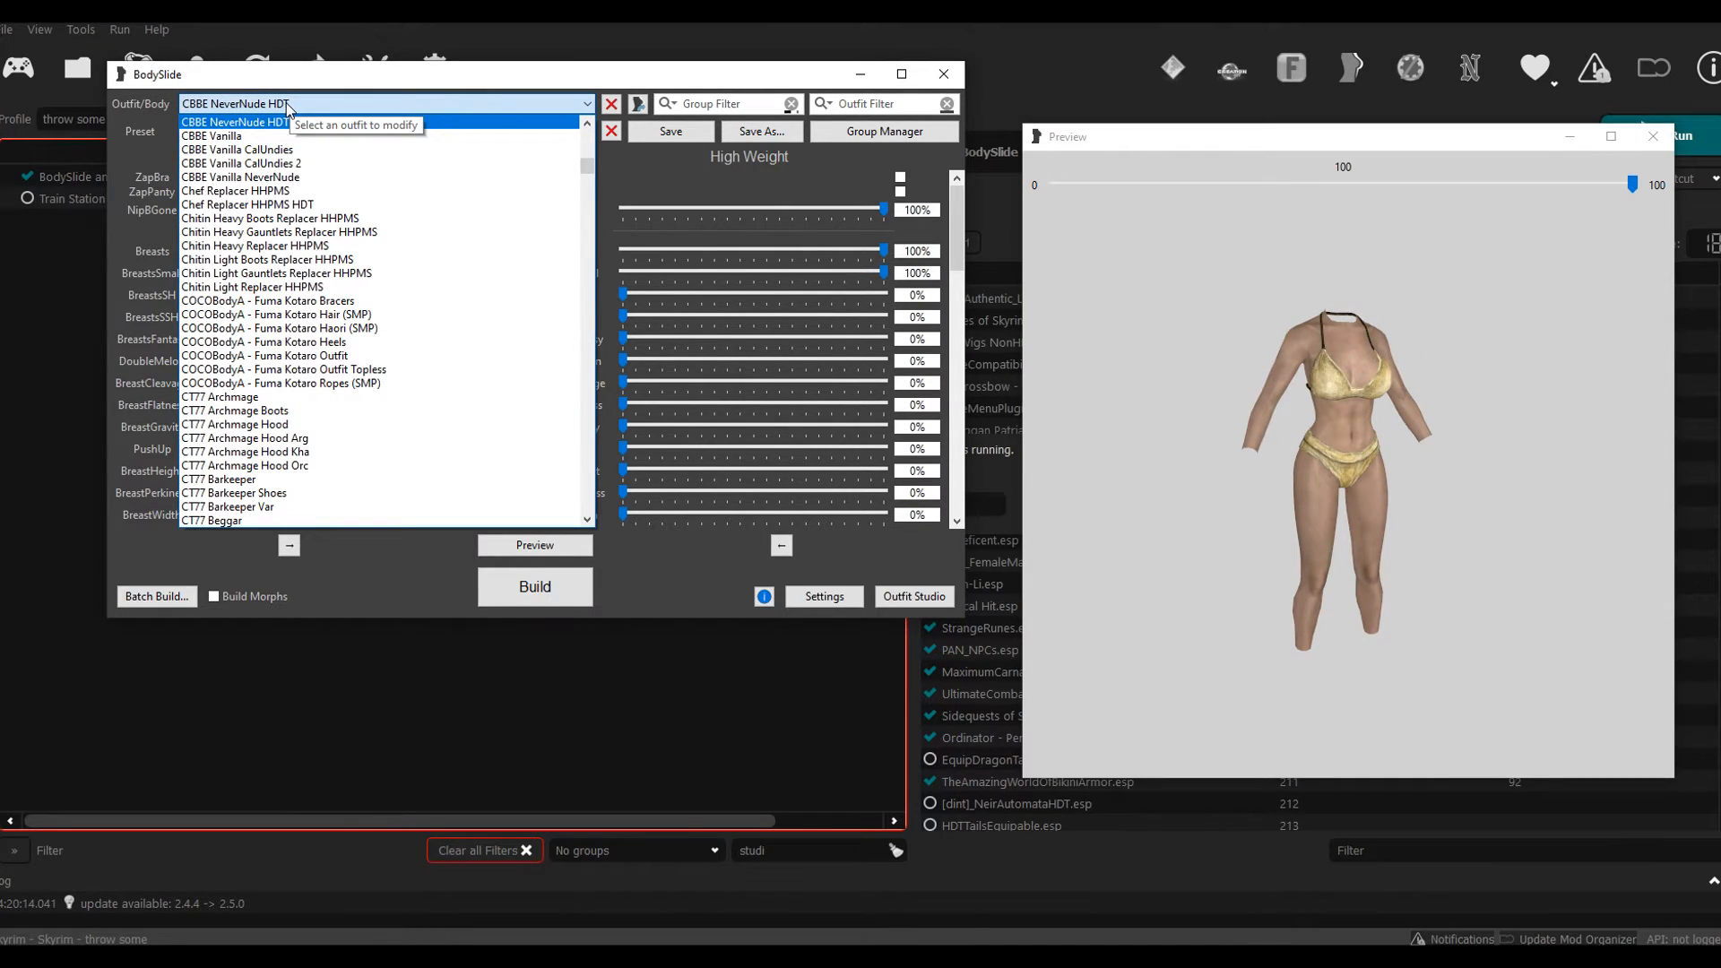
{"action": "scroll", "scroll_direction": "up", "scroll_amount": 3}
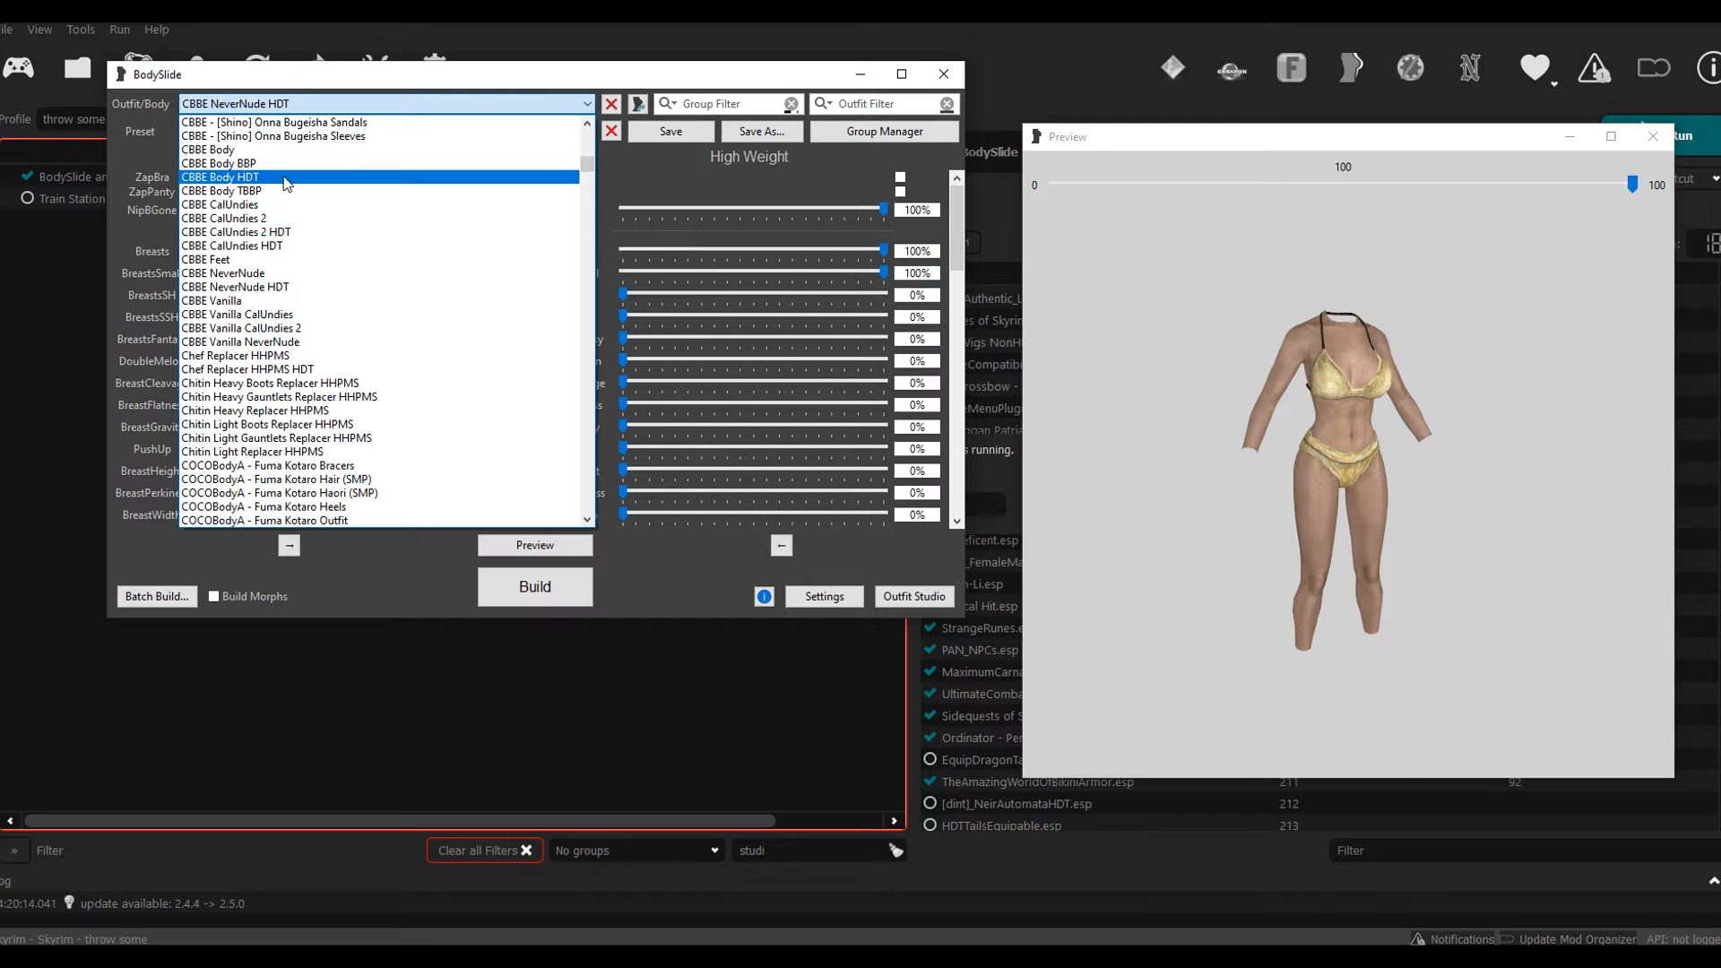
{"action": "mouse_move", "coordinate": [385, 184]}
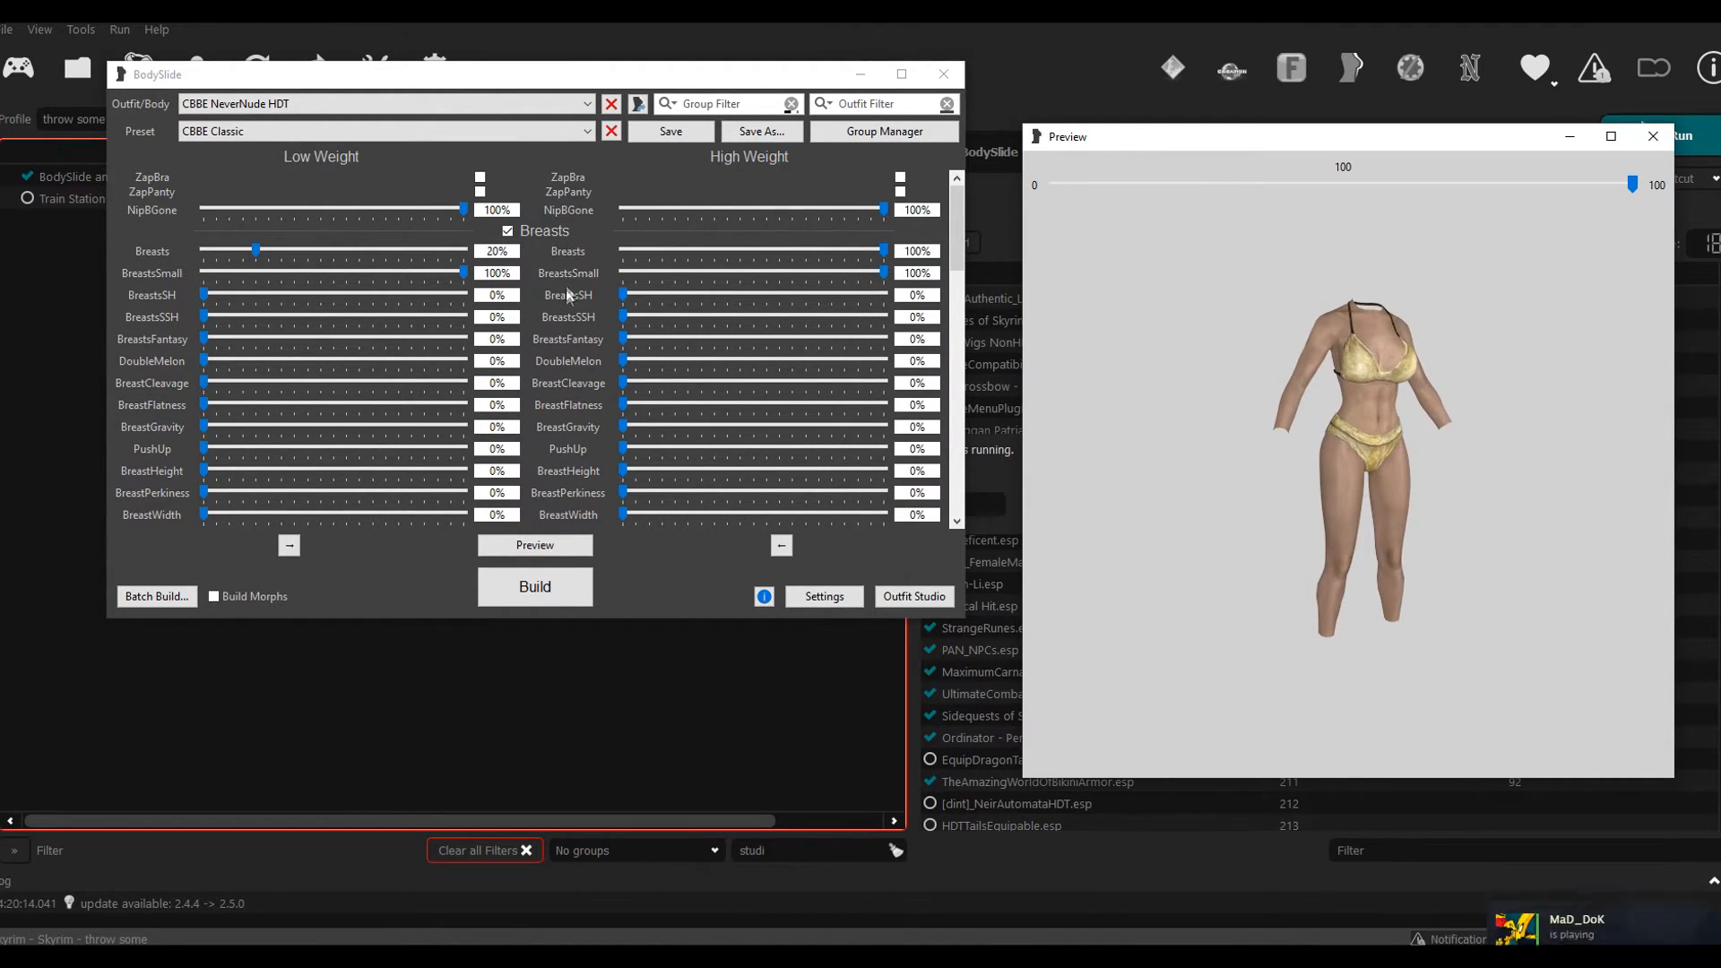
{"action": "mouse_move", "coordinate": [618, 287]}
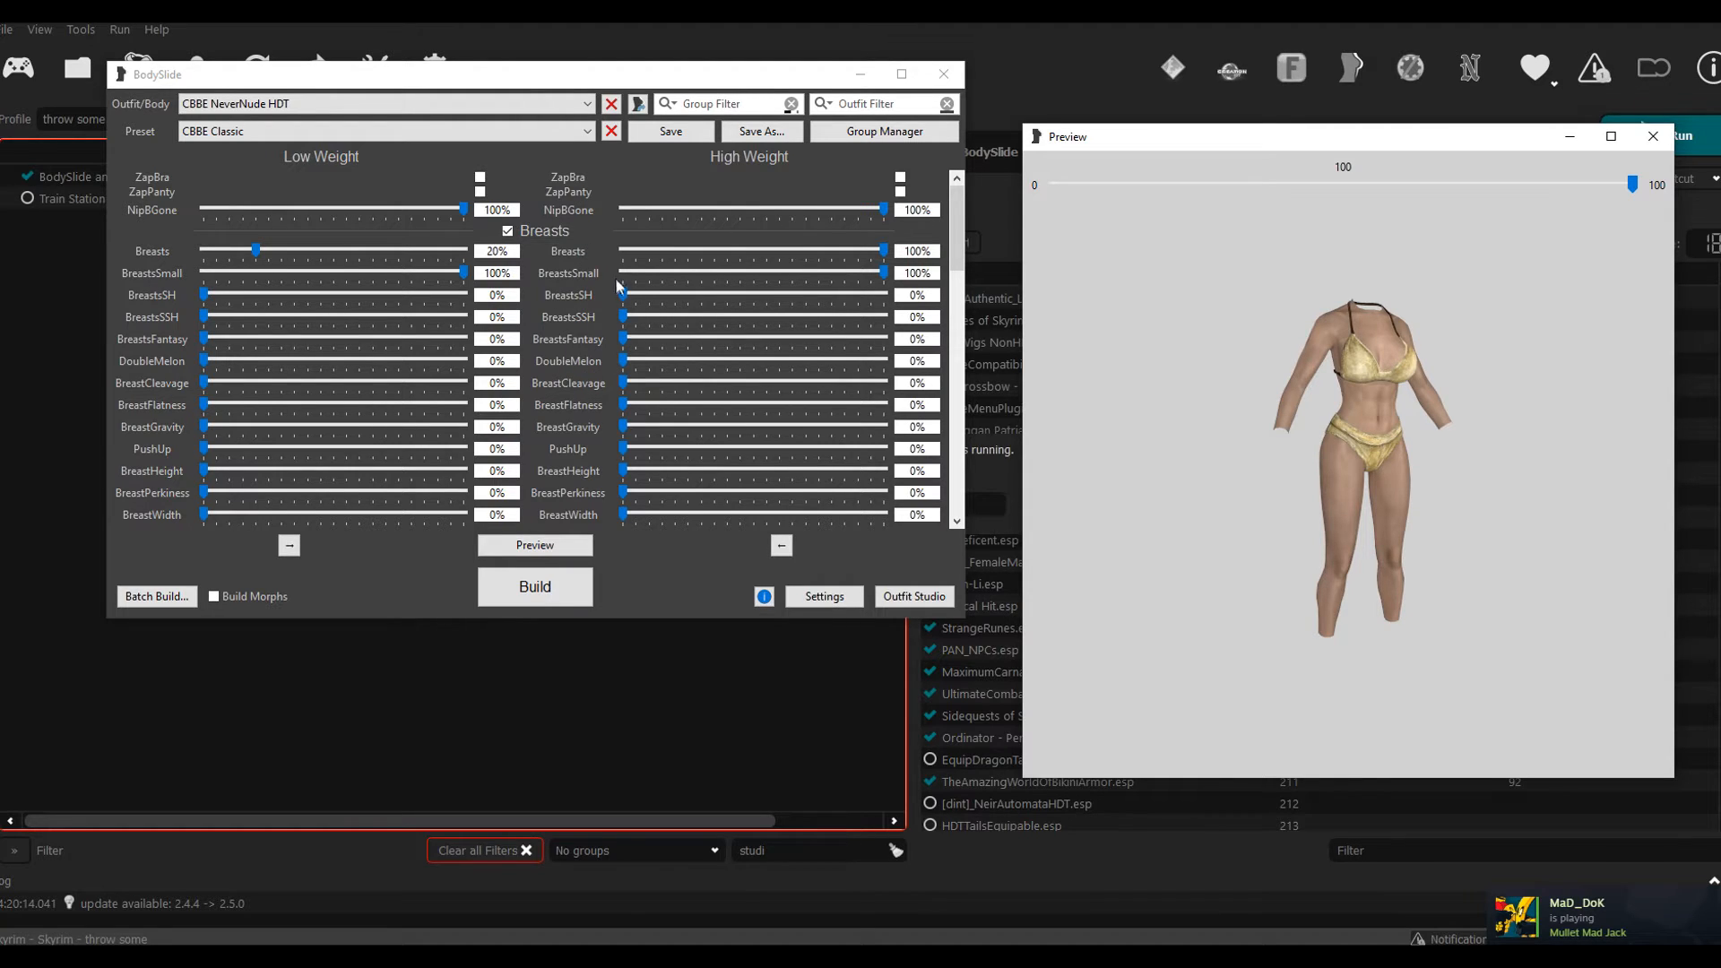
{"action": "mouse_move", "coordinate": [624, 370]}
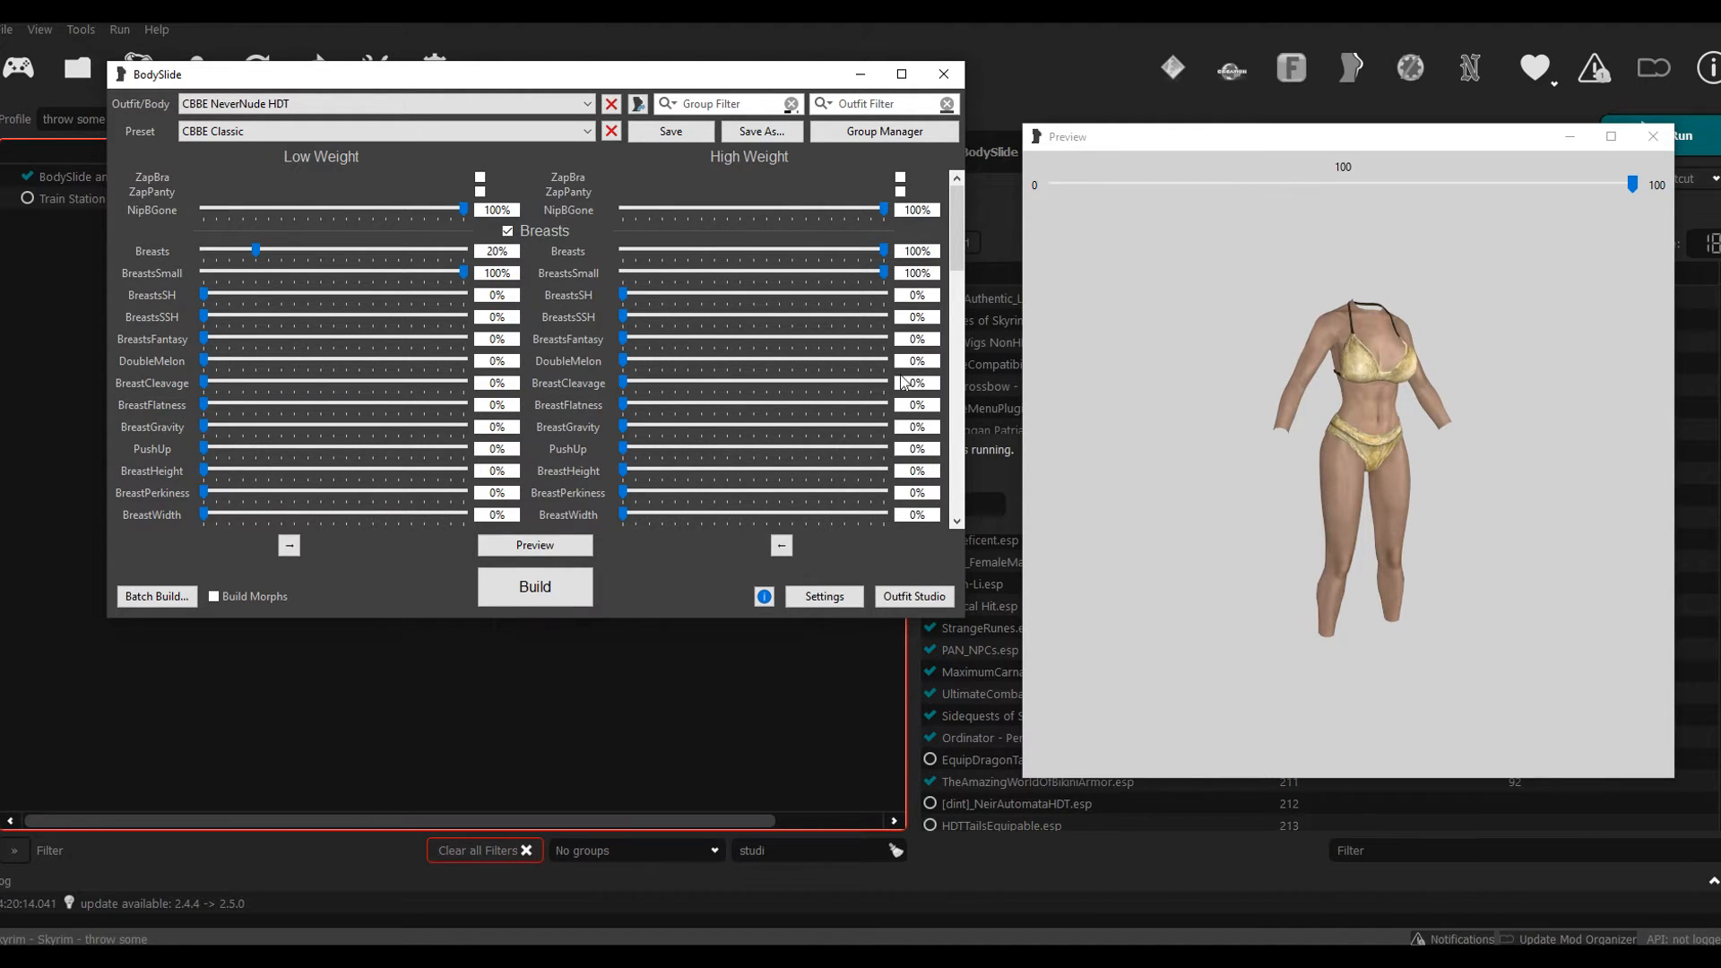
Step: Adjust the high-weight Butt slider to 700% while rotating the preview body
{"action": "scroll", "scroll_direction": "down", "scroll_amount": 3}
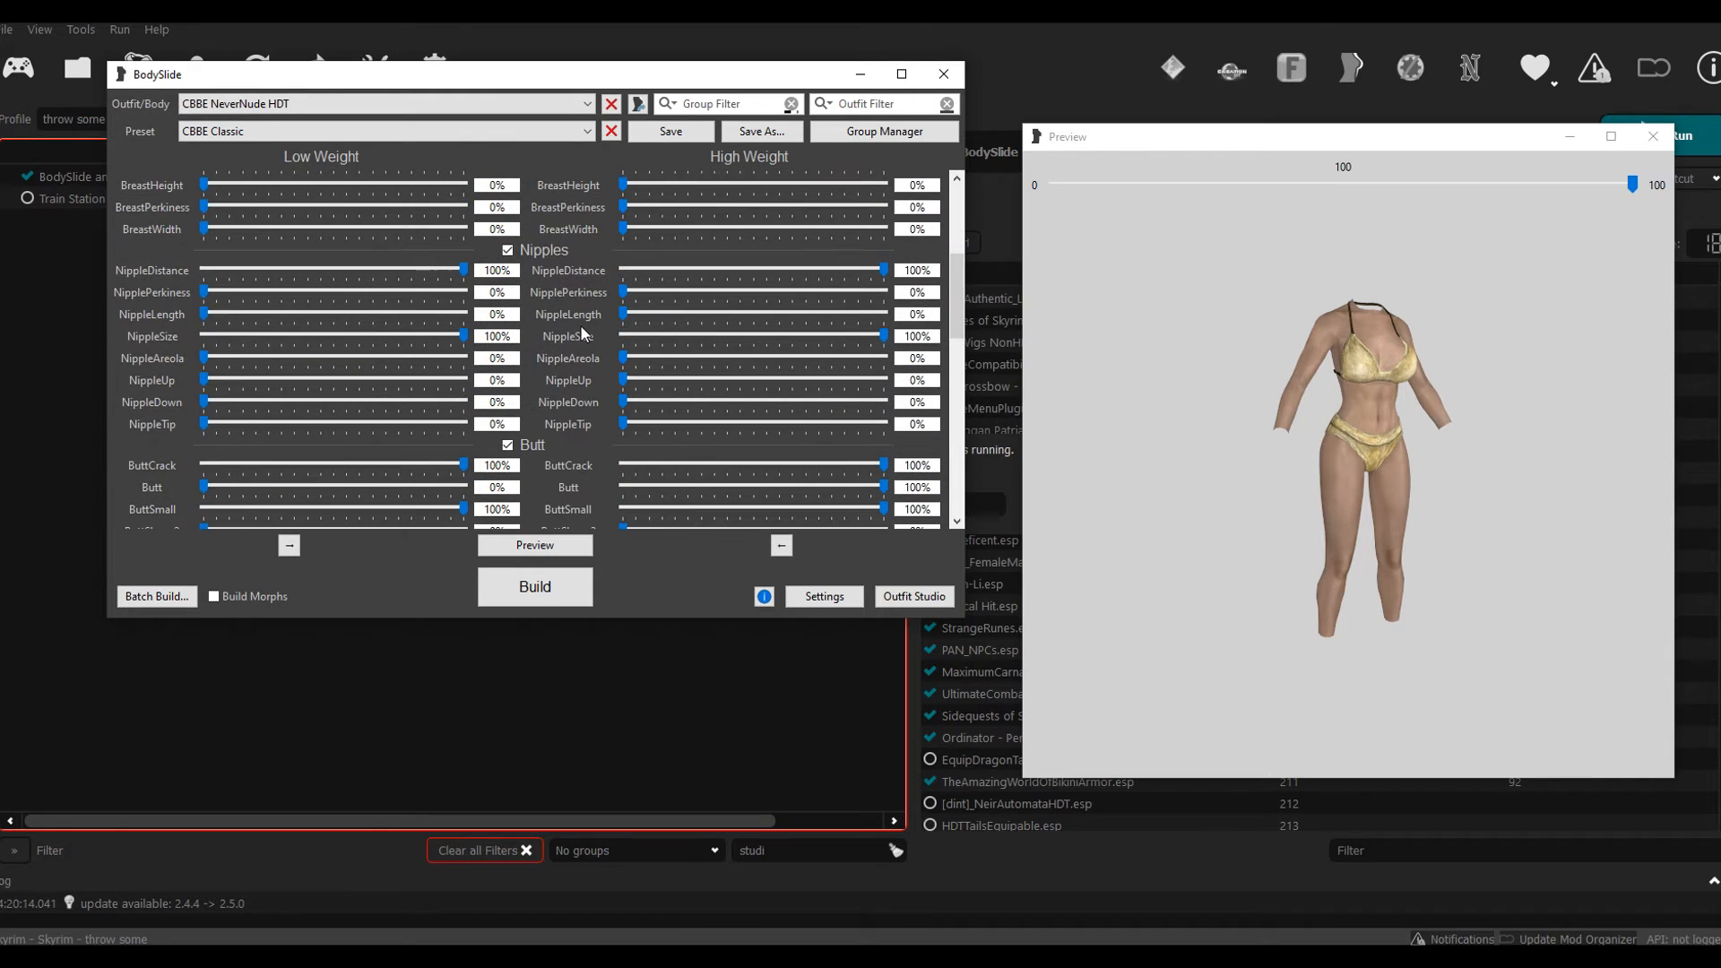
{"action": "mouse_move", "coordinate": [571, 289]}
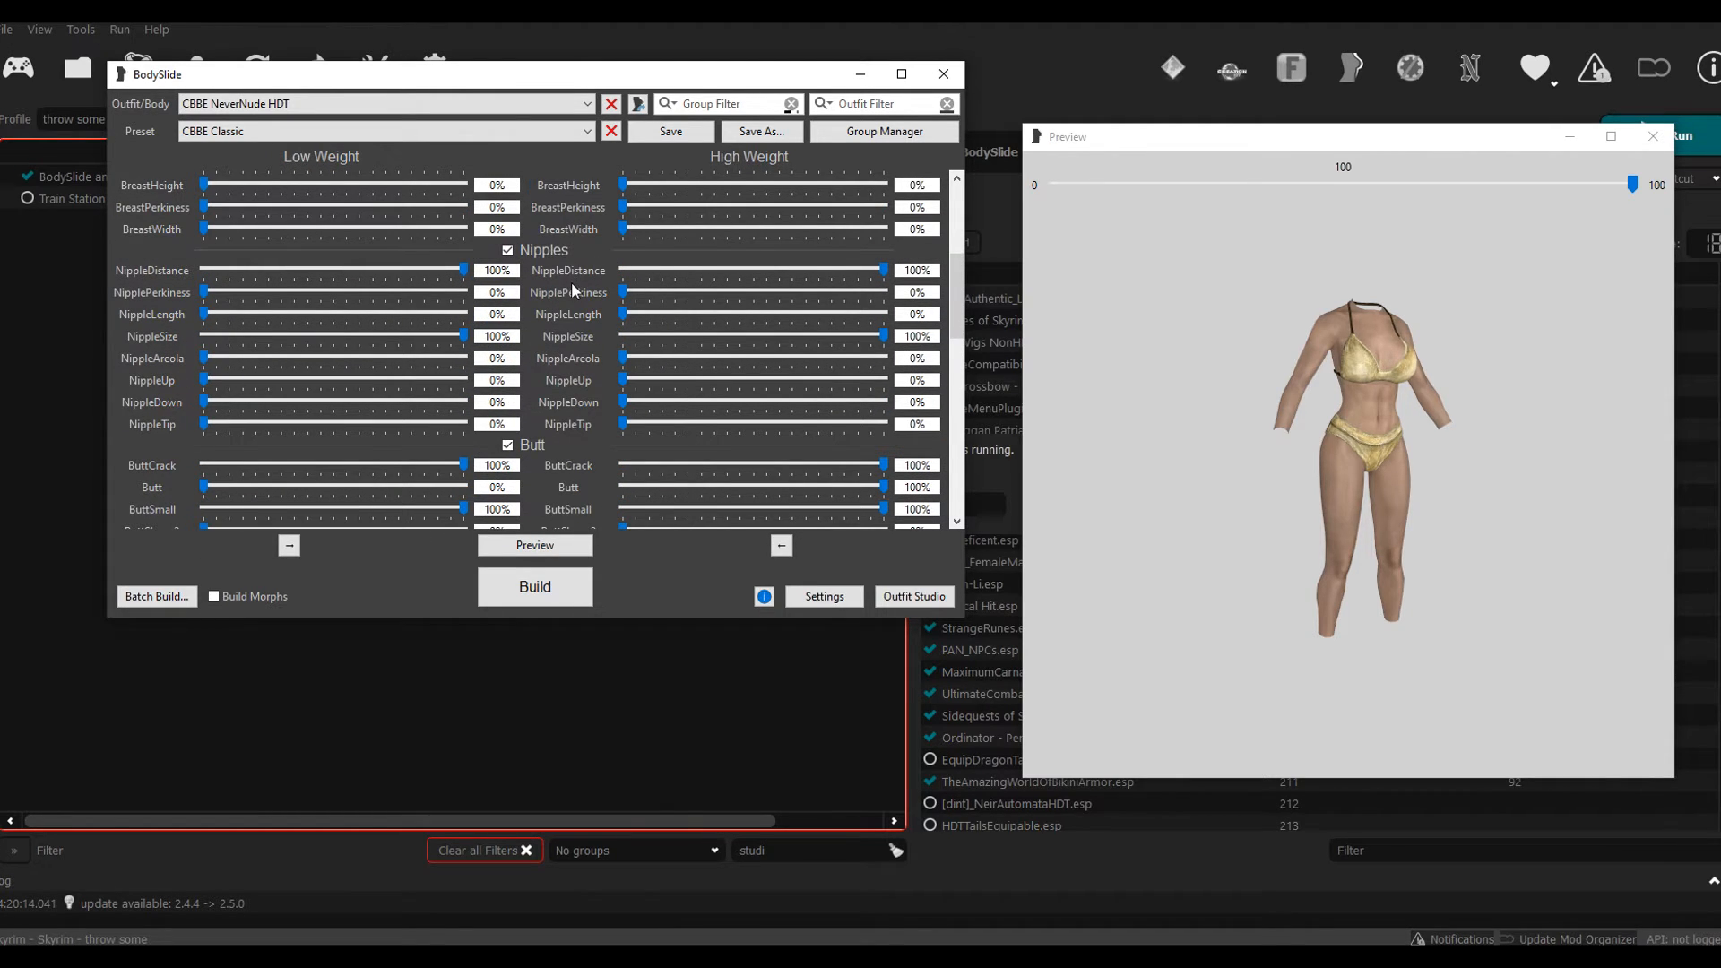
{"action": "scroll", "scroll_direction": "down", "scroll_amount": 3}
{"action": "type", "text": "700"}
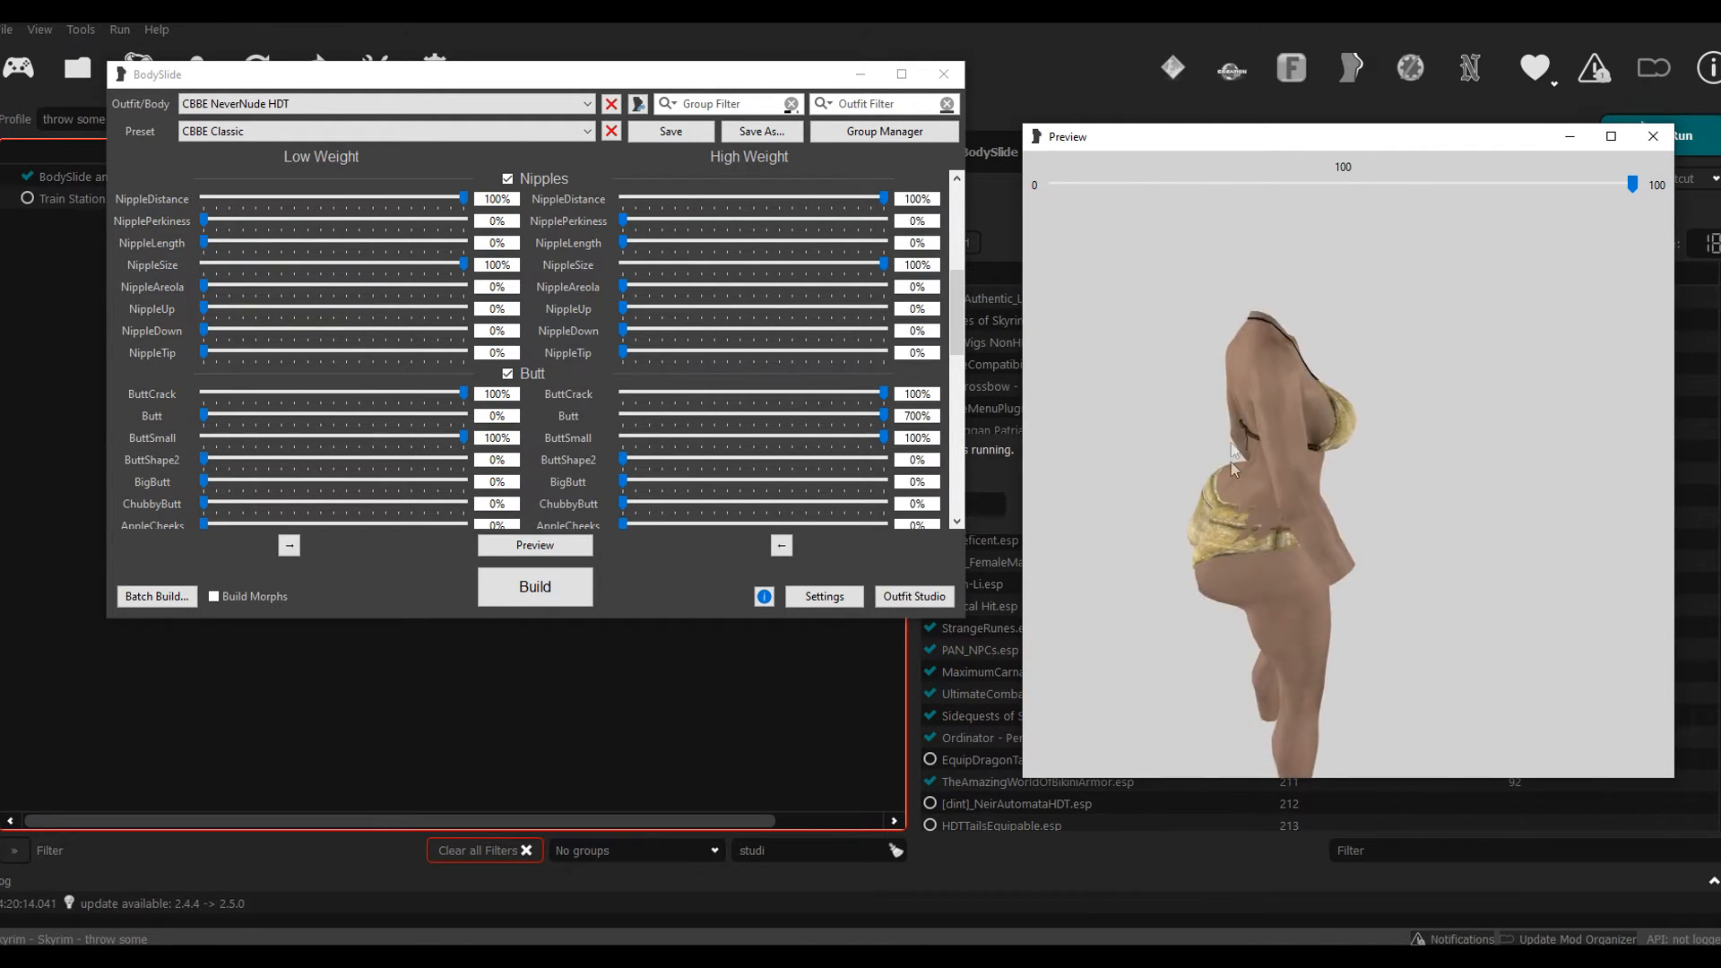
{"action": "left_click_drag", "start_coordinate": [1229, 467], "coordinate": [1149, 647]}
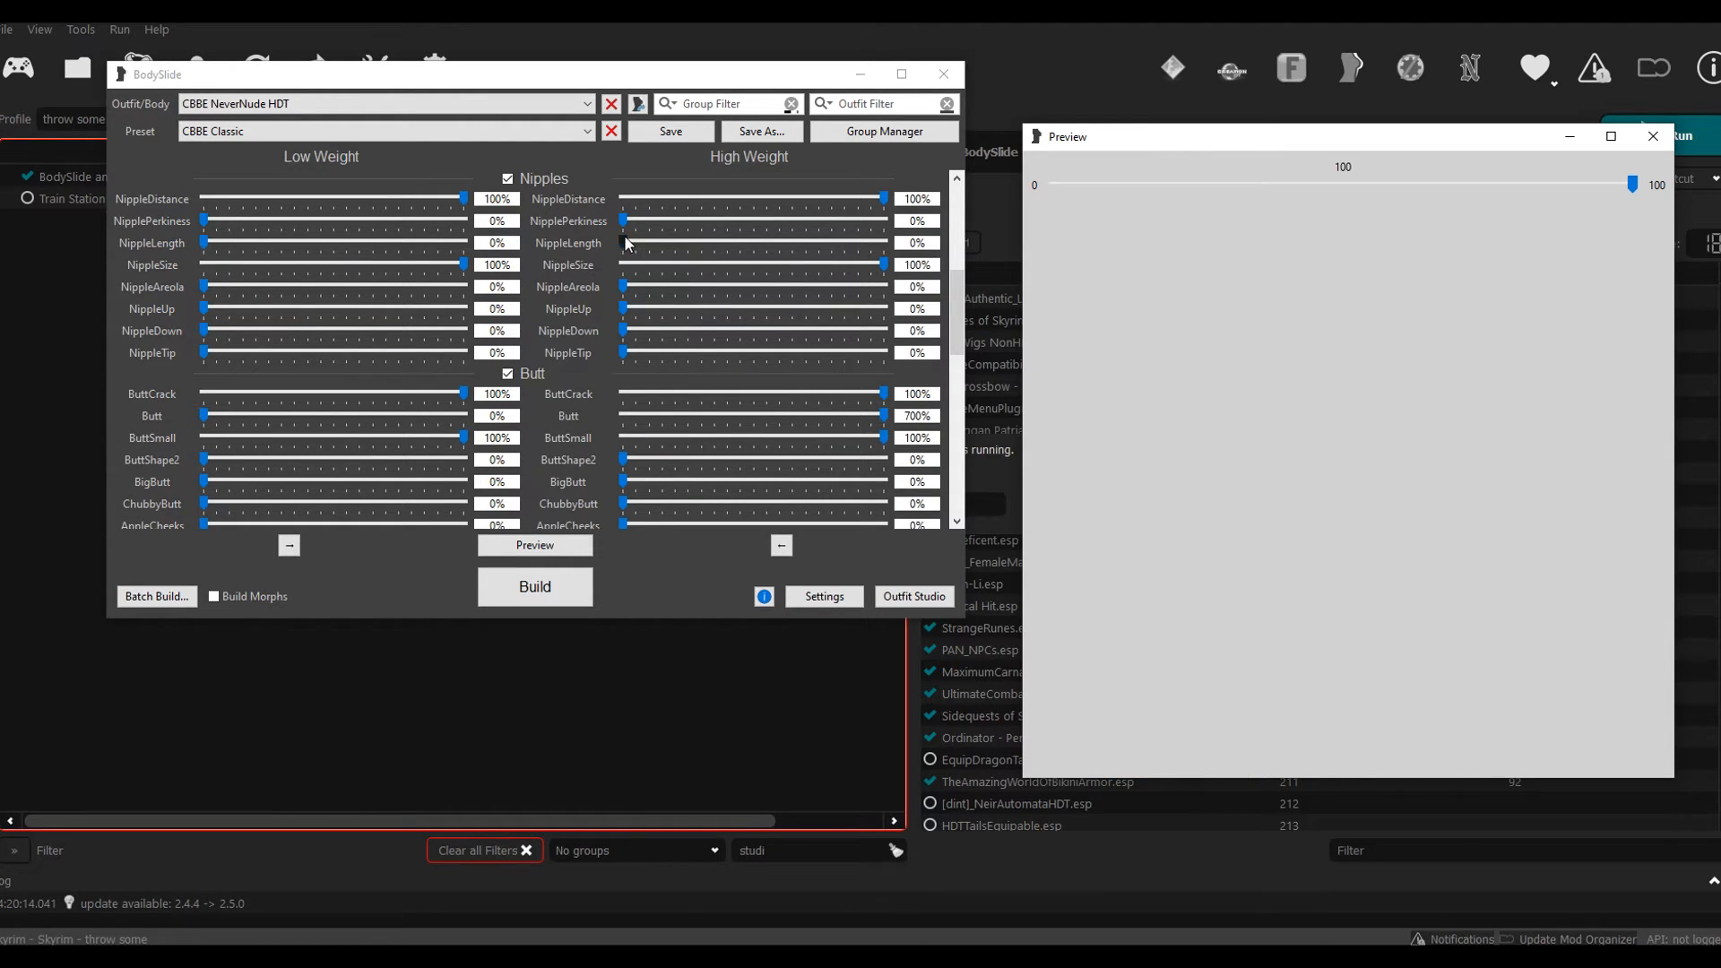
{"action": "mouse_move", "coordinate": [401, 131]}
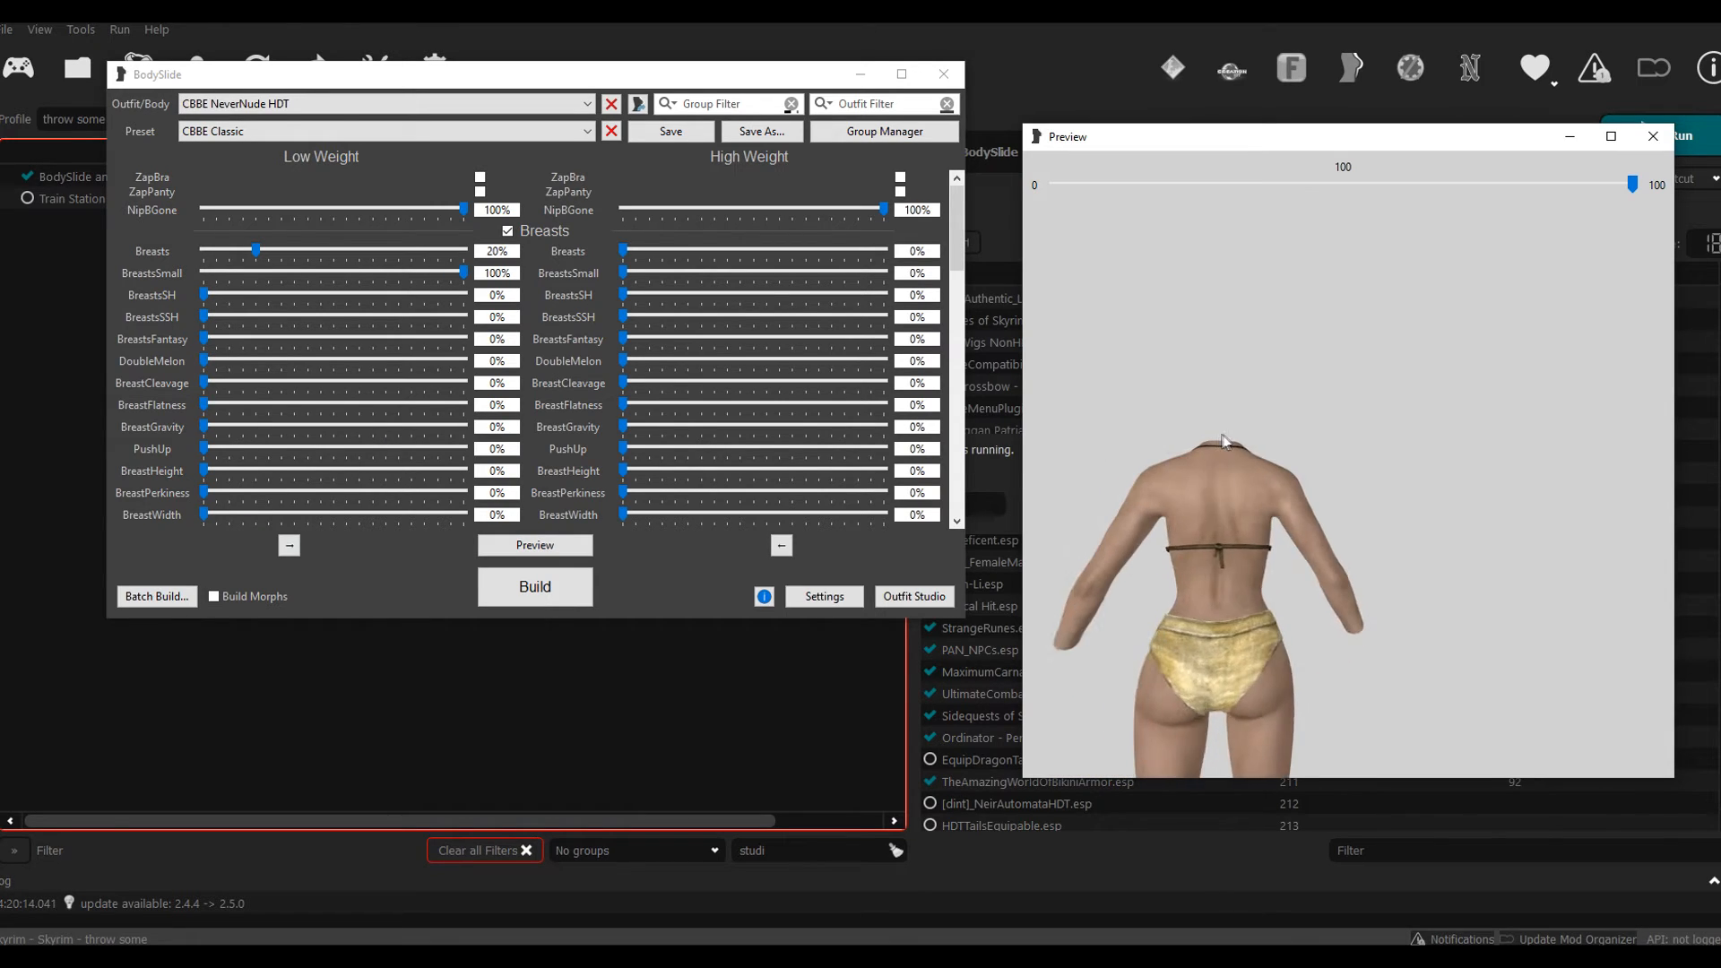
{"action": "mouse_move", "coordinate": [536, 586]}
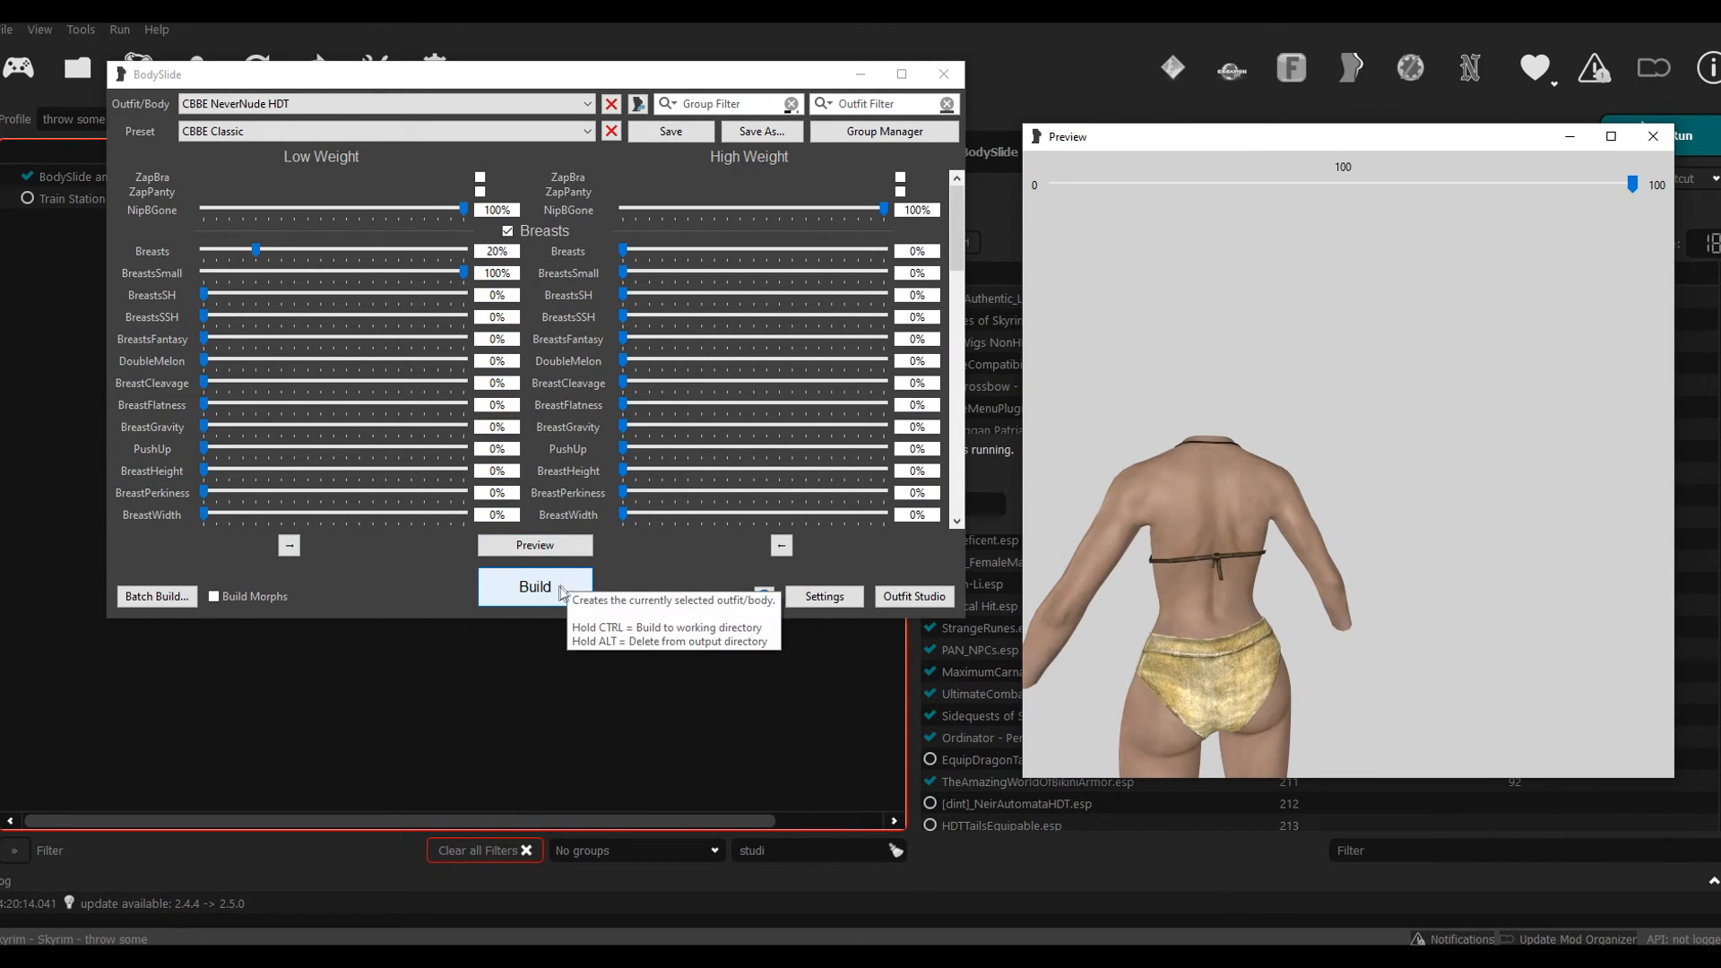
Step: Build the body into femalebody_0 and femalebody_1 meshes and dismiss the success message
{"action": "left_click", "coordinate": [534, 586]}
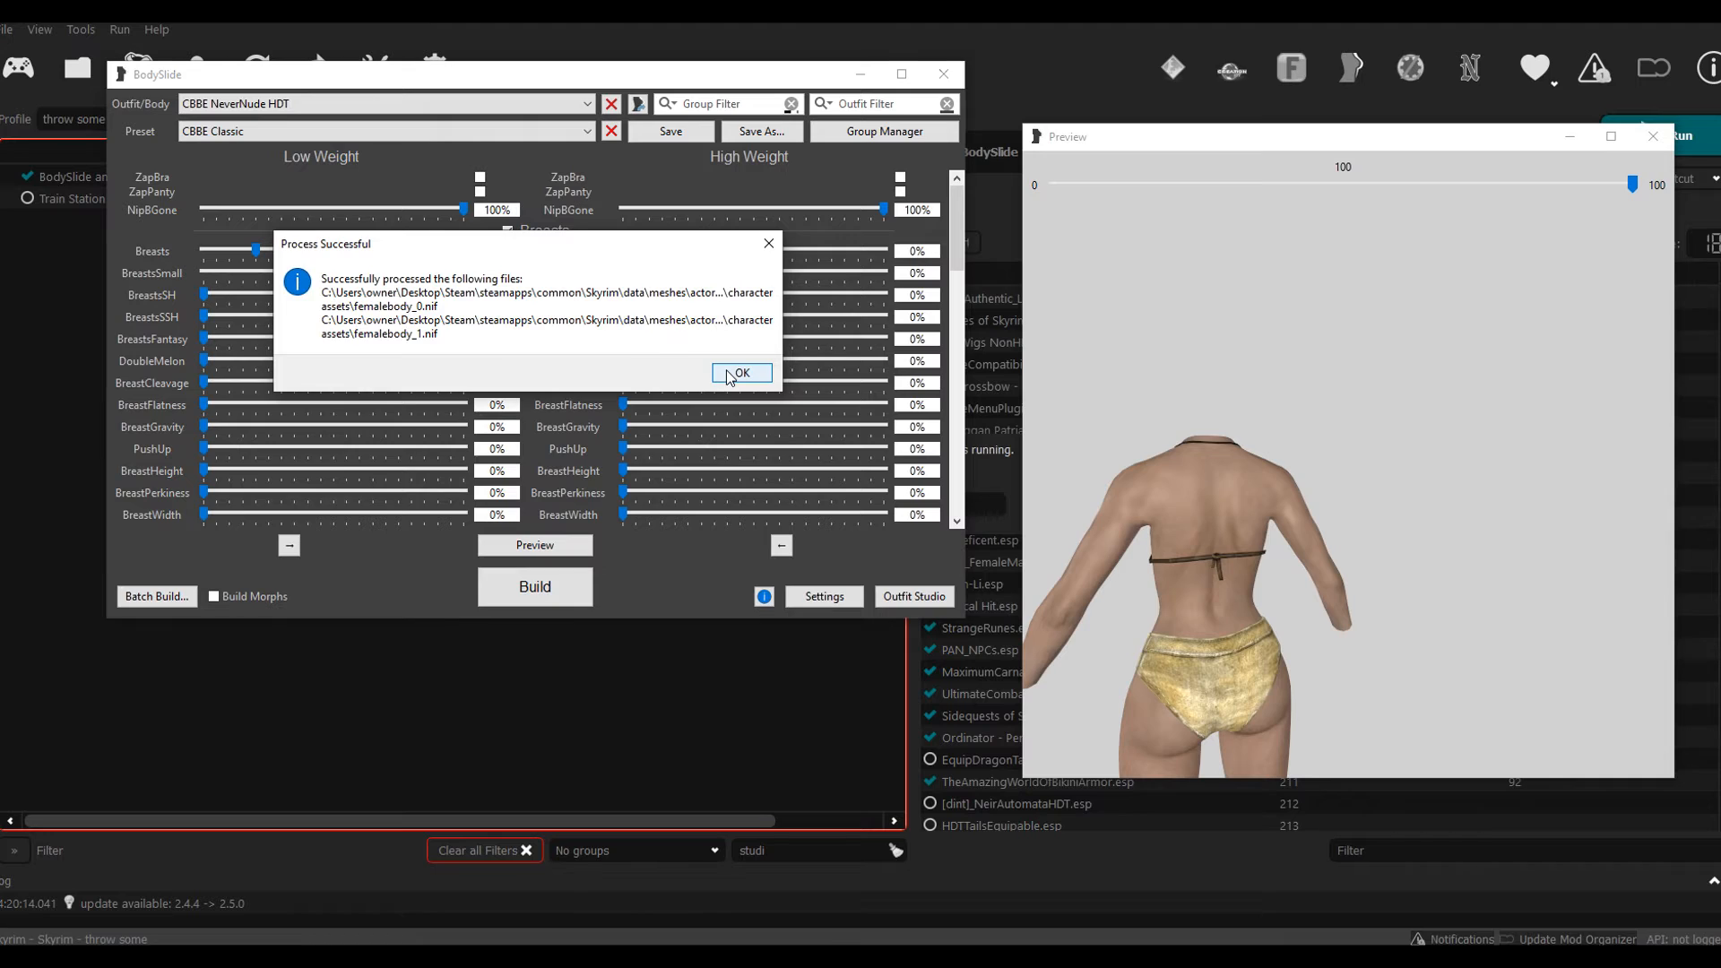
{"action": "left_click", "coordinate": [742, 372]}
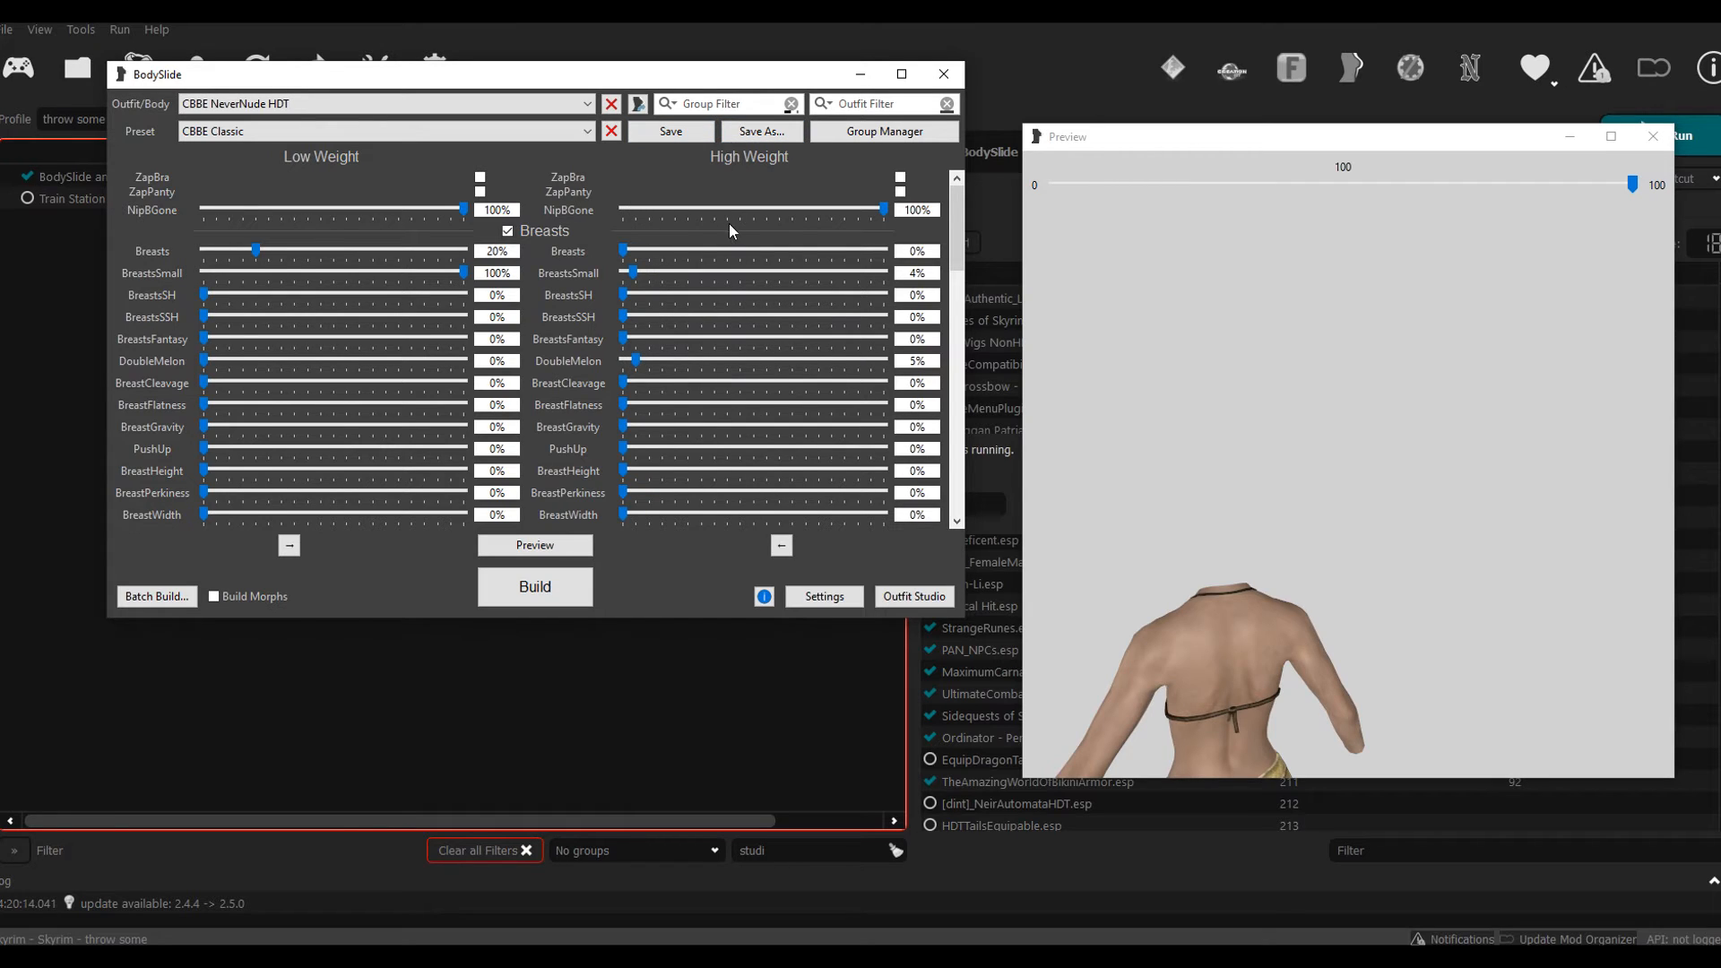
{"action": "mouse_move", "coordinate": [761, 131]}
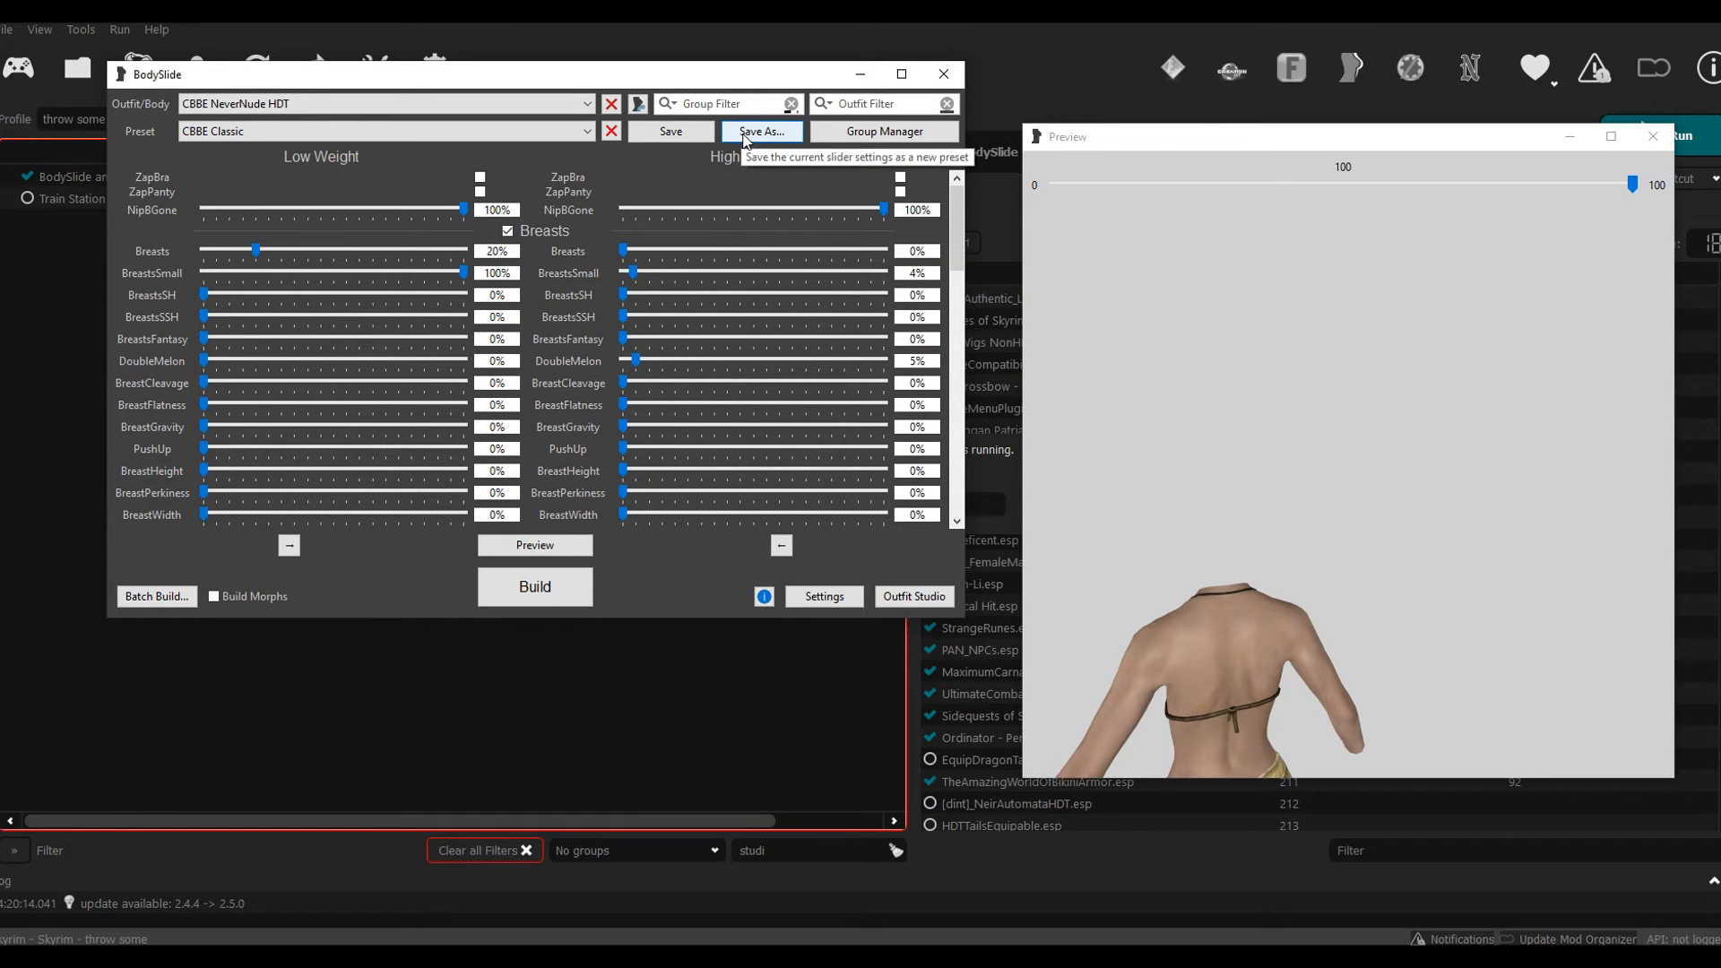
Step: Start a new slider preset named 'tester body'
{"action": "left_click", "coordinate": [761, 131]}
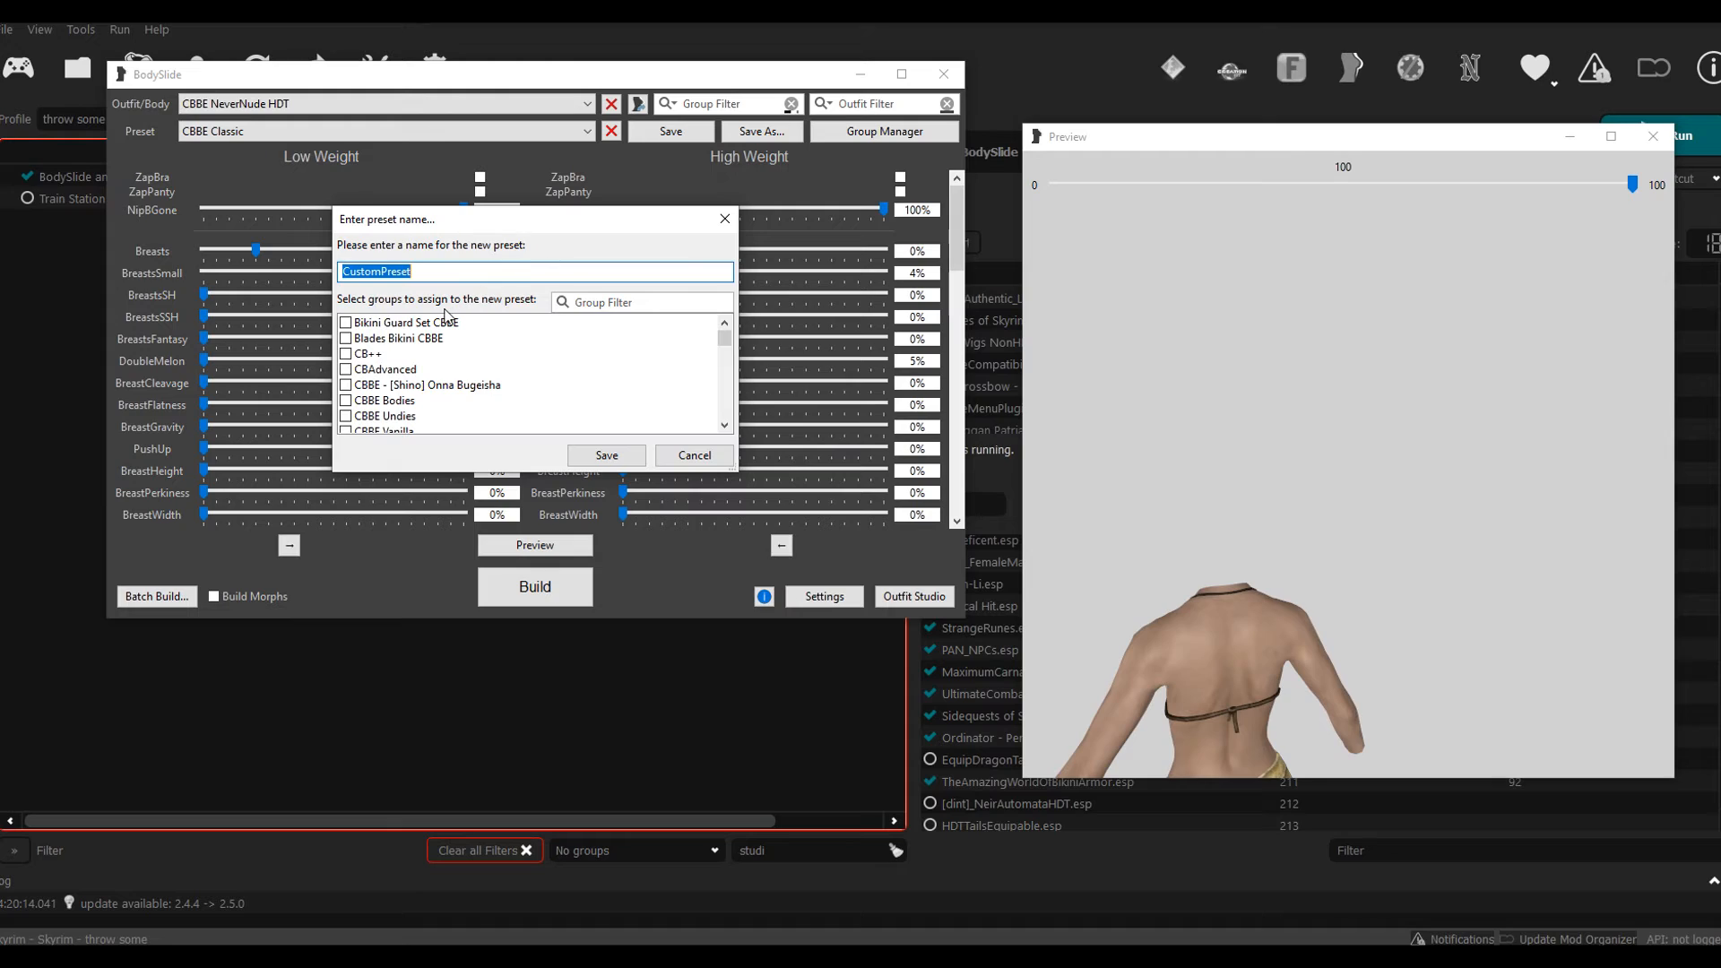
{"action": "mouse_move", "coordinate": [494, 267]}
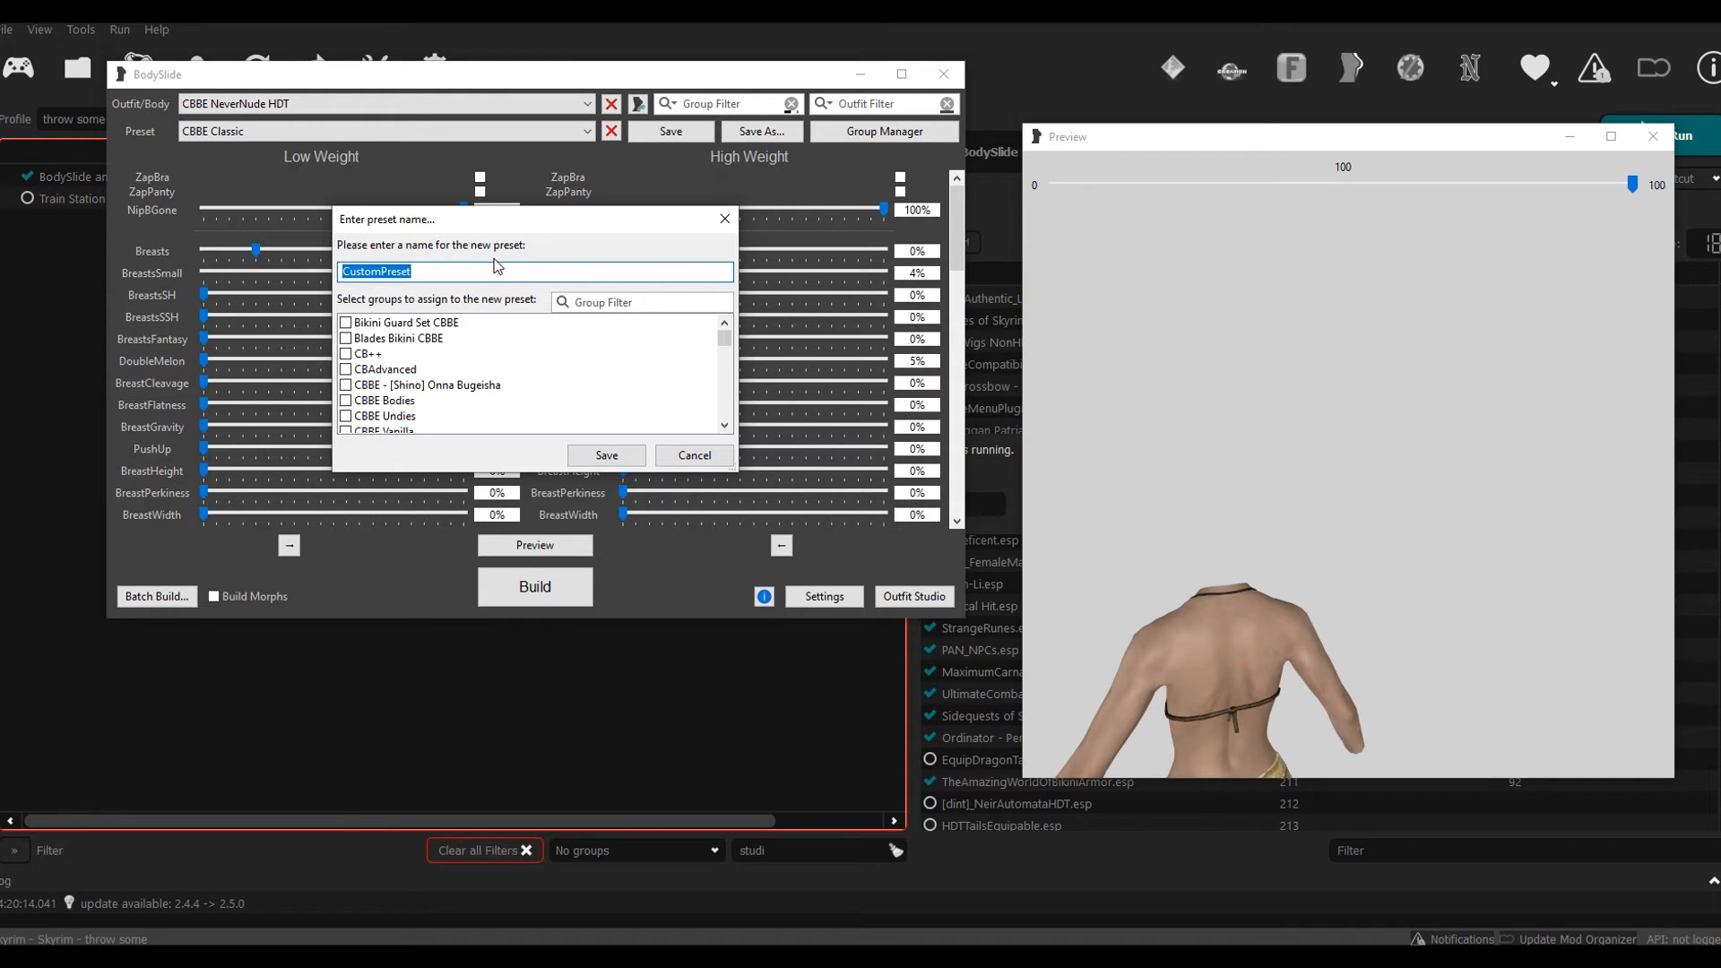
{"action": "type", "text": "te"}
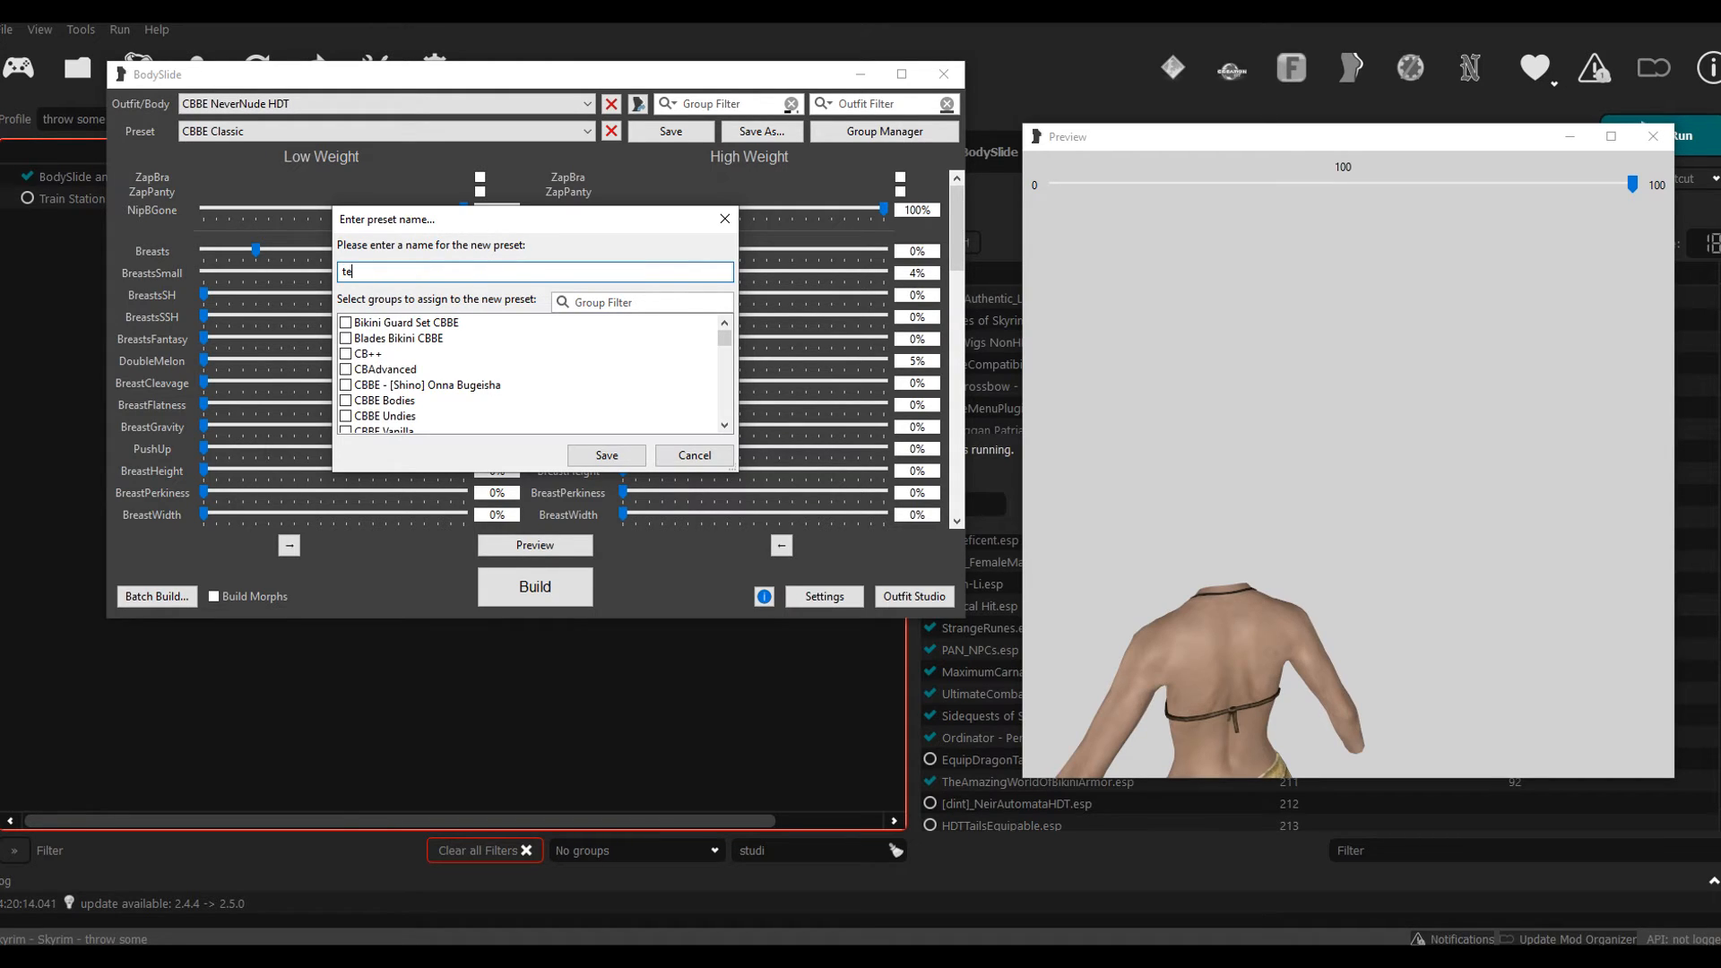
{"action": "type", "text": "ster"}
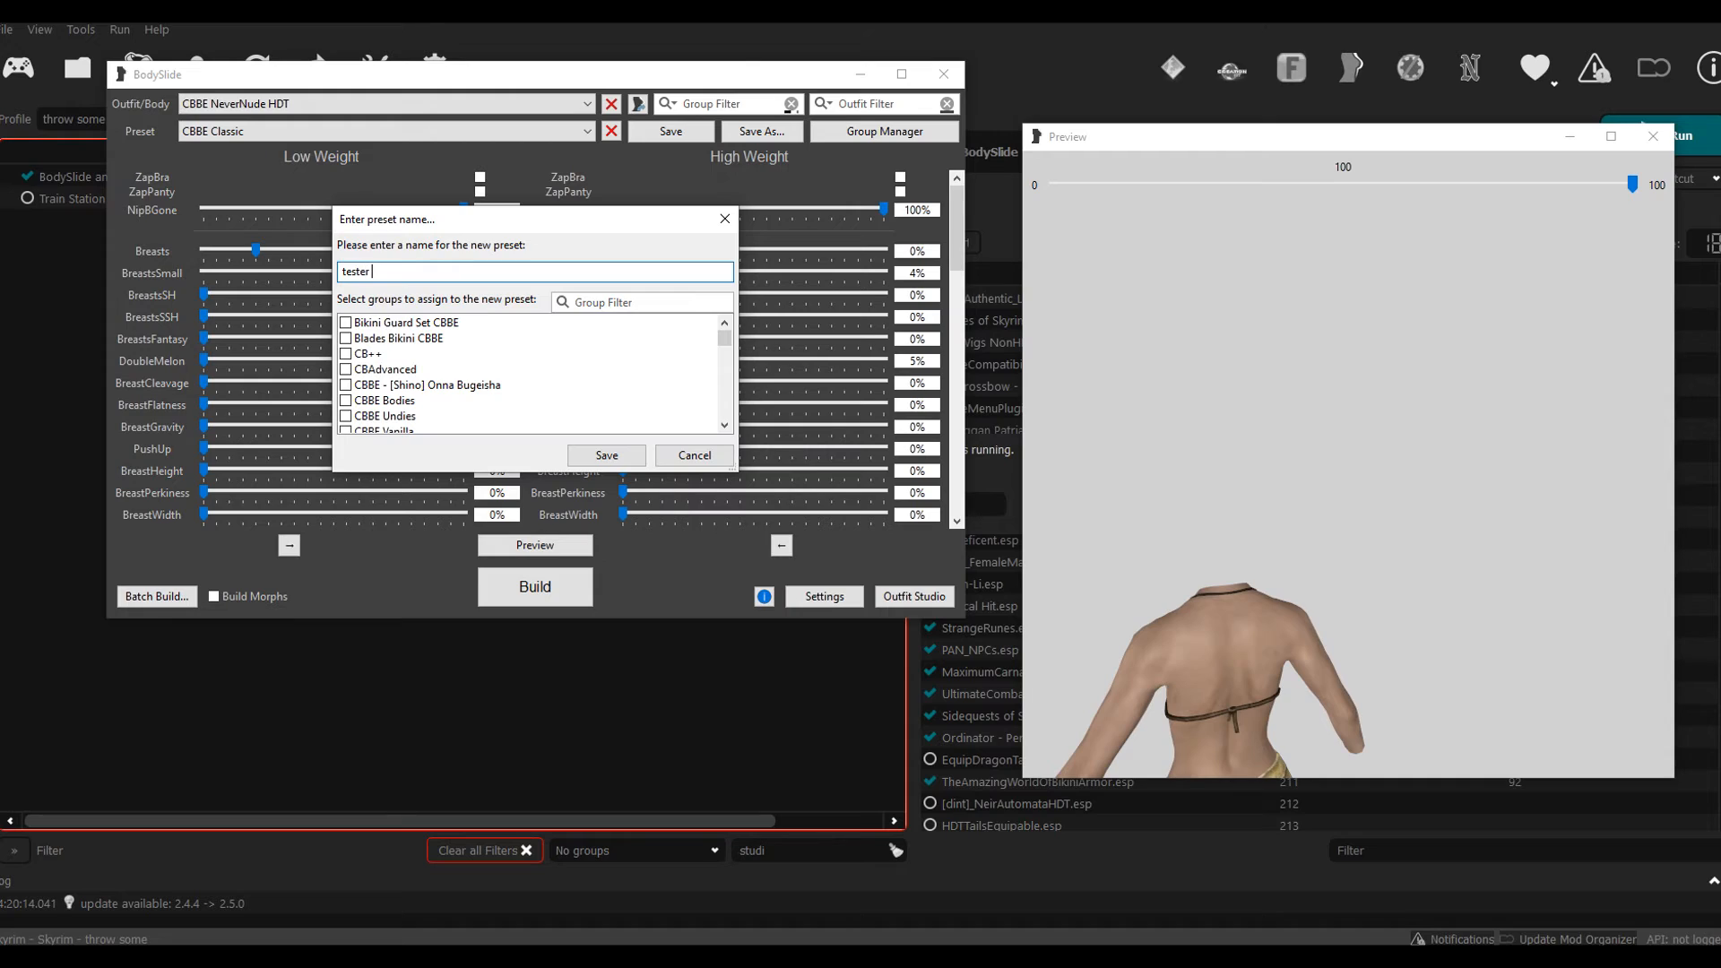
{"action": "type", "text": "body"}
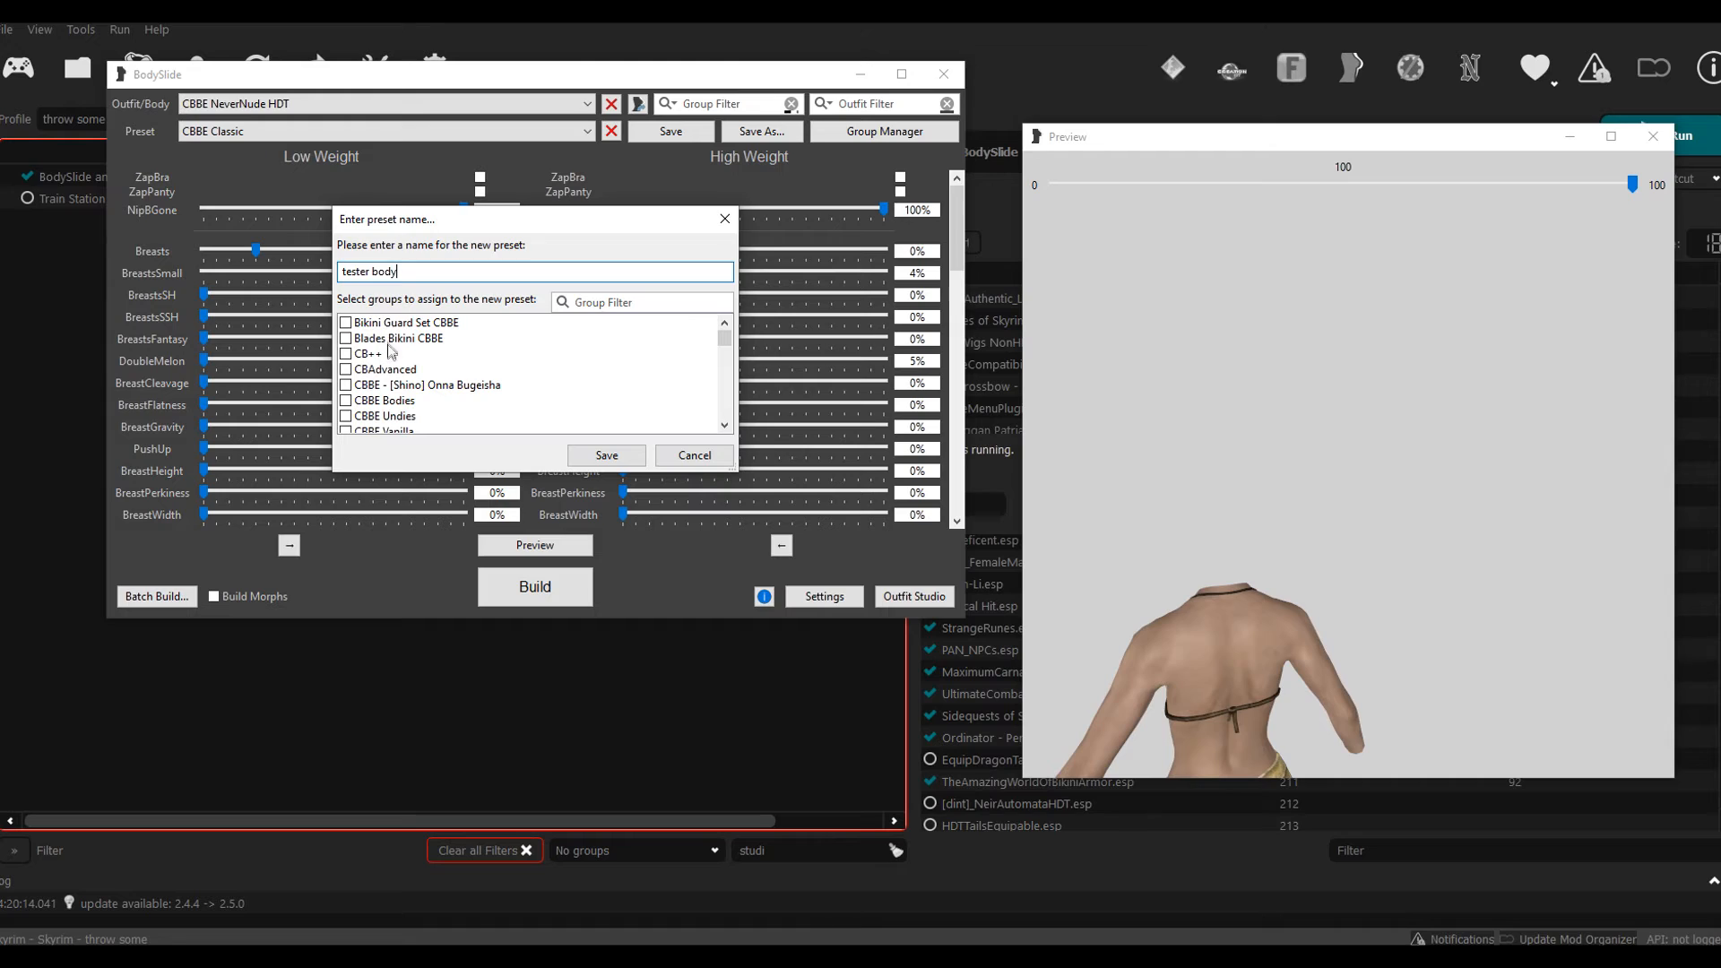
Step: Tag the preset with CBBE Bodies and CBBE Undies groups and save its file
{"action": "scroll", "scroll_direction": "down", "scroll_amount": 3}
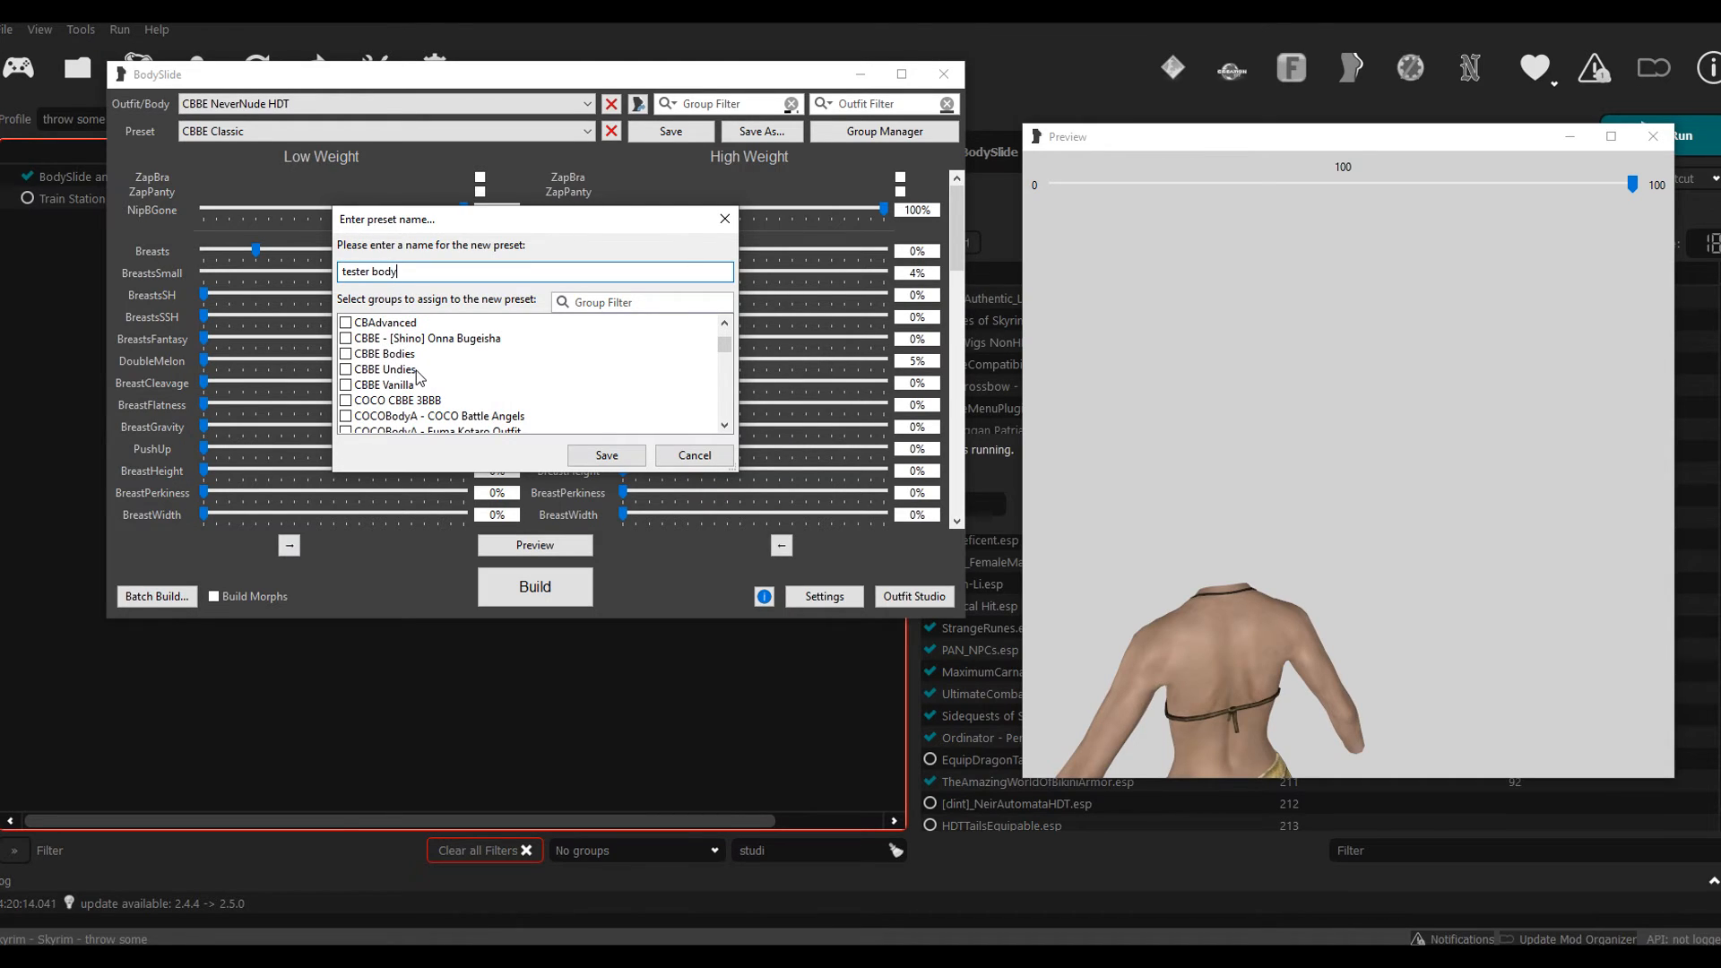
{"action": "scroll", "scroll_direction": "up", "scroll_amount": 3}
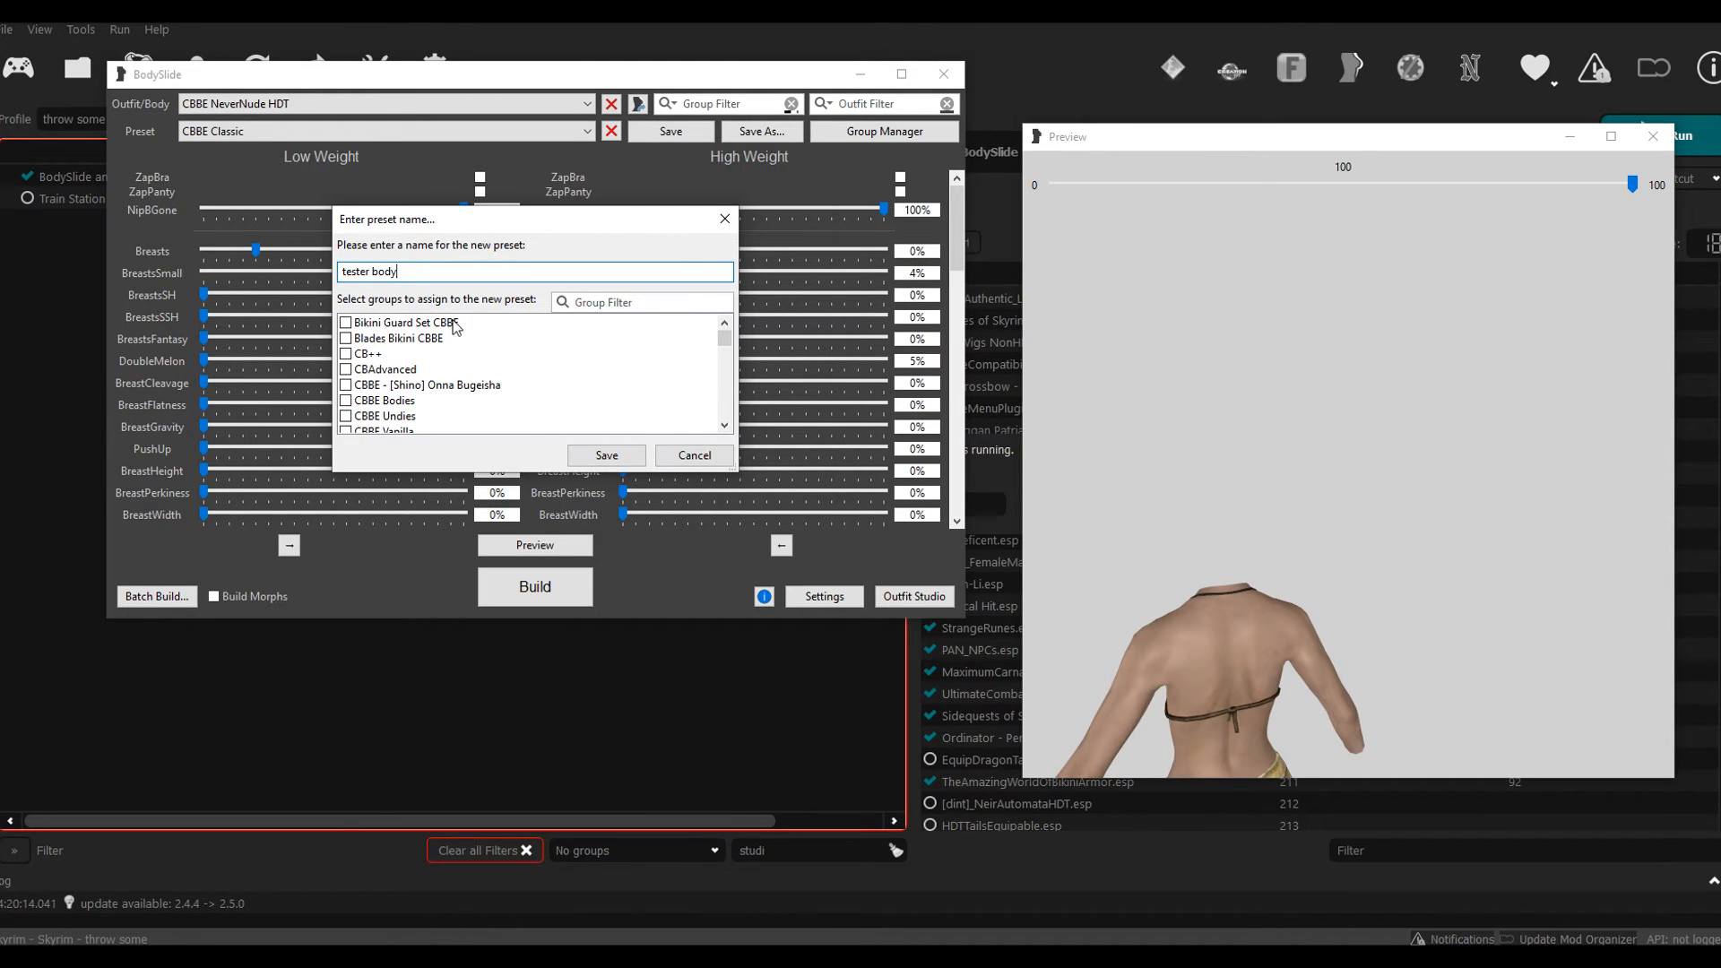
{"action": "mouse_move", "coordinate": [390, 348]}
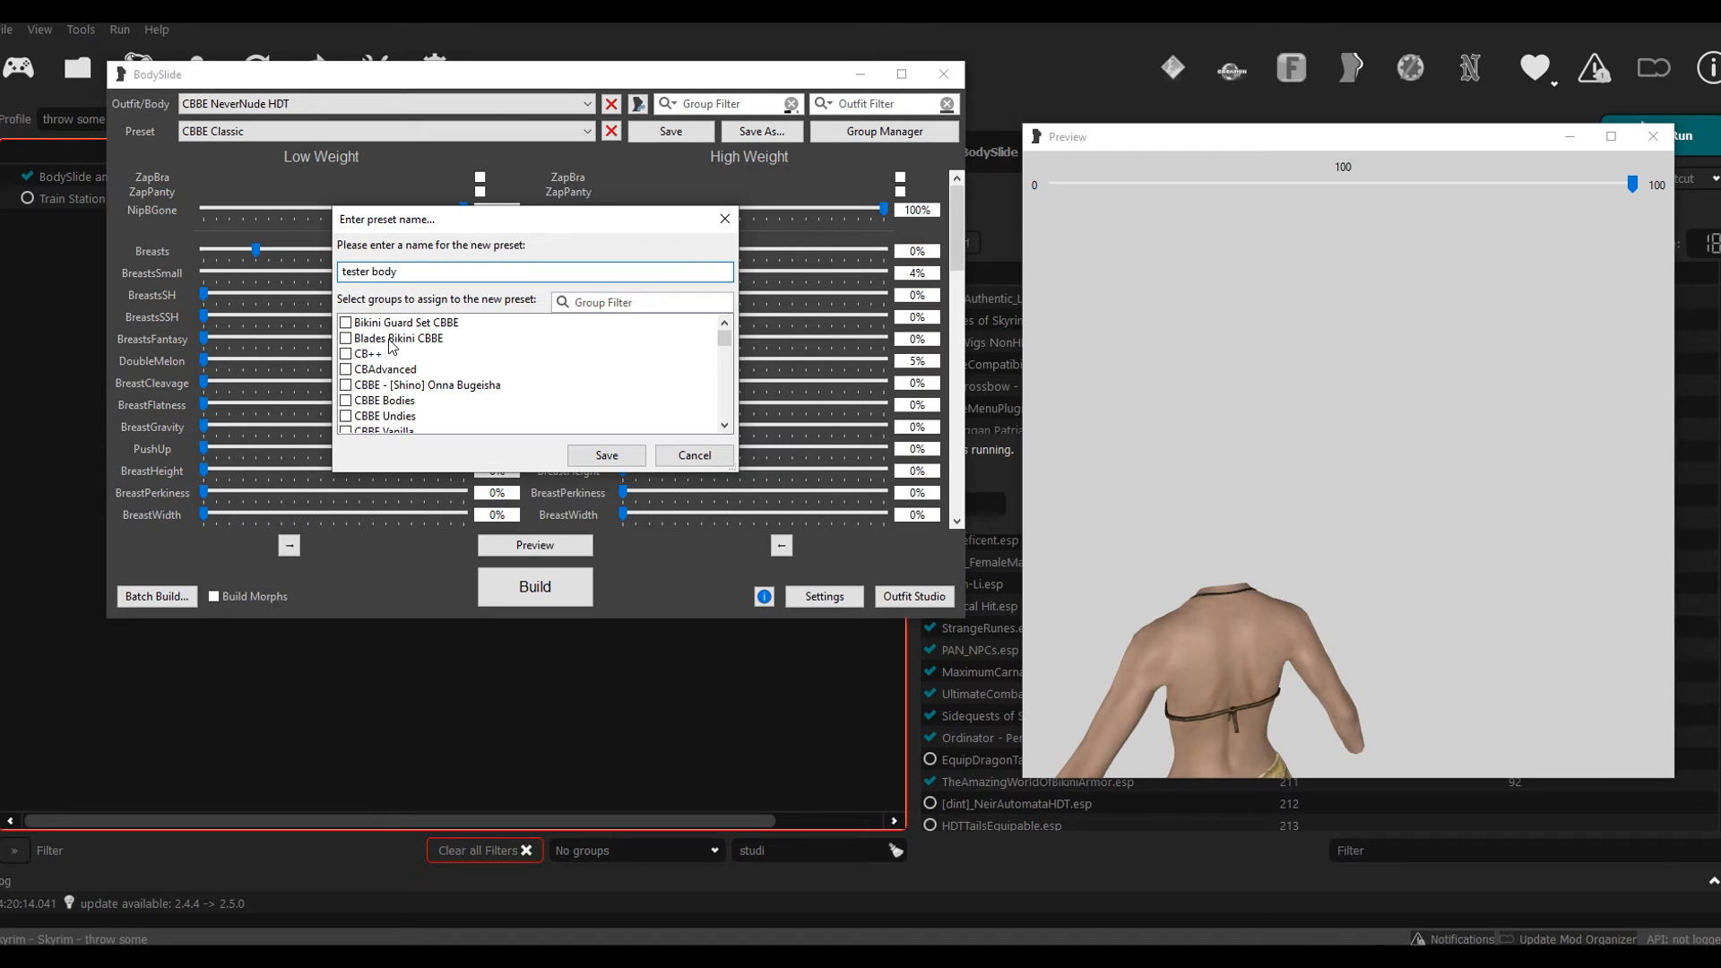
{"action": "left_click", "coordinate": [346, 400]}
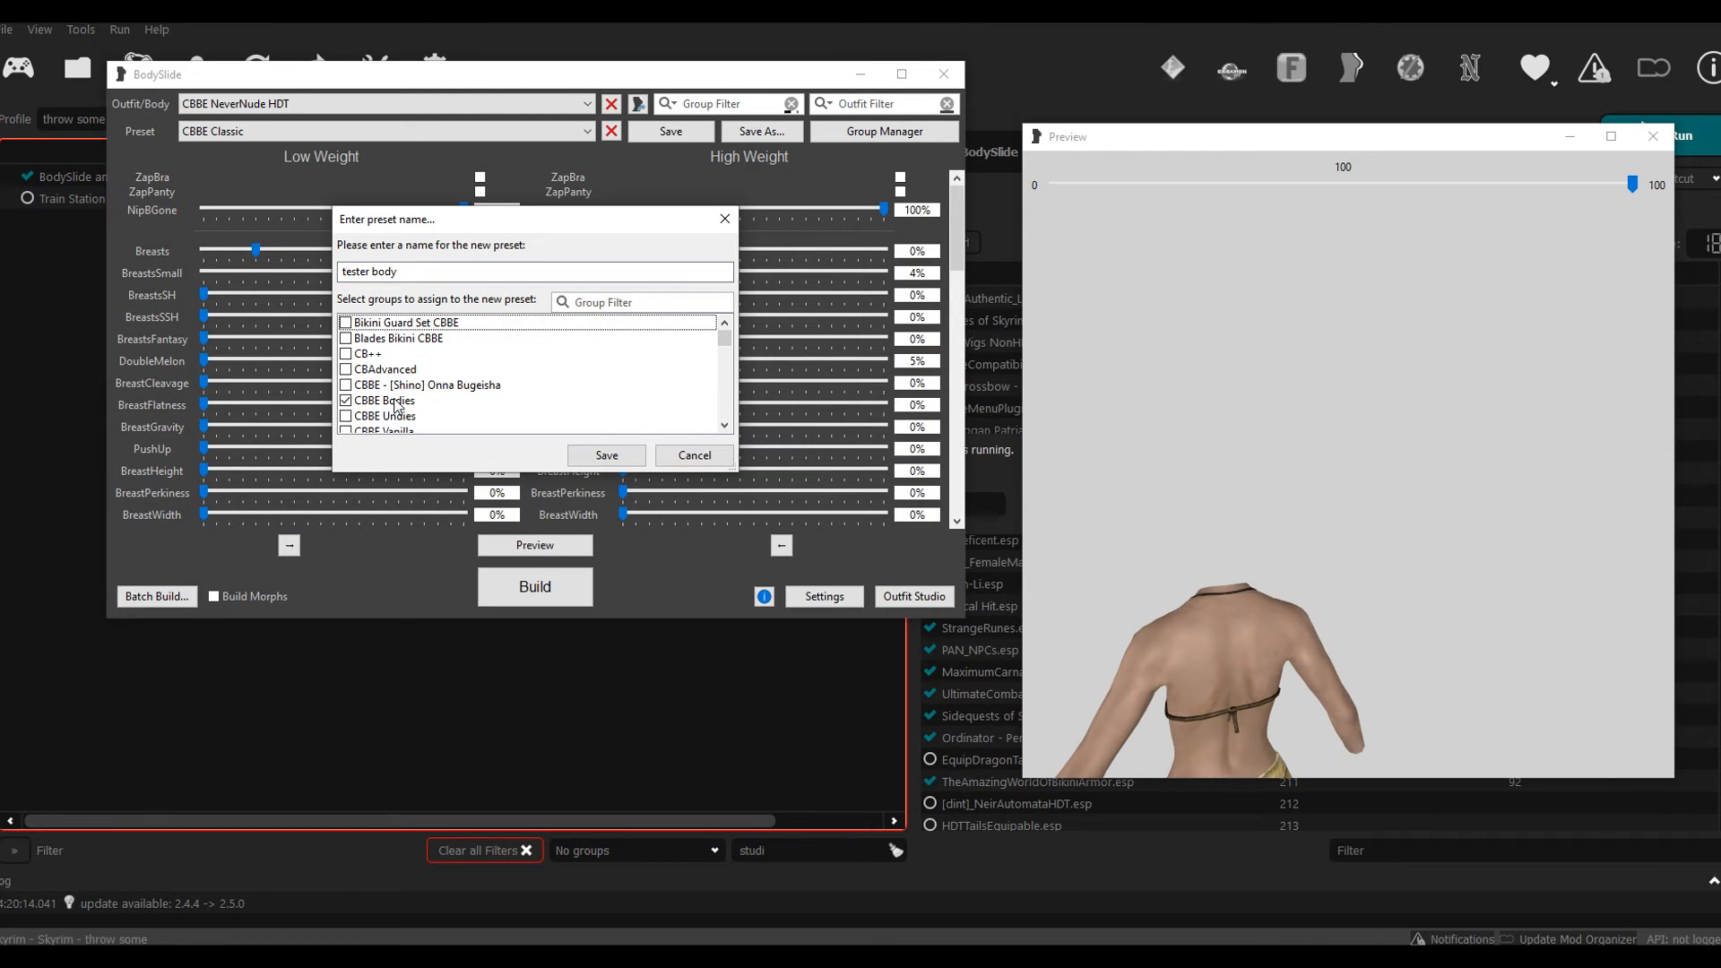
{"action": "scroll", "scroll_direction": "down", "scroll_amount": 3}
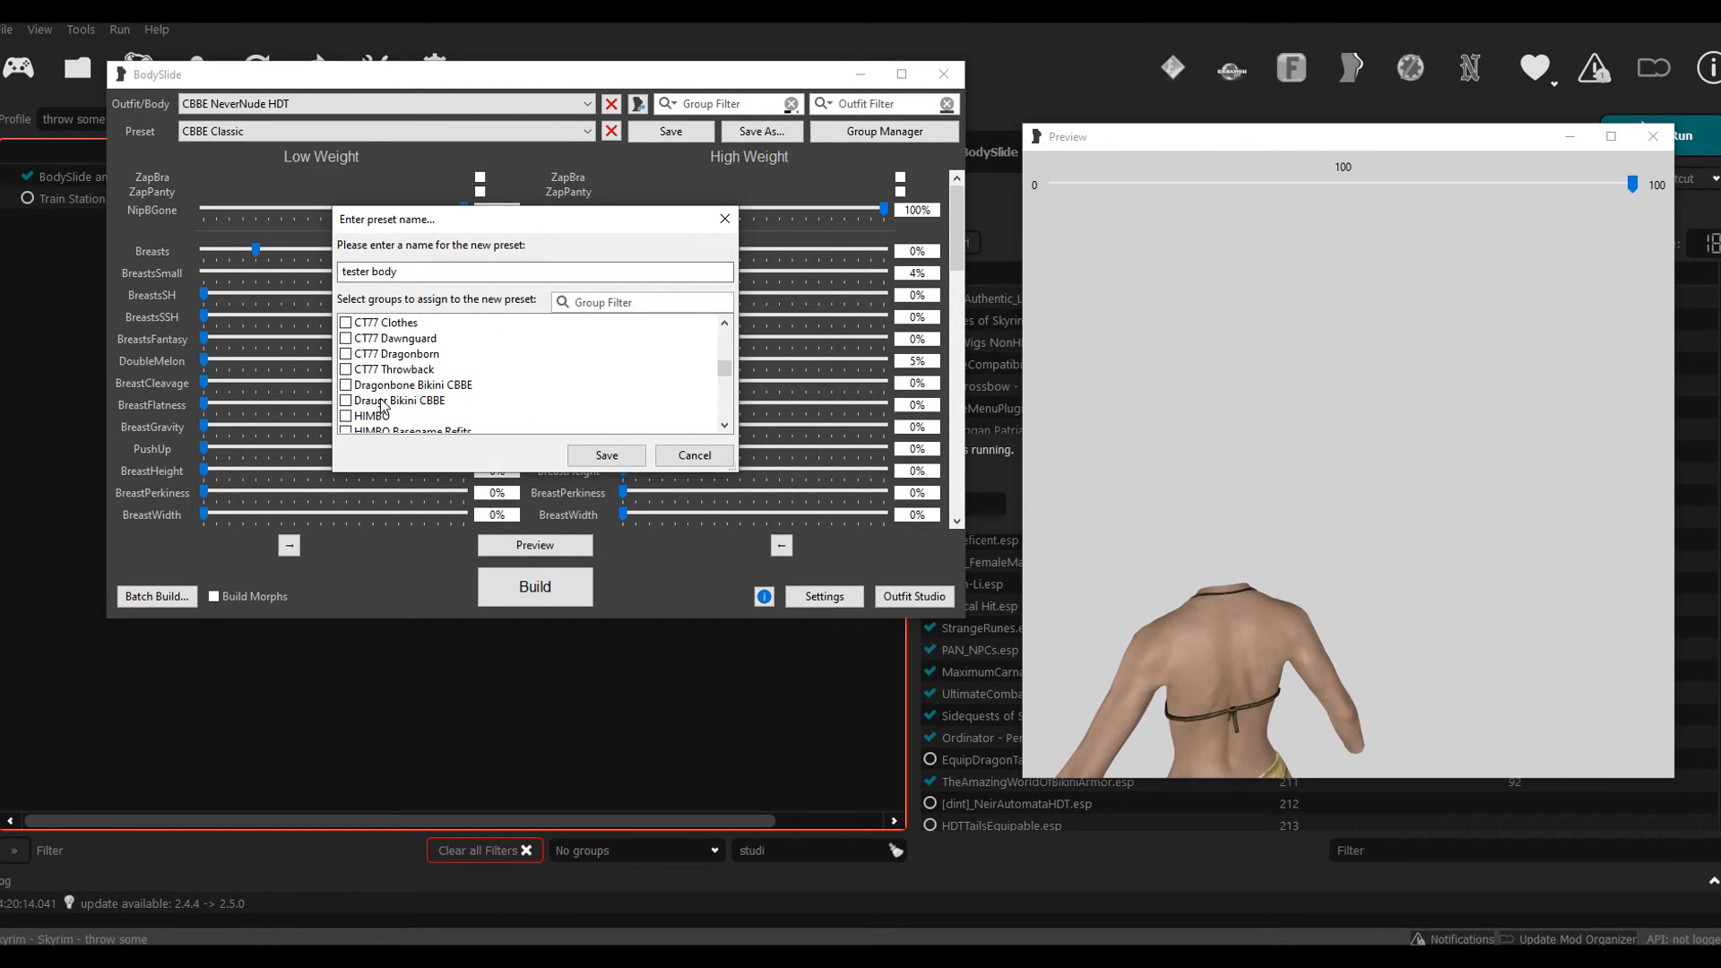
{"action": "left_click", "coordinate": [396, 400]}
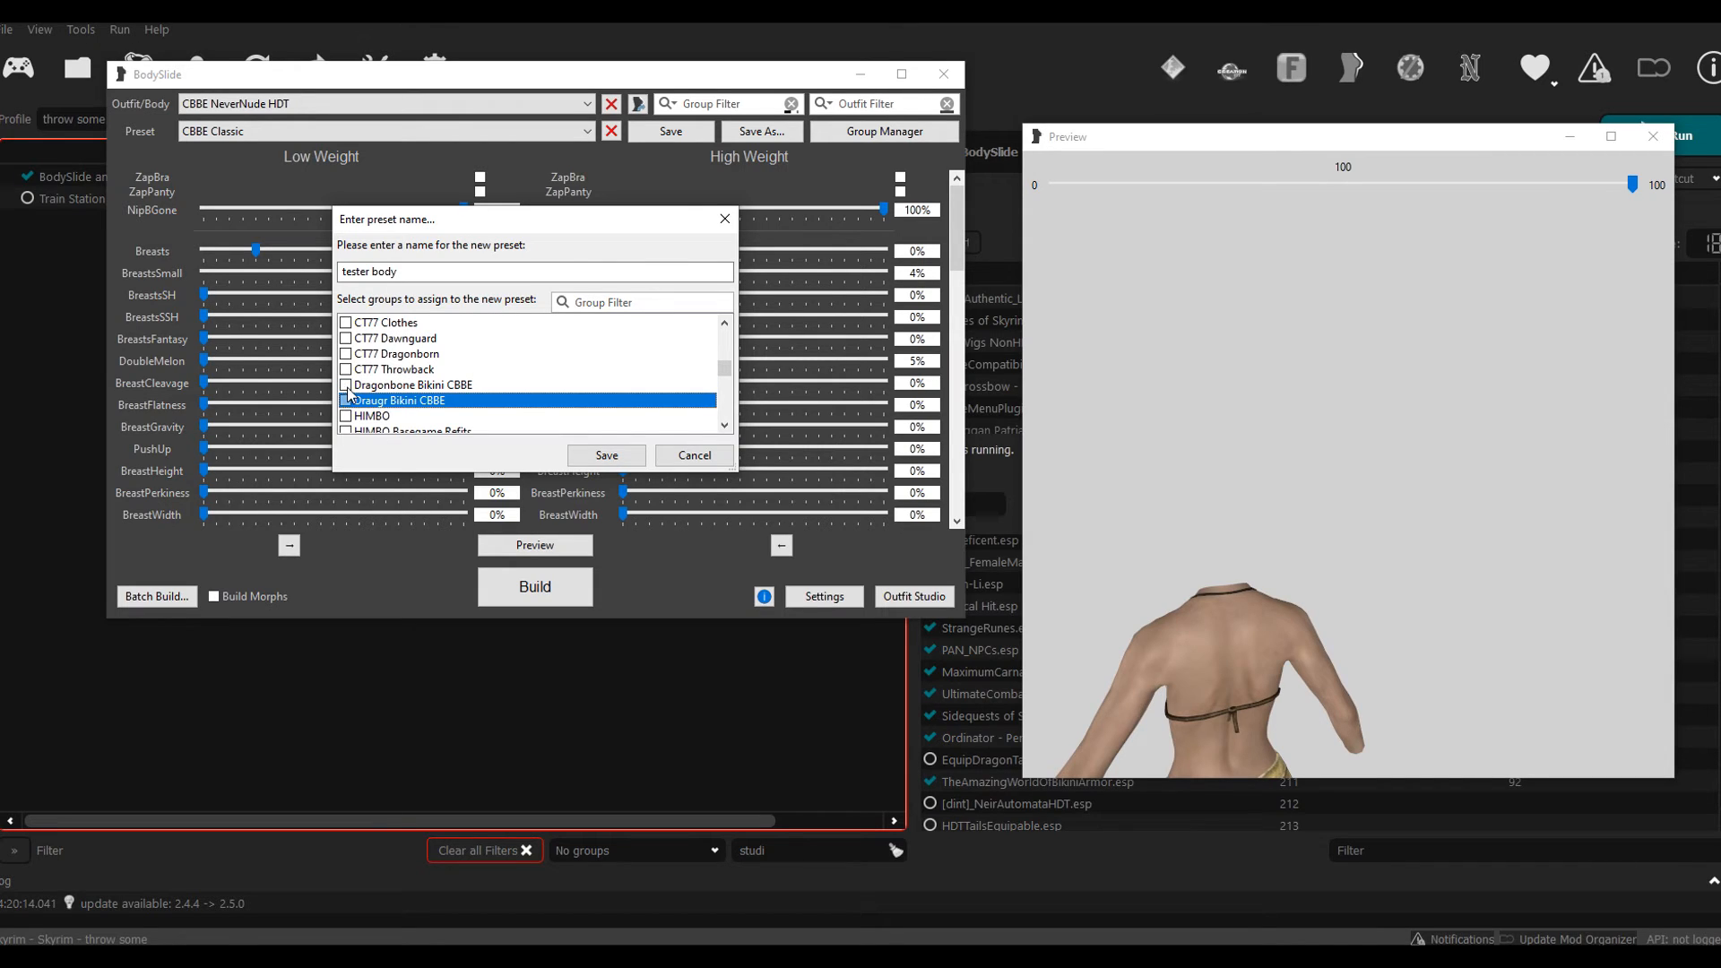
{"action": "scroll", "scroll_direction": "up", "scroll_amount": 3}
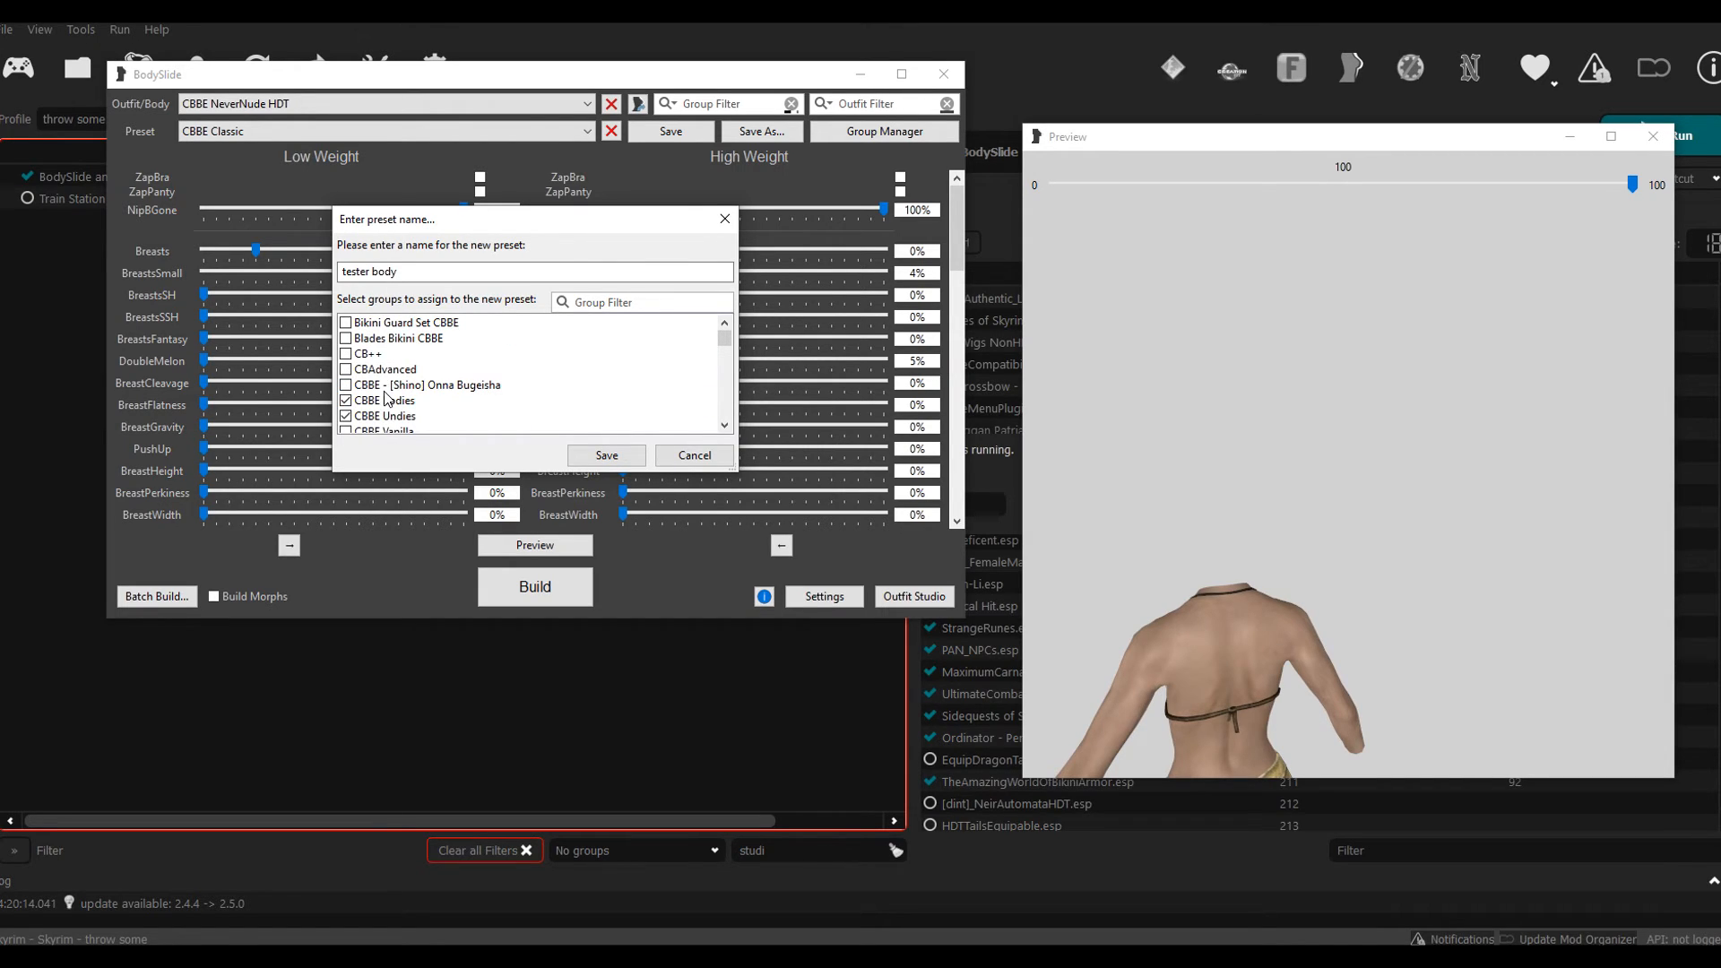
{"action": "left_click", "coordinate": [606, 455]}
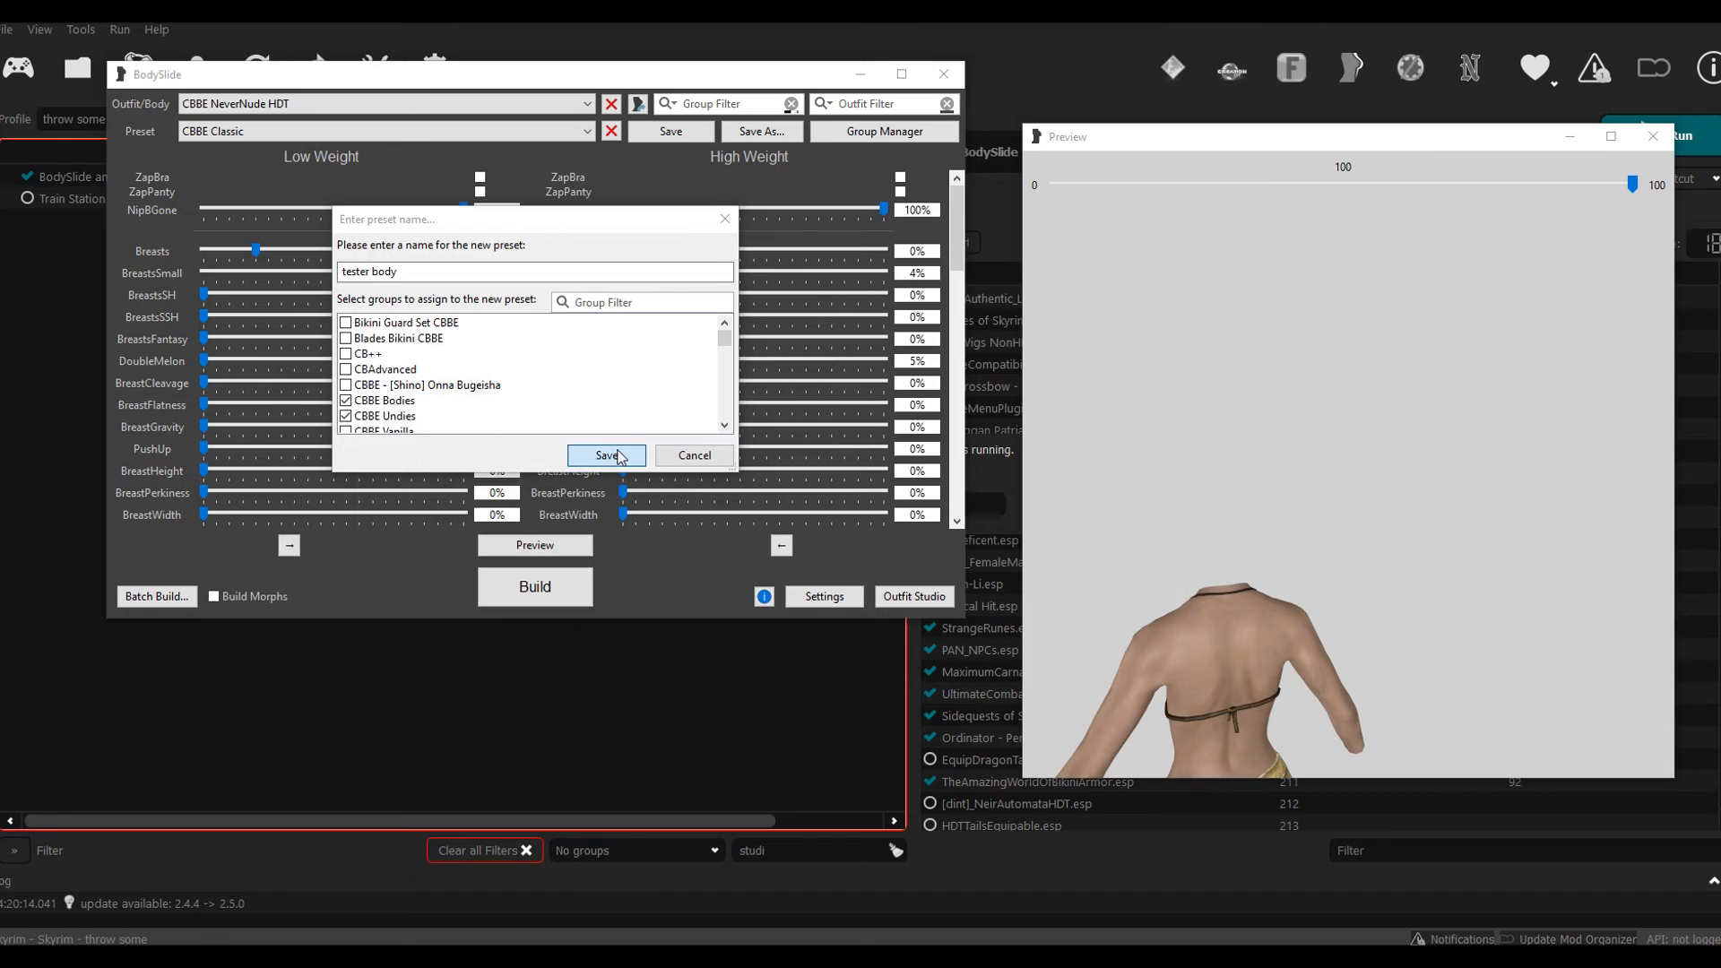
{"action": "left_click", "coordinate": [606, 455]}
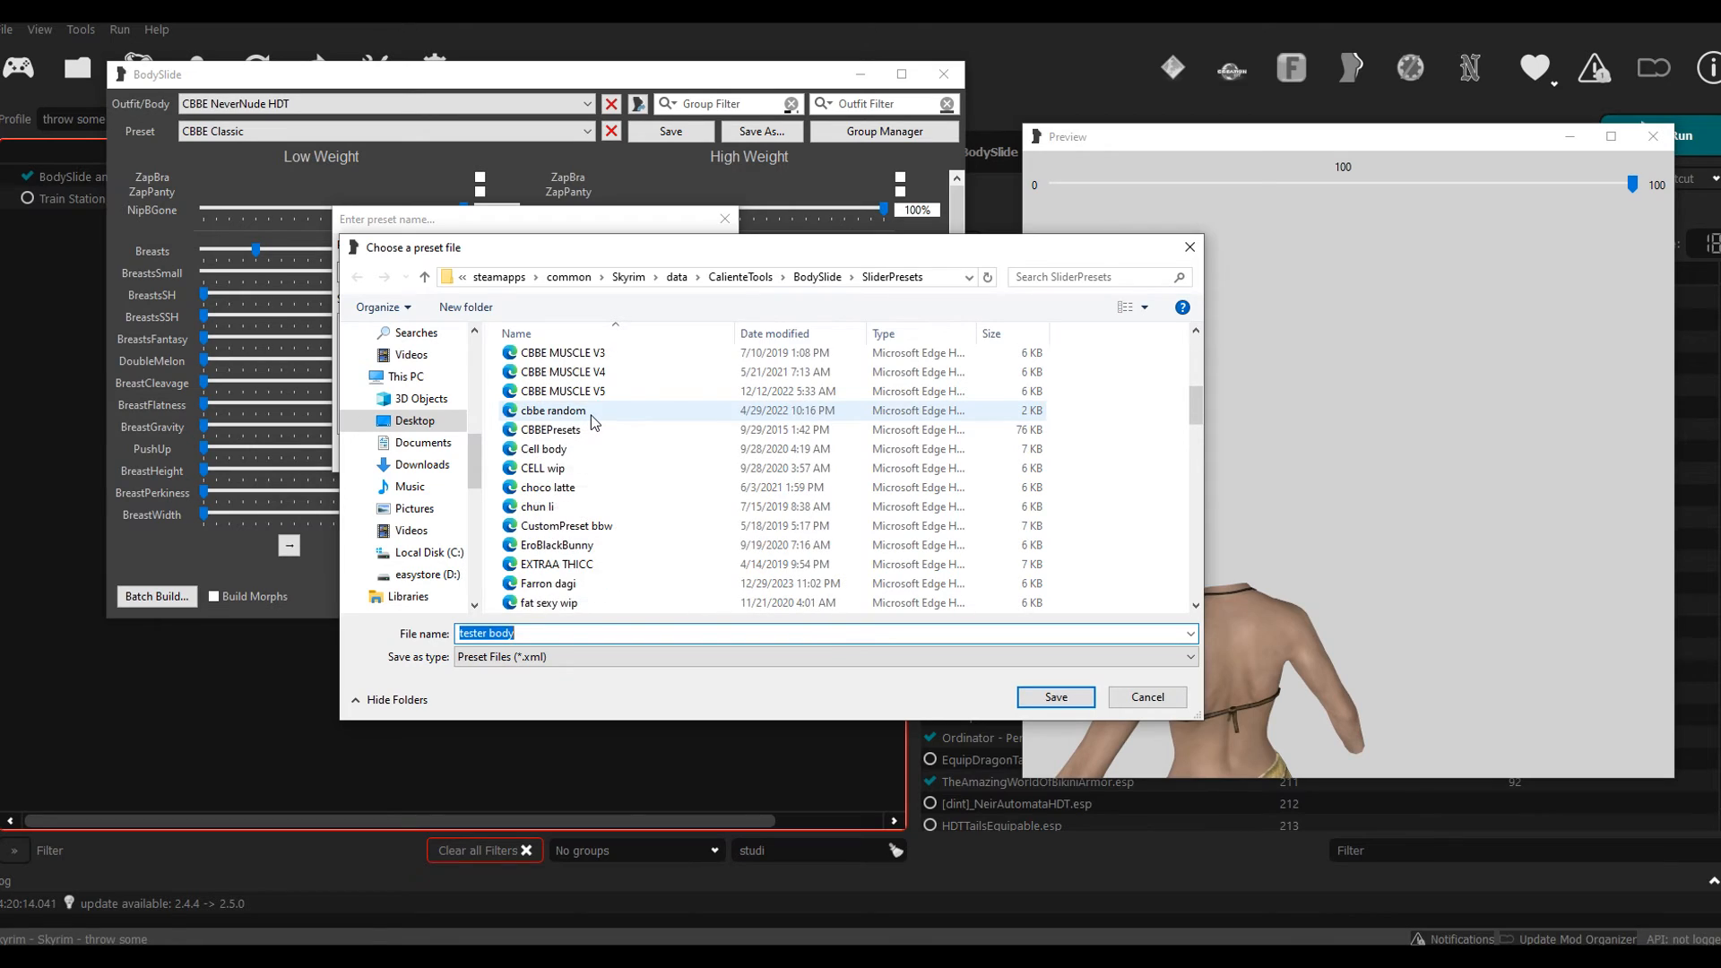
{"action": "scroll", "scroll_direction": "down", "scroll_amount": 3}
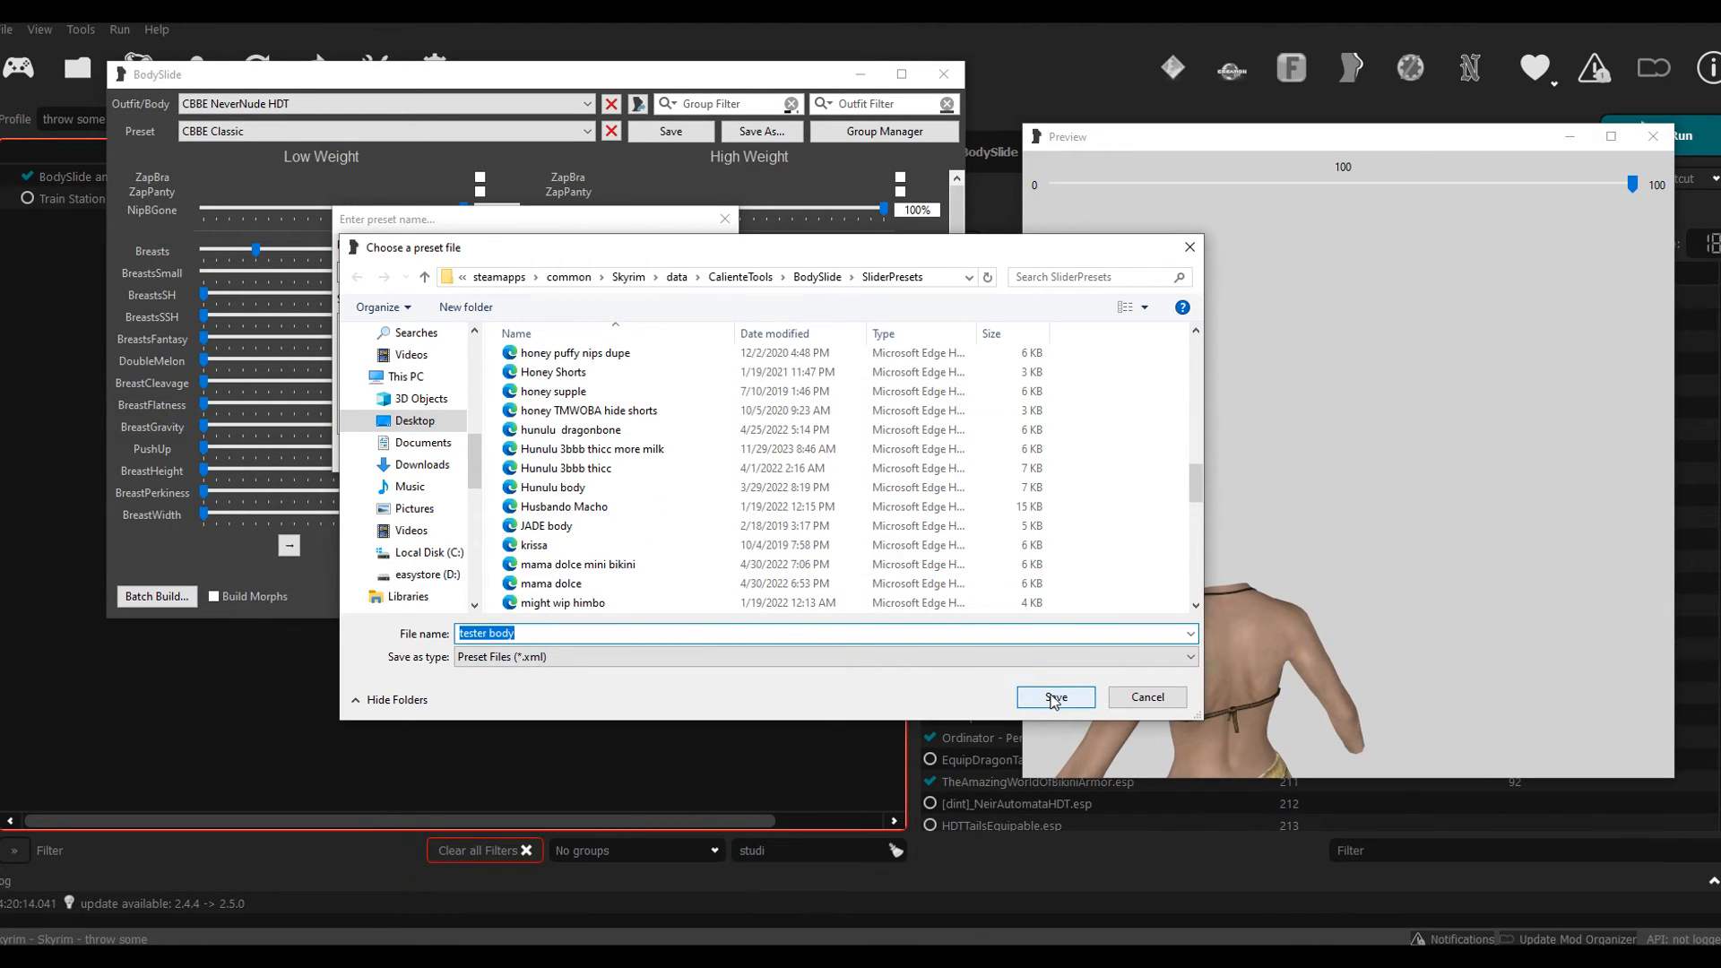
{"action": "left_click", "coordinate": [1053, 697]}
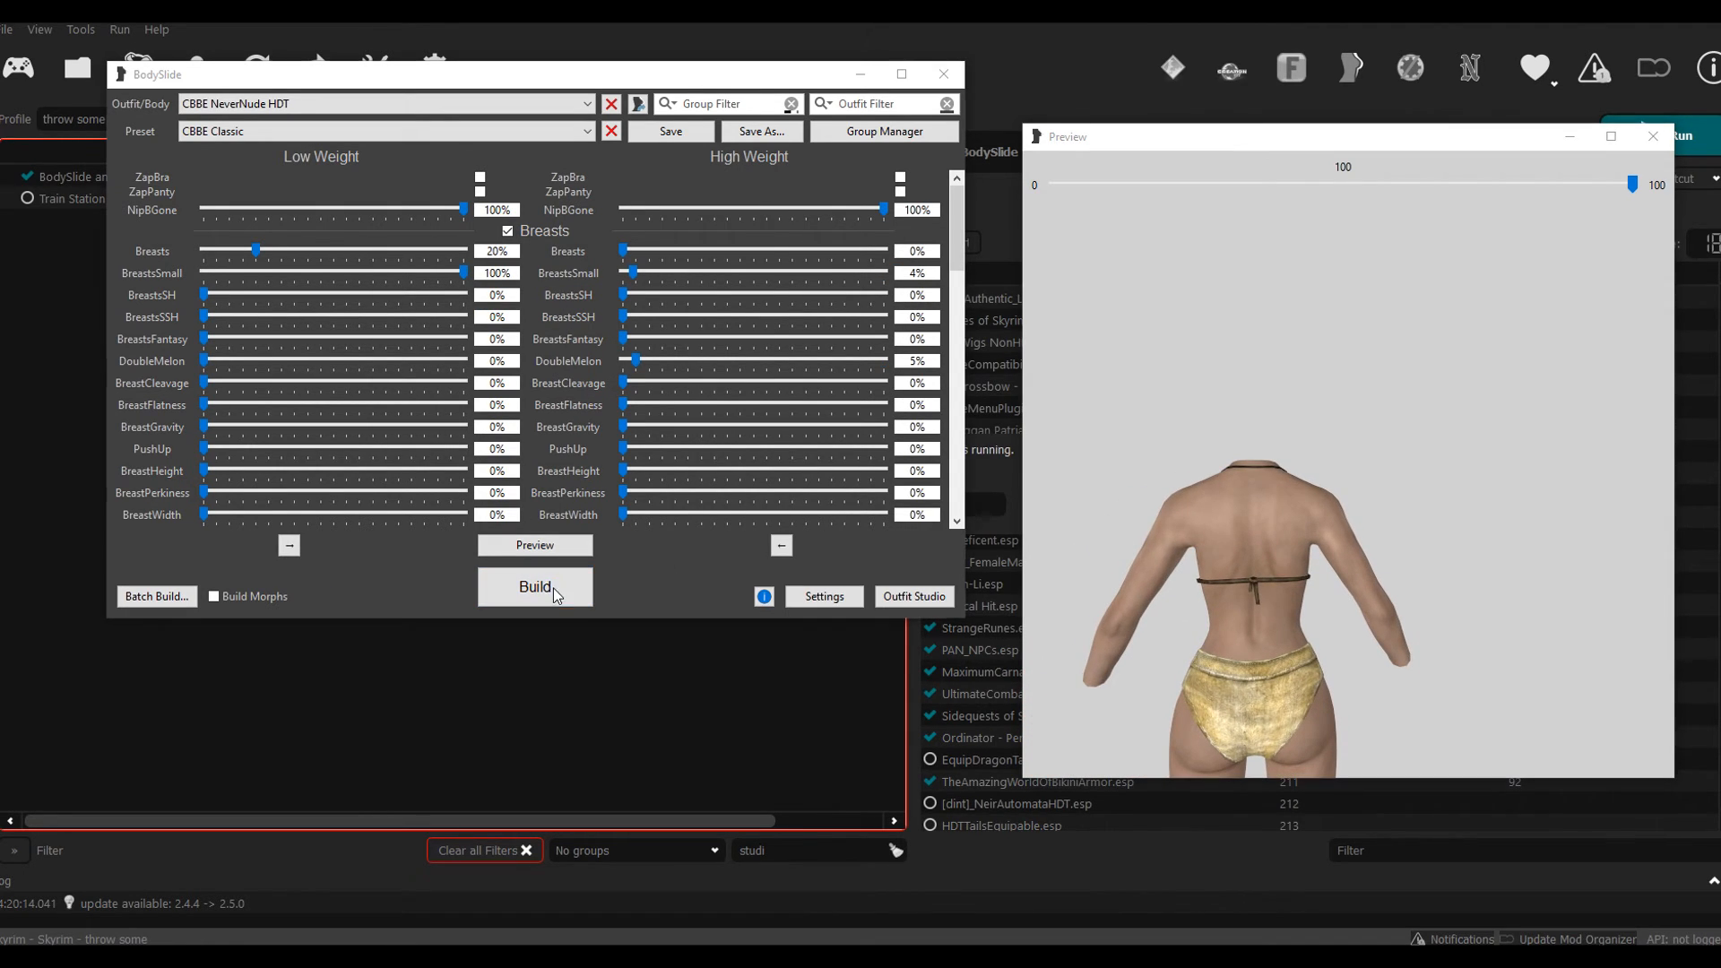
{"action": "mouse_move", "coordinate": [928, 88]}
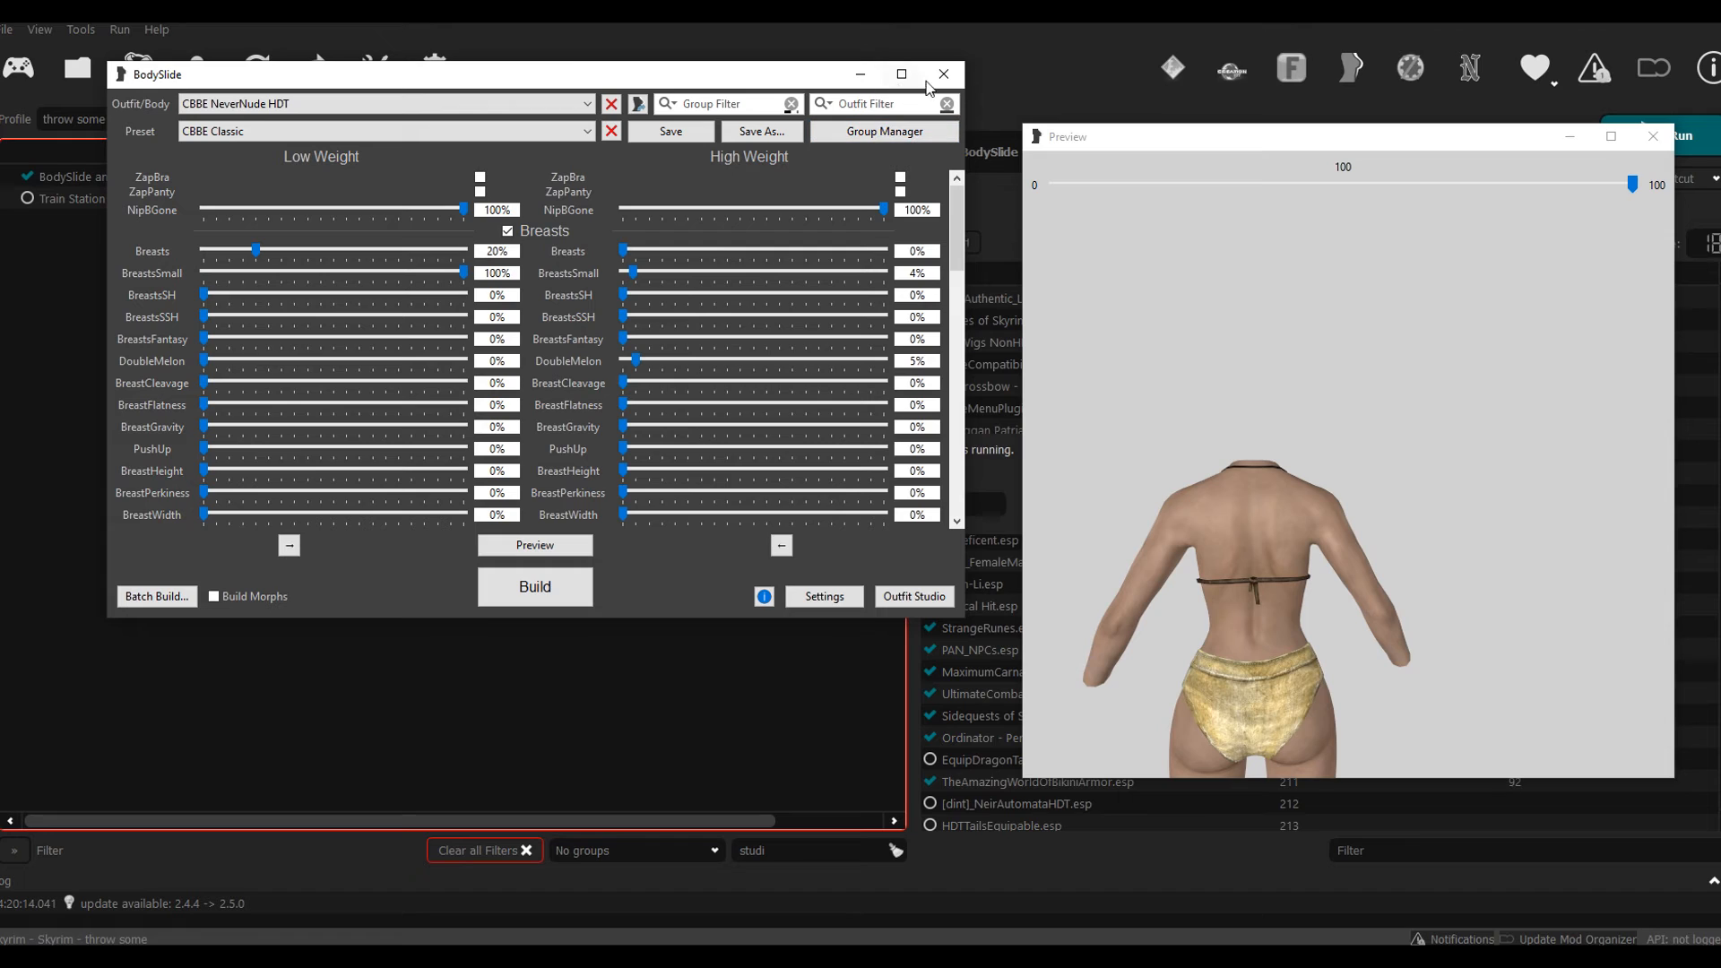
Step: Close BodySlide and launch Skyrim via SKSE from Mod Organizer 2
{"action": "left_click", "coordinate": [942, 74]}
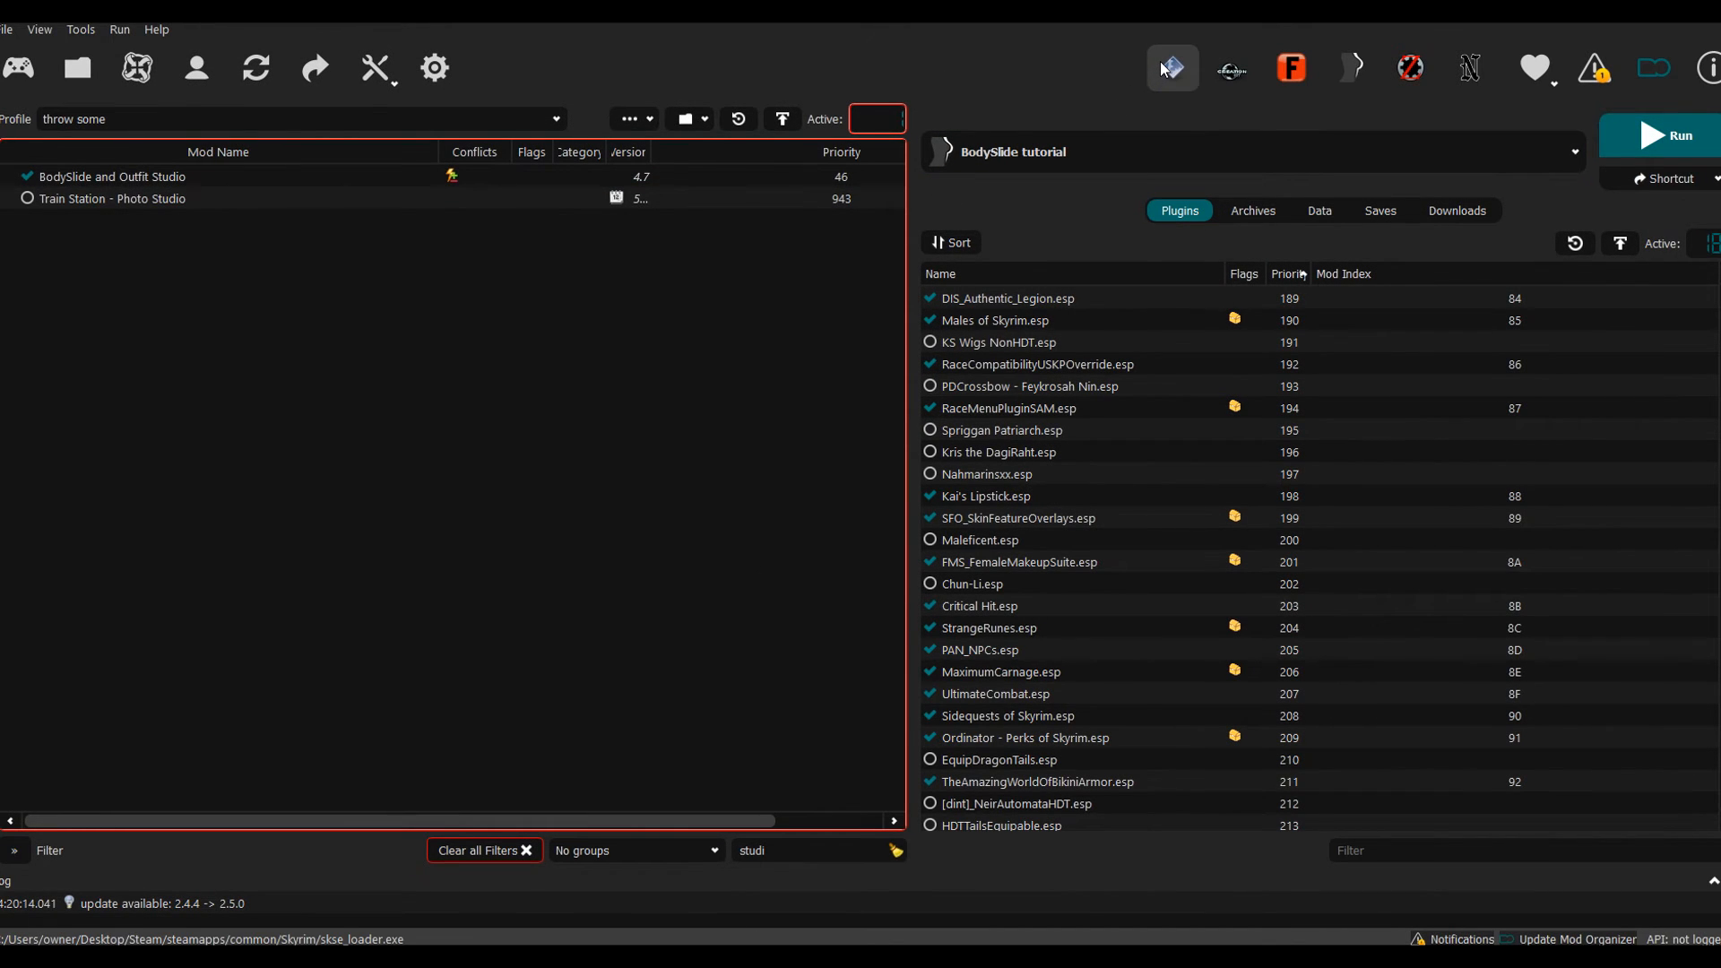
{"action": "left_click", "coordinate": [1659, 135]}
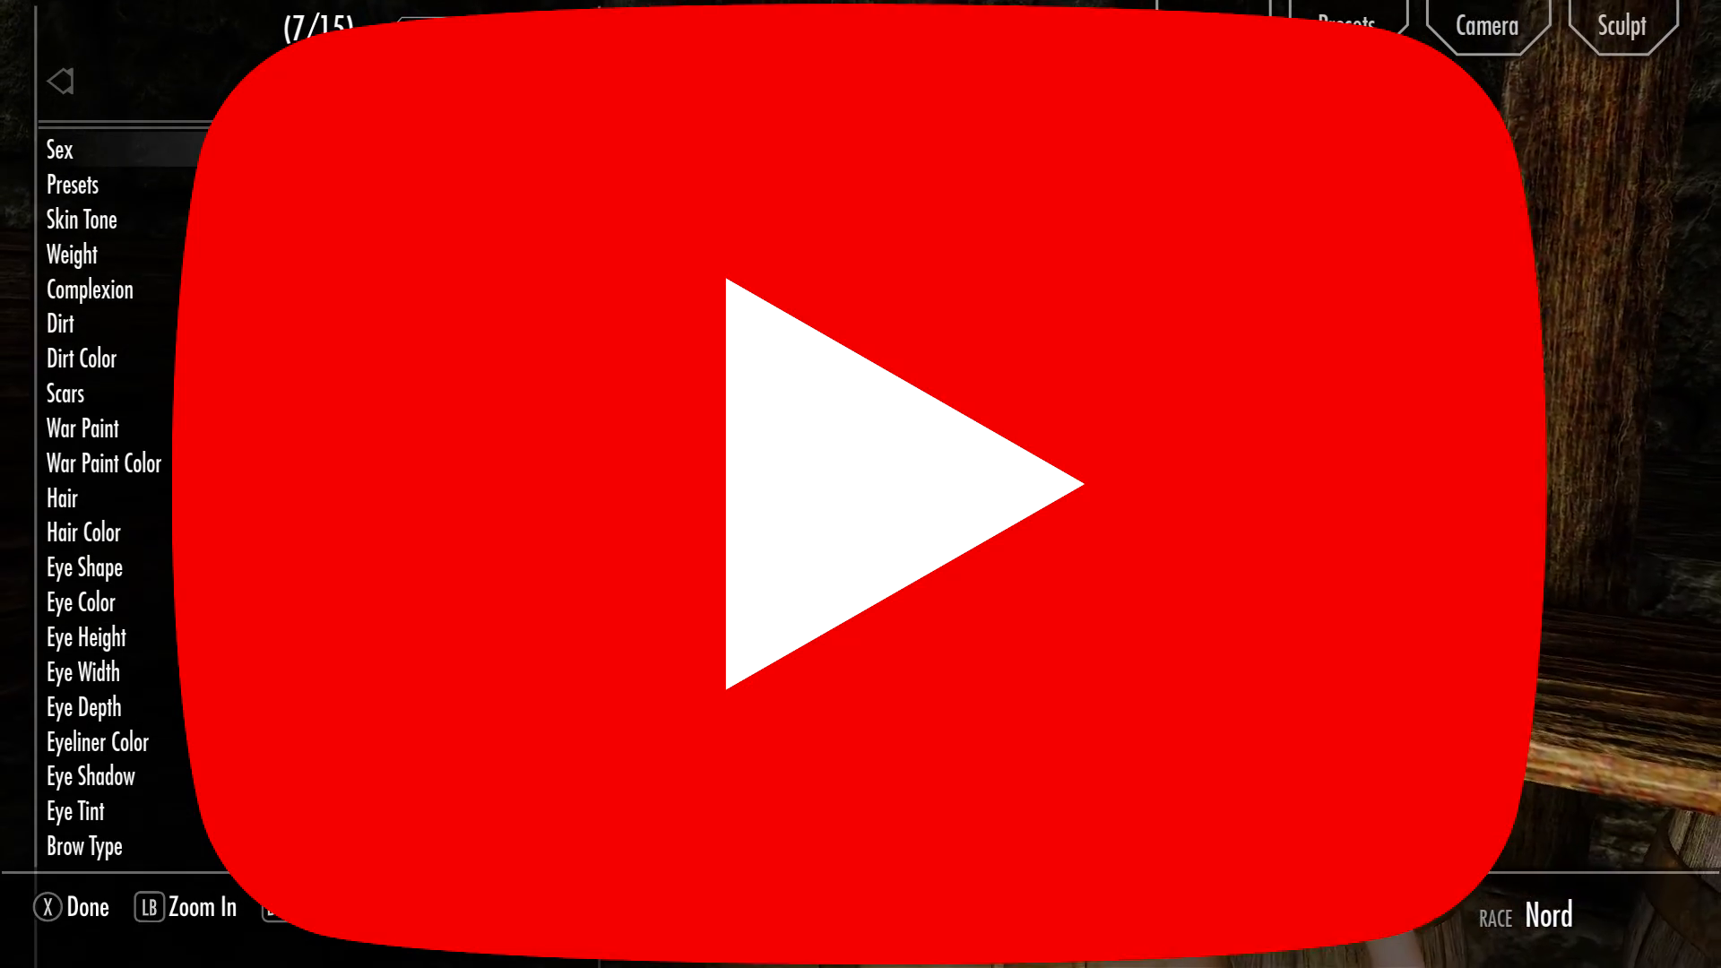
Step: Finish RaceMenu character creation and unequip the Roughspun Tunic to reveal the body
{"action": "left_click", "coordinate": [861, 484]}
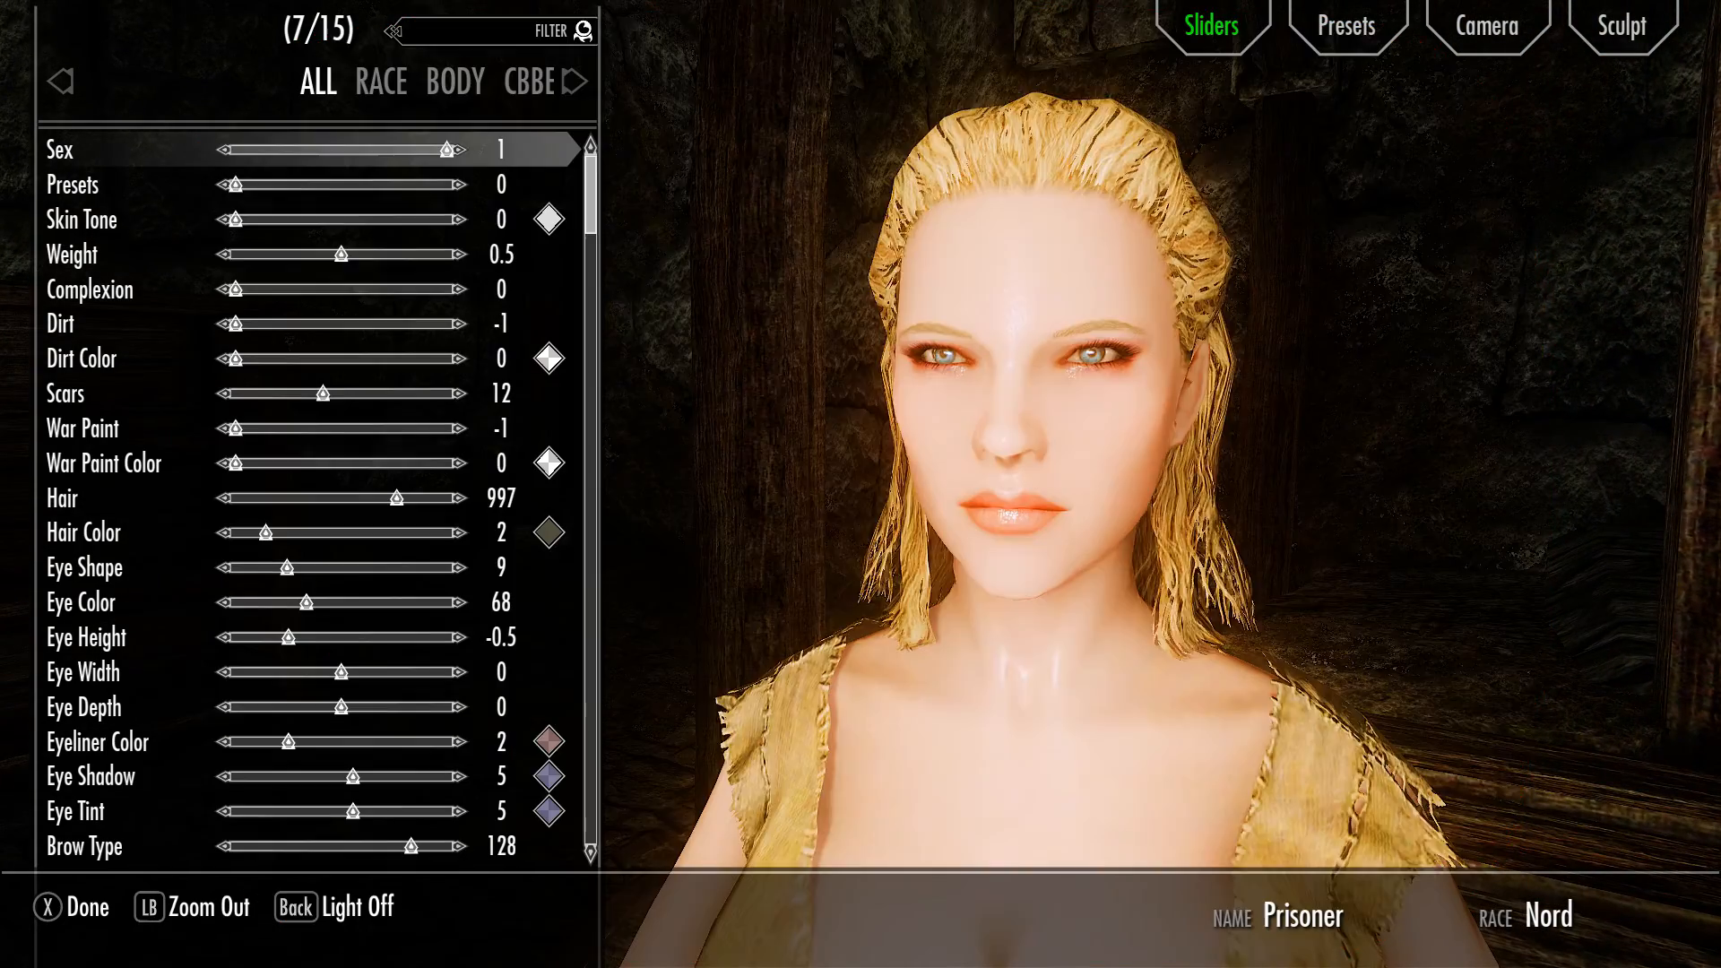
{"action": "left_click", "coordinate": [72, 906]}
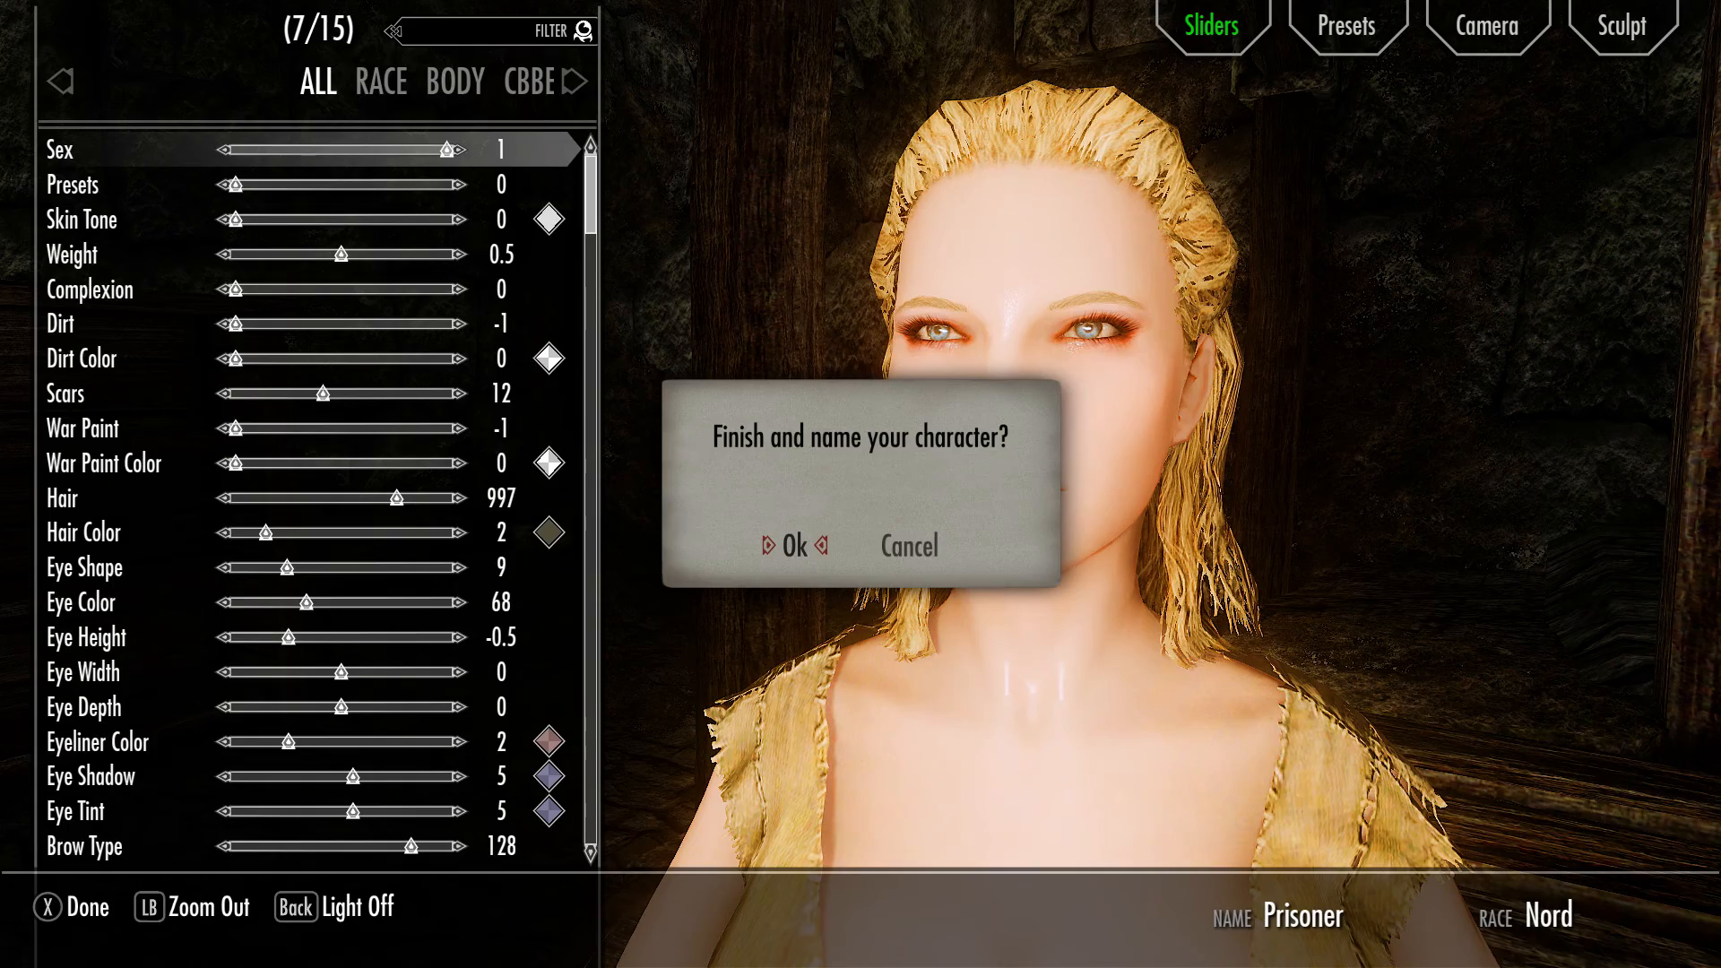
{"action": "left_click", "coordinate": [793, 545]}
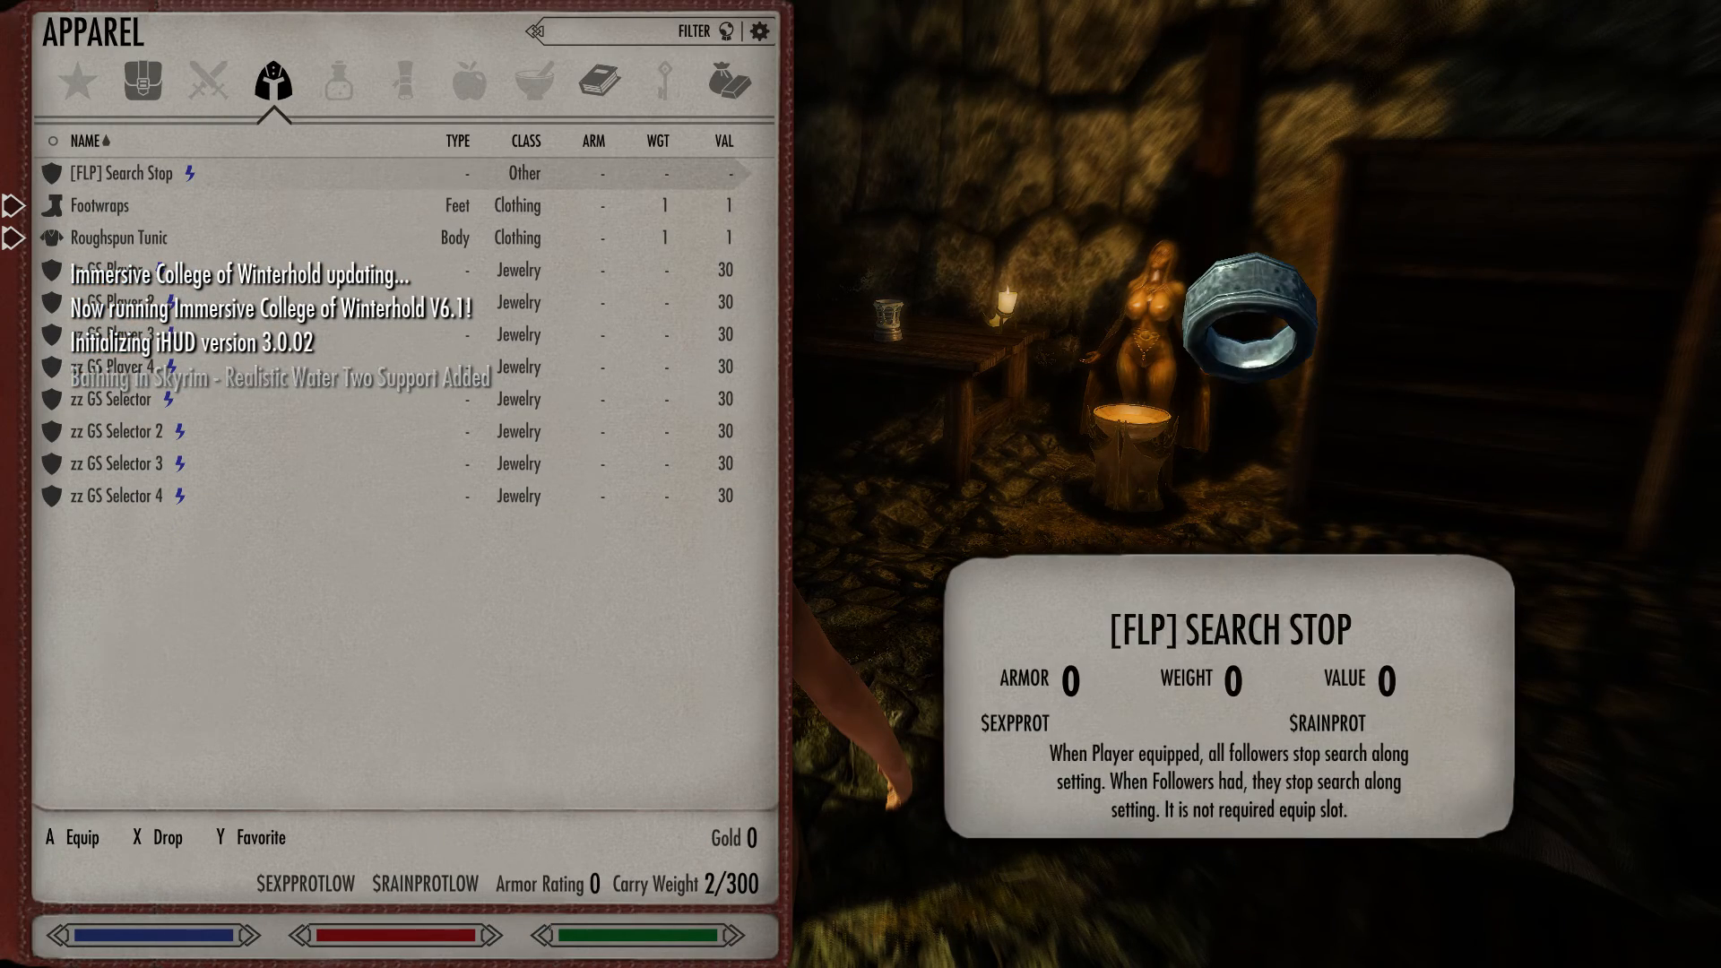
{"action": "left_click", "coordinate": [116, 237]}
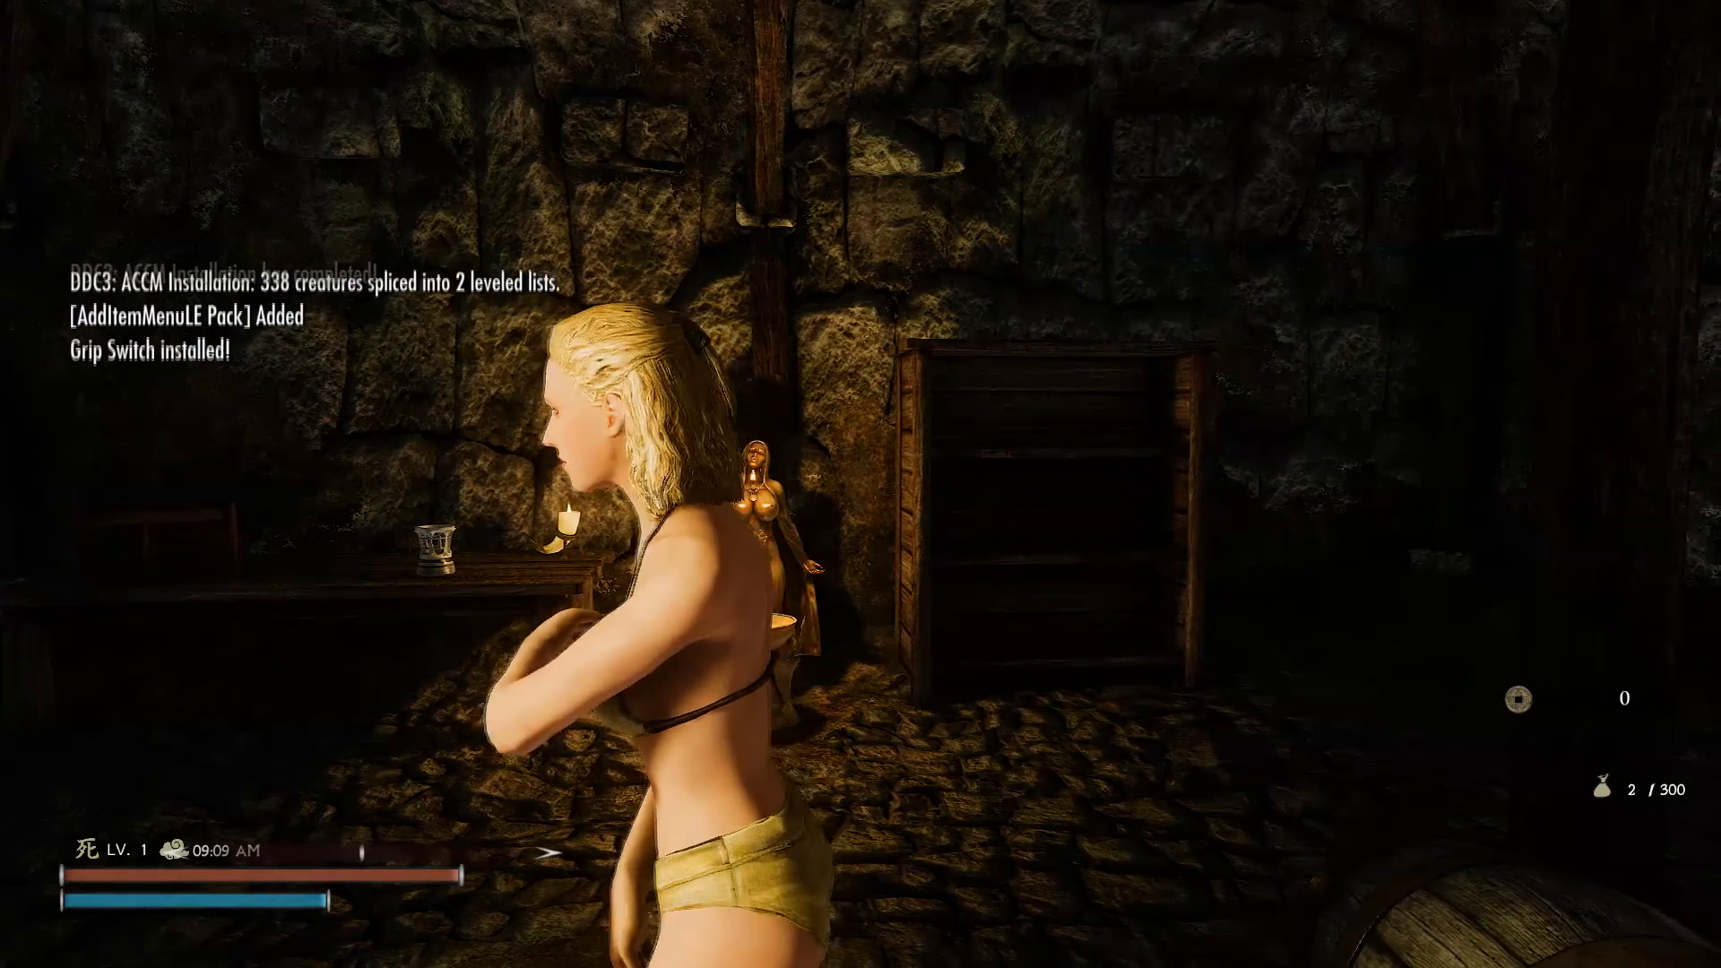
{"action": "mouse_move", "coordinate": [861, 484]}
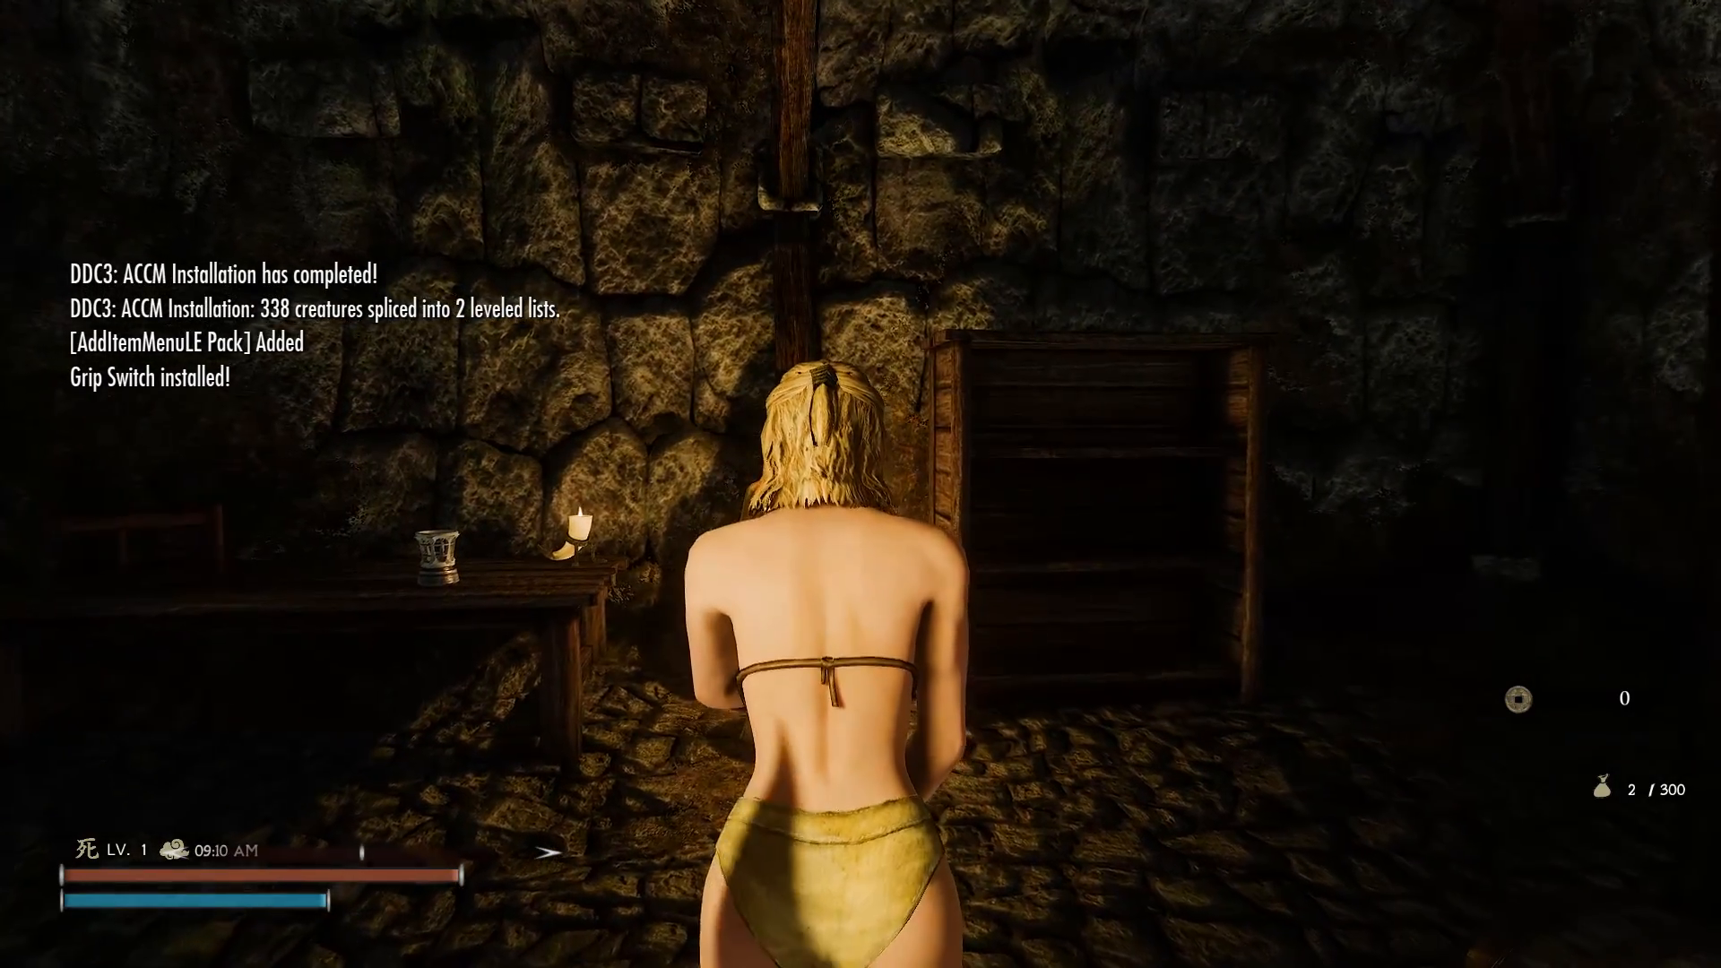